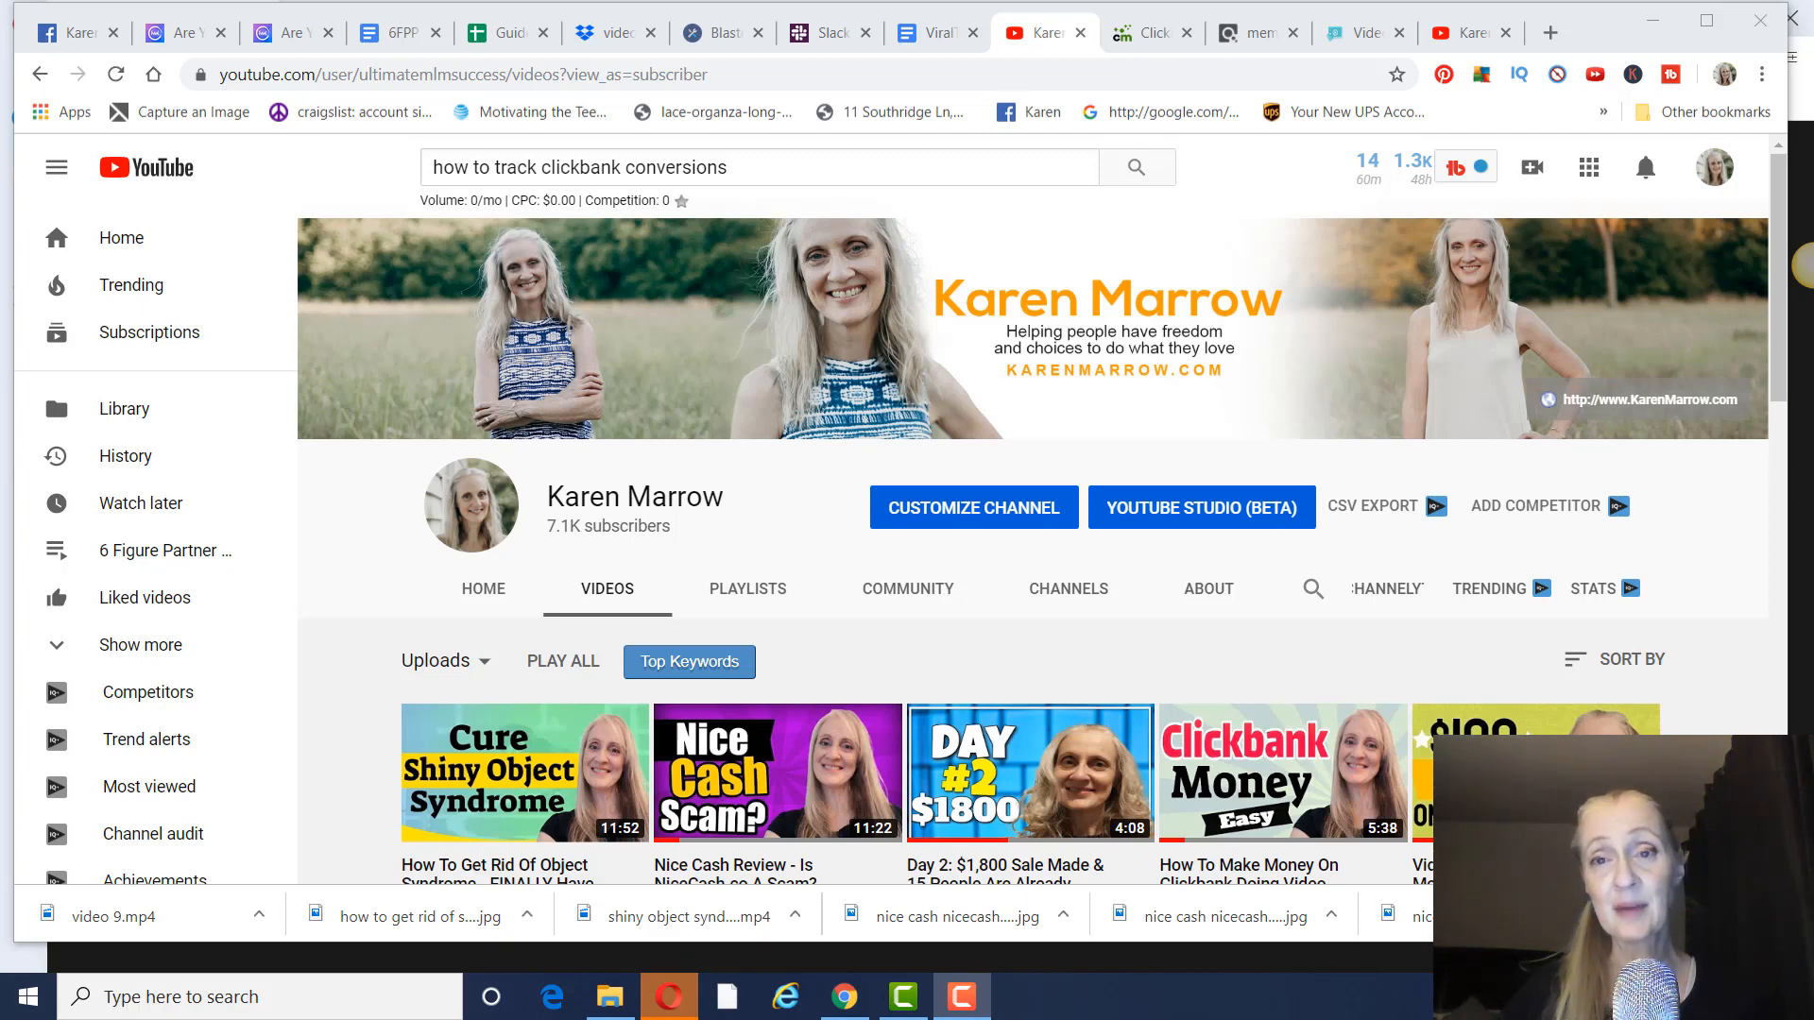
Step: Return to ClickMagick and reload the Tracking Links list via Links in the top navigation
click(1147, 32)
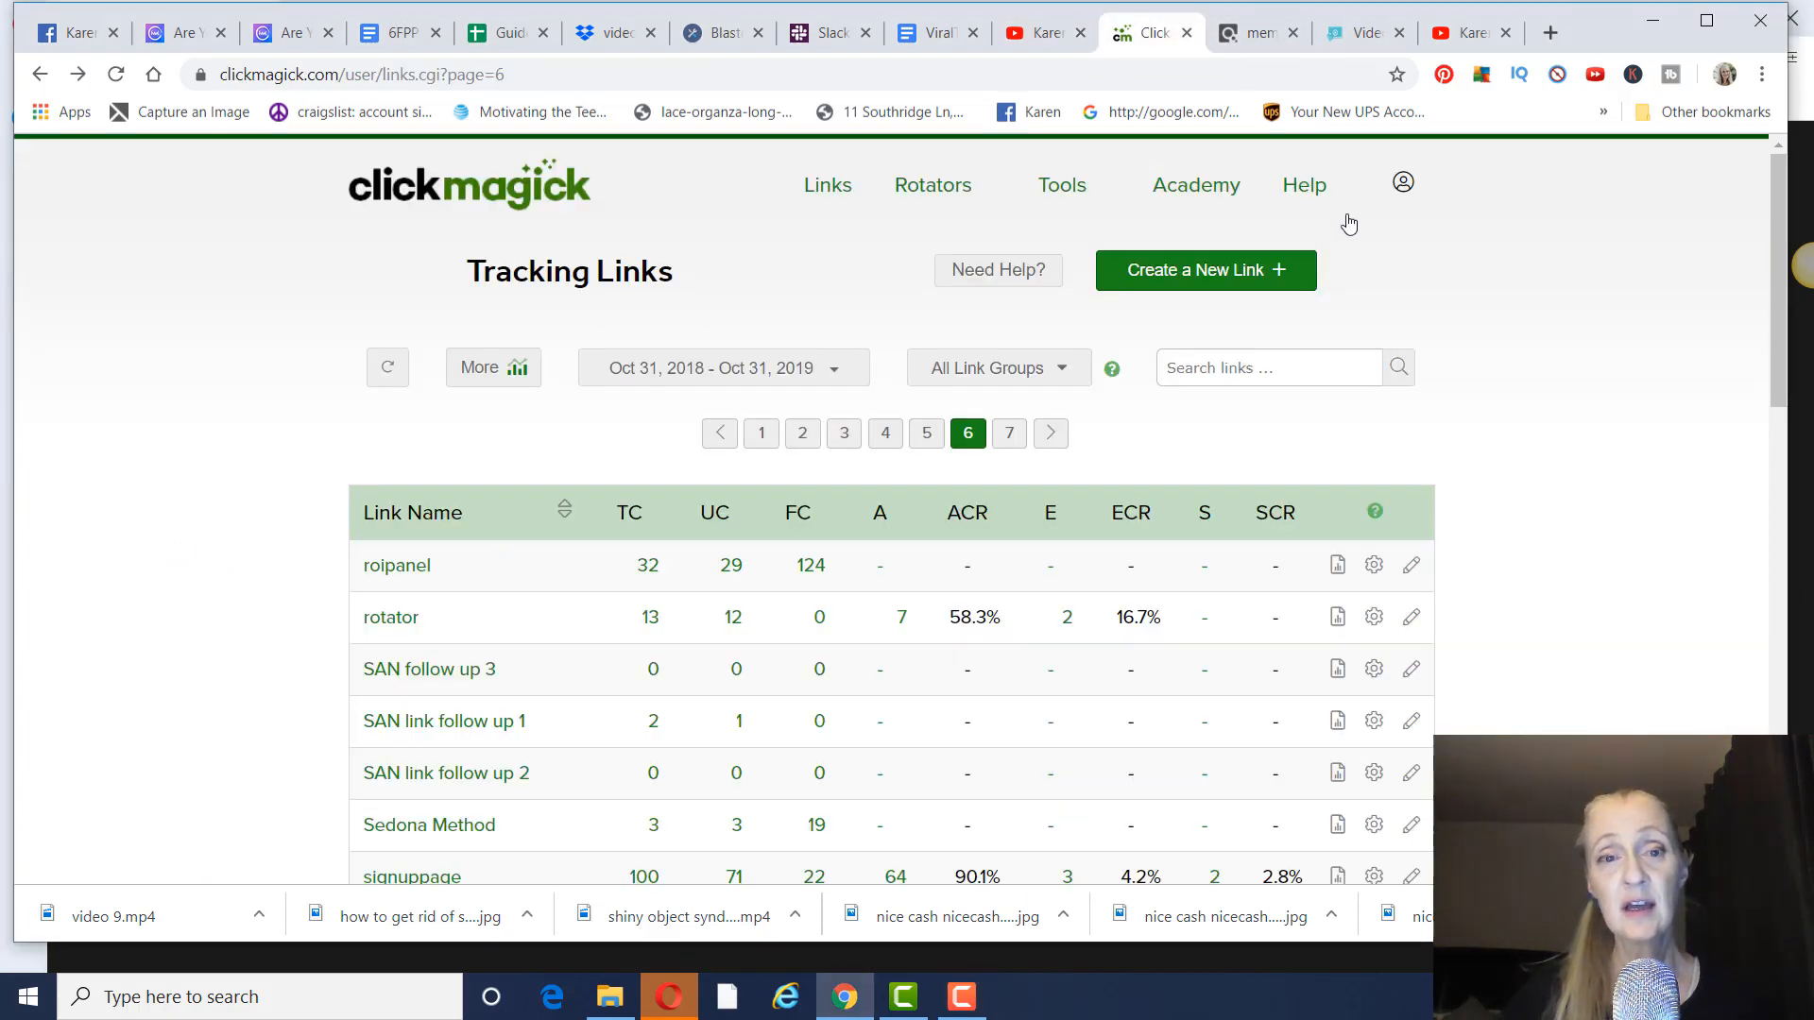
mouse_move(1606, 397)
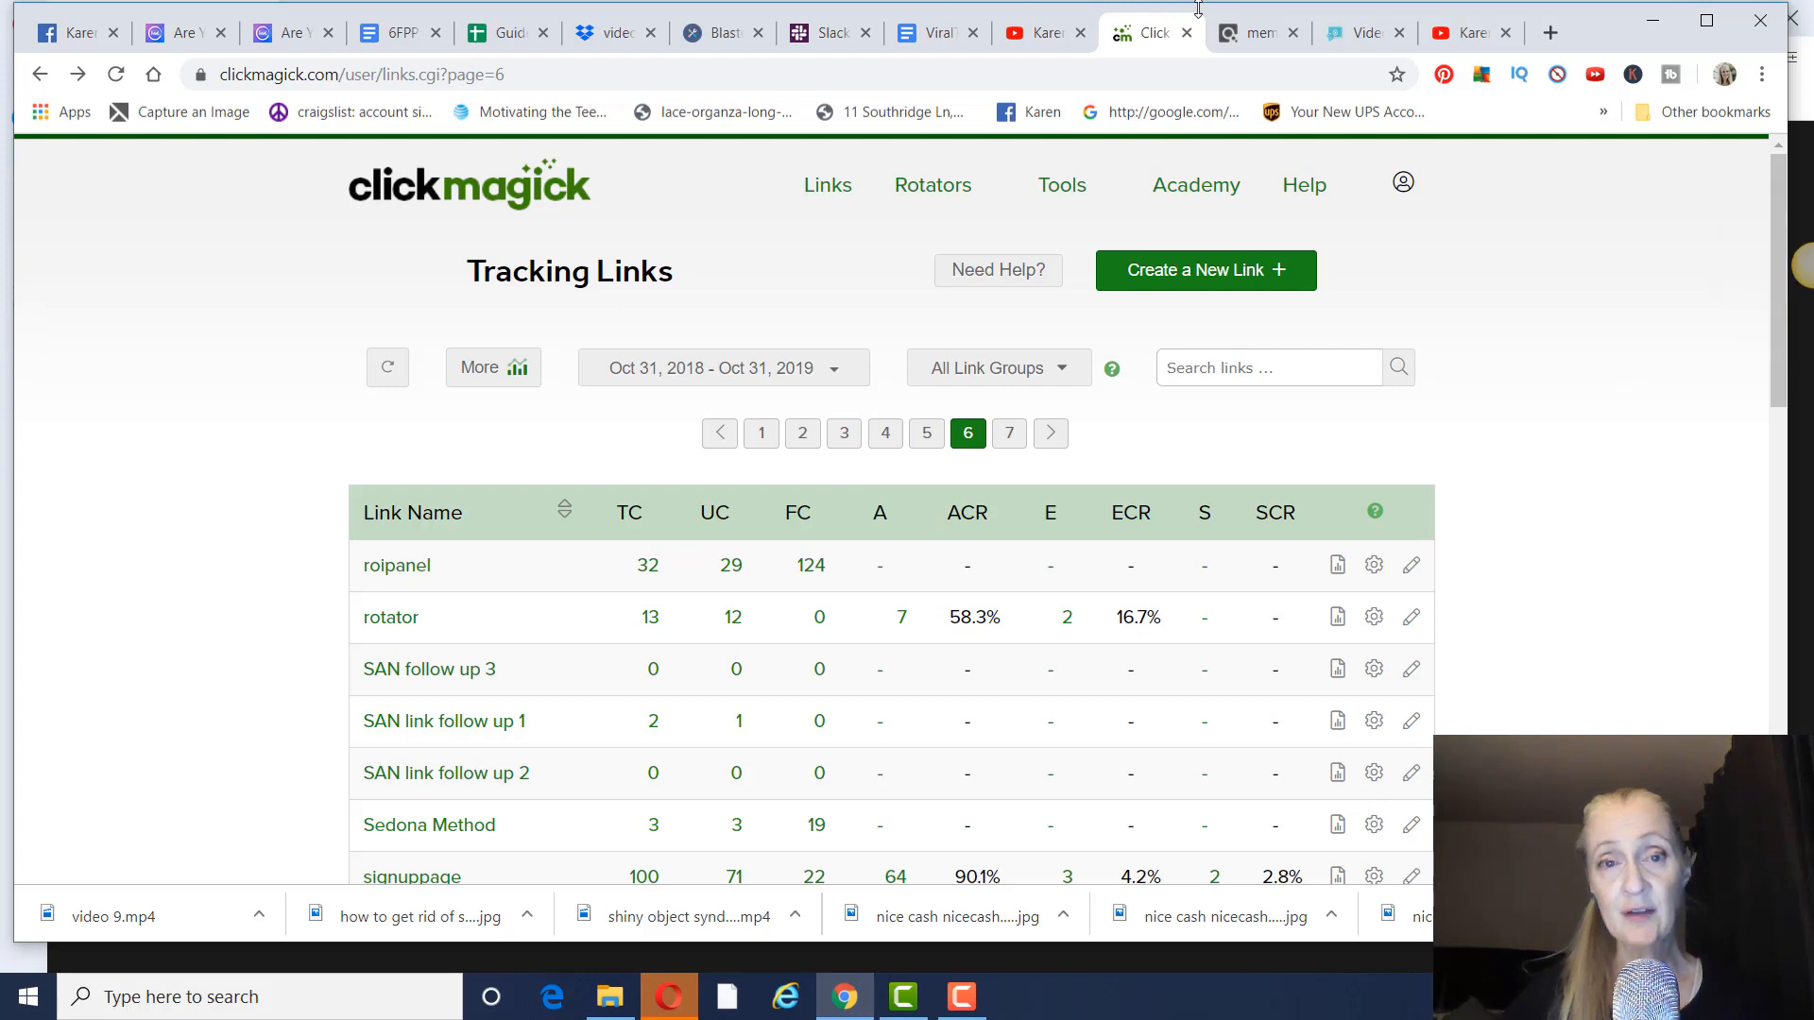
mouse_move(825, 185)
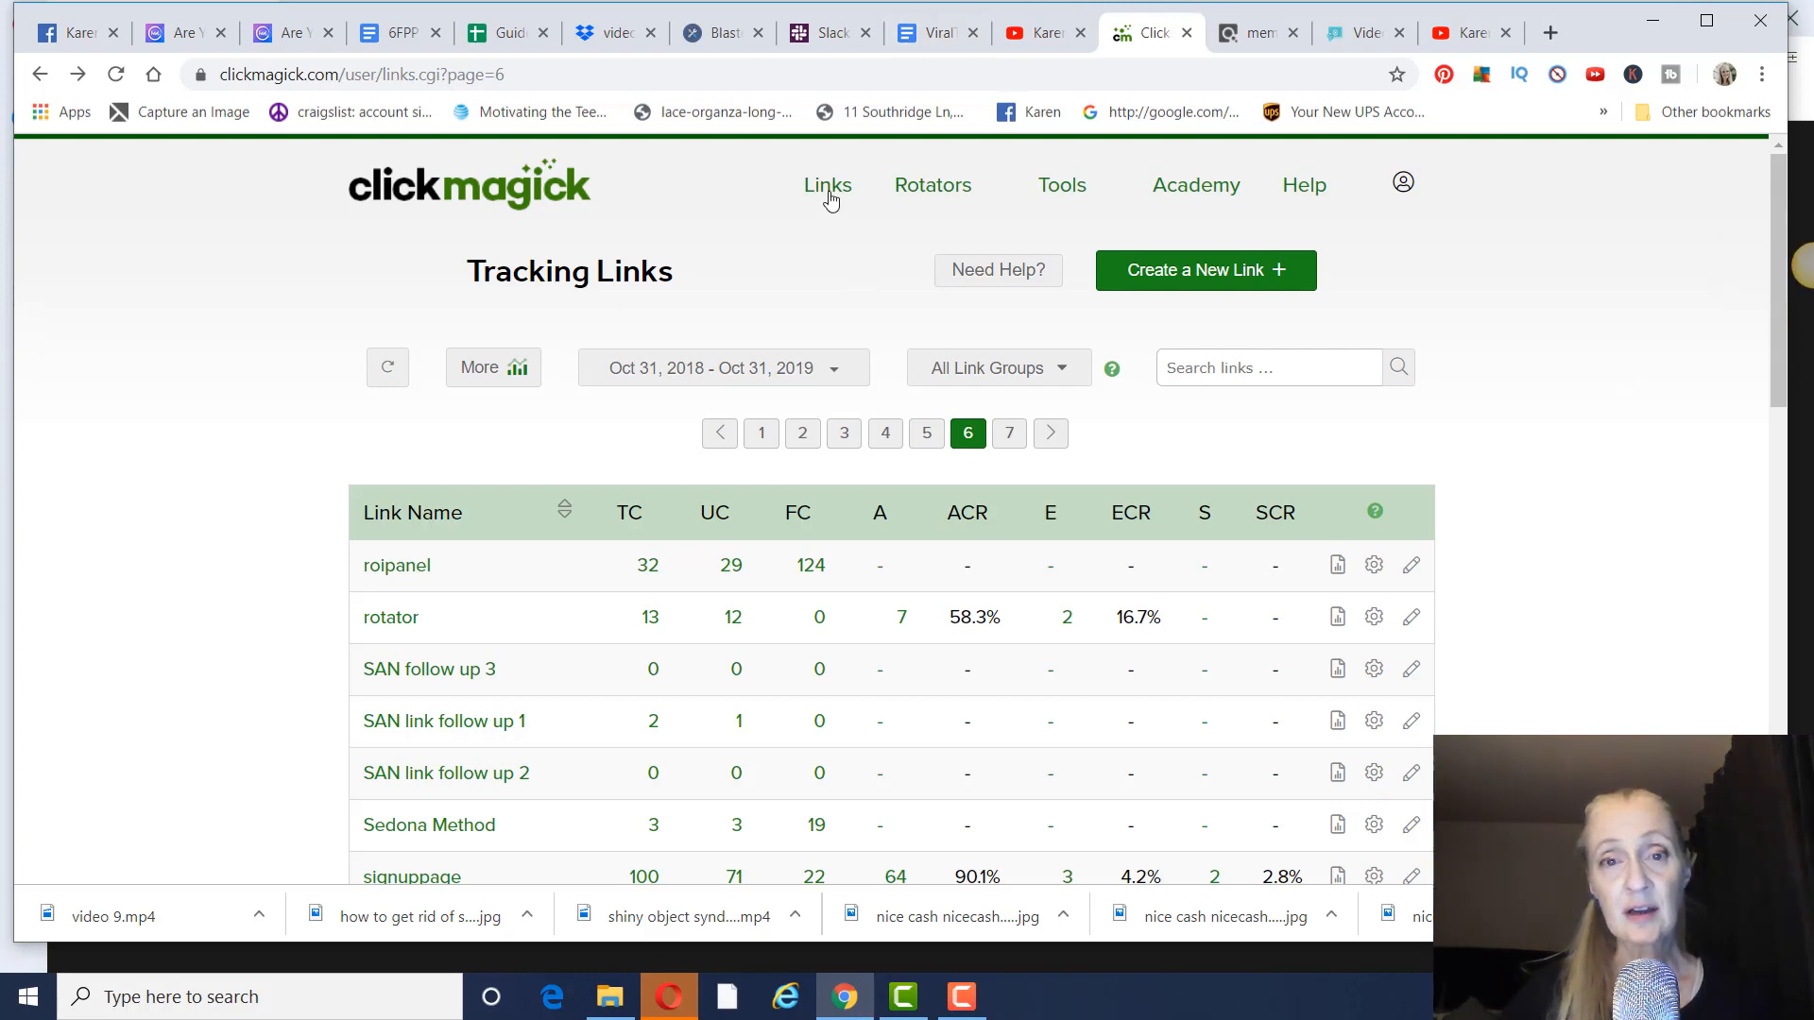
click(825, 185)
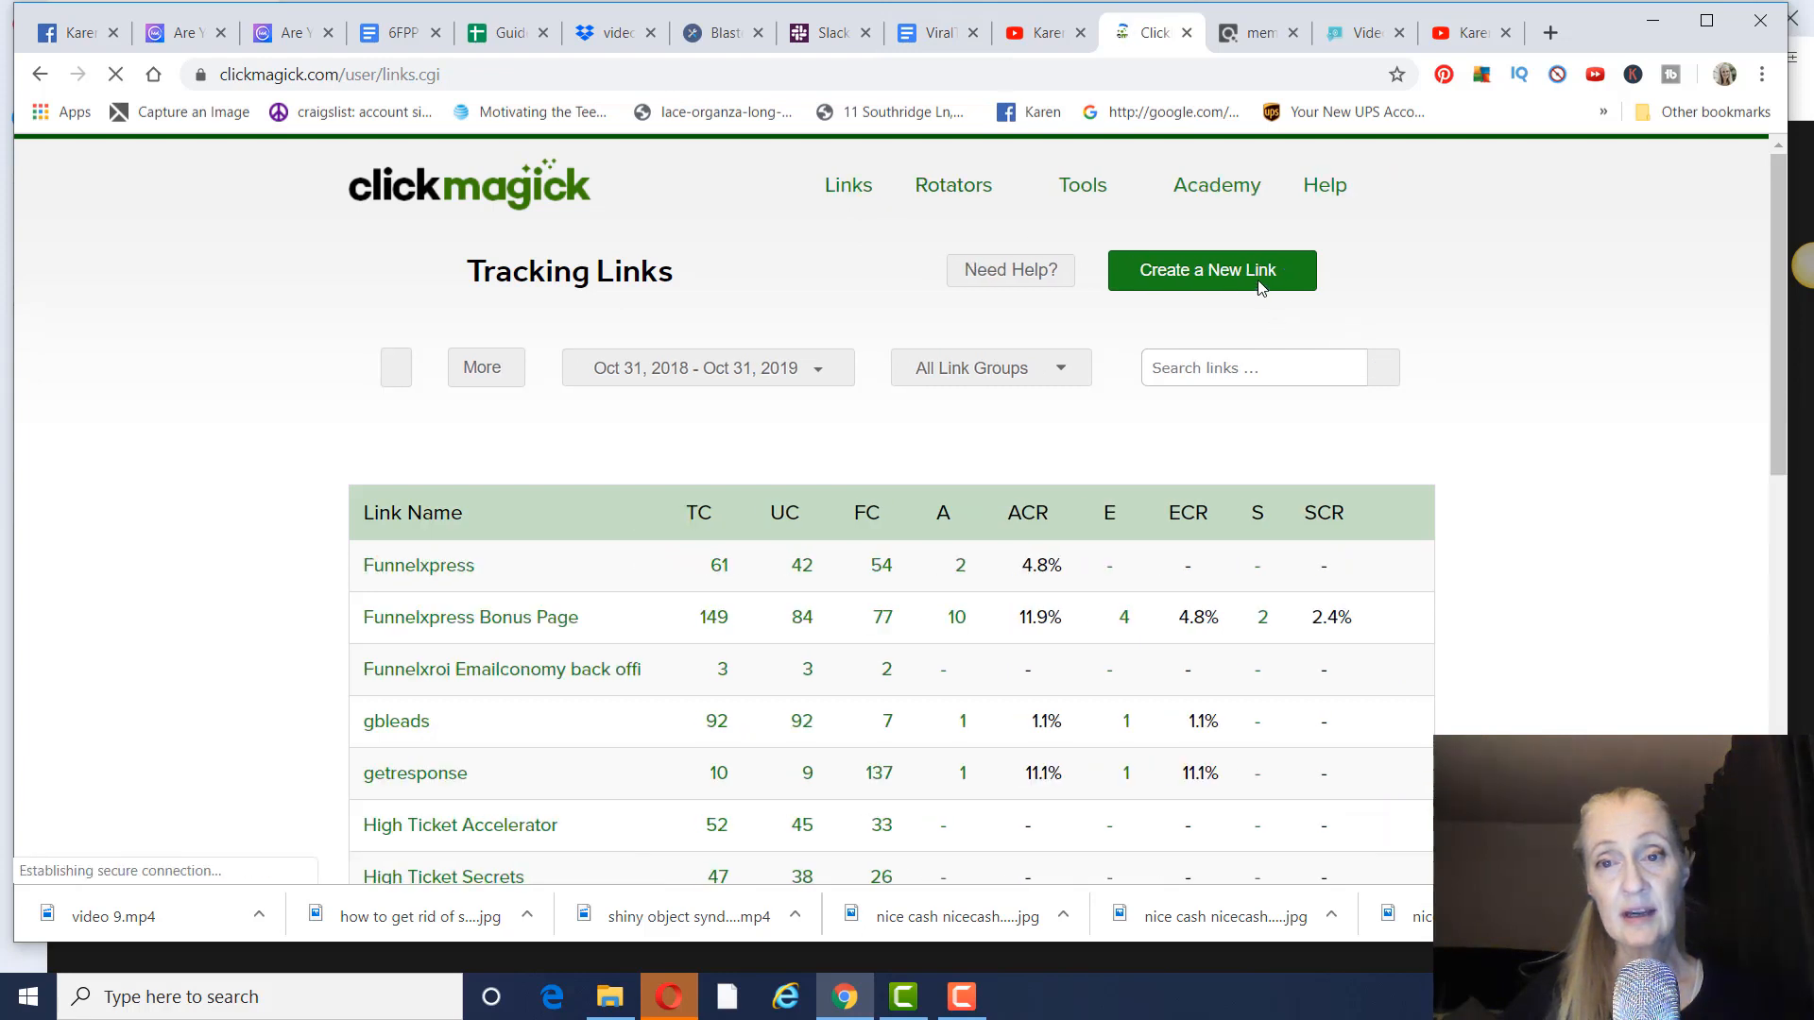
click(884, 432)
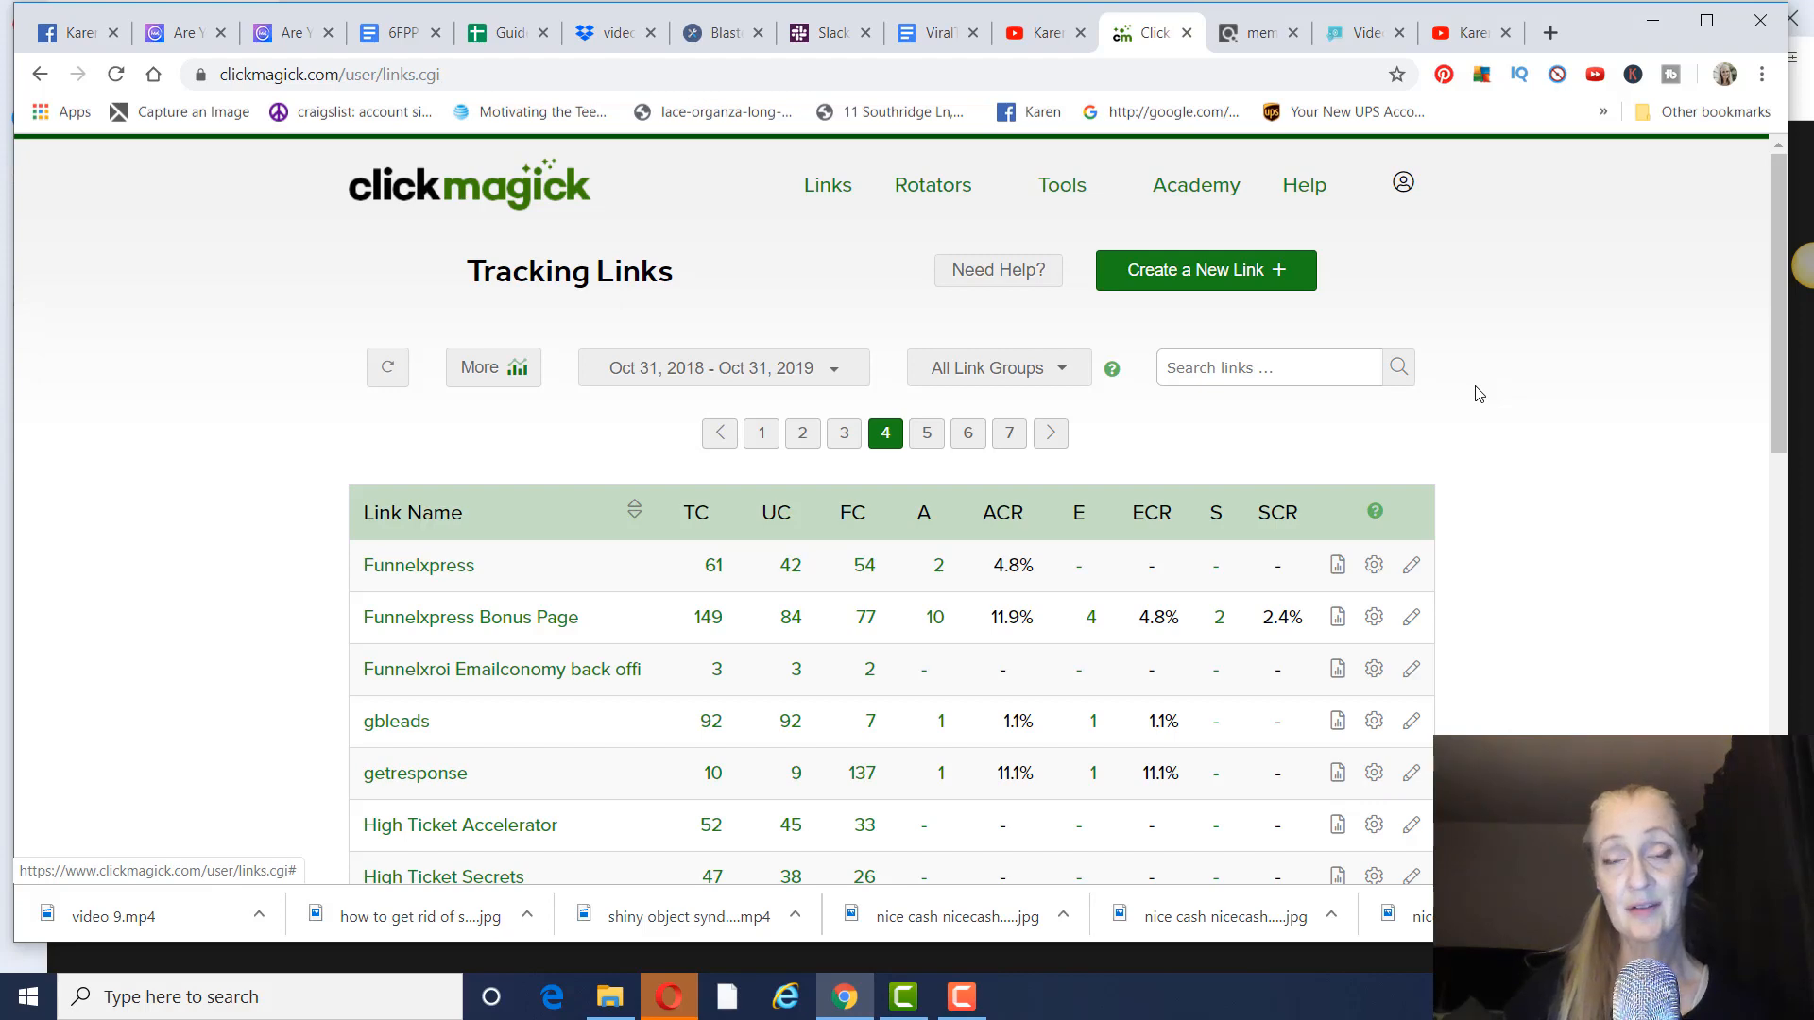
Step: Review the ClickBank marketplace result for 'video creatox' and its affiliate page
click(1249, 32)
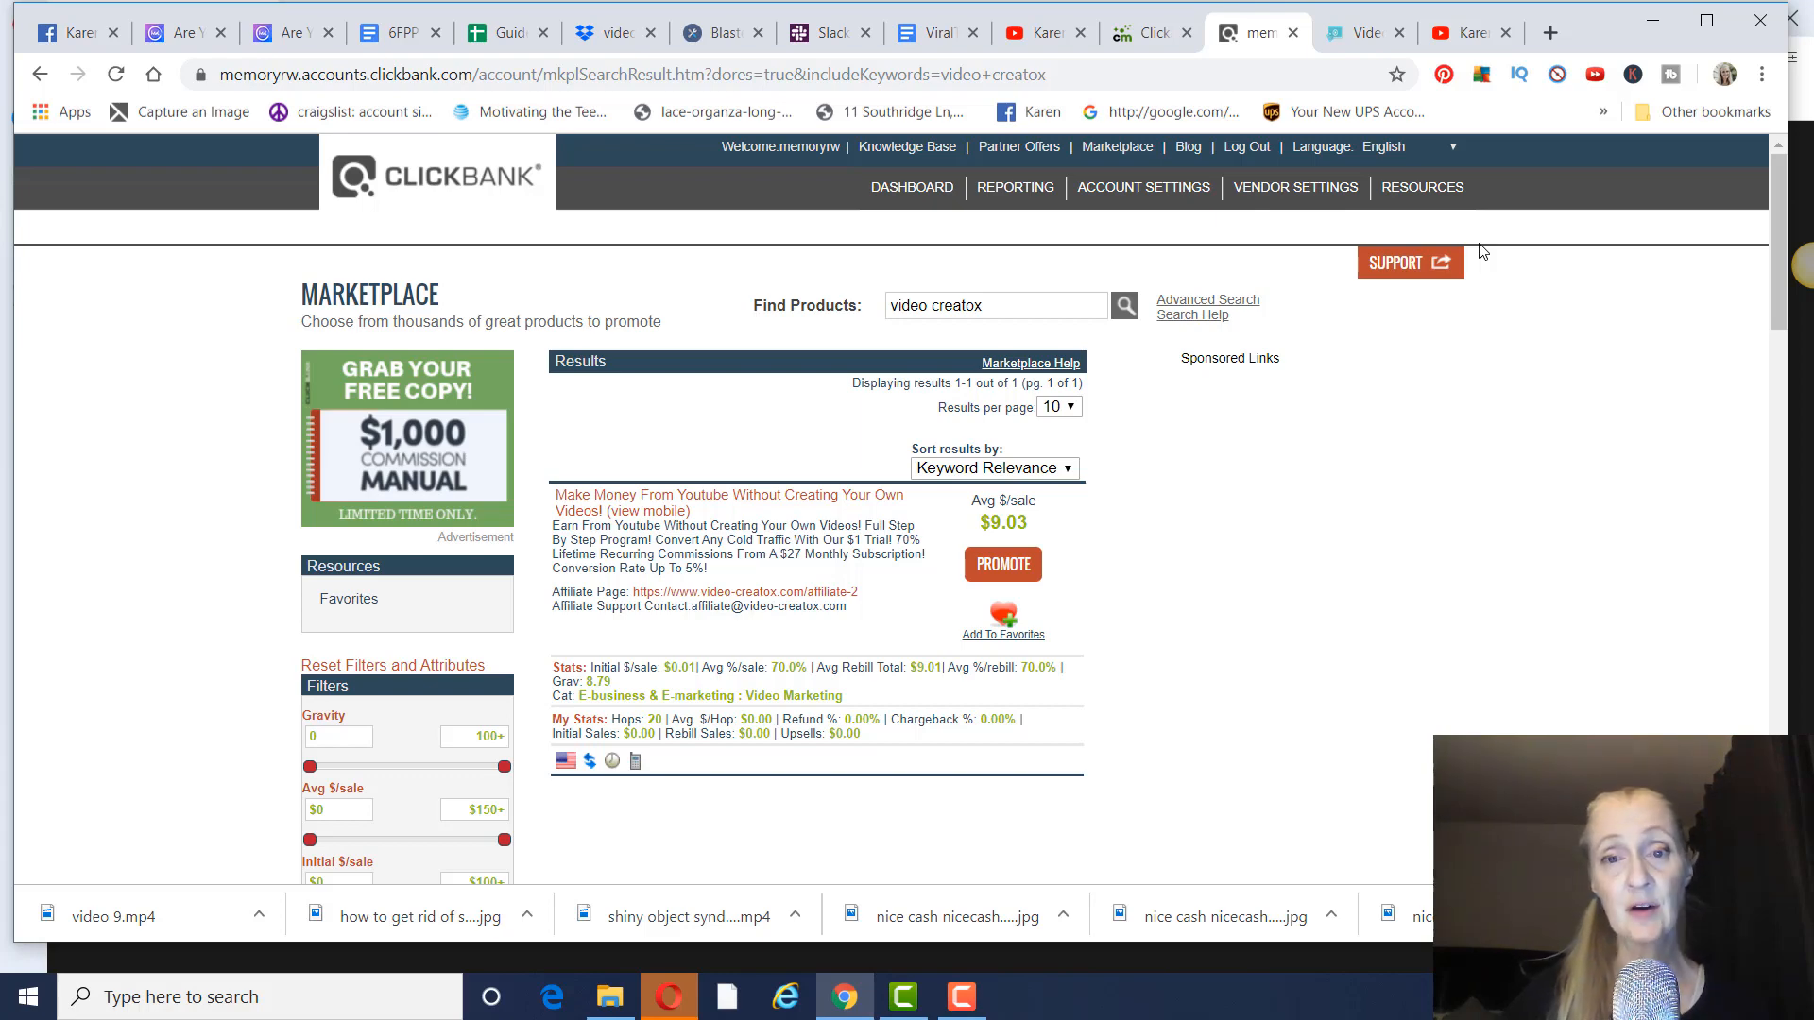
scroll(down, 3)
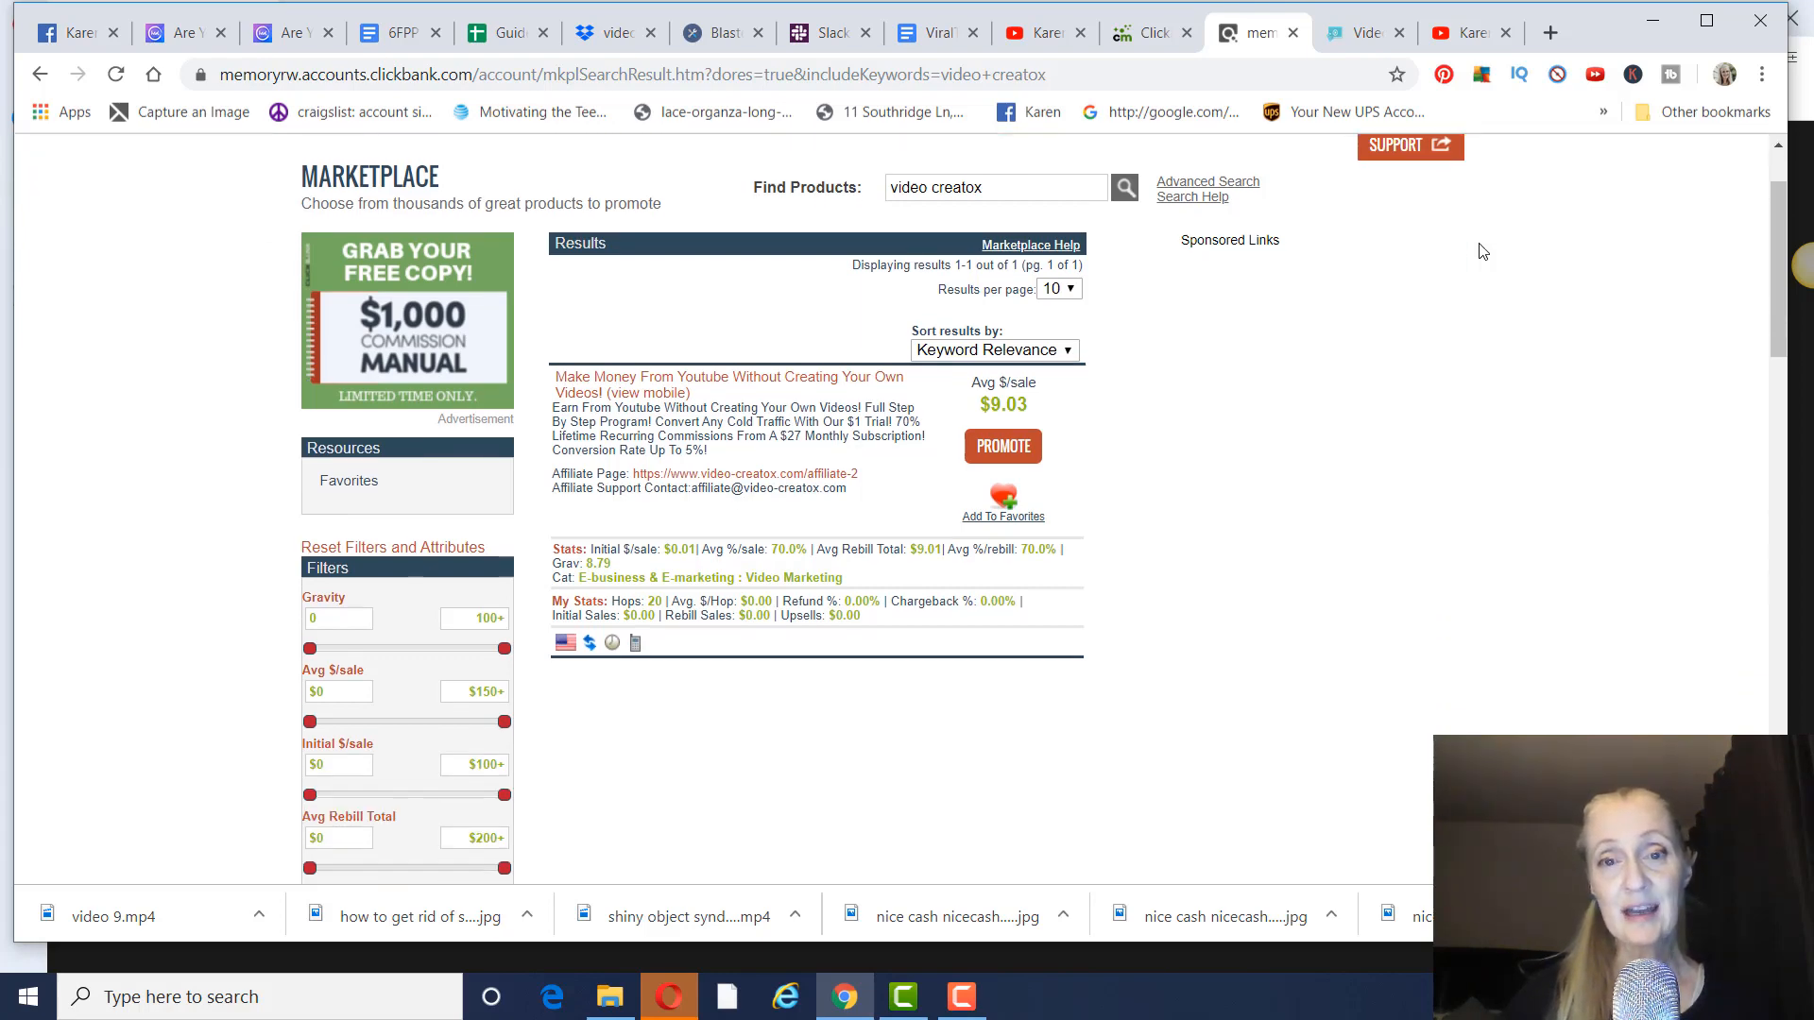
scroll(down, 3)
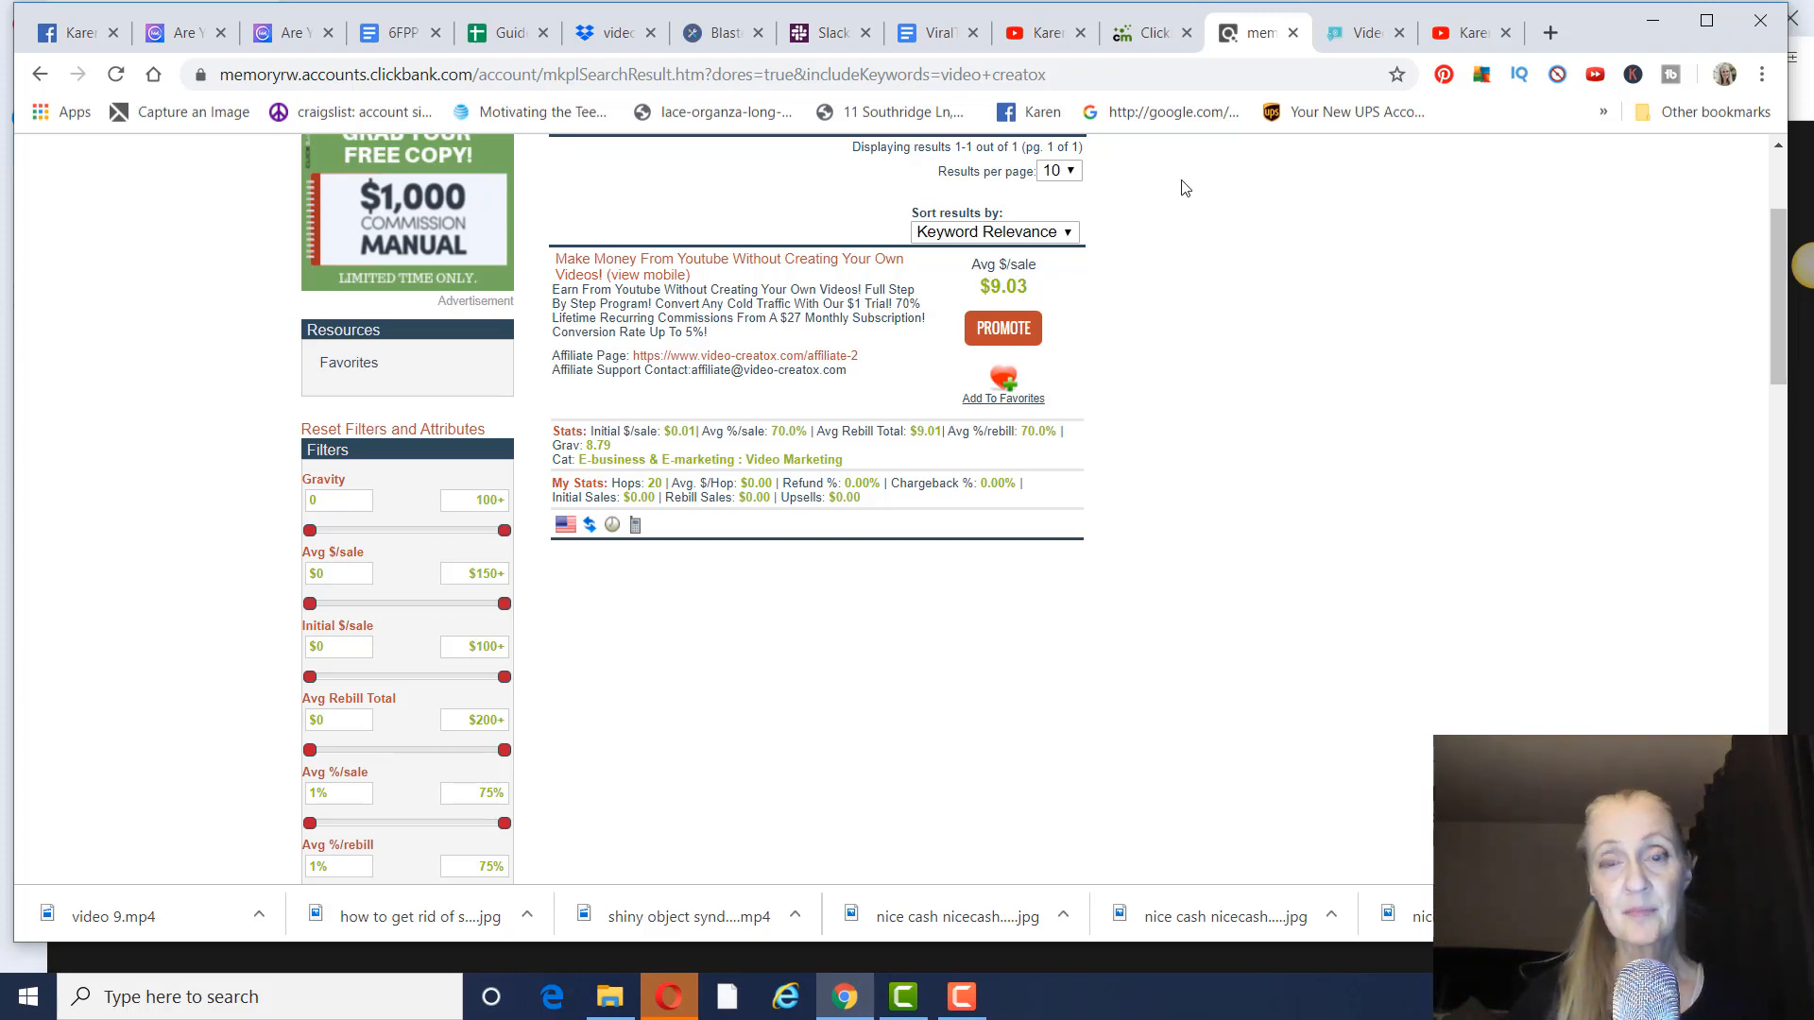
mouse_move(1319, 427)
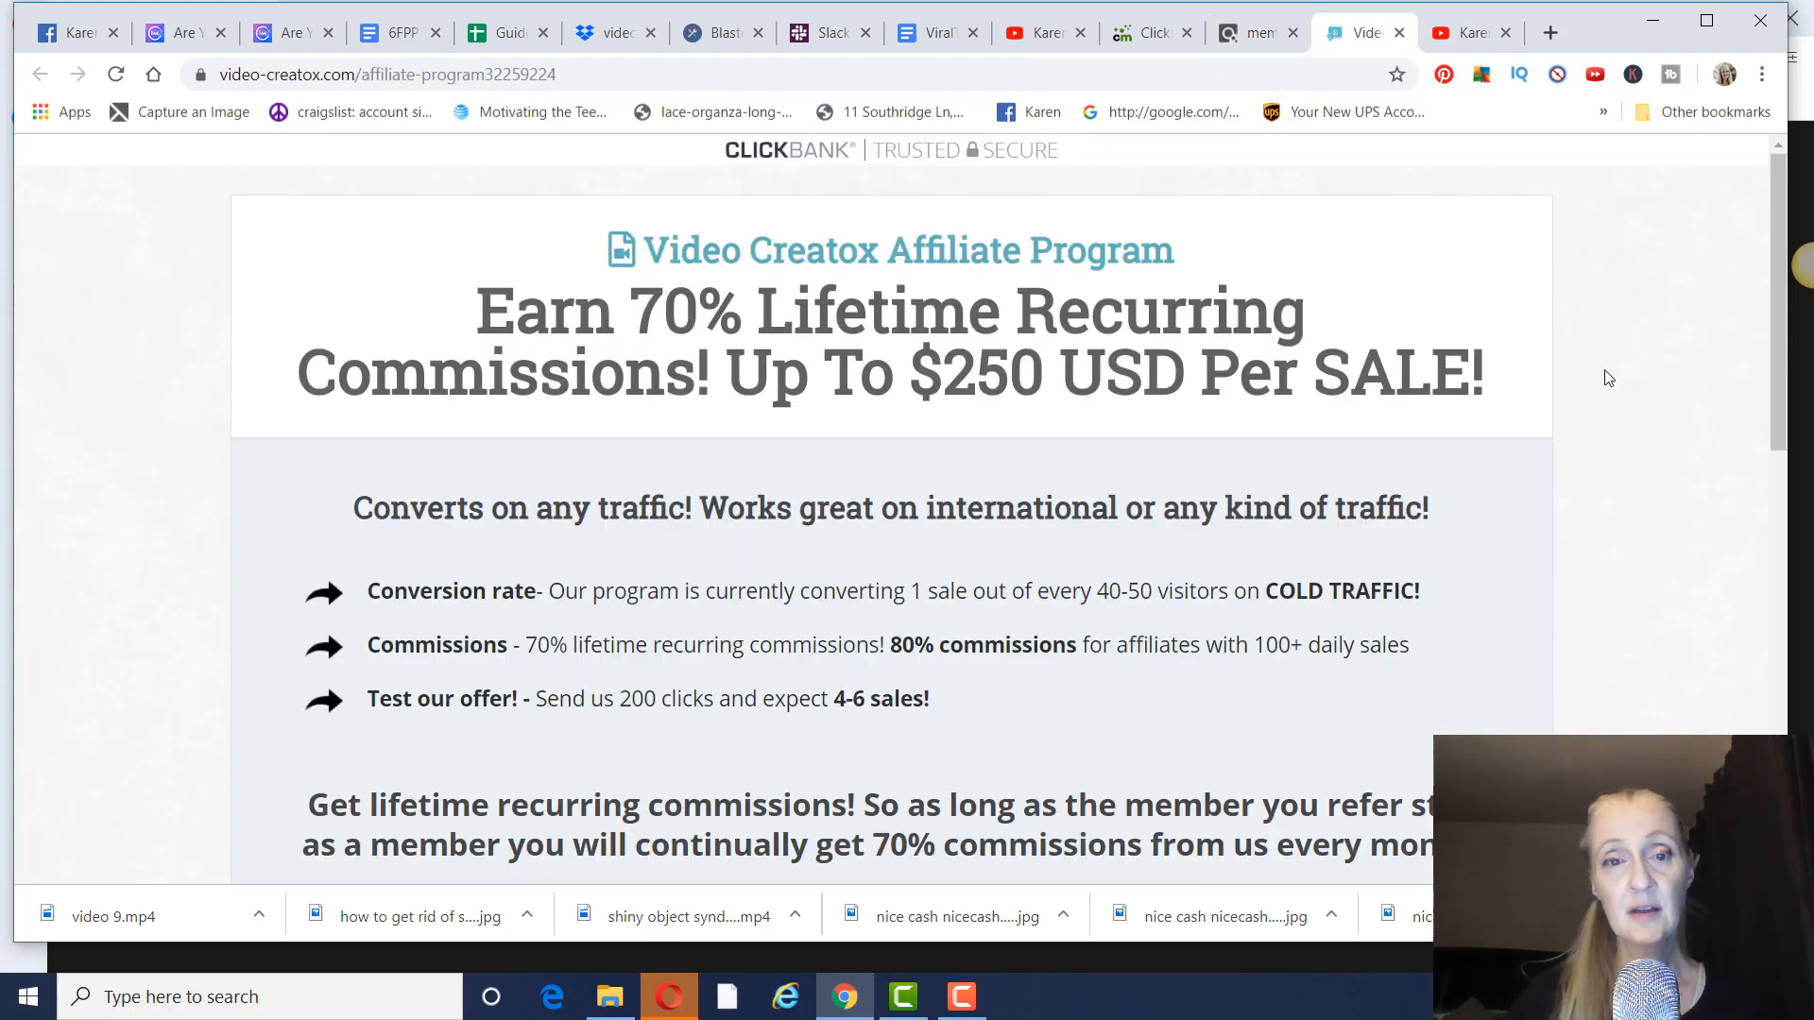
scroll(down, 3)
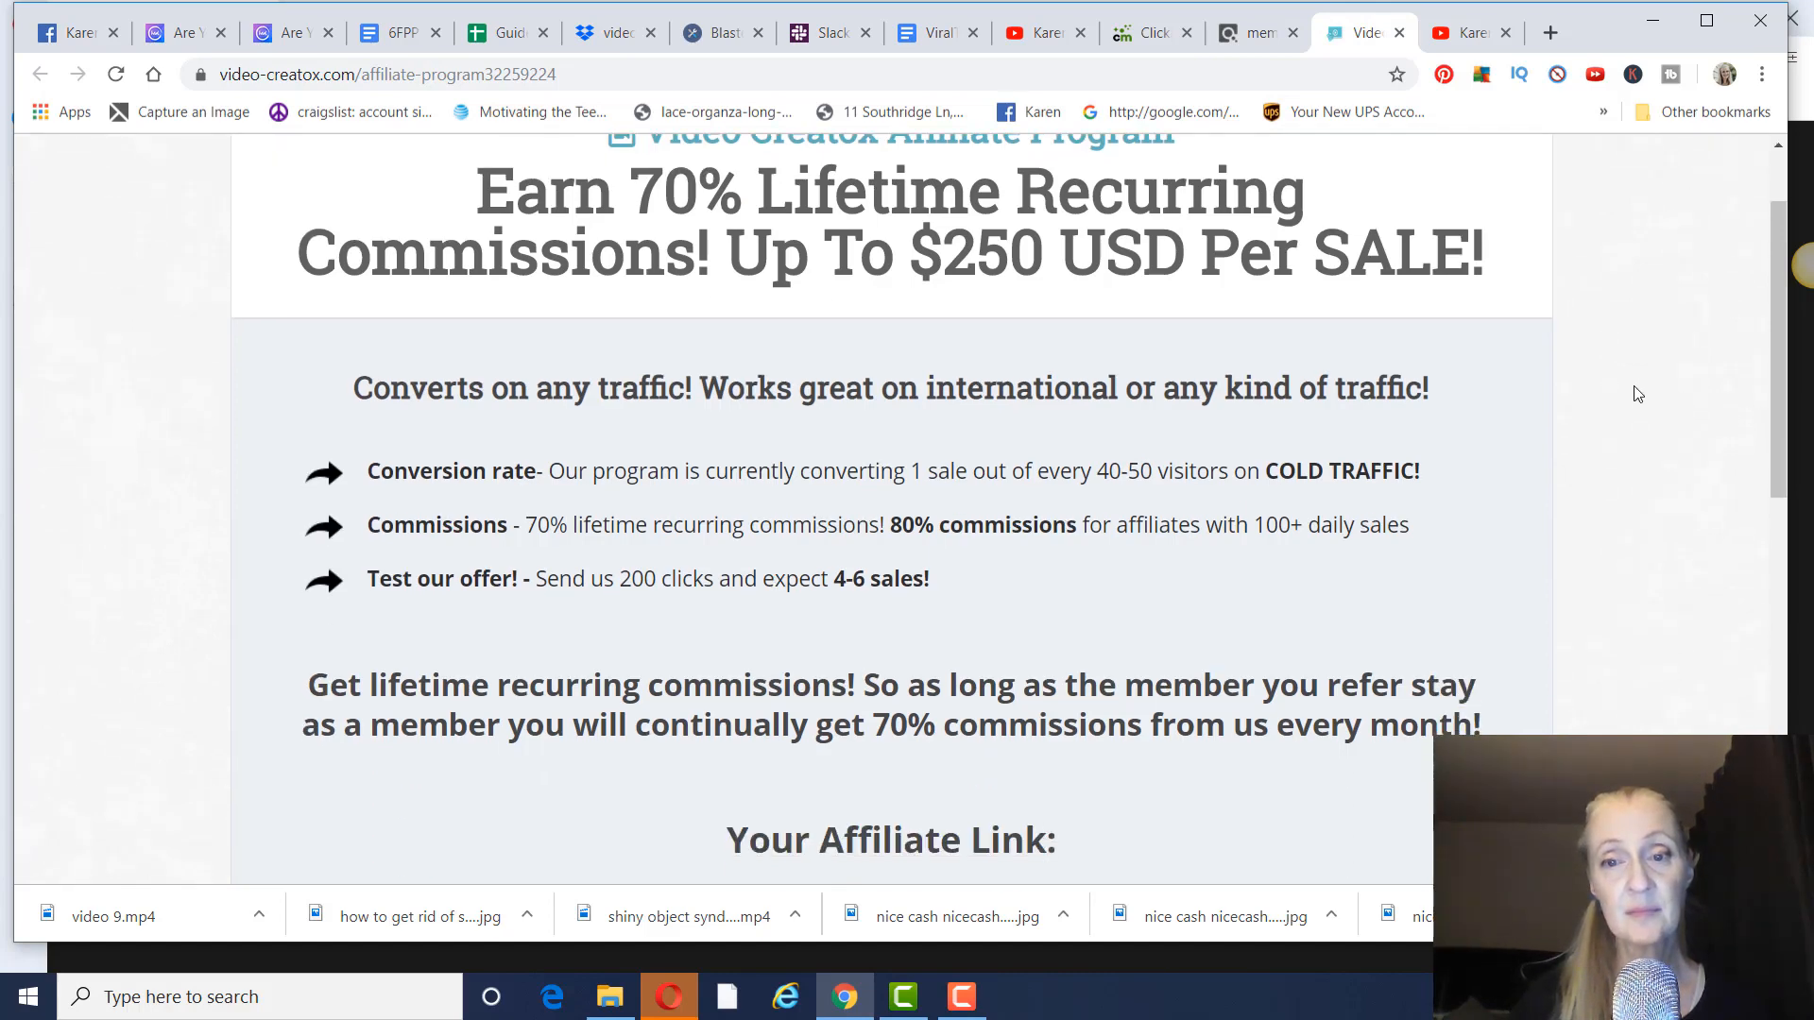
scroll(down, 3)
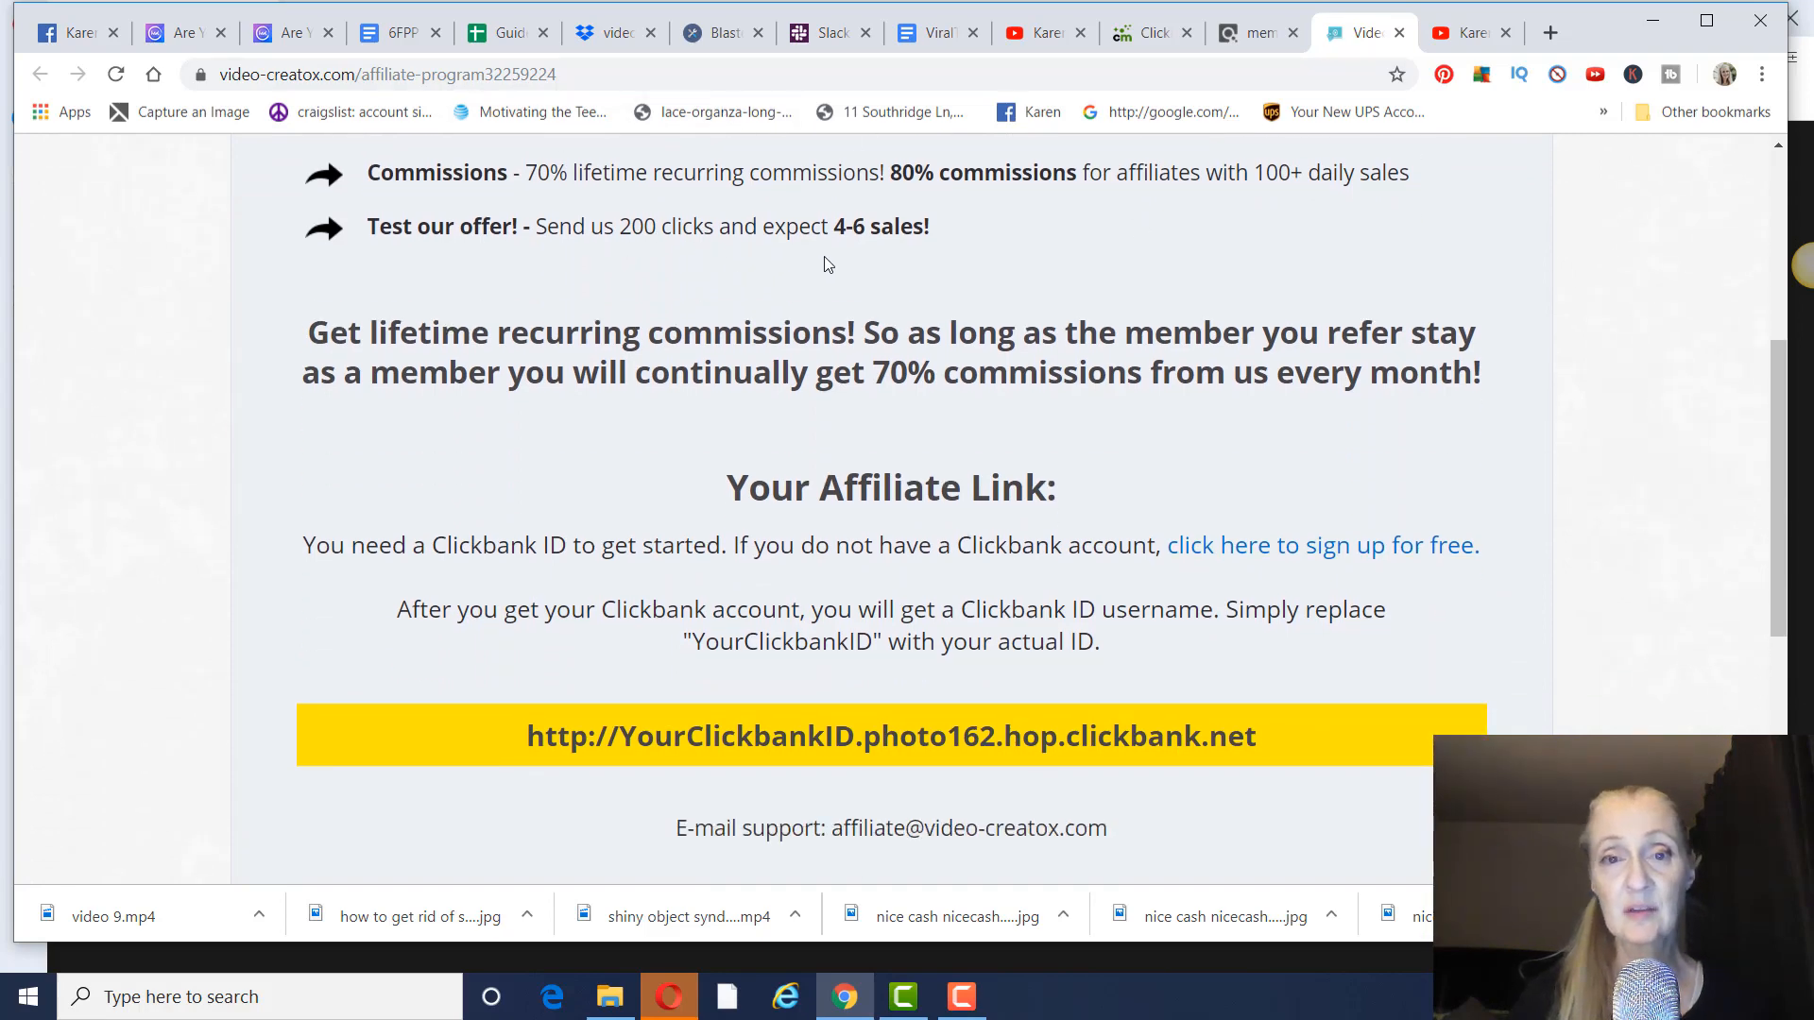
mouse_move(1550, 431)
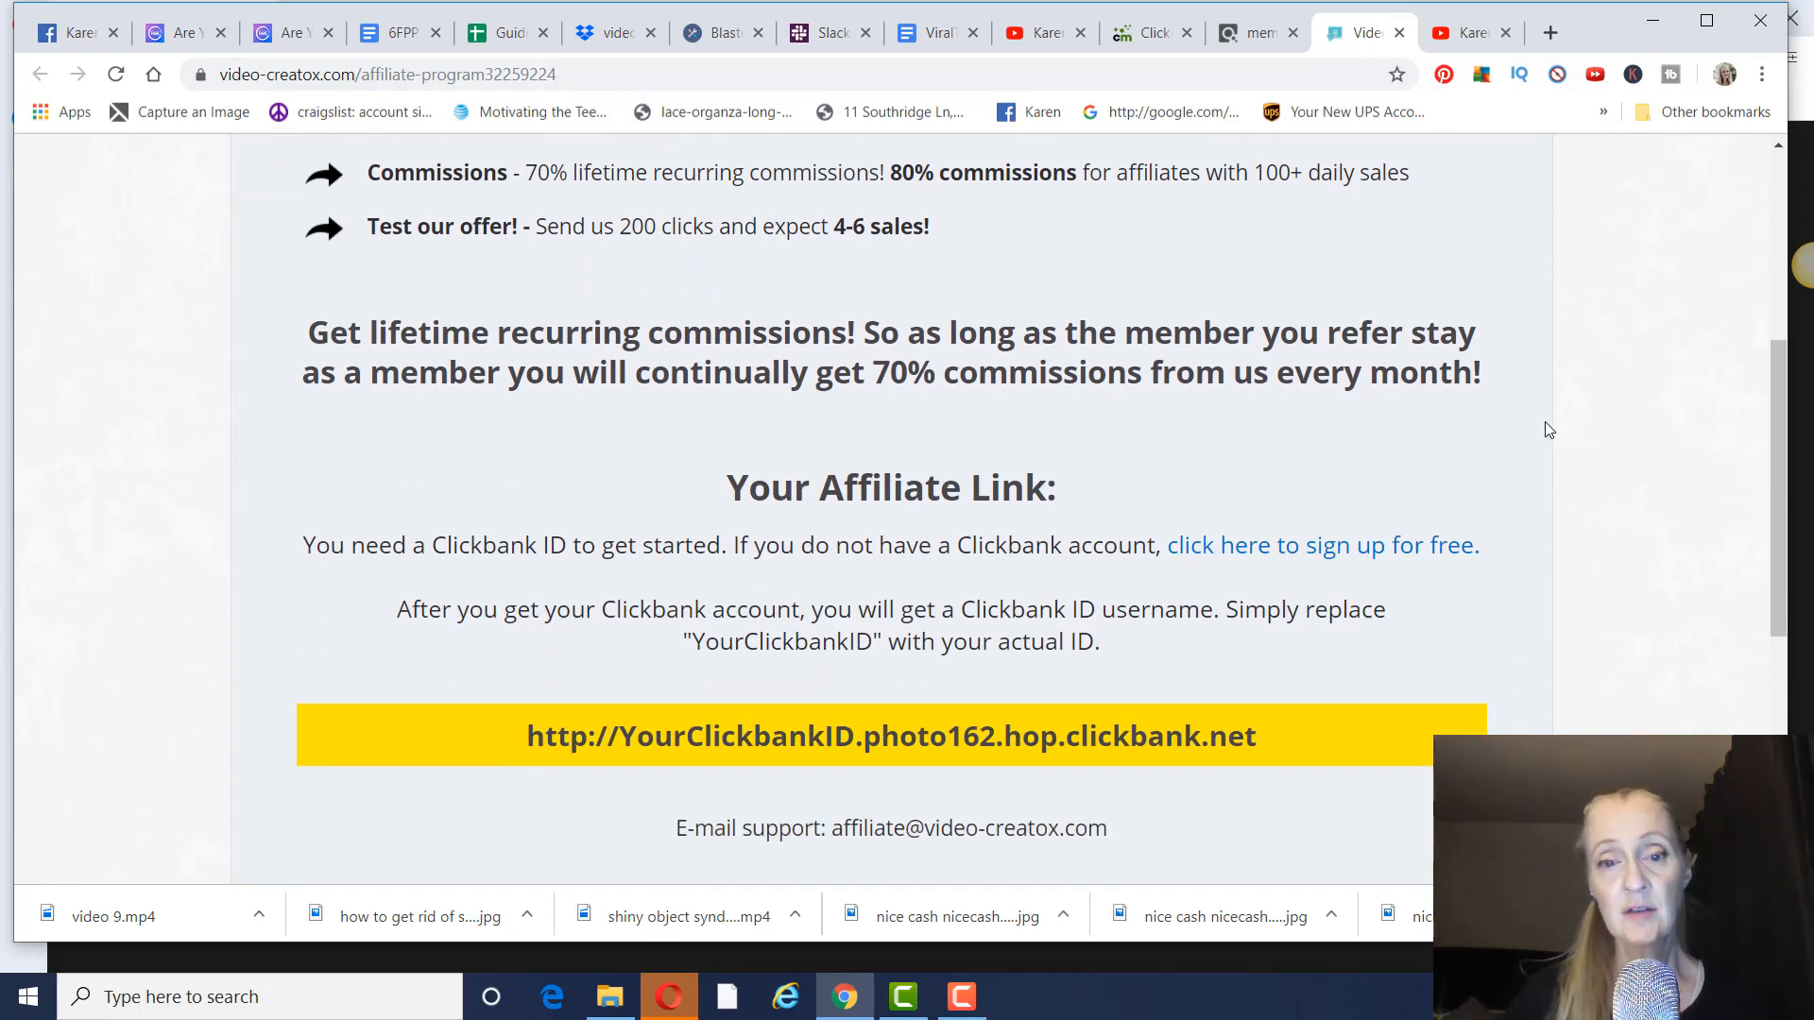
scroll(up, 3)
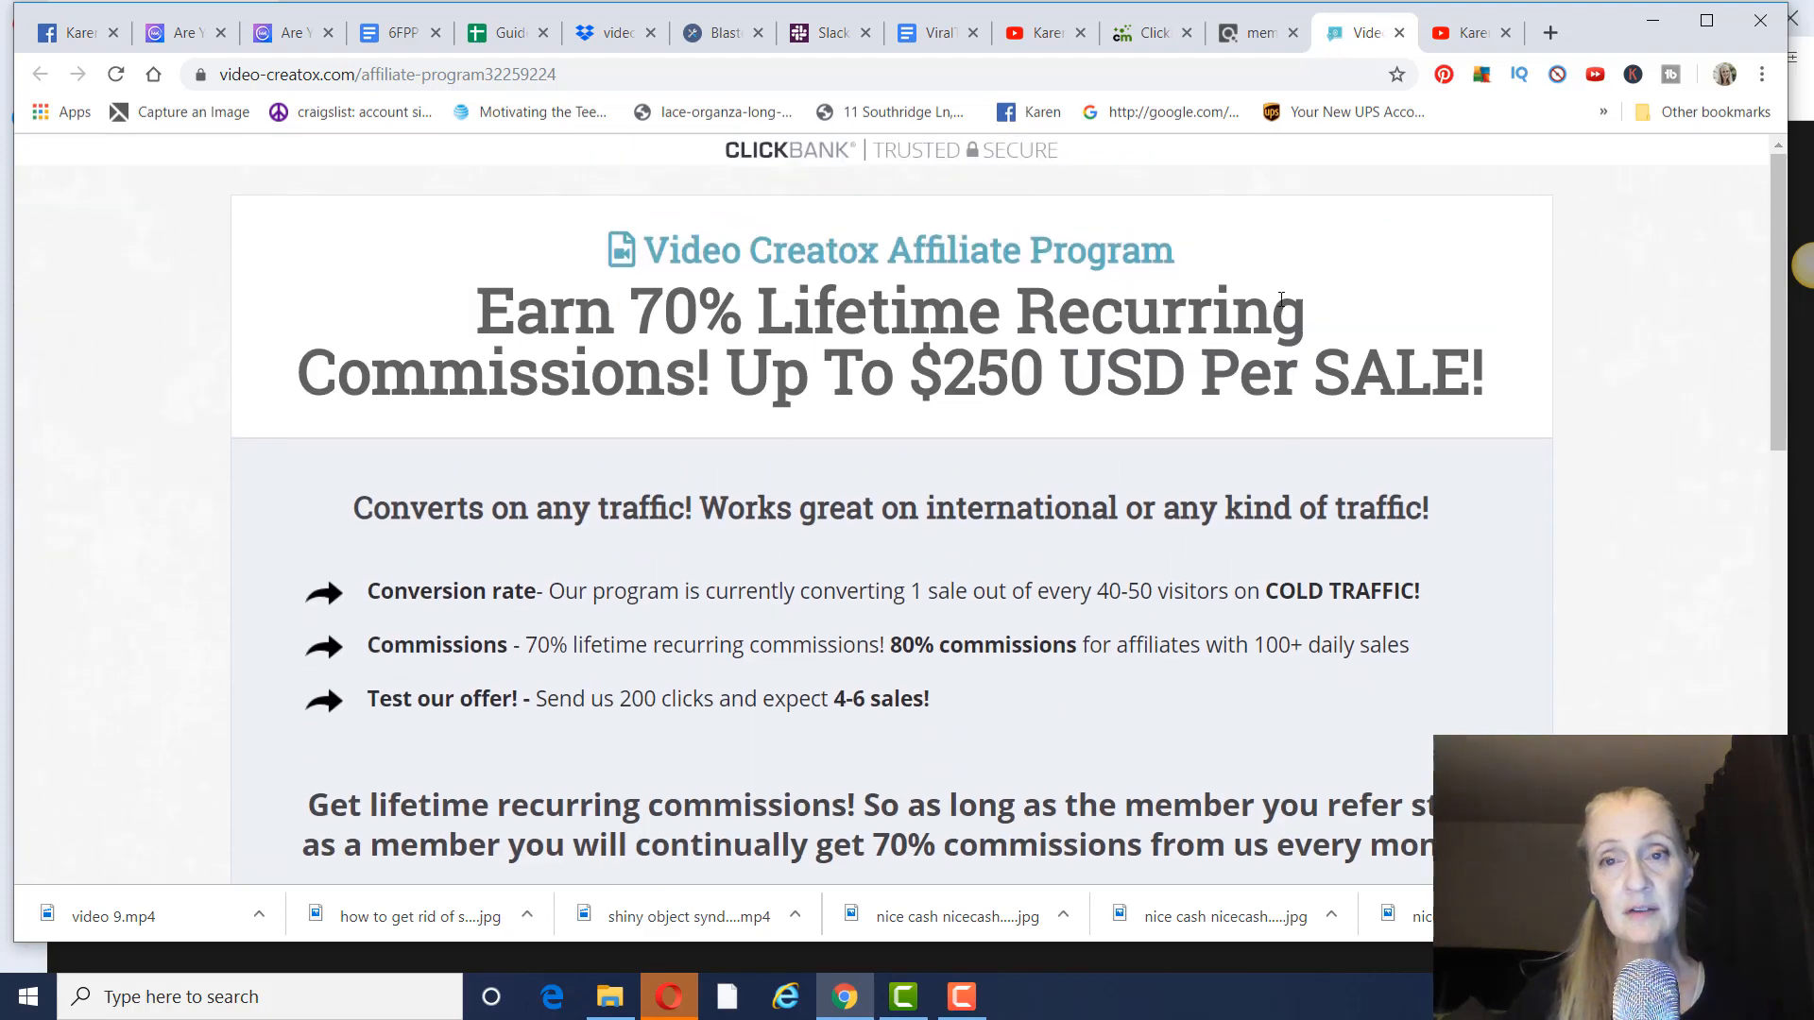
Step: Generate the encrypted HopShield hoplink for Video Creatox, select it, and return to ClickMagick
click(1255, 33)
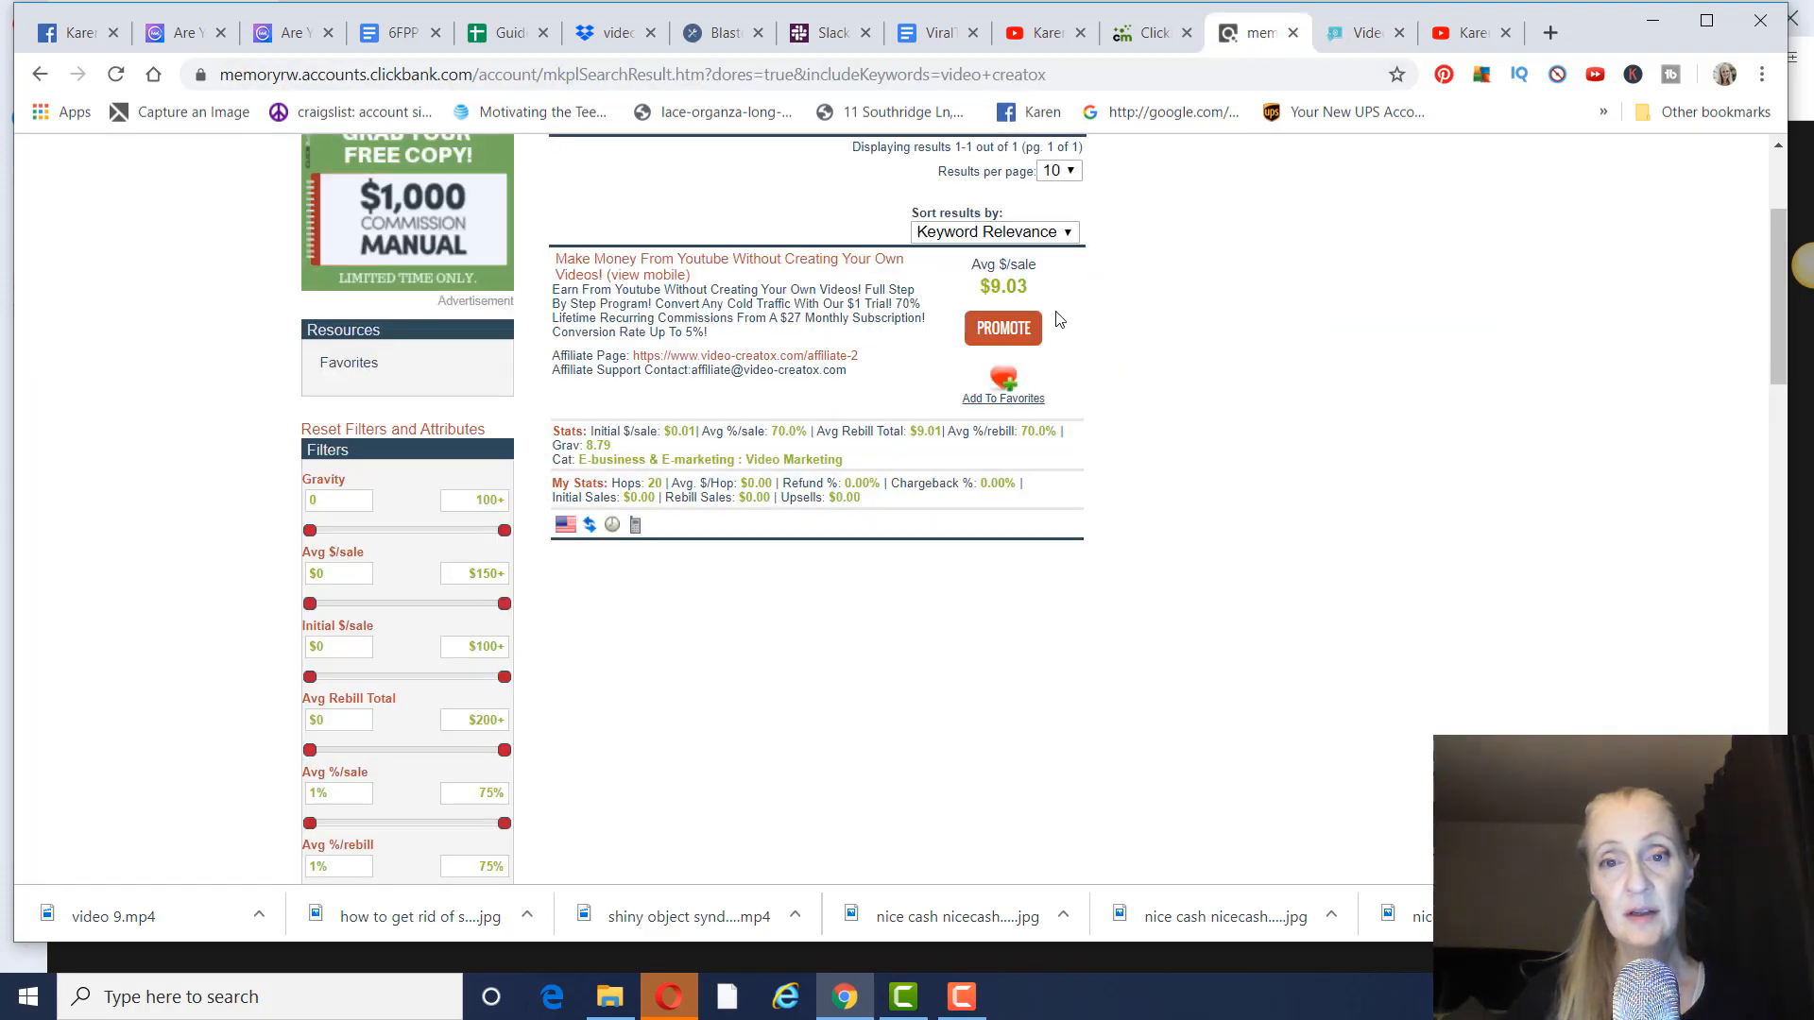
click(1001, 327)
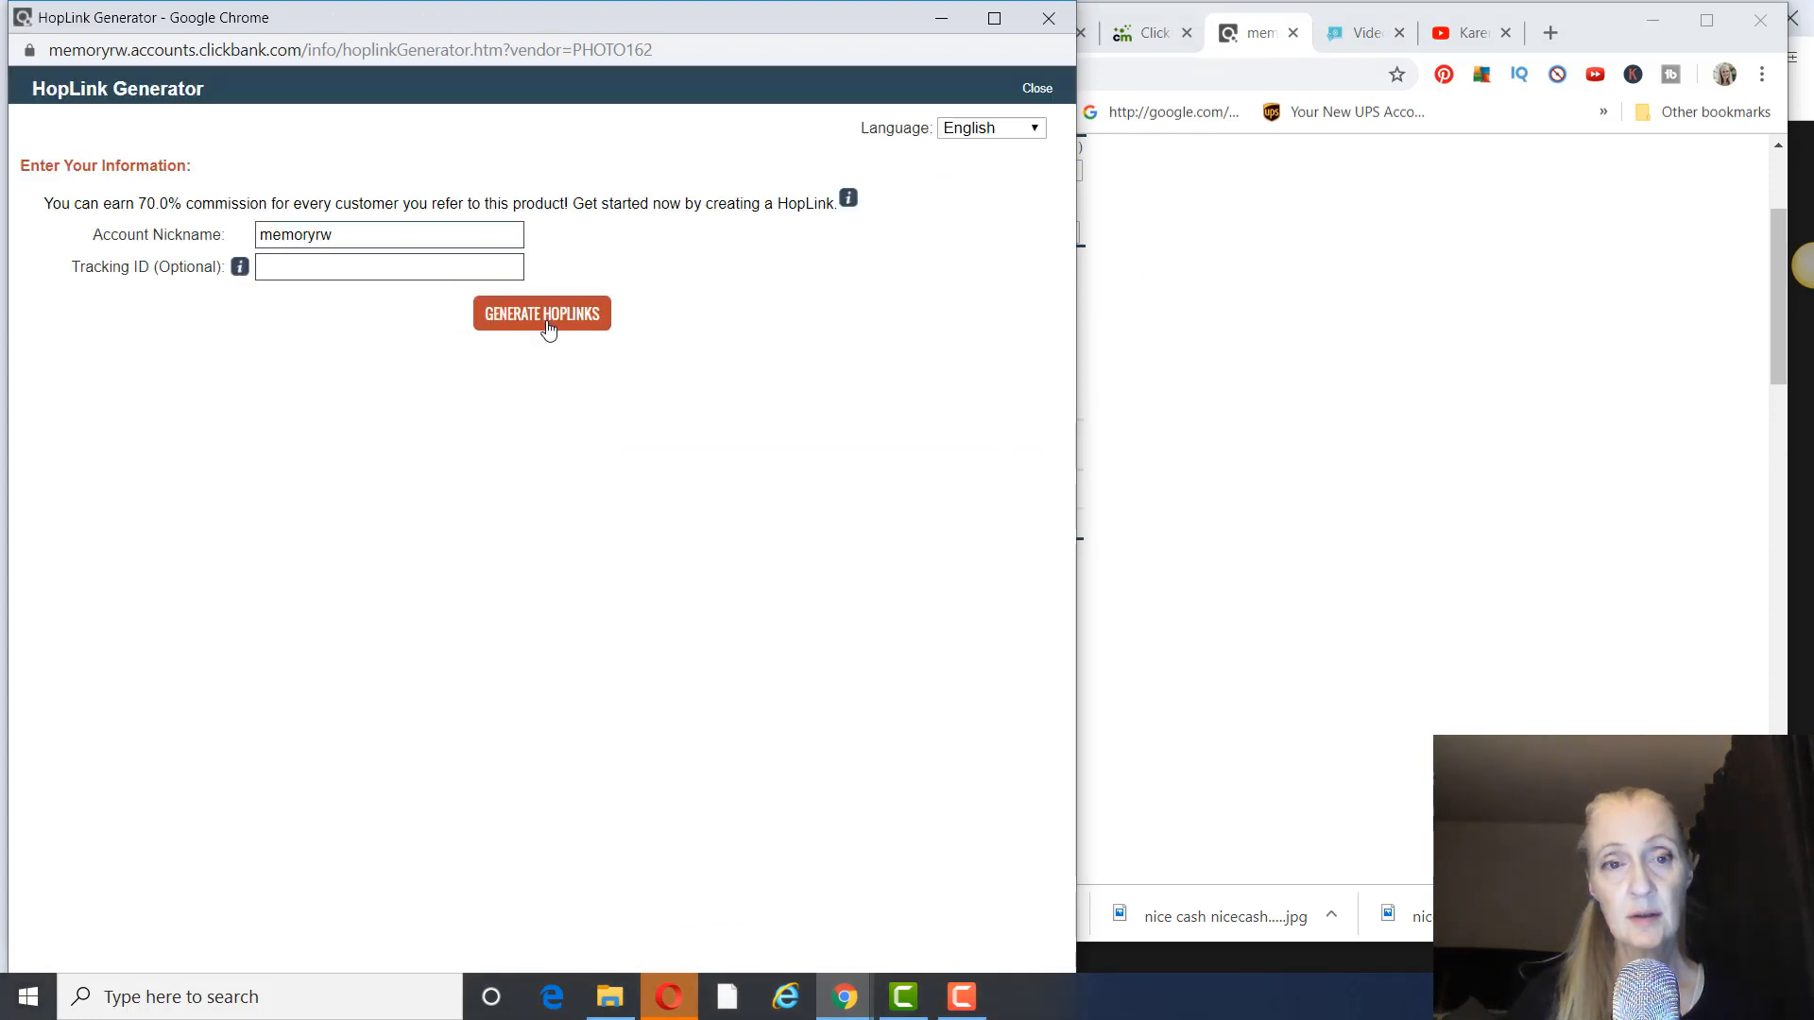
click(543, 314)
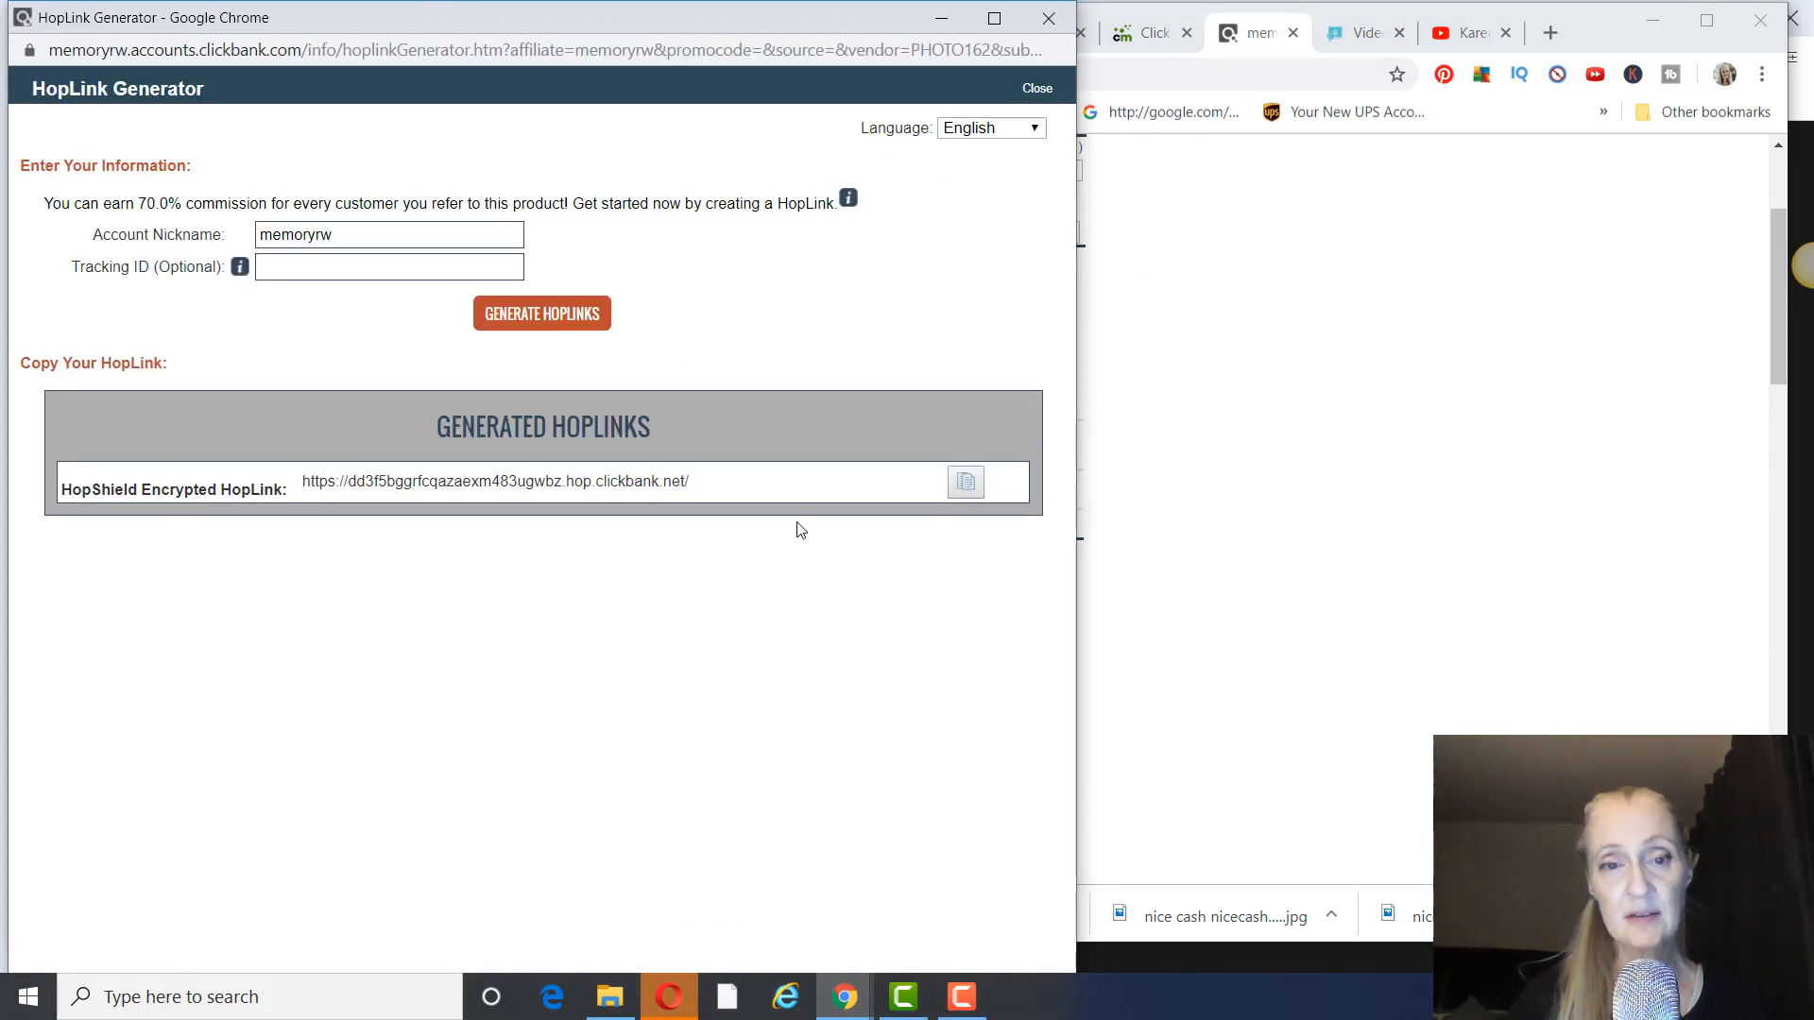
drag(436, 482, 688, 481)
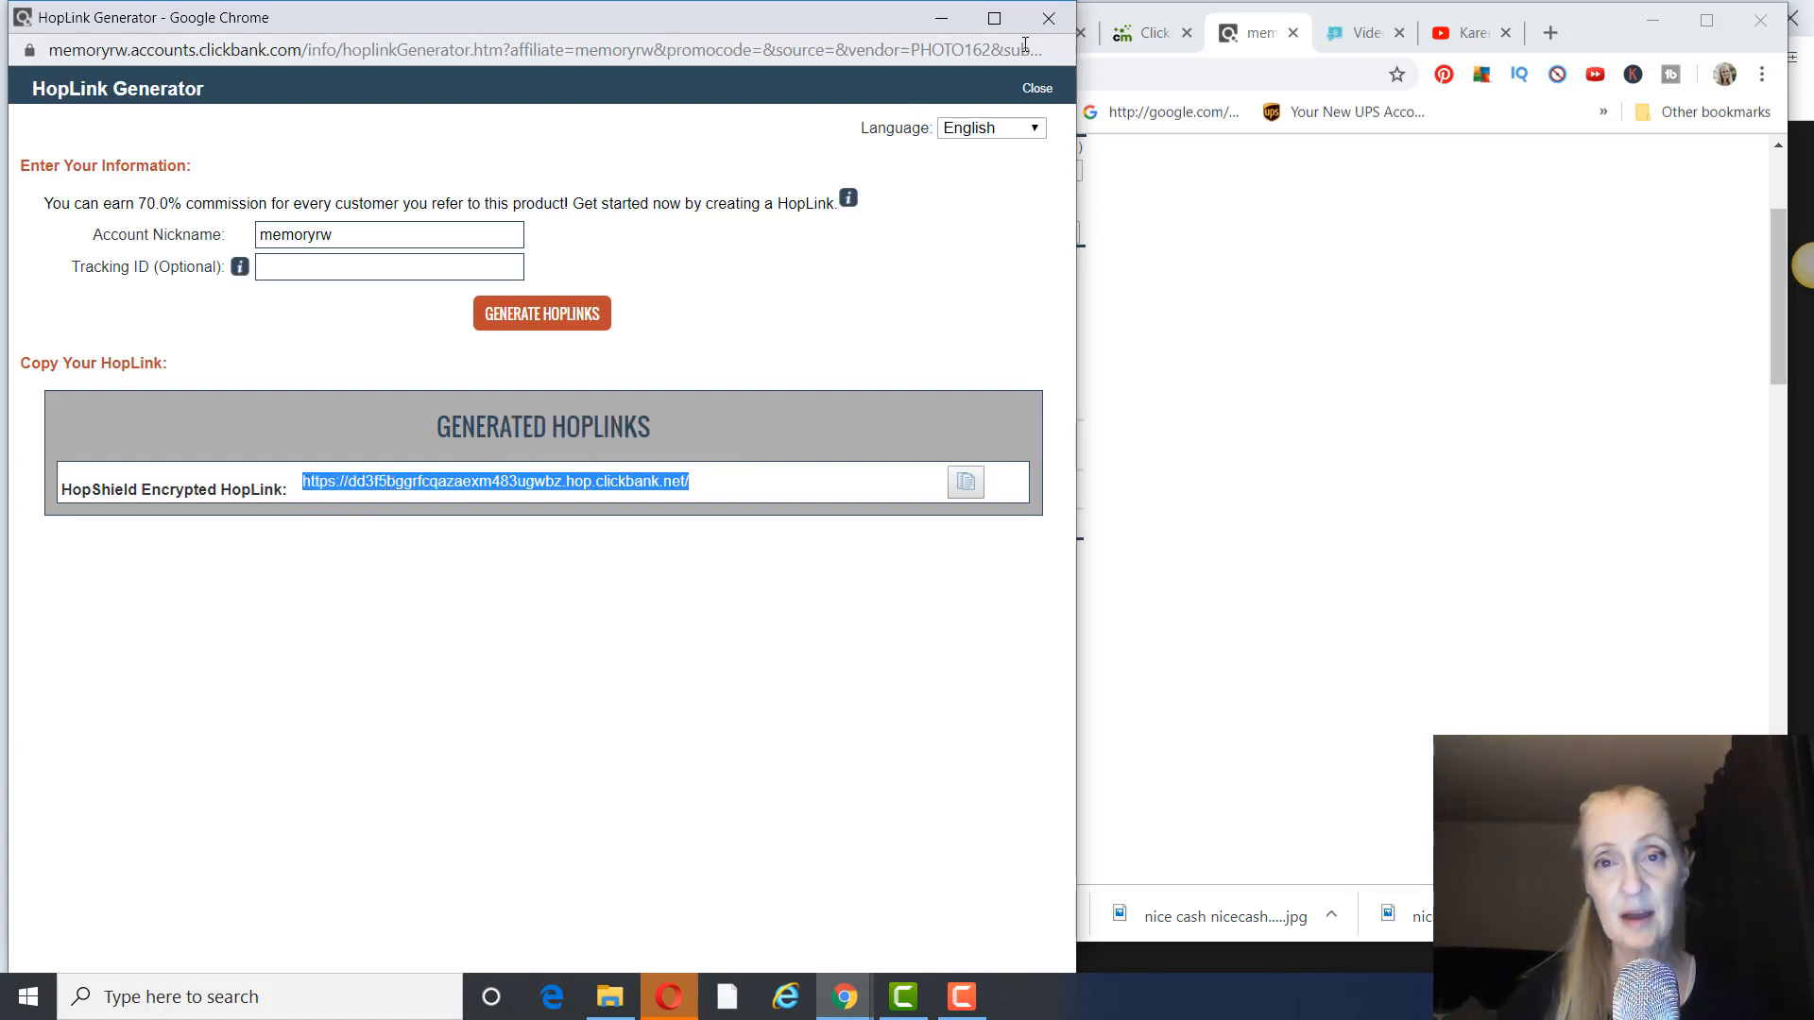
click(1145, 33)
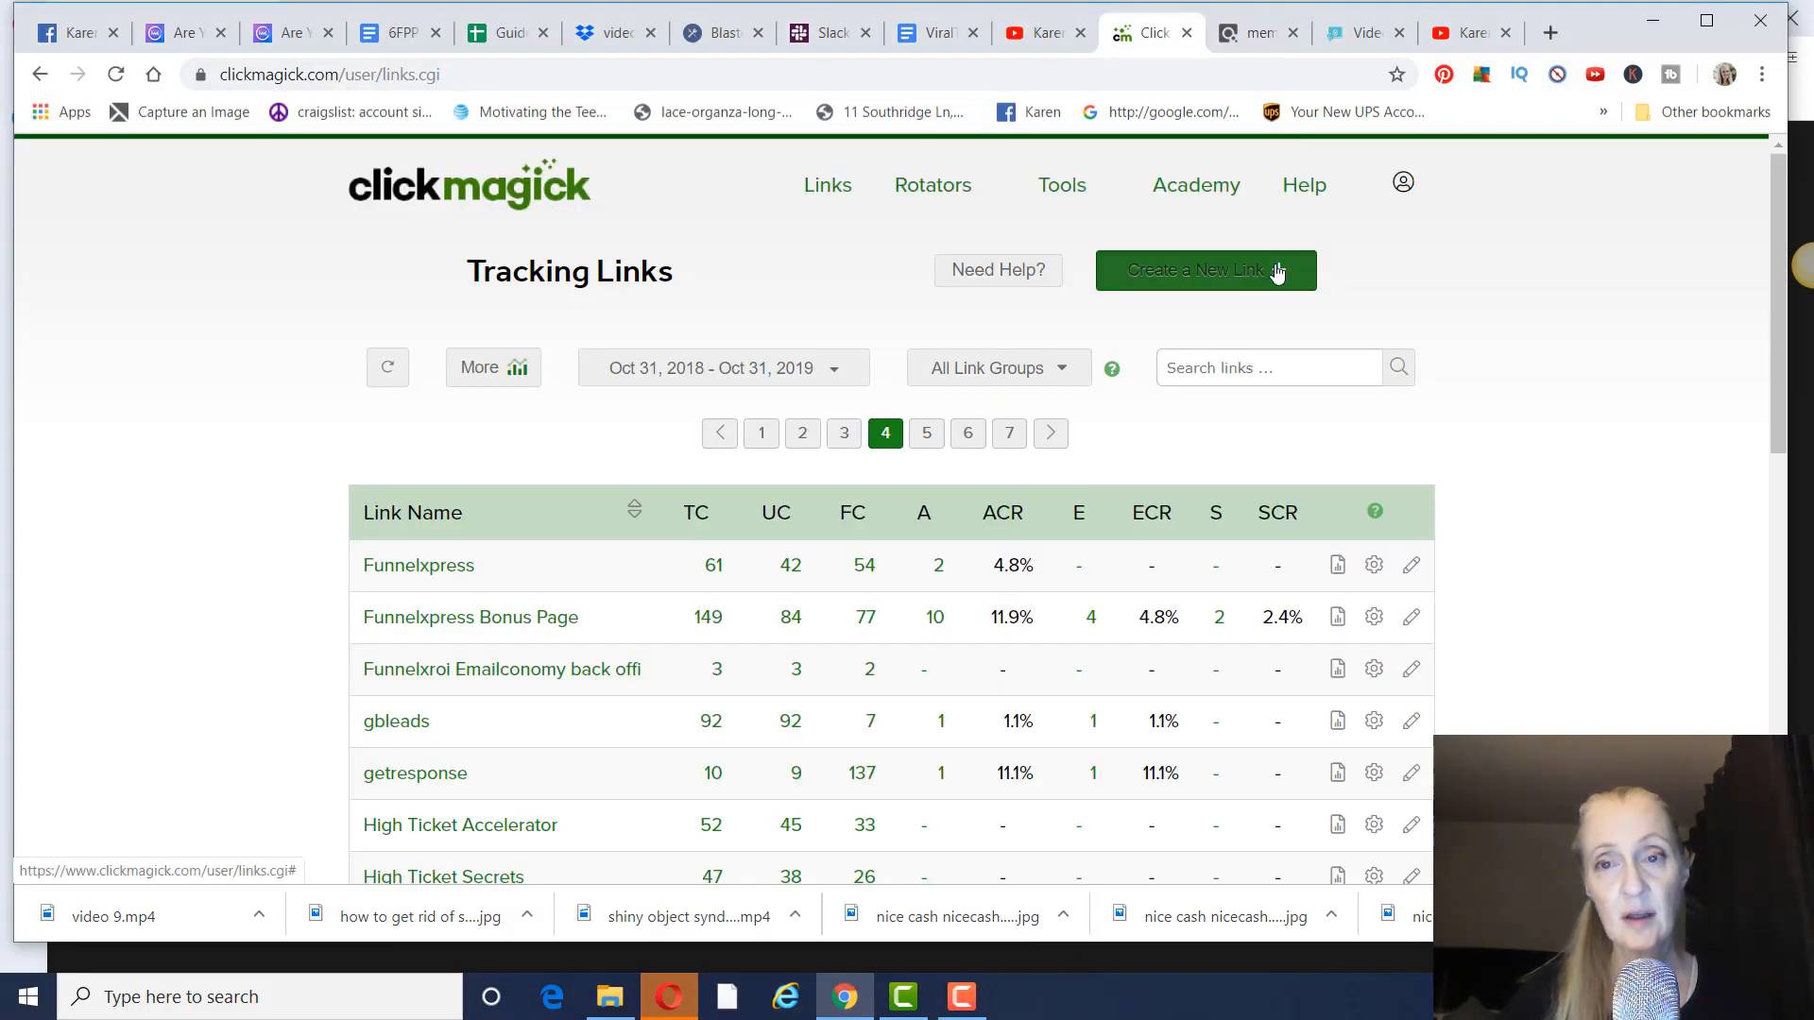
click(1204, 270)
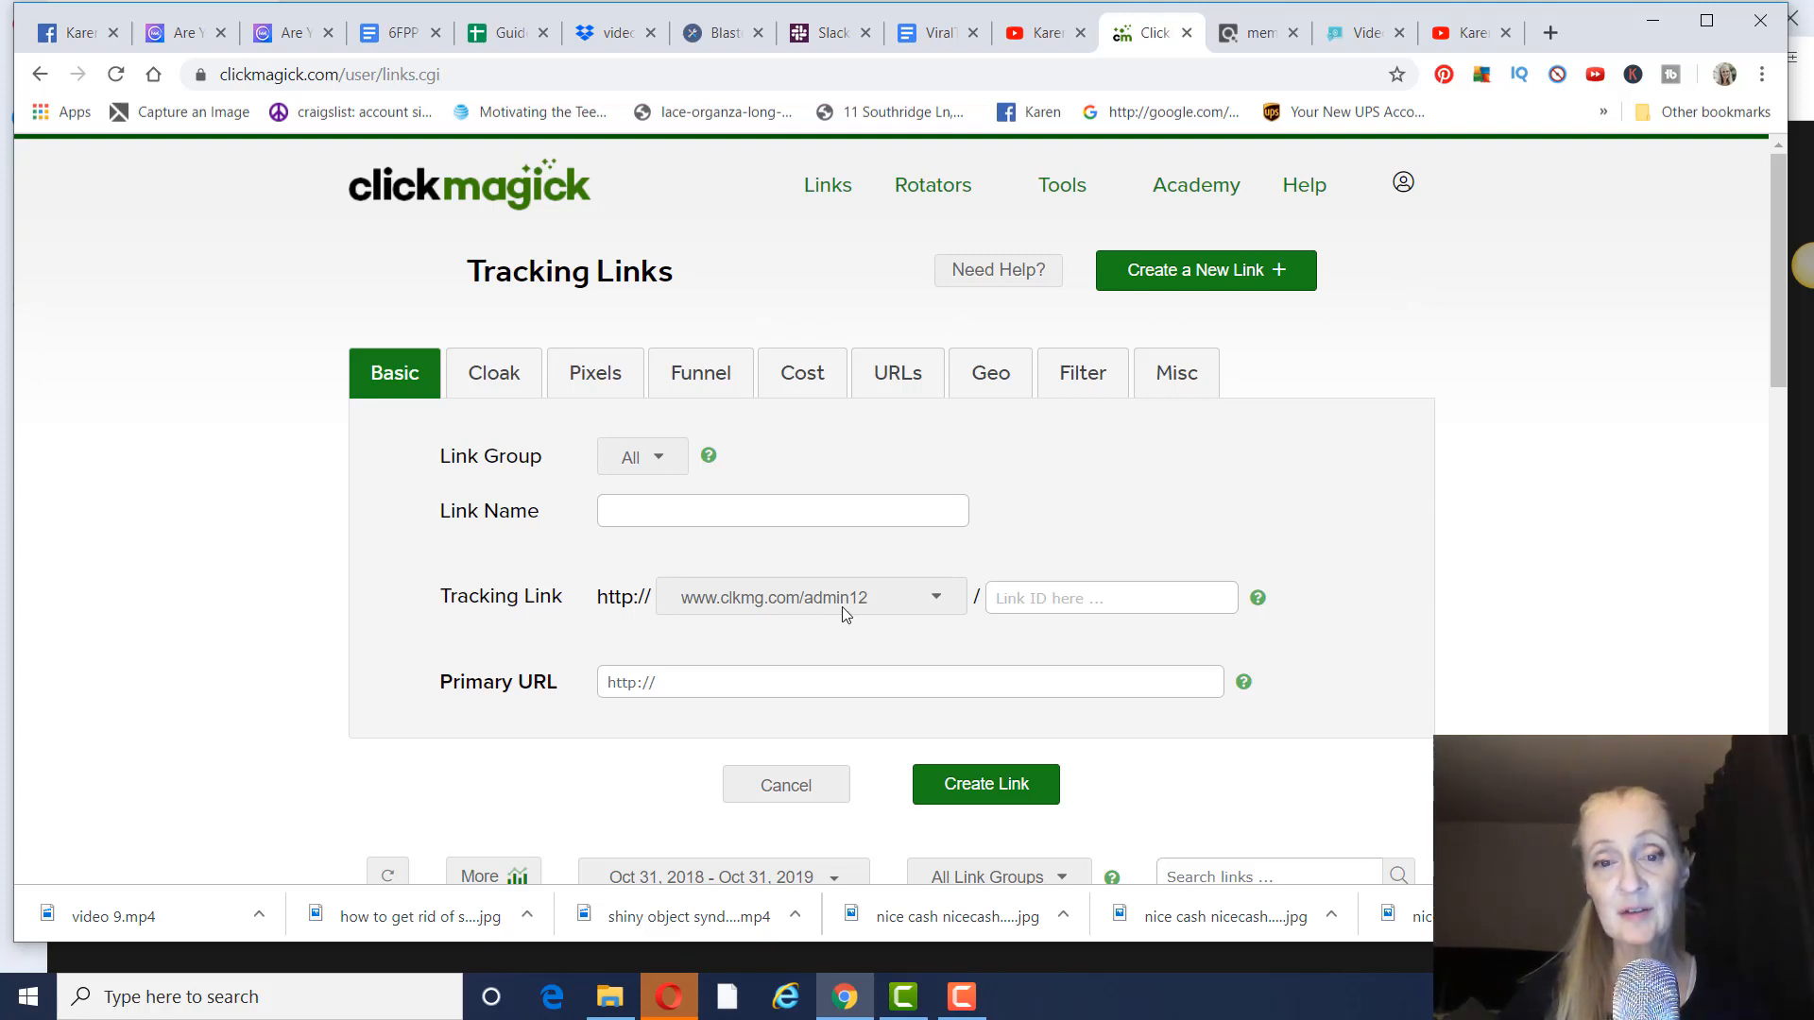
mouse_move(945, 620)
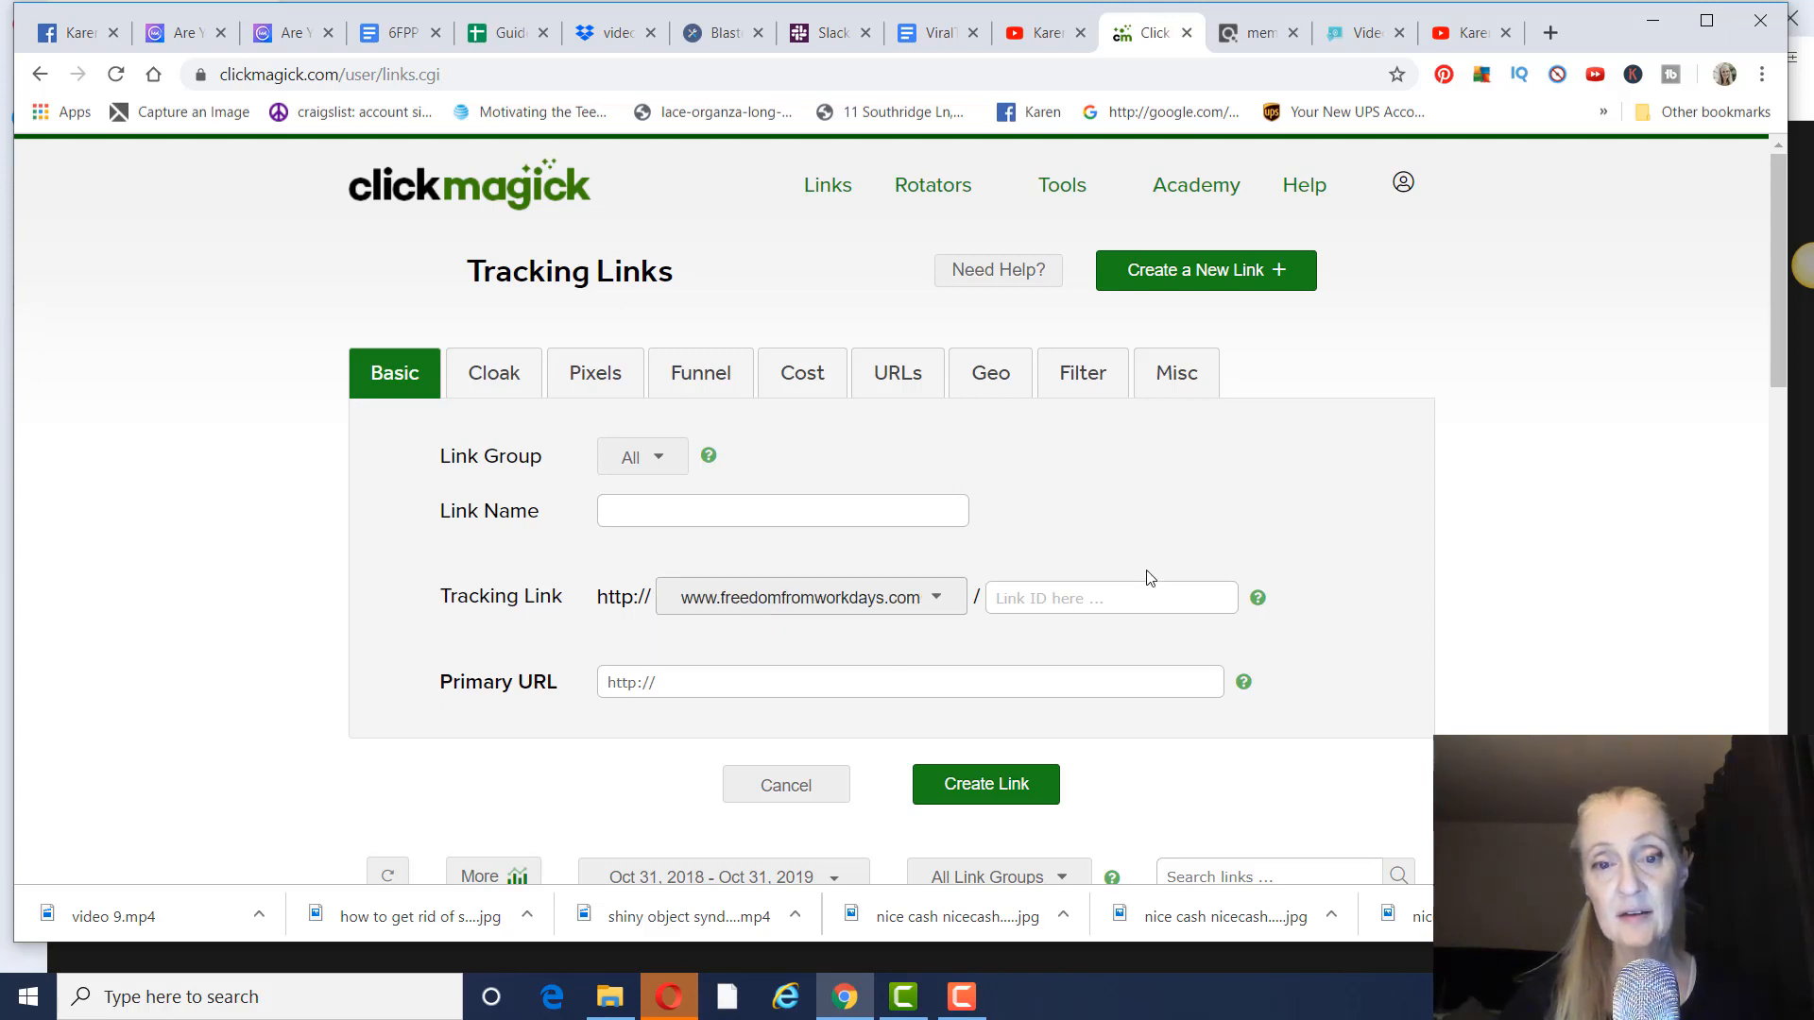
mouse_move(1349, 470)
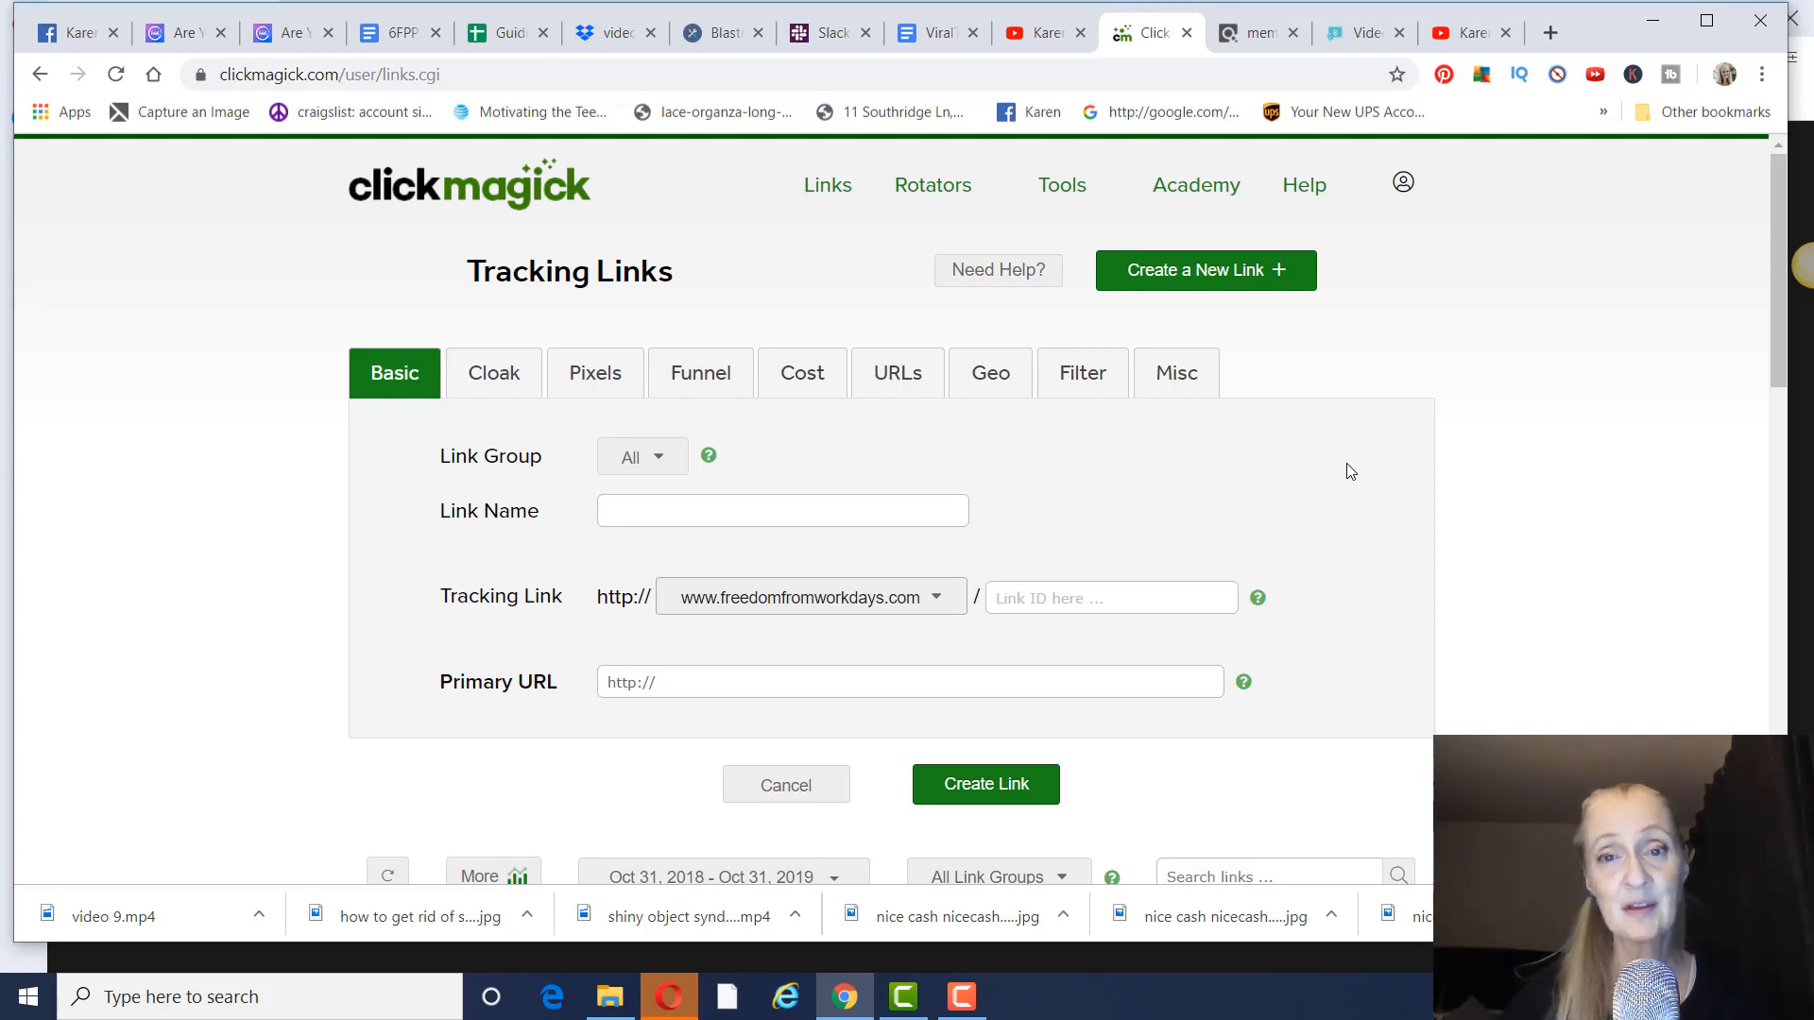
mouse_move(1306, 192)
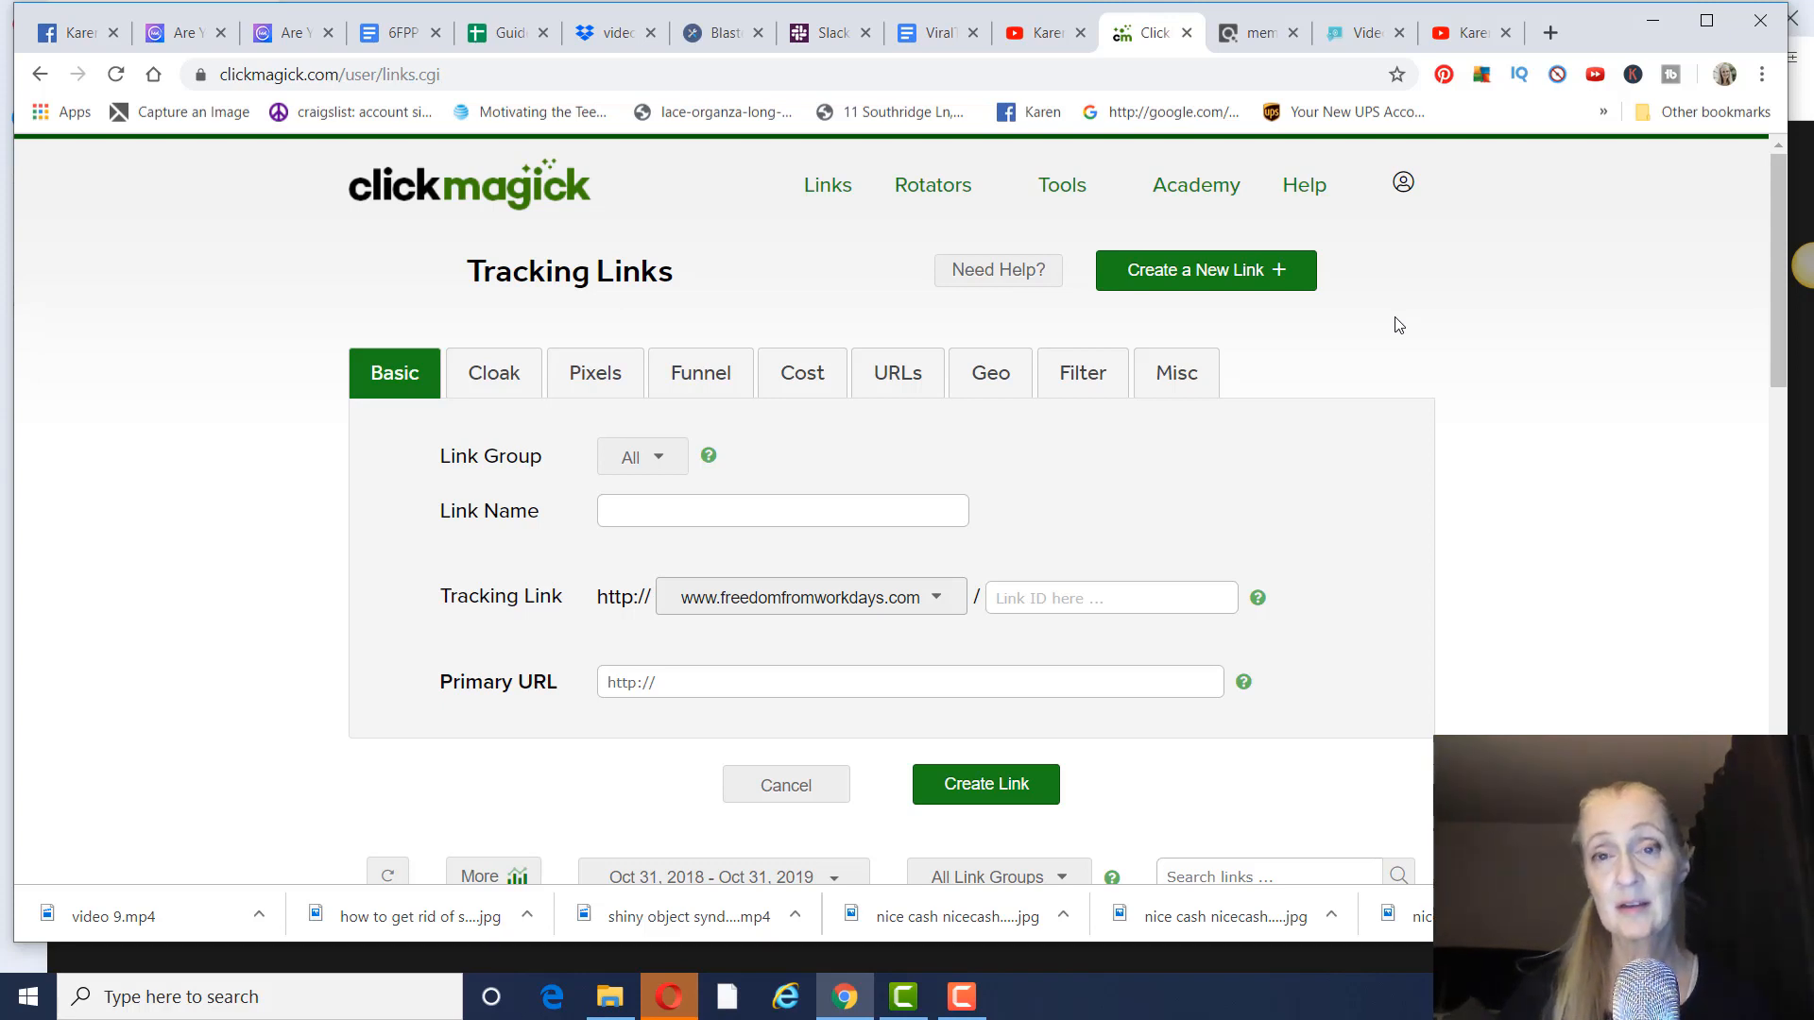
mouse_move(1393, 327)
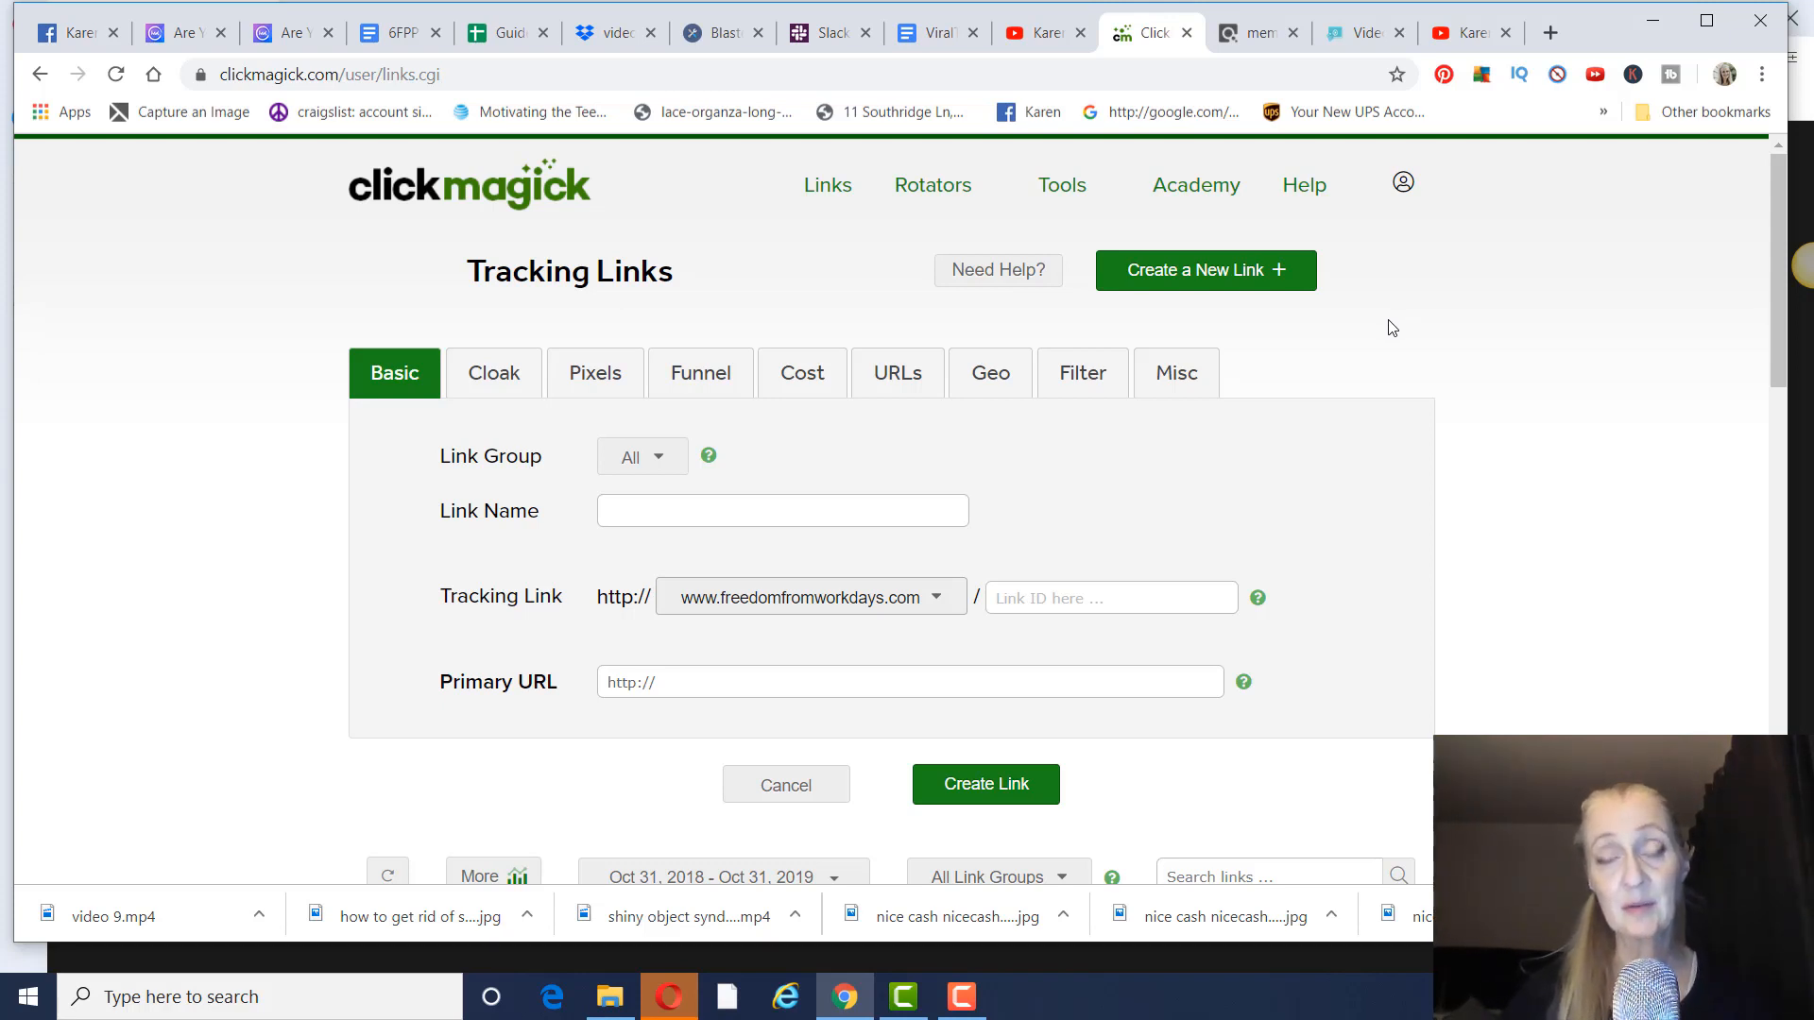
mouse_move(1385, 332)
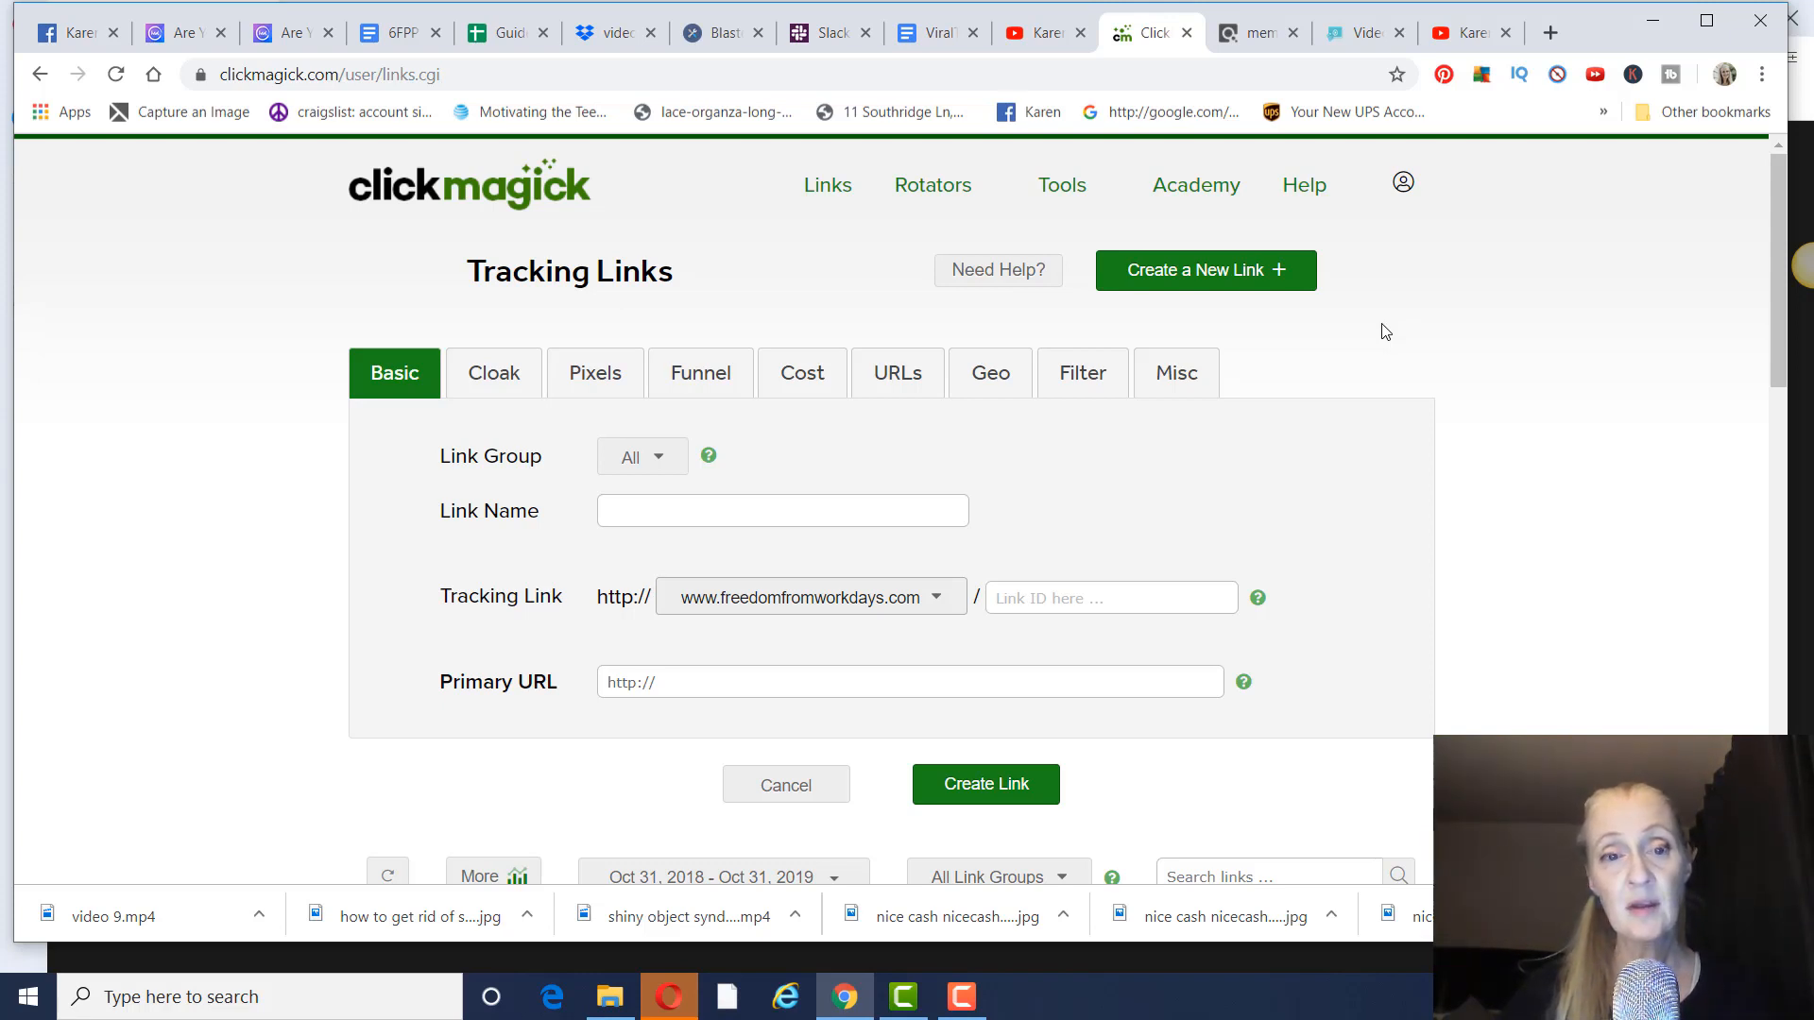
mouse_move(619, 478)
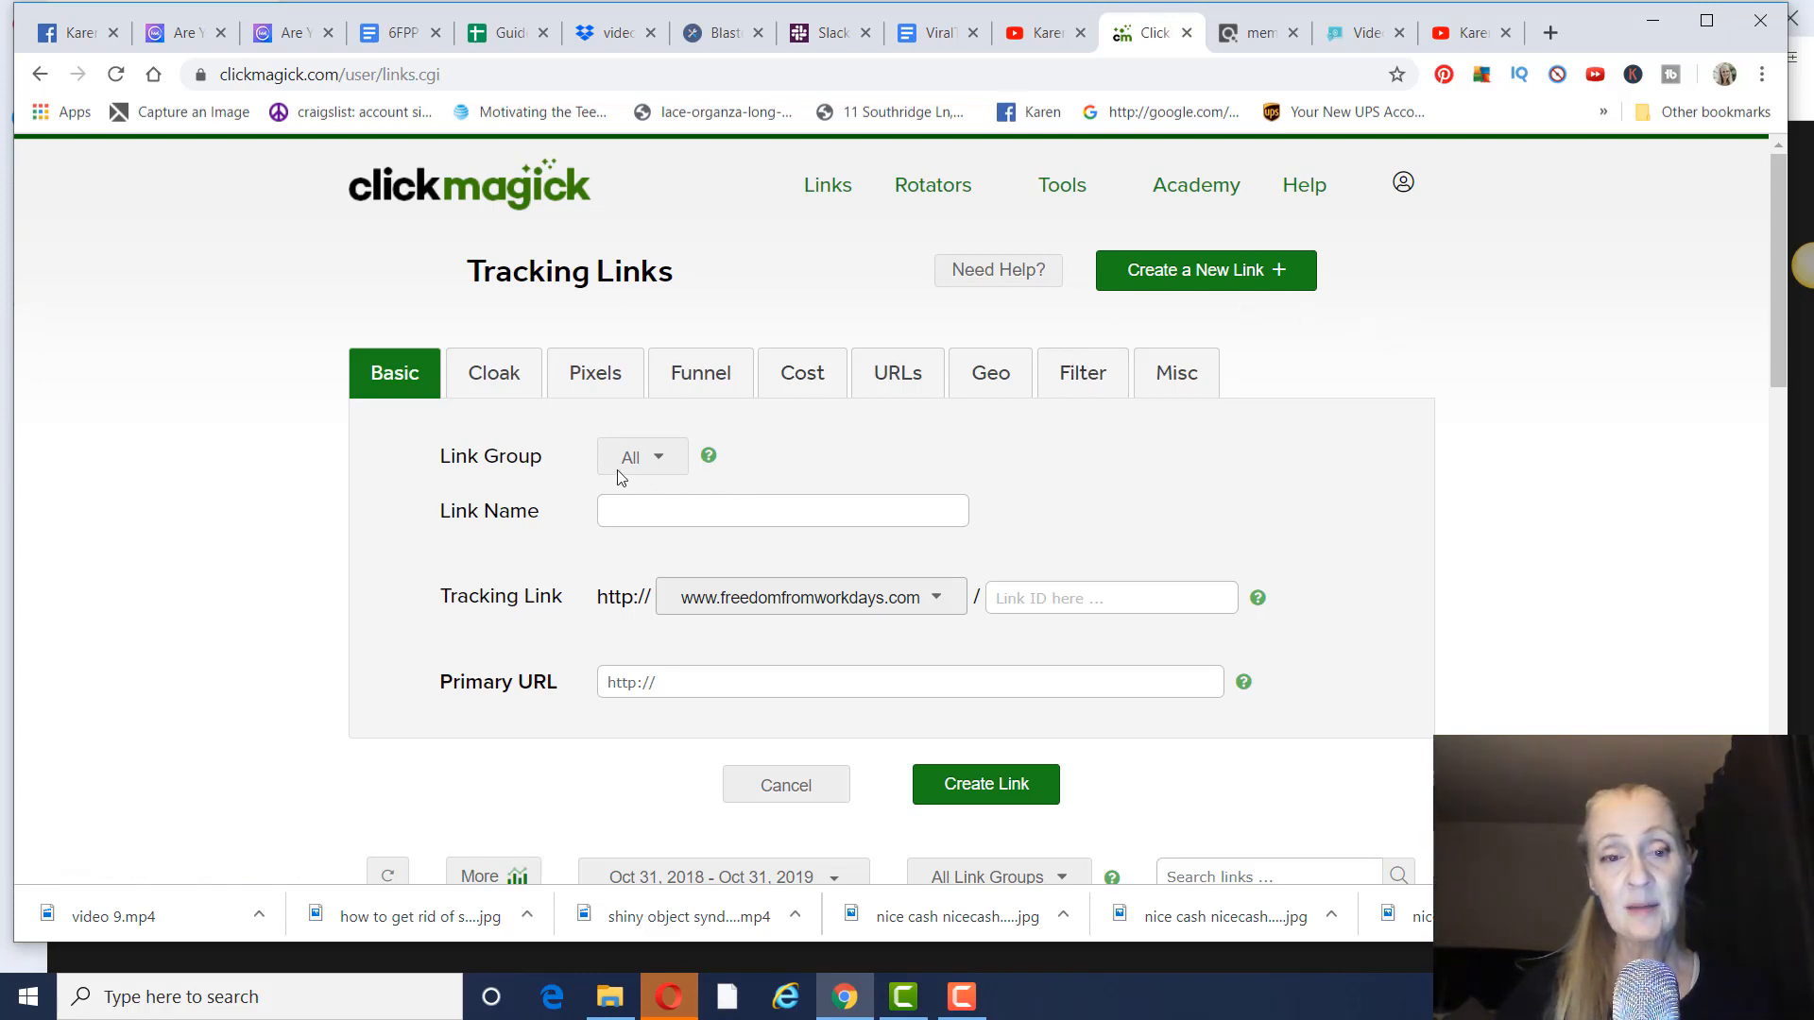
Step: Name the new link 'Video Creatox Clickbank'
click(782, 393)
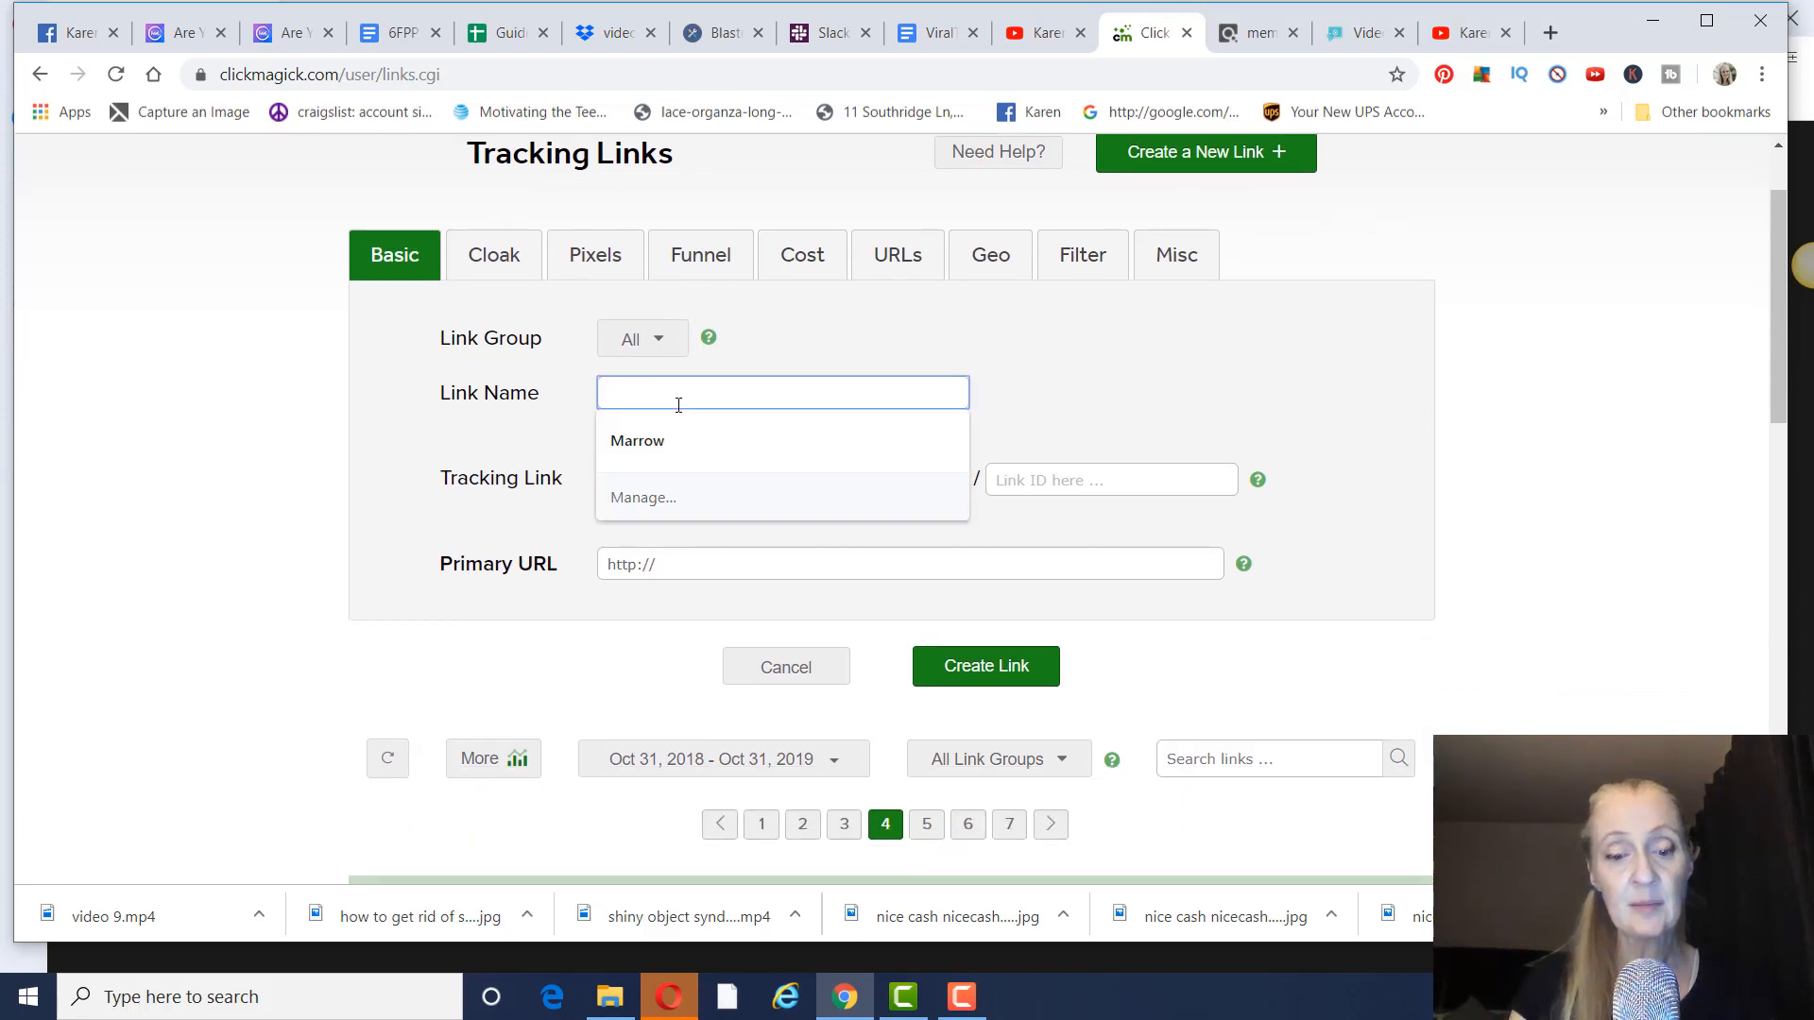
text(v)
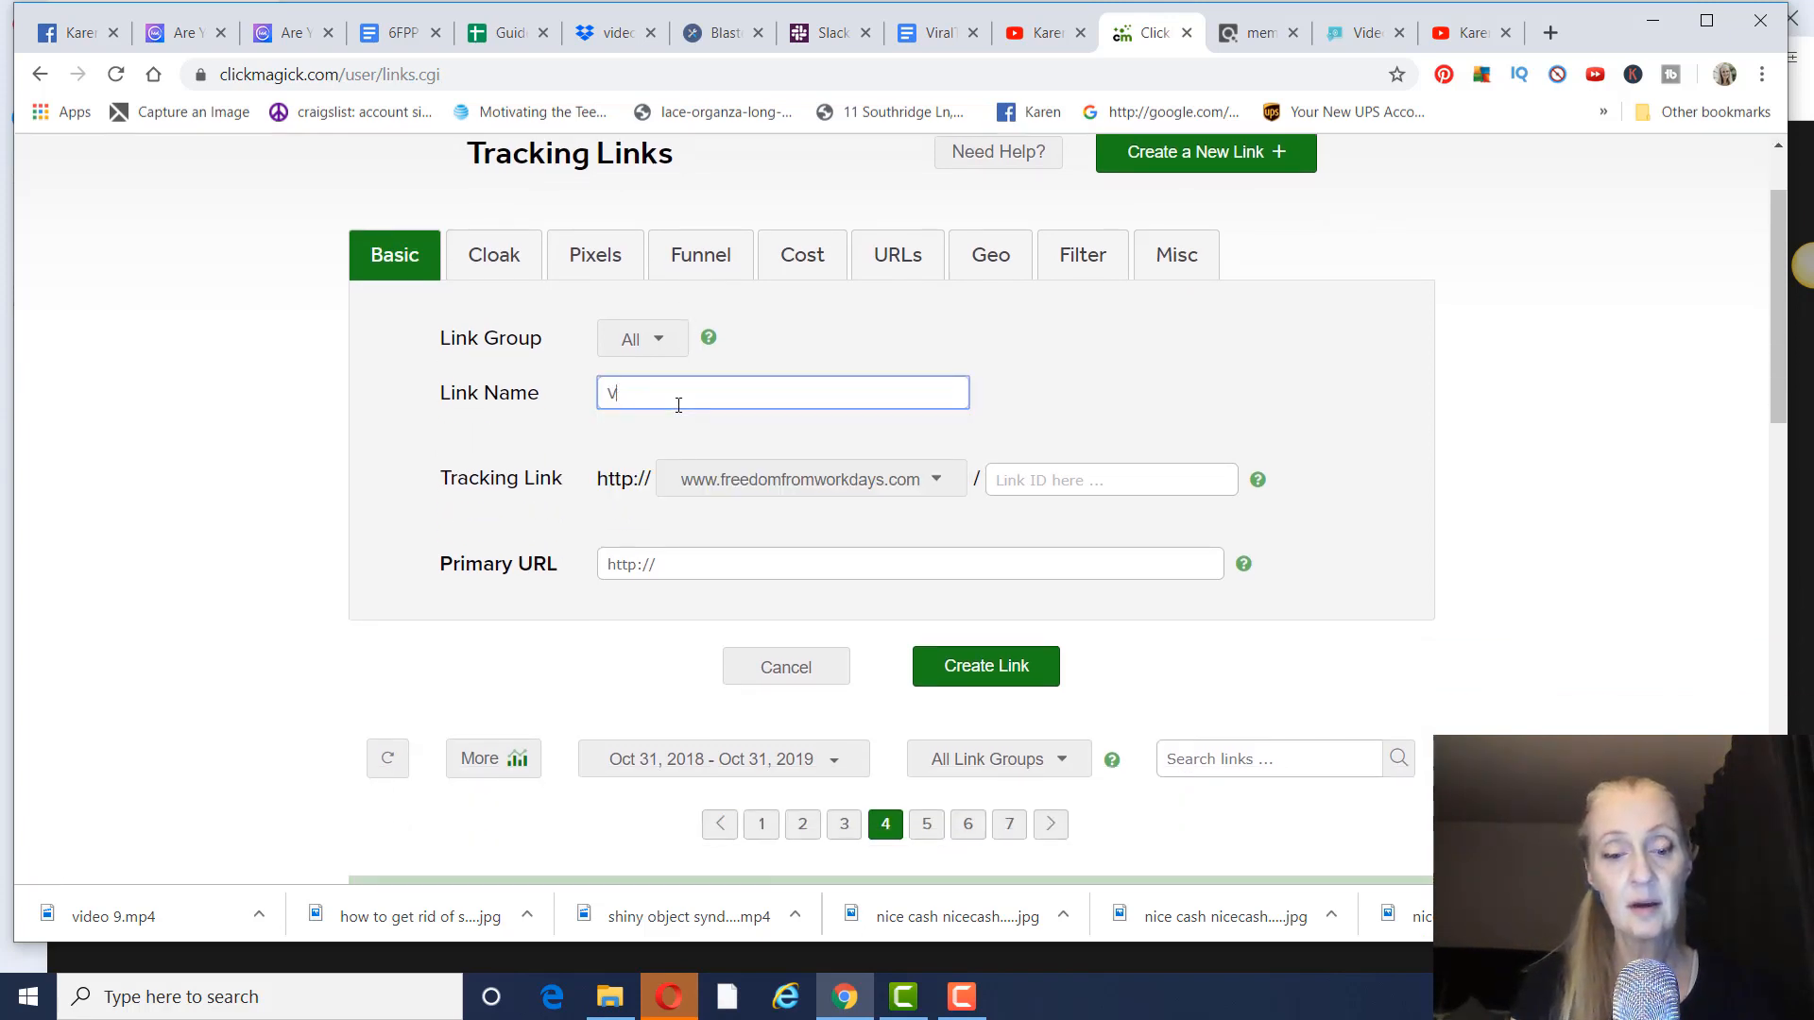
text(ideo)
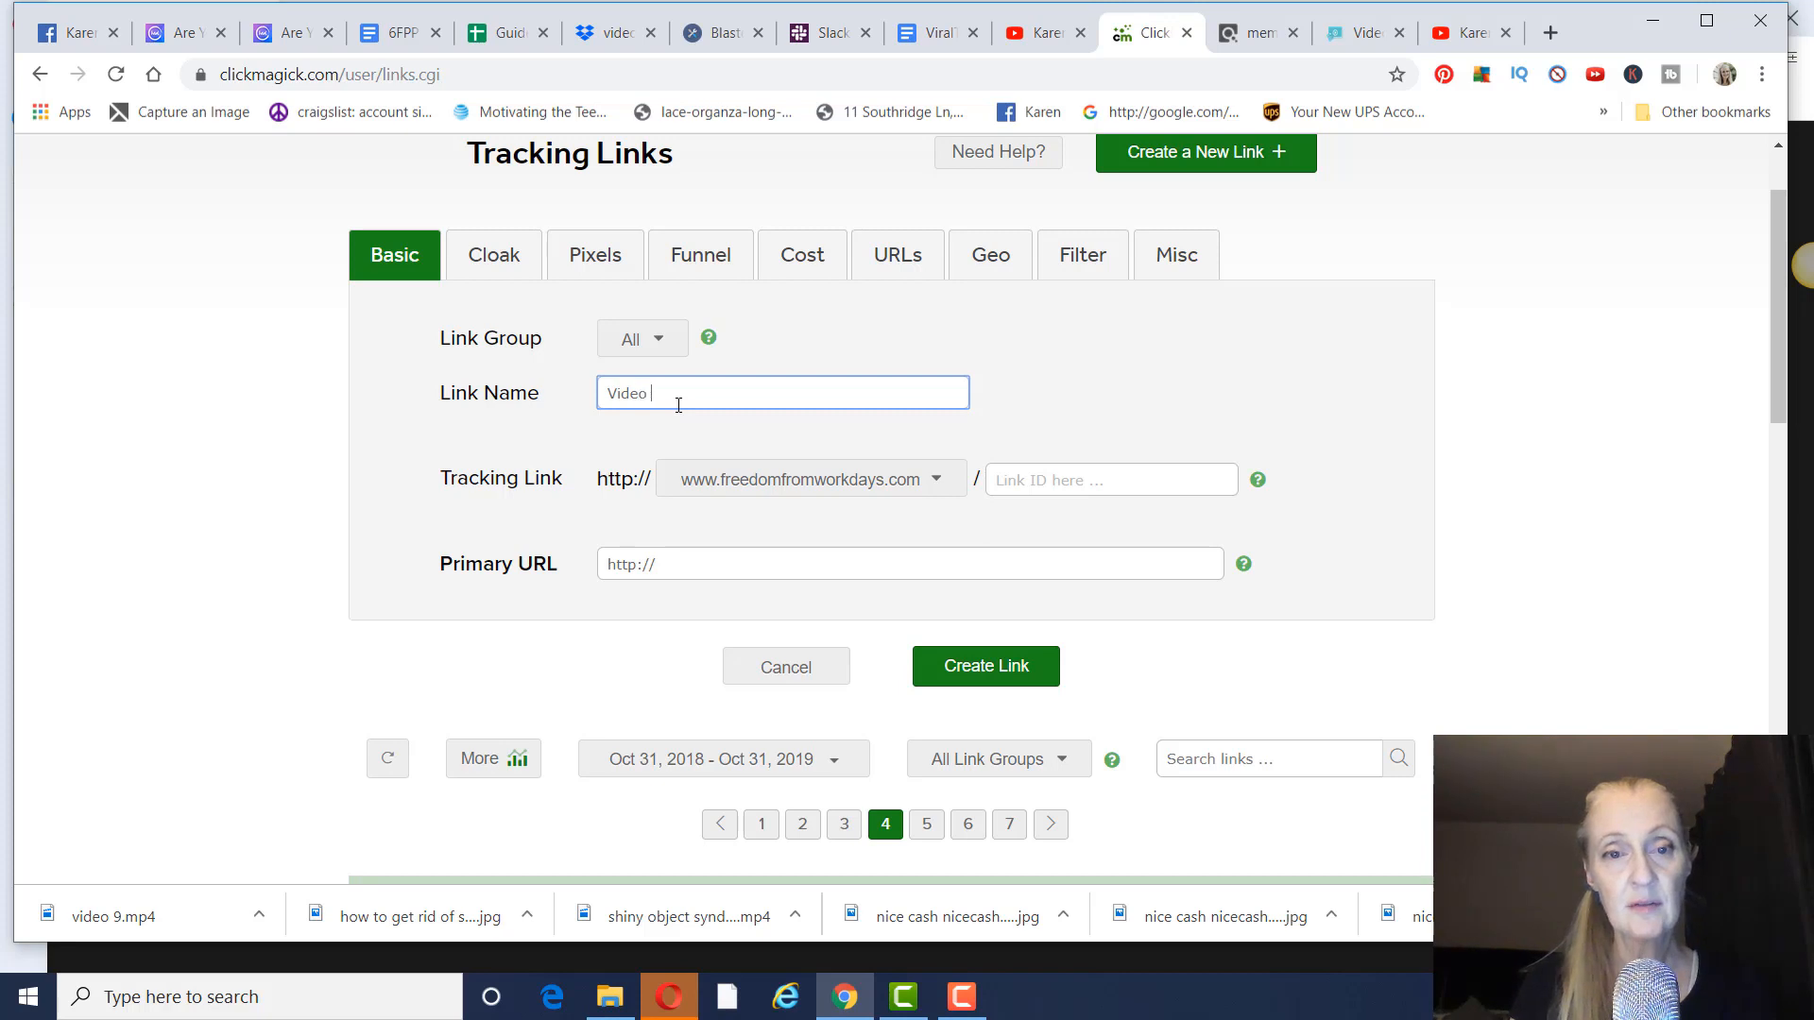
text(Creat)
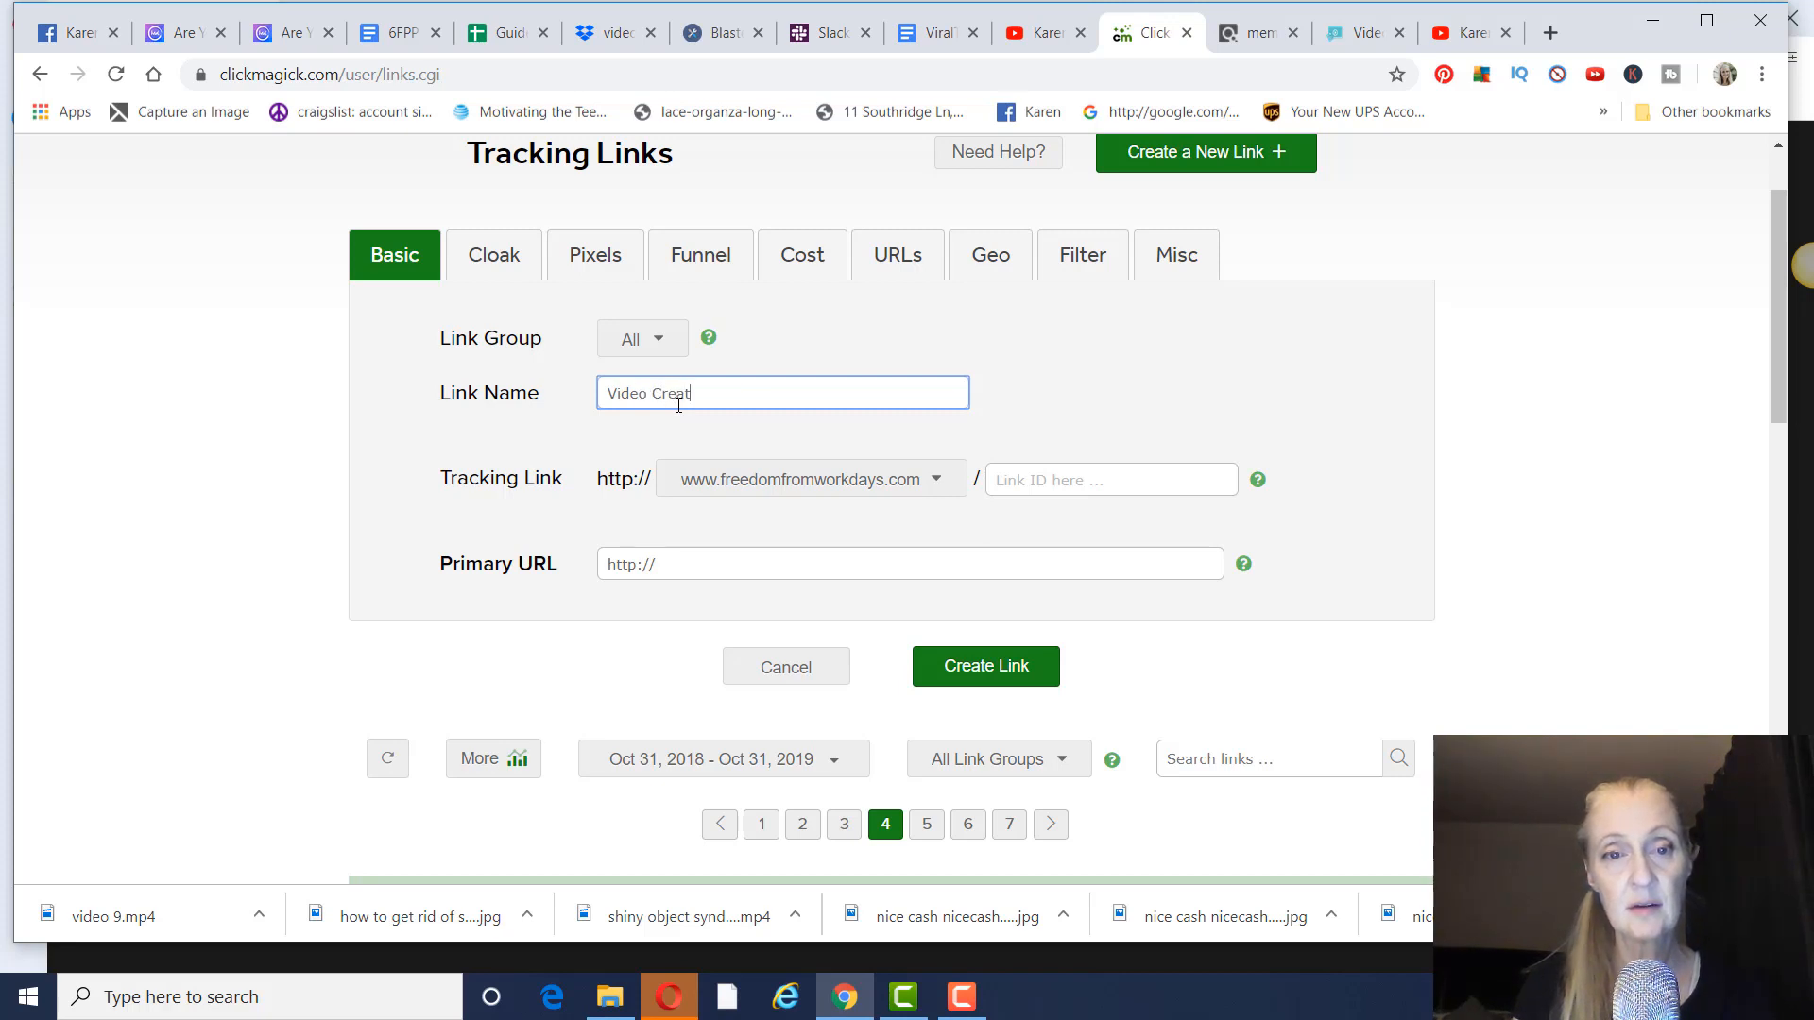
text(ox Clickb)
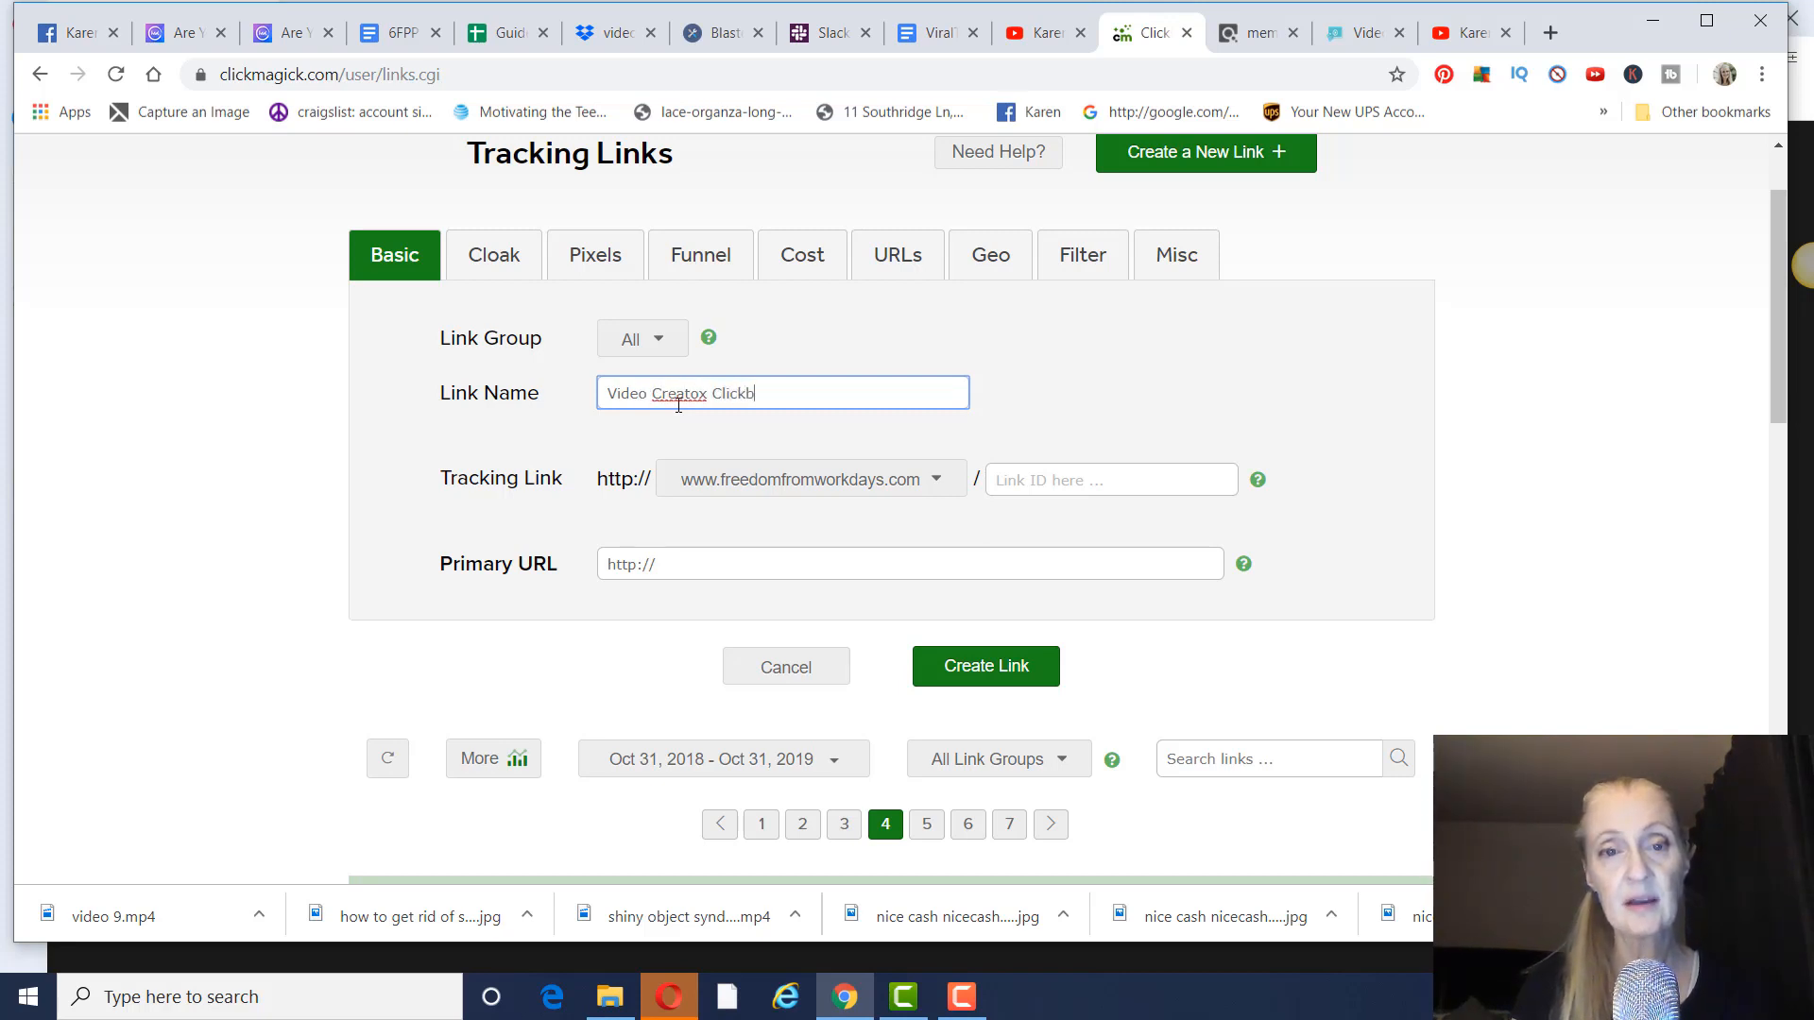
text(an)
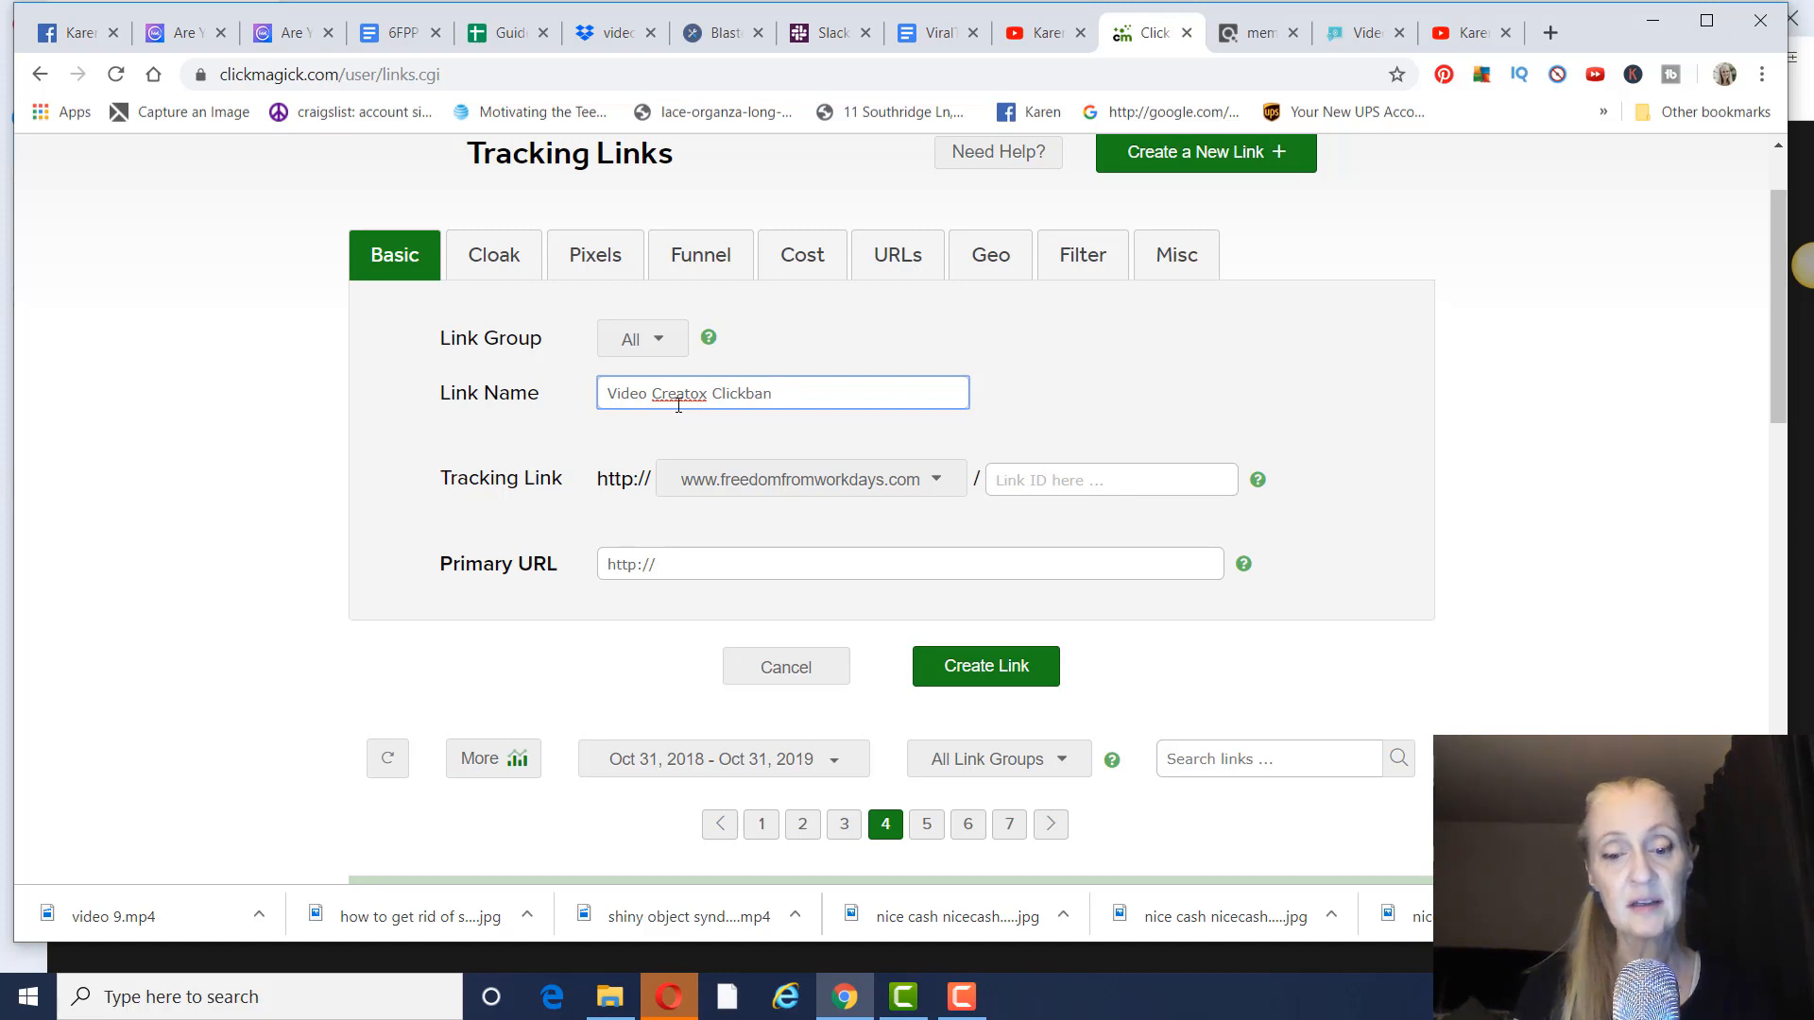
text(k)
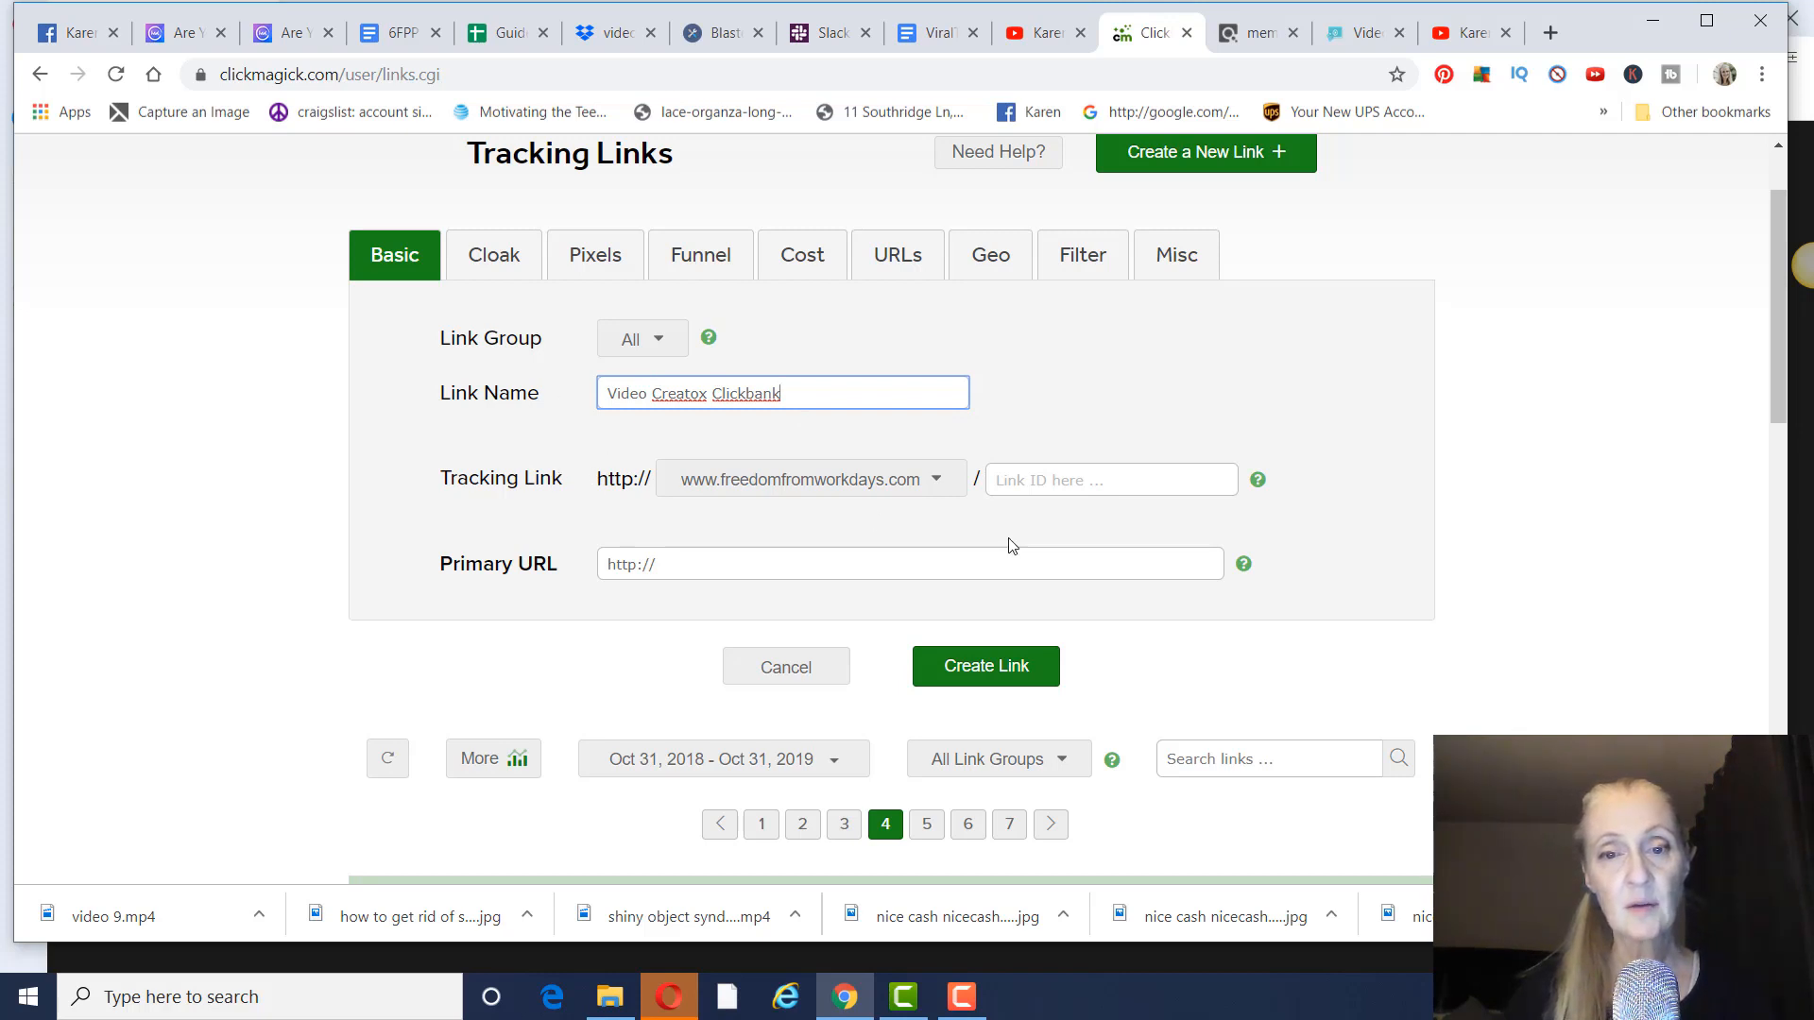
Step: Set link ID videocreatox2 and paste the ClickBank hoplink as the Primary URL
click(1109, 478)
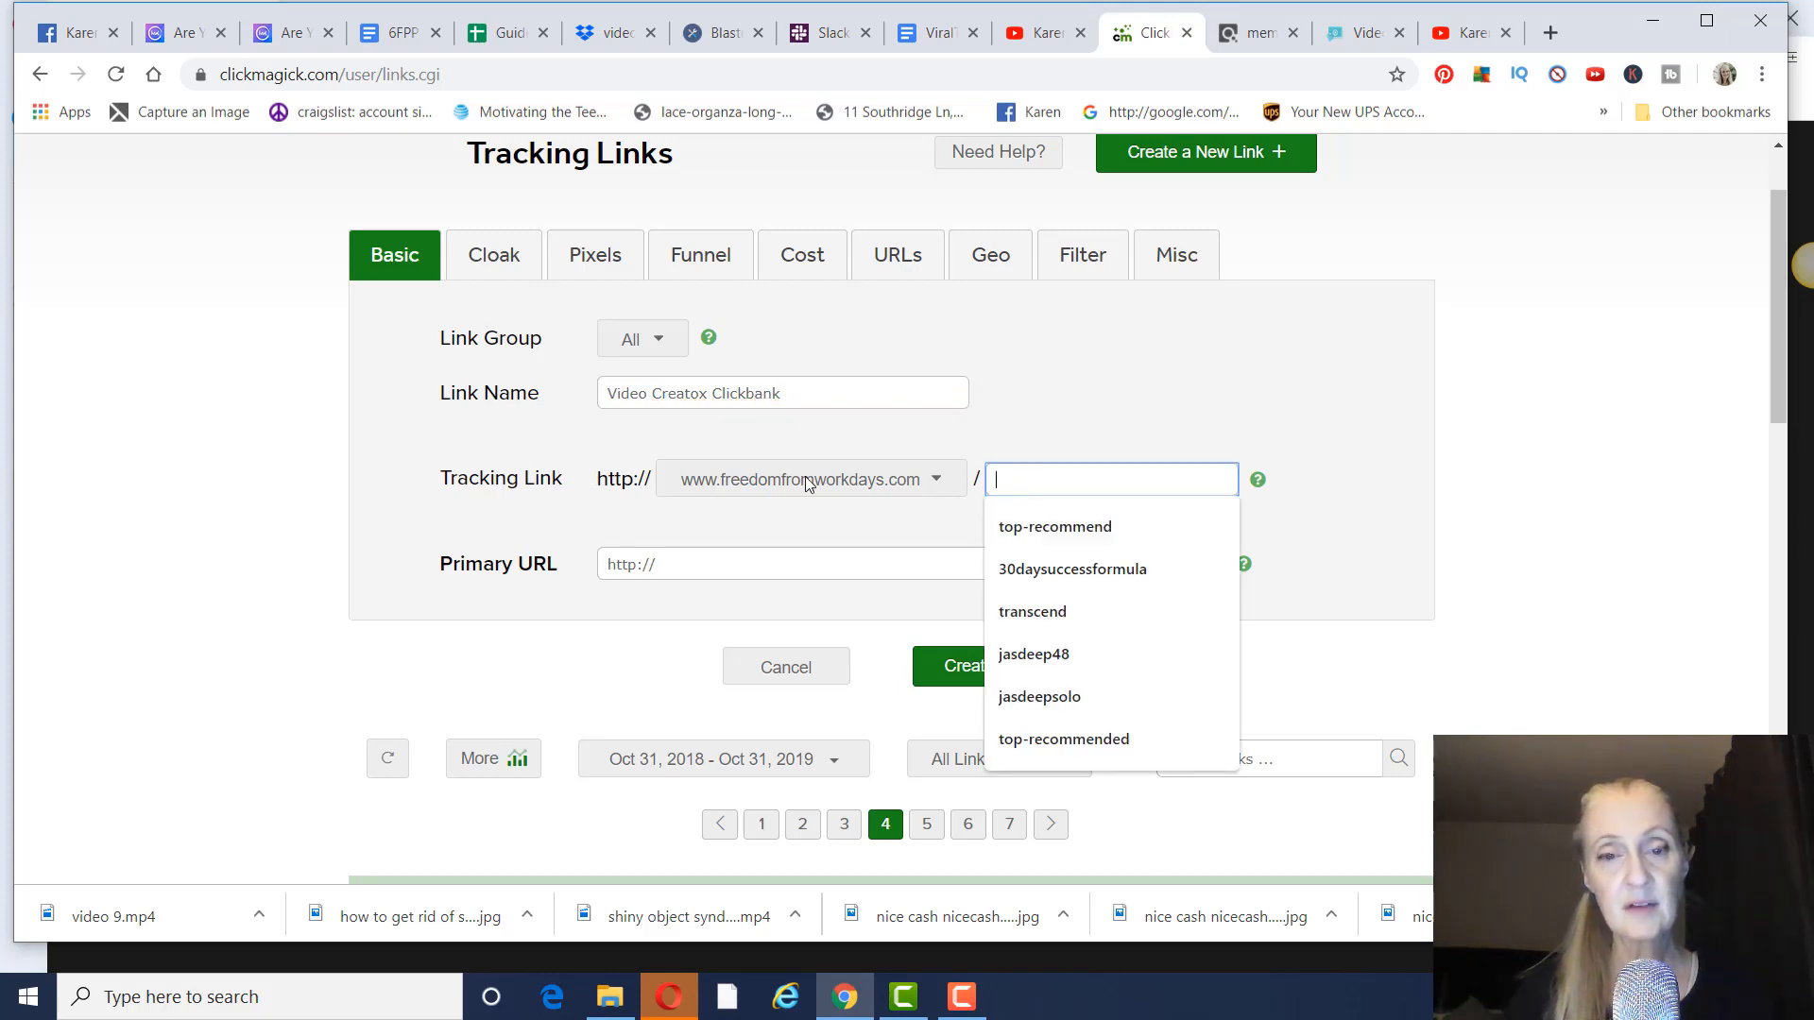
mouse_move(889, 498)
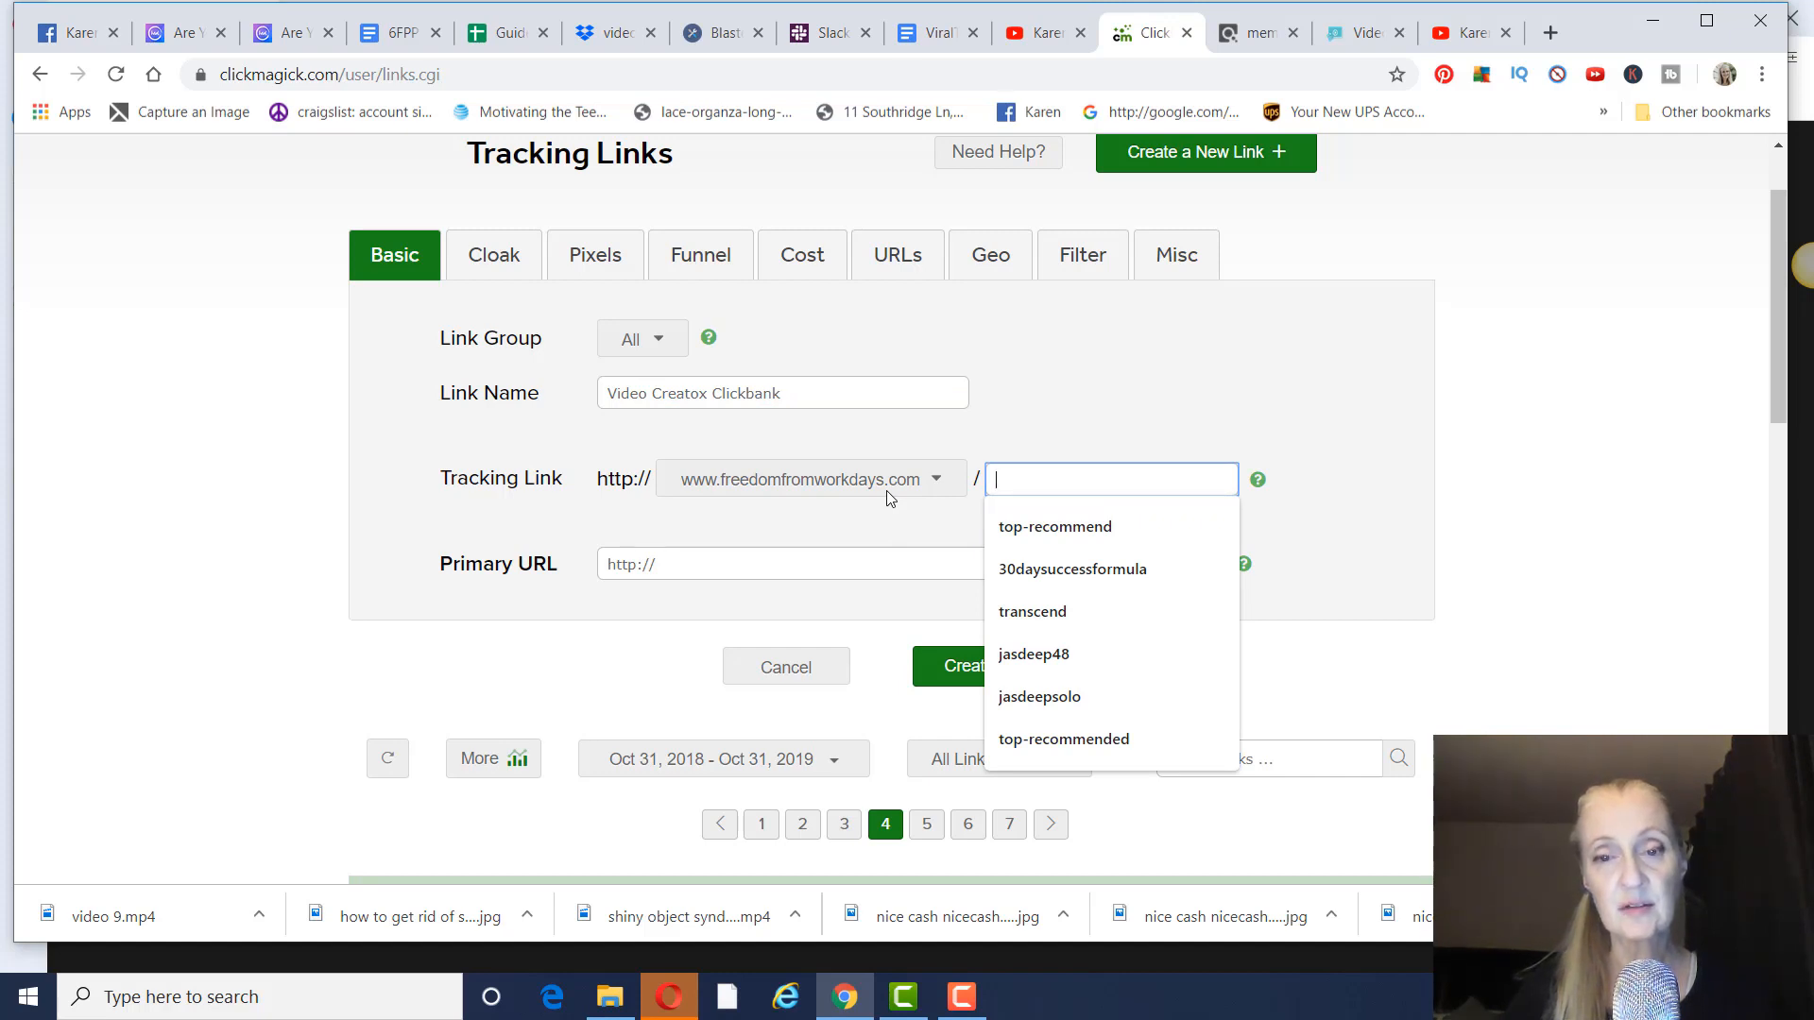
mouse_move(1073, 498)
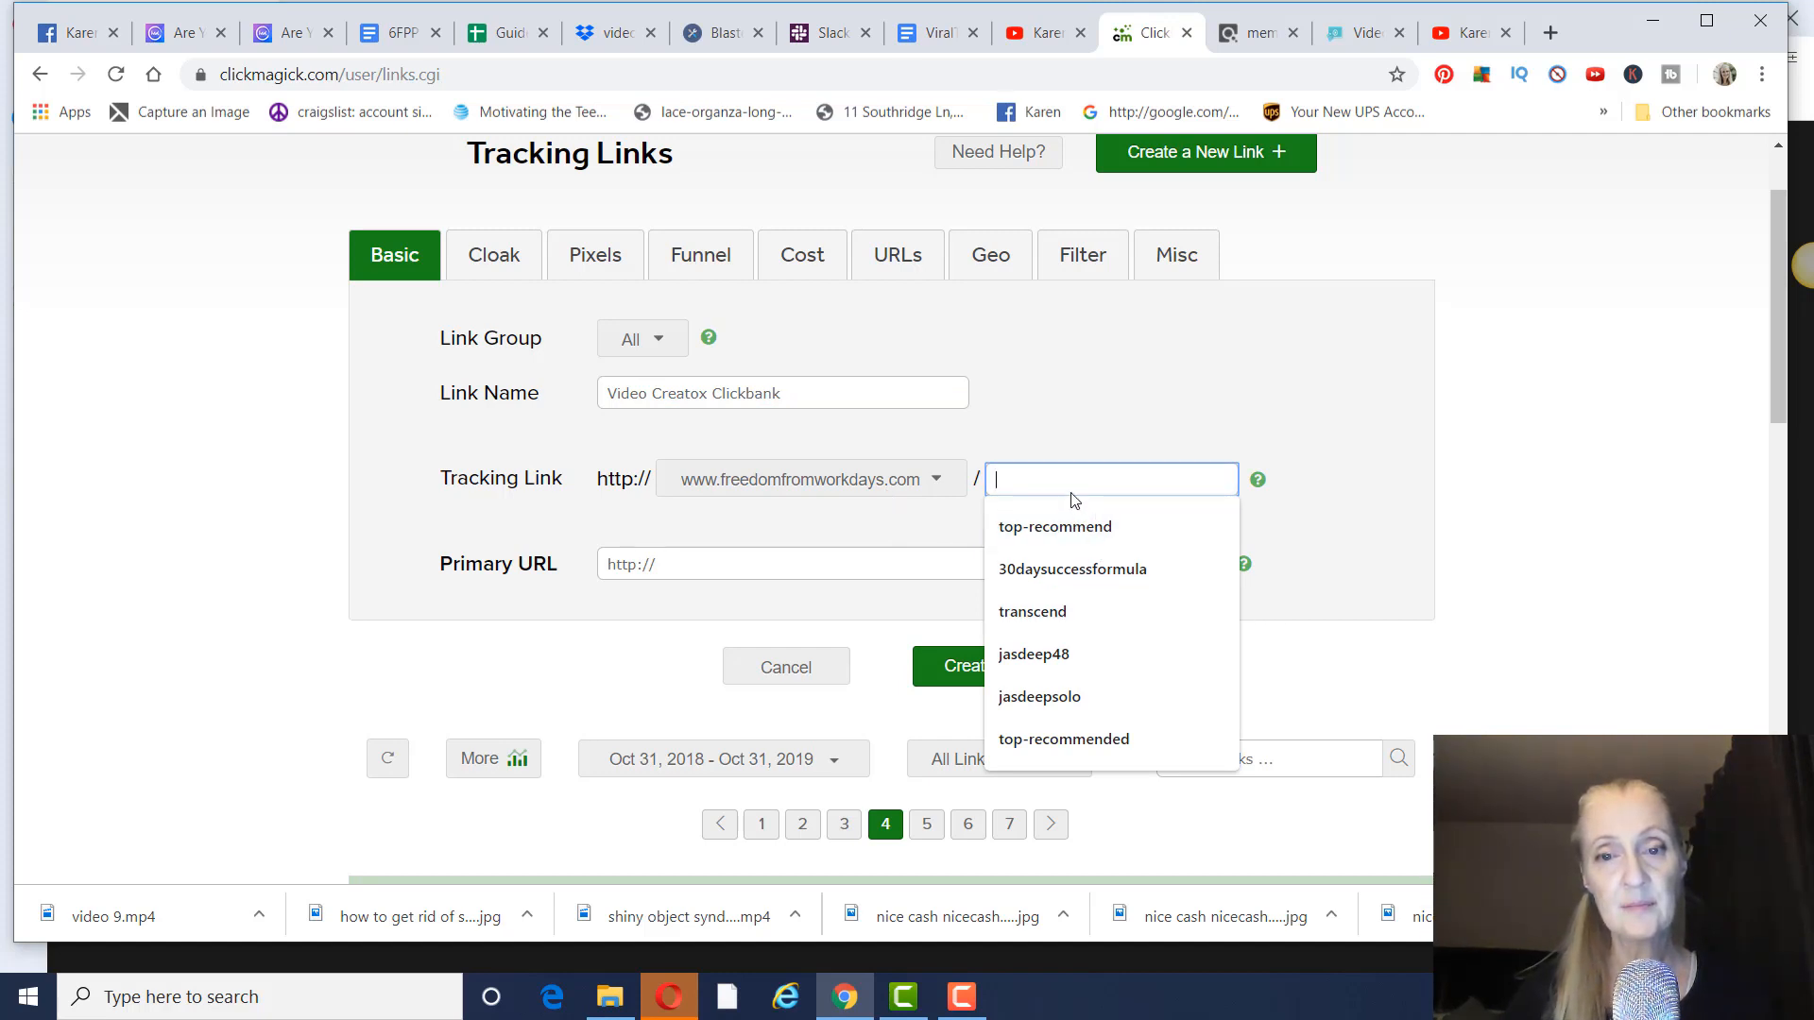
text(videocreatox2)
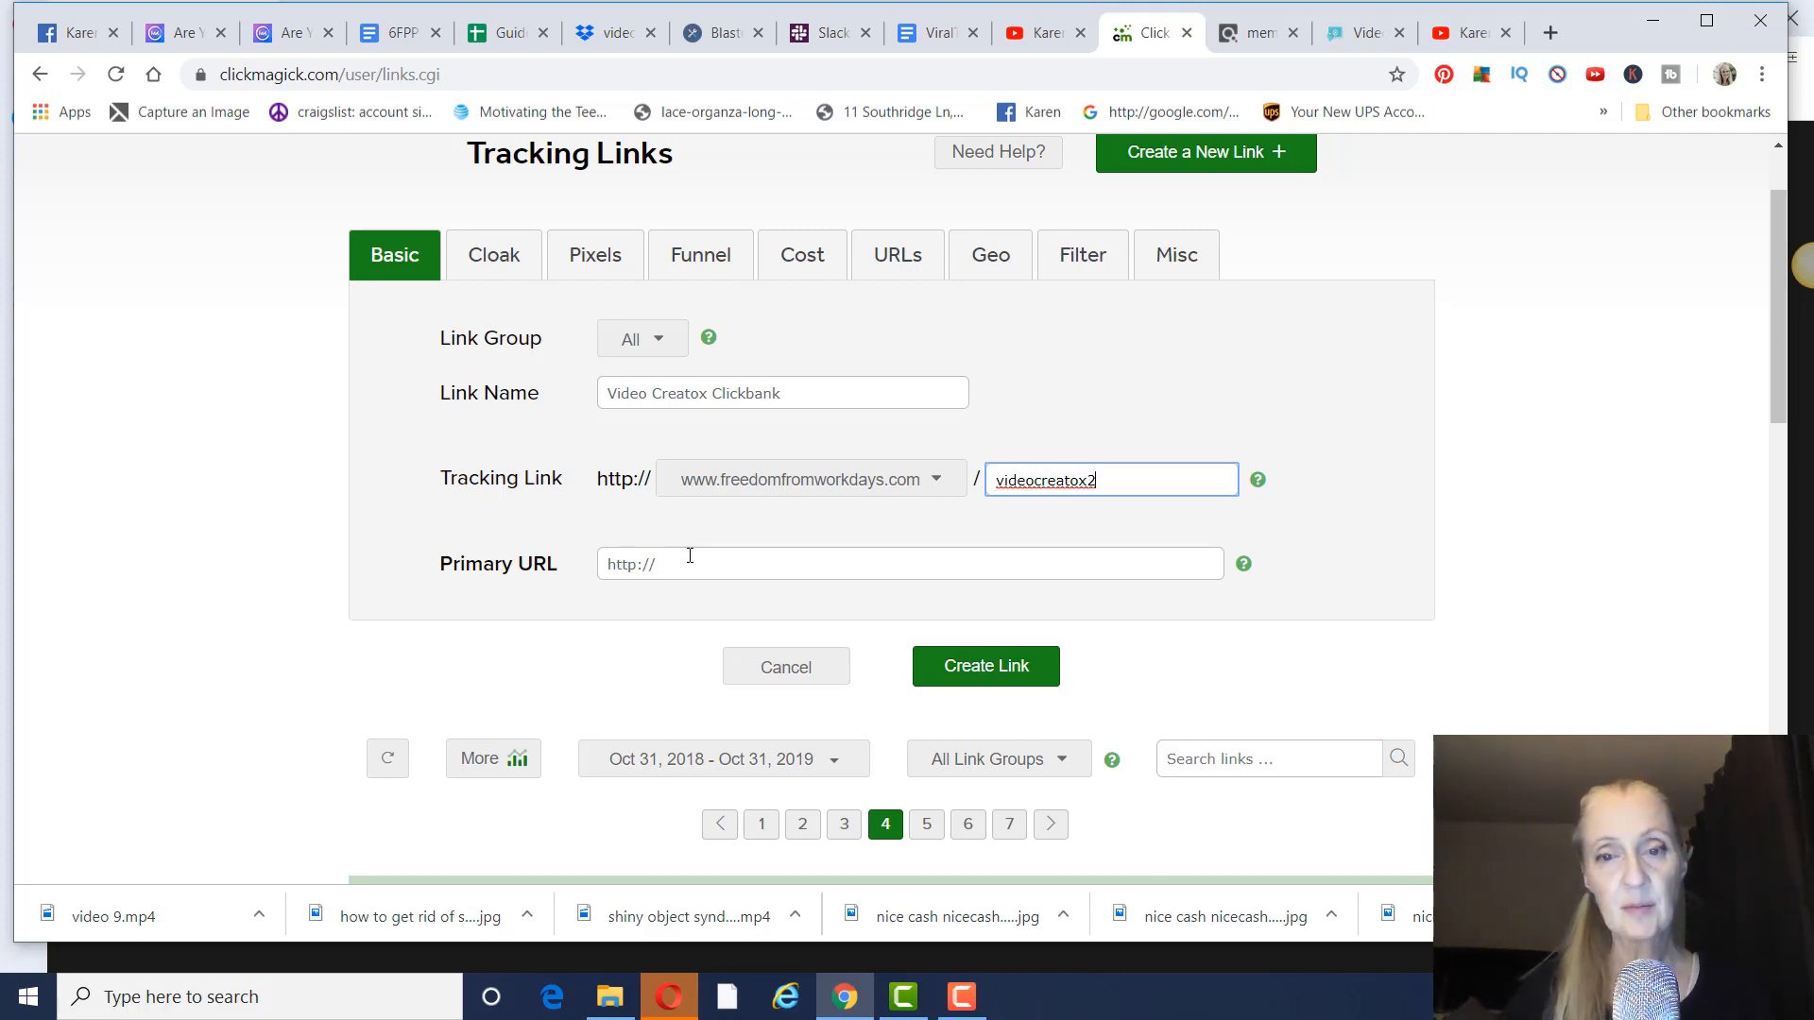
click(911, 563)
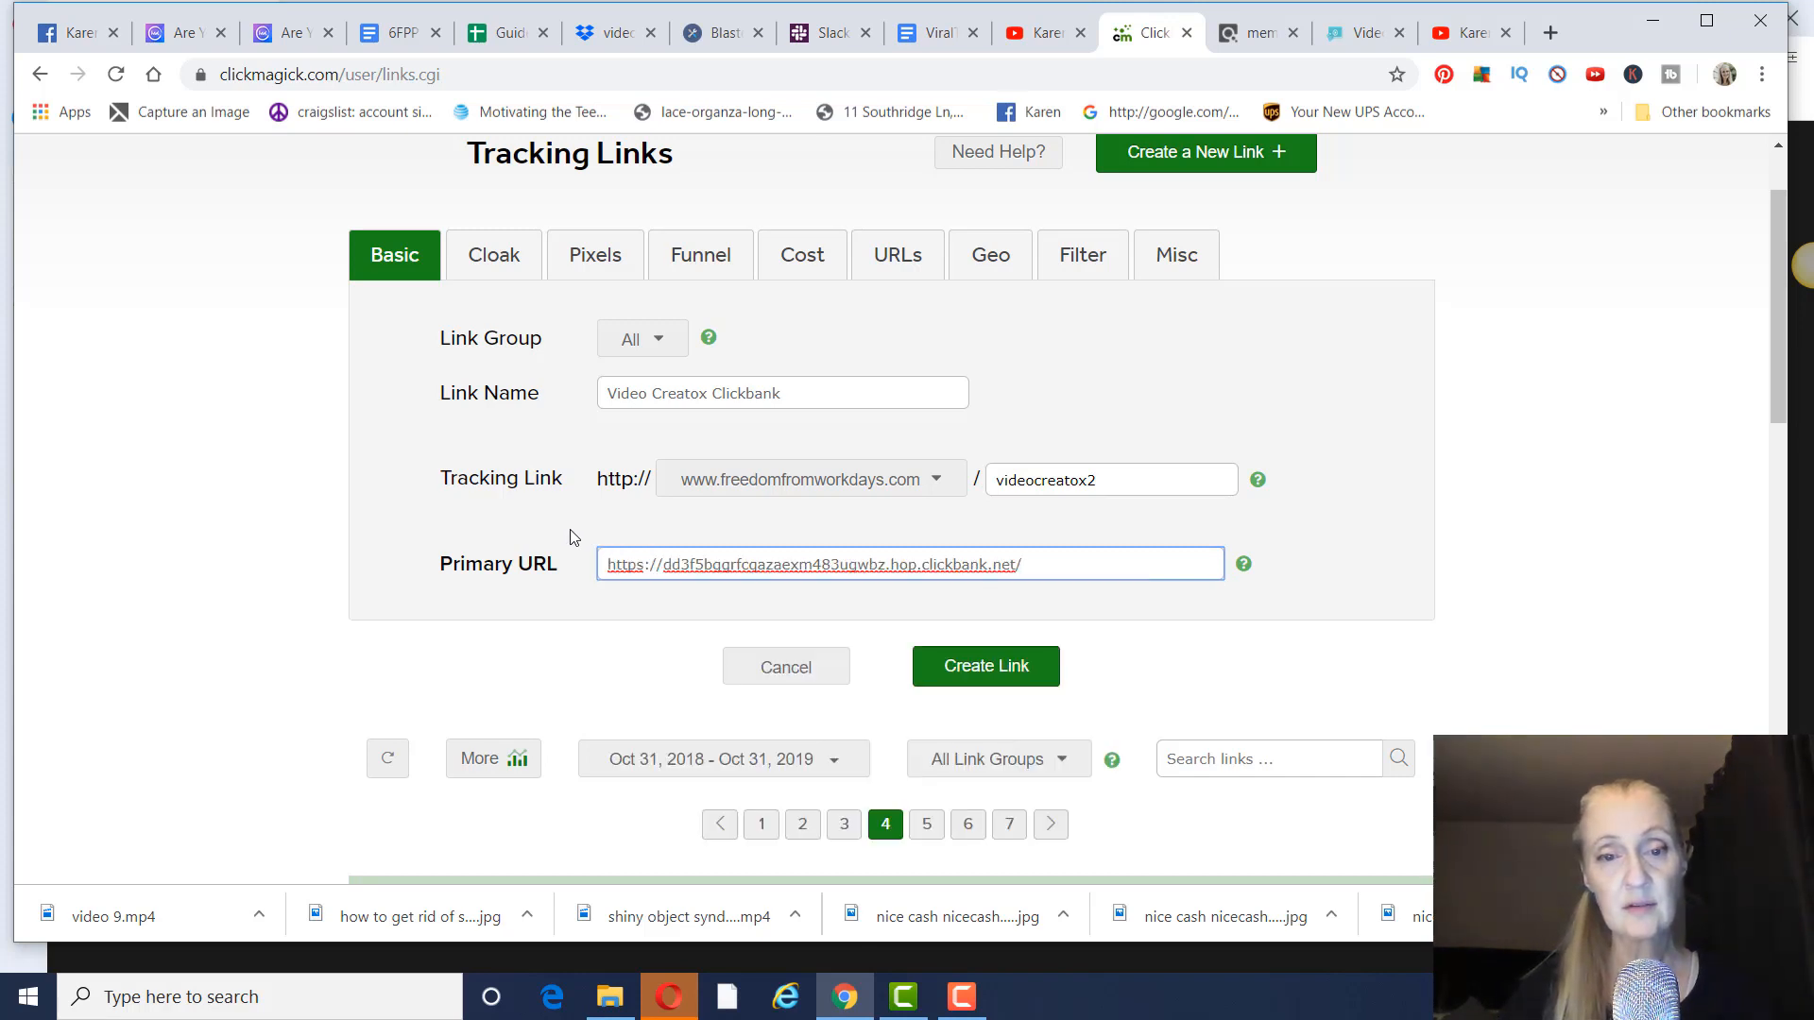
mouse_move(1018, 595)
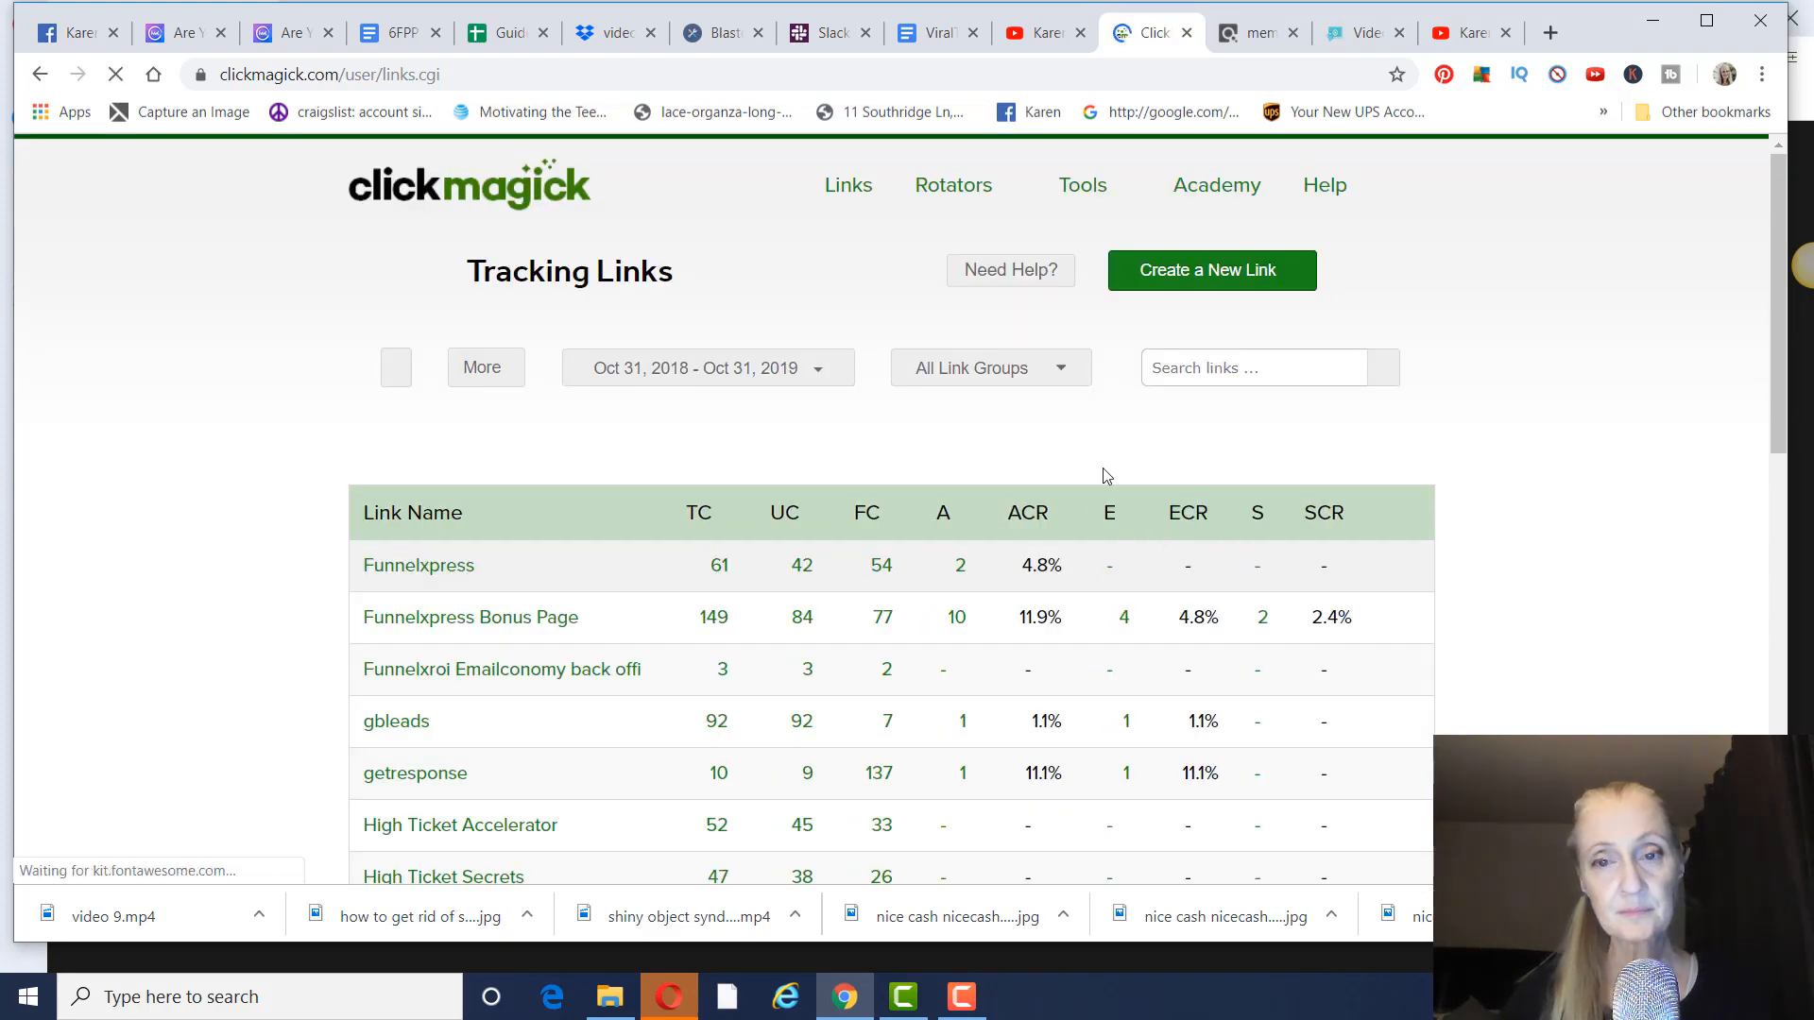
Step: Search the saved links for 'video creatox'
click(1266, 369)
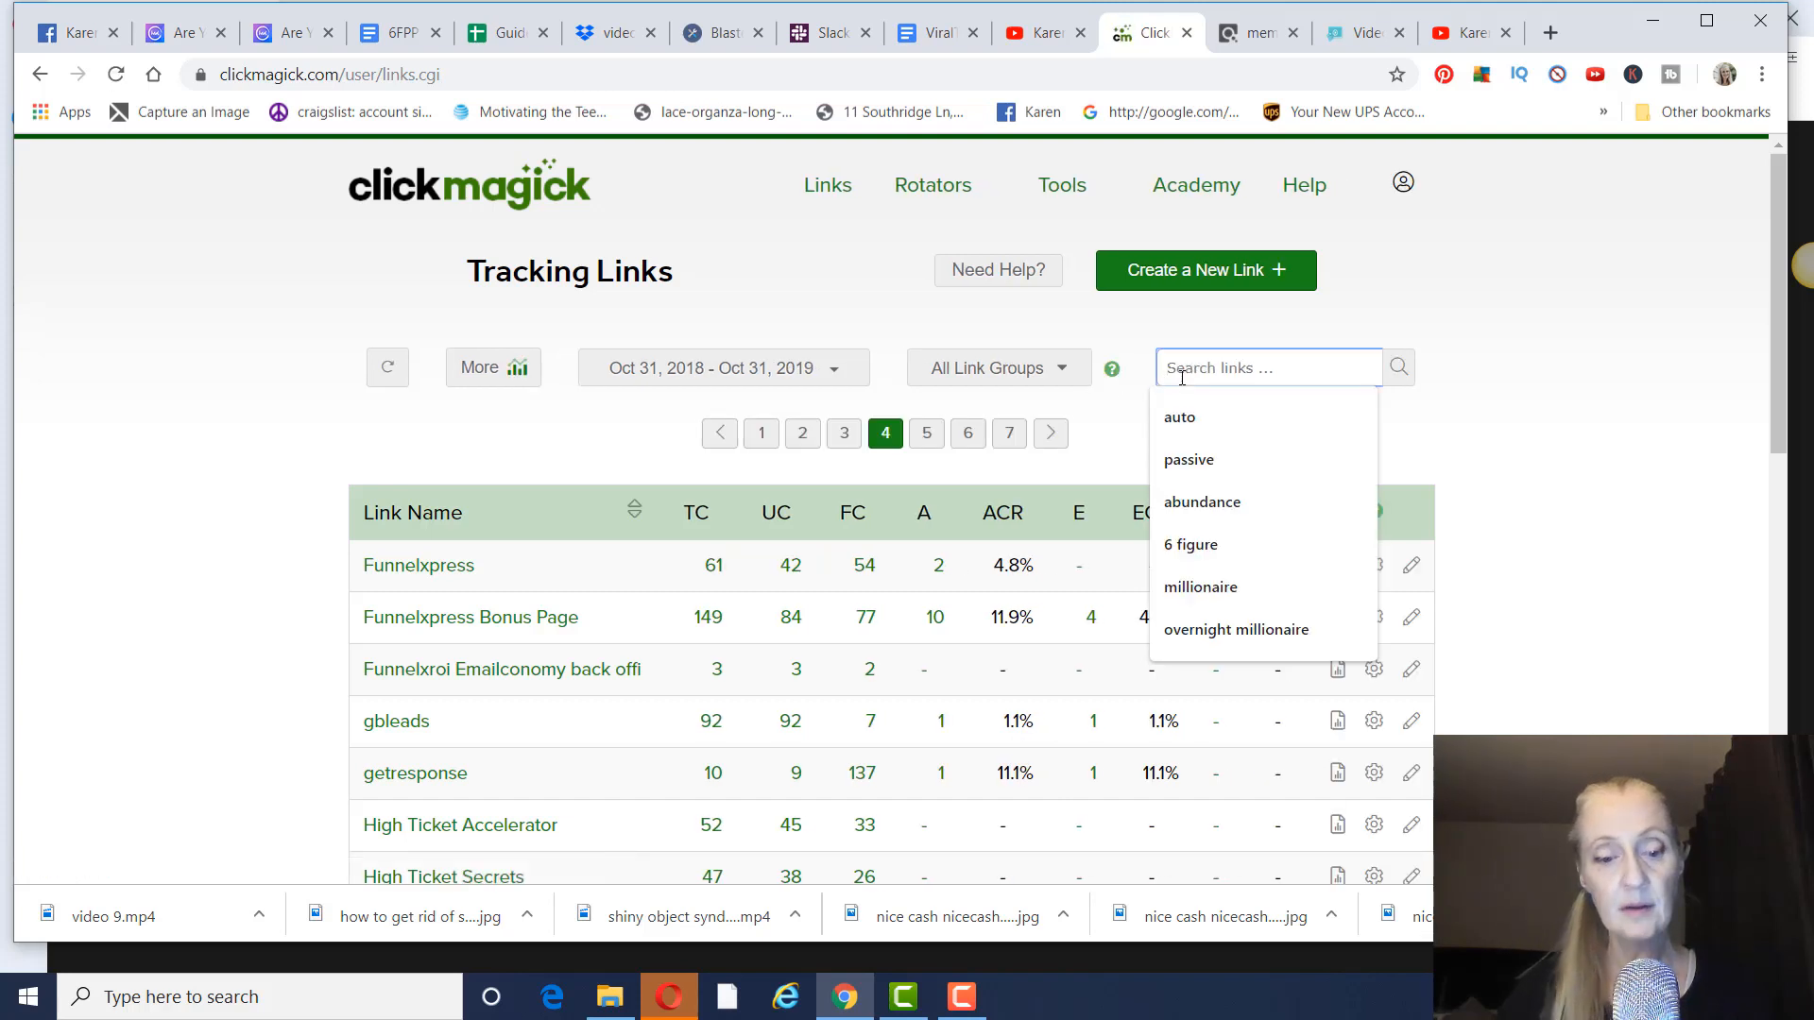
text(video creatox)
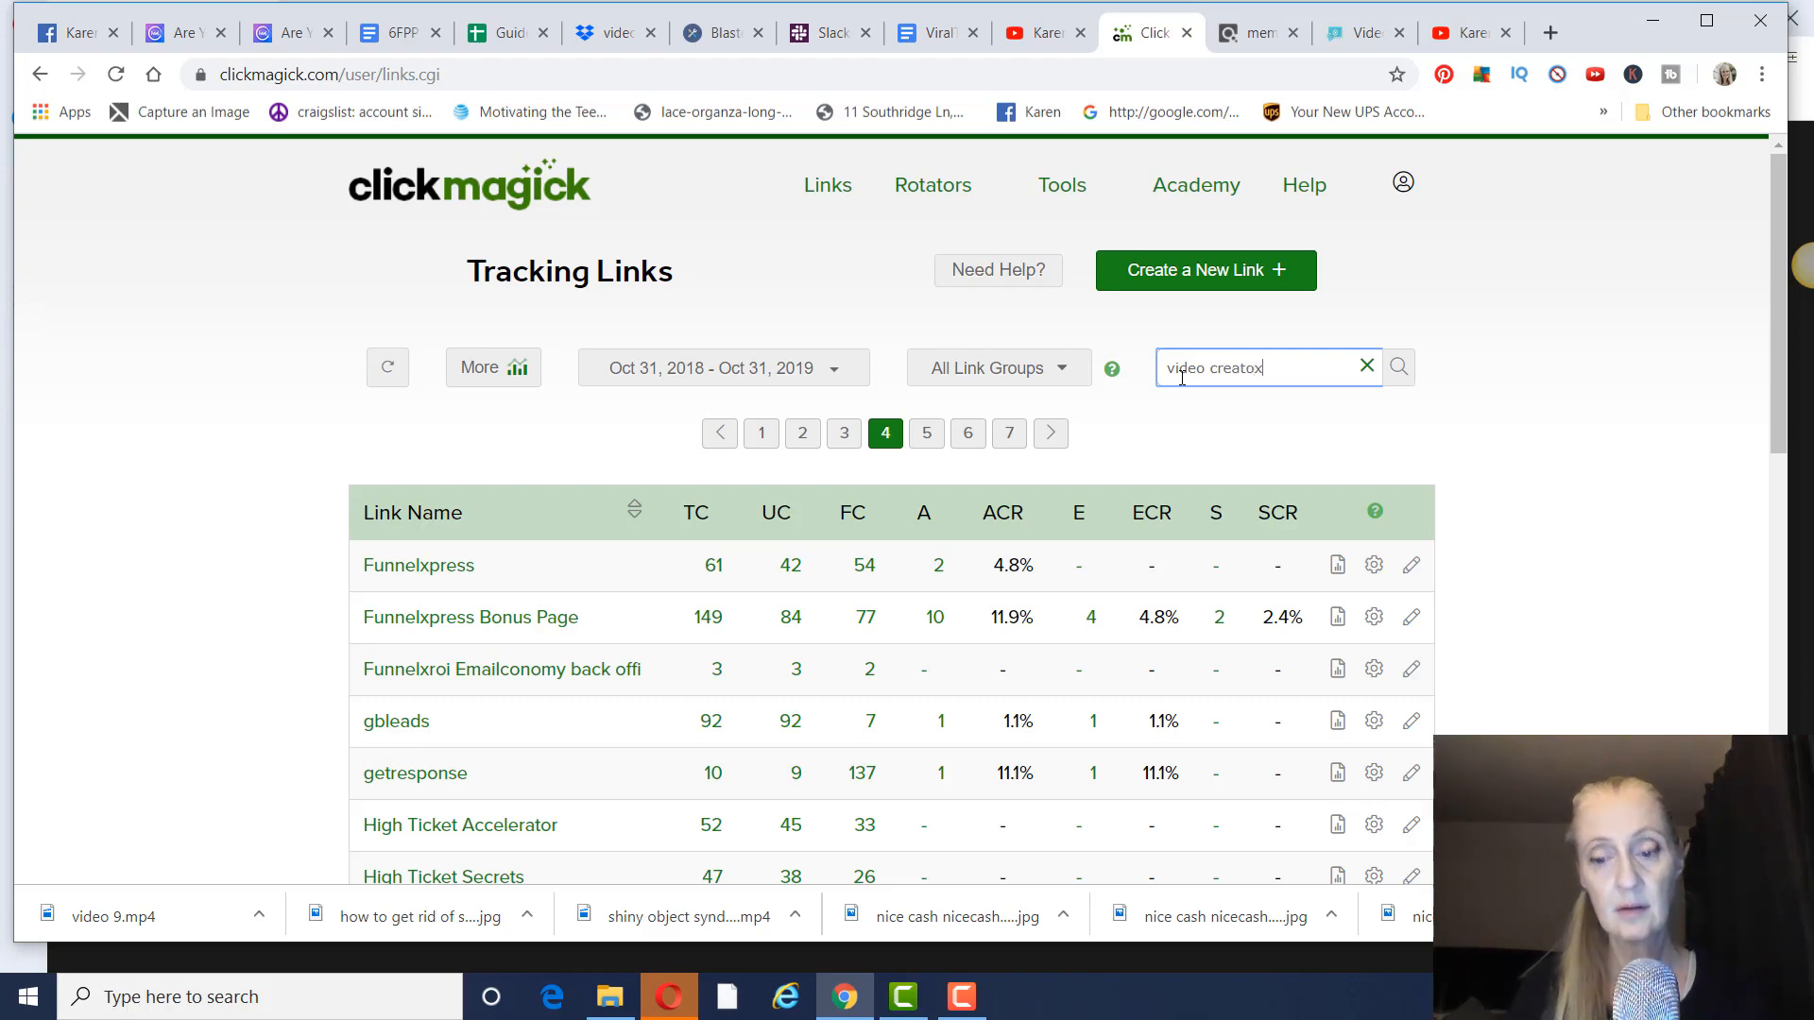
click(1398, 367)
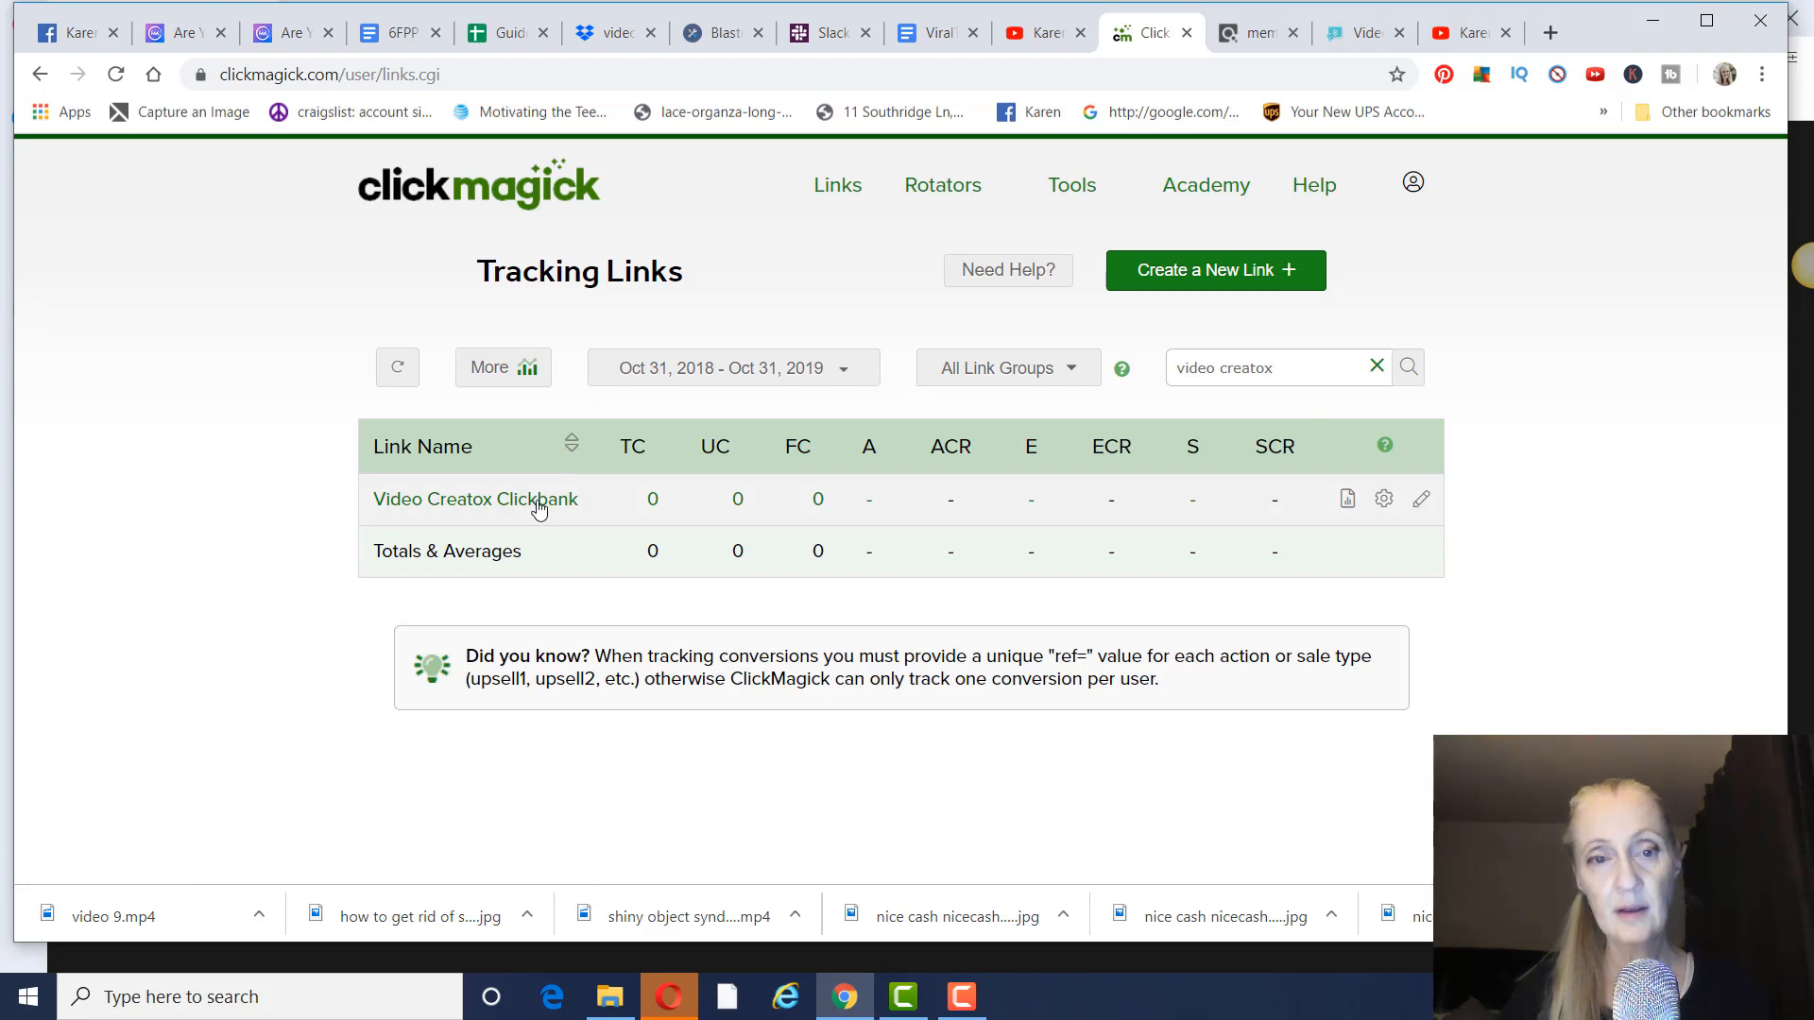
Step: Open the Video Creatox Clickbank link's settings and test freedomfromworkdays.com/videocreatox2 in a new tab
click(477, 498)
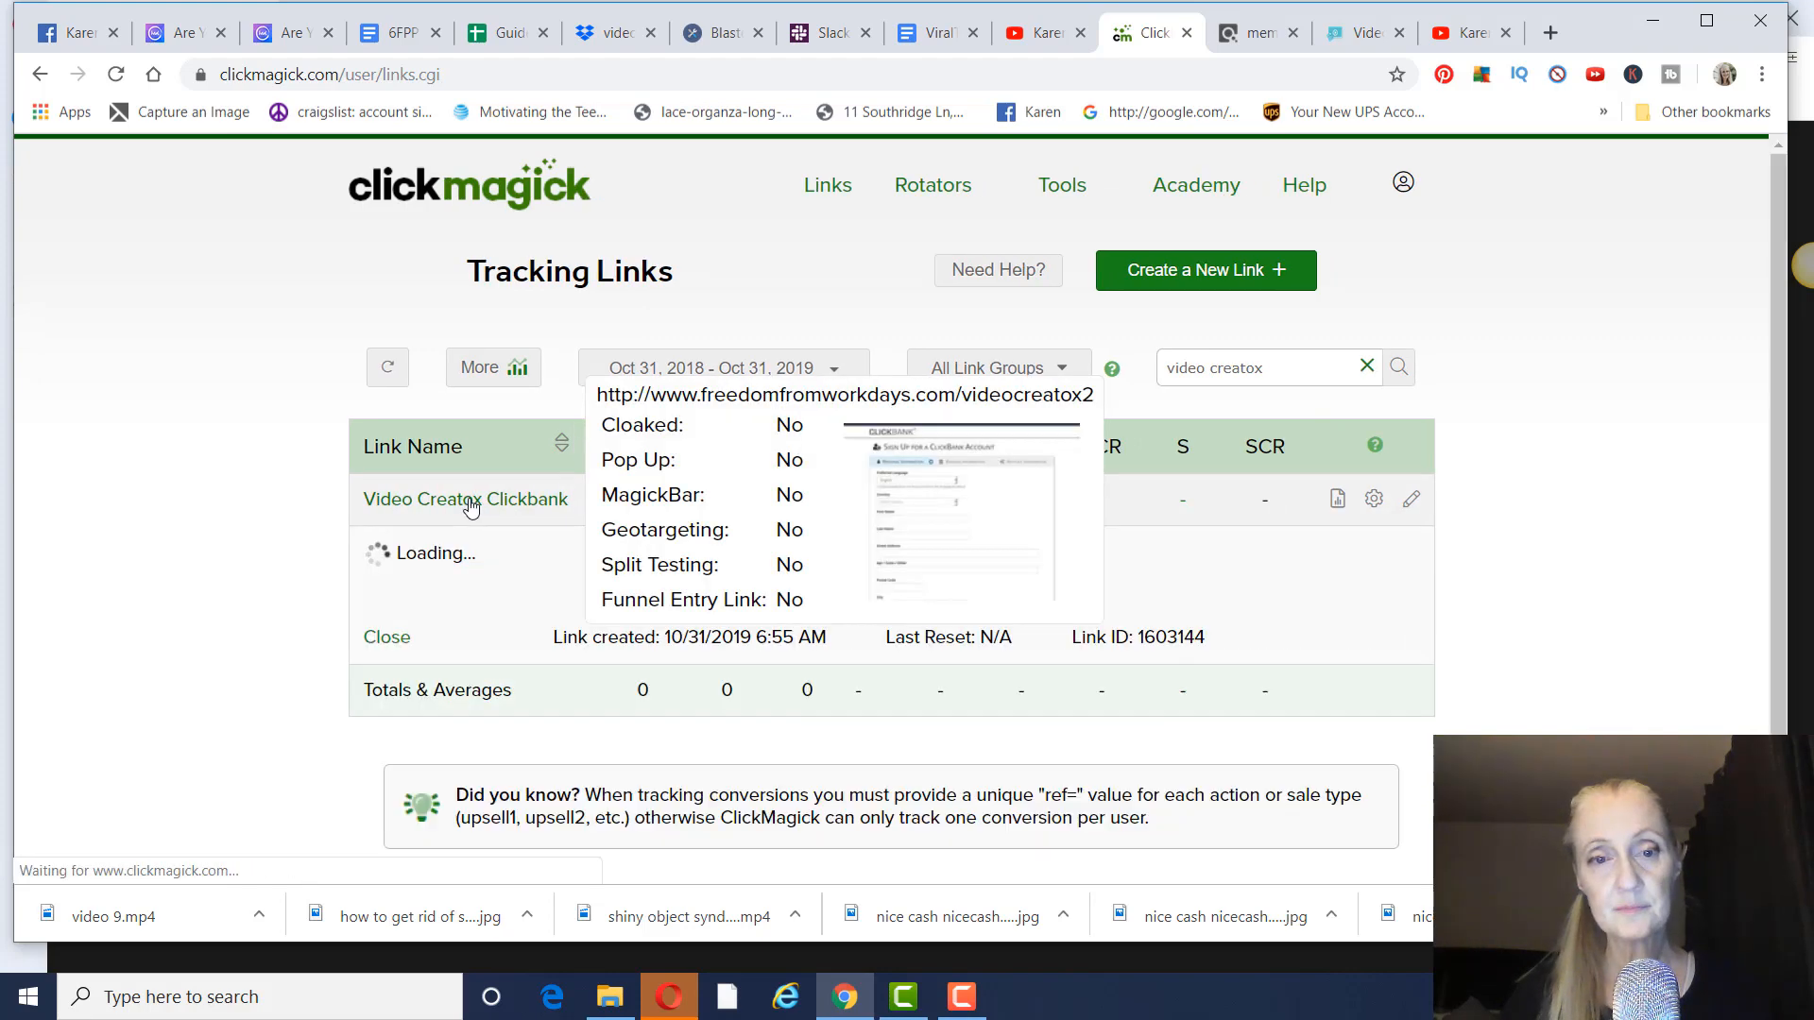
click(465, 499)
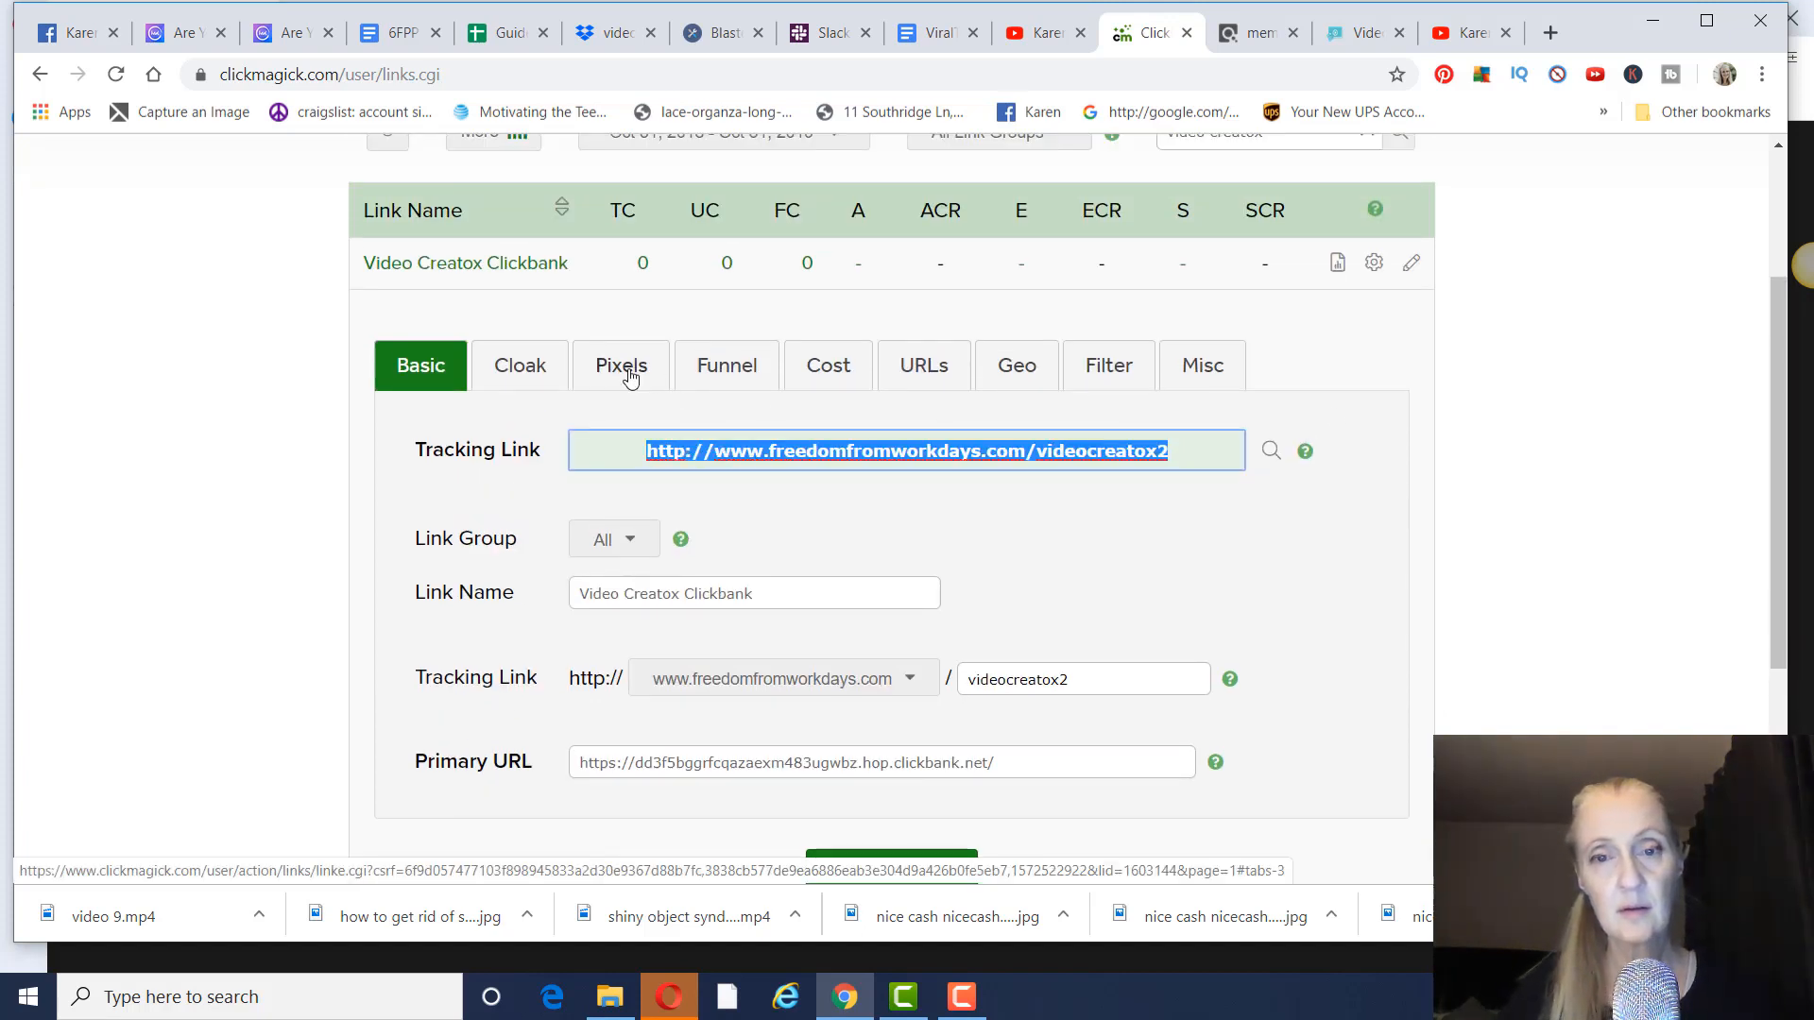
click(1547, 32)
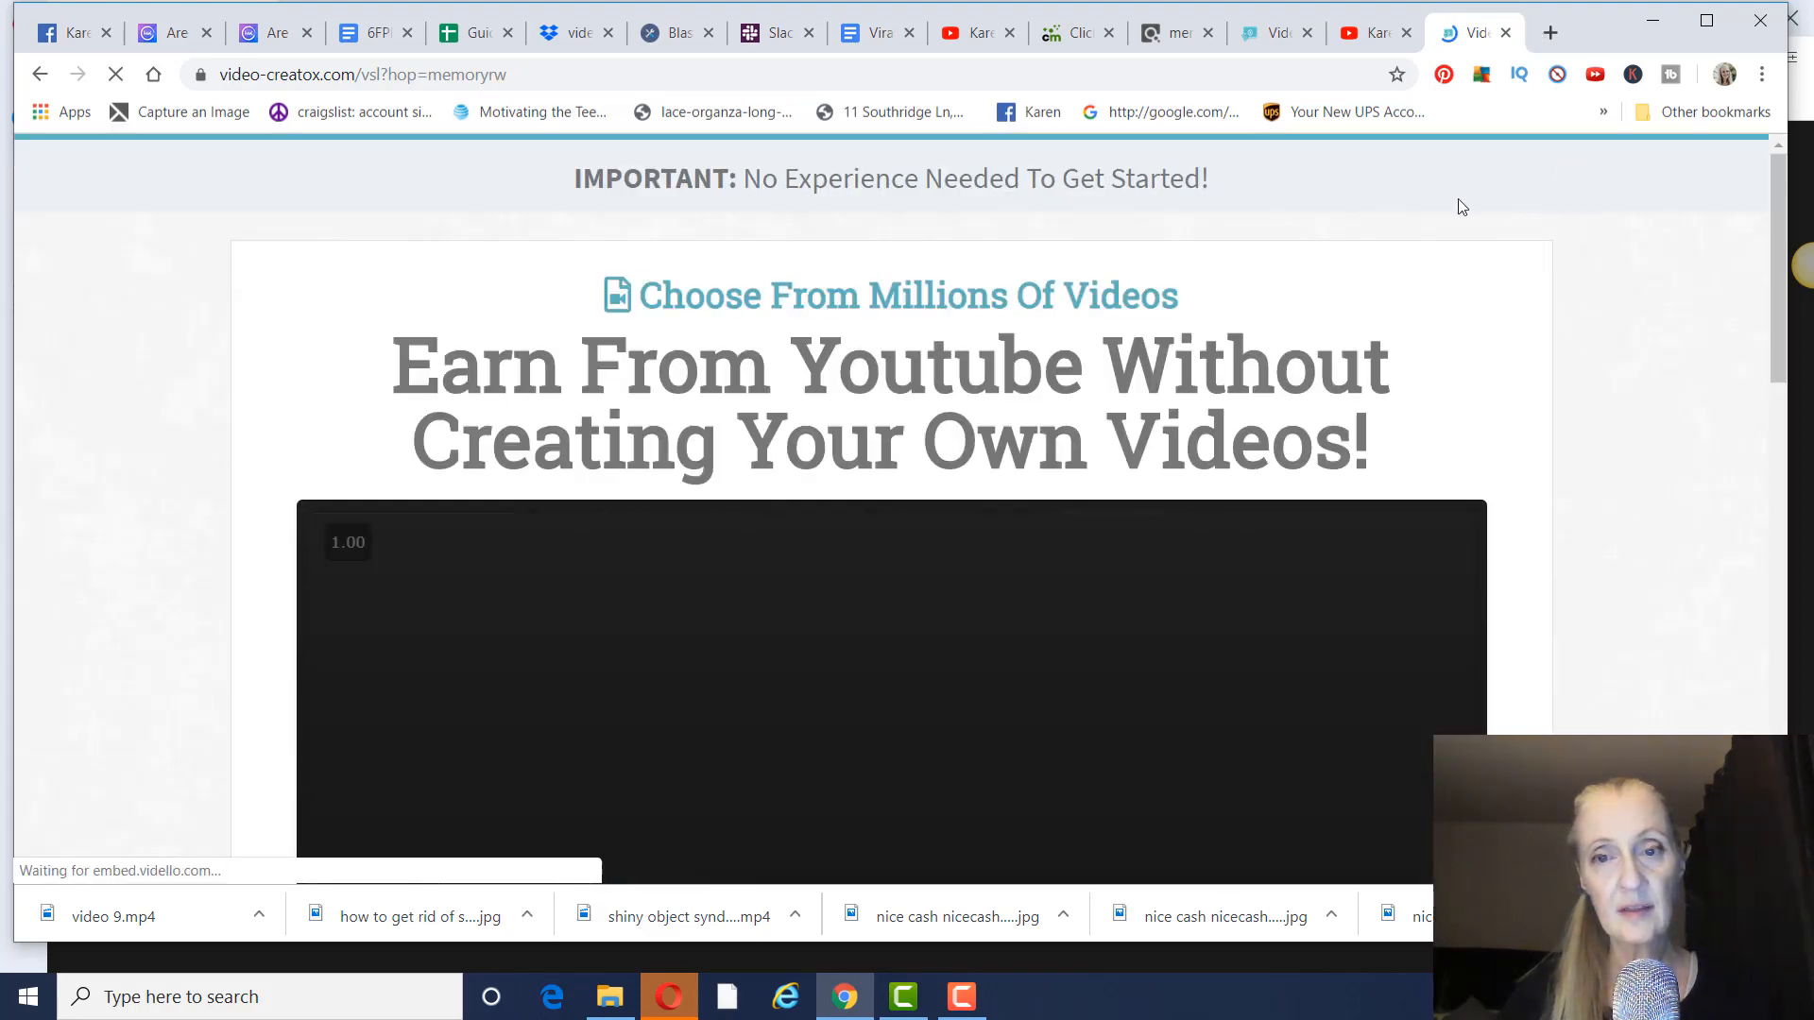
scroll(down, 3)
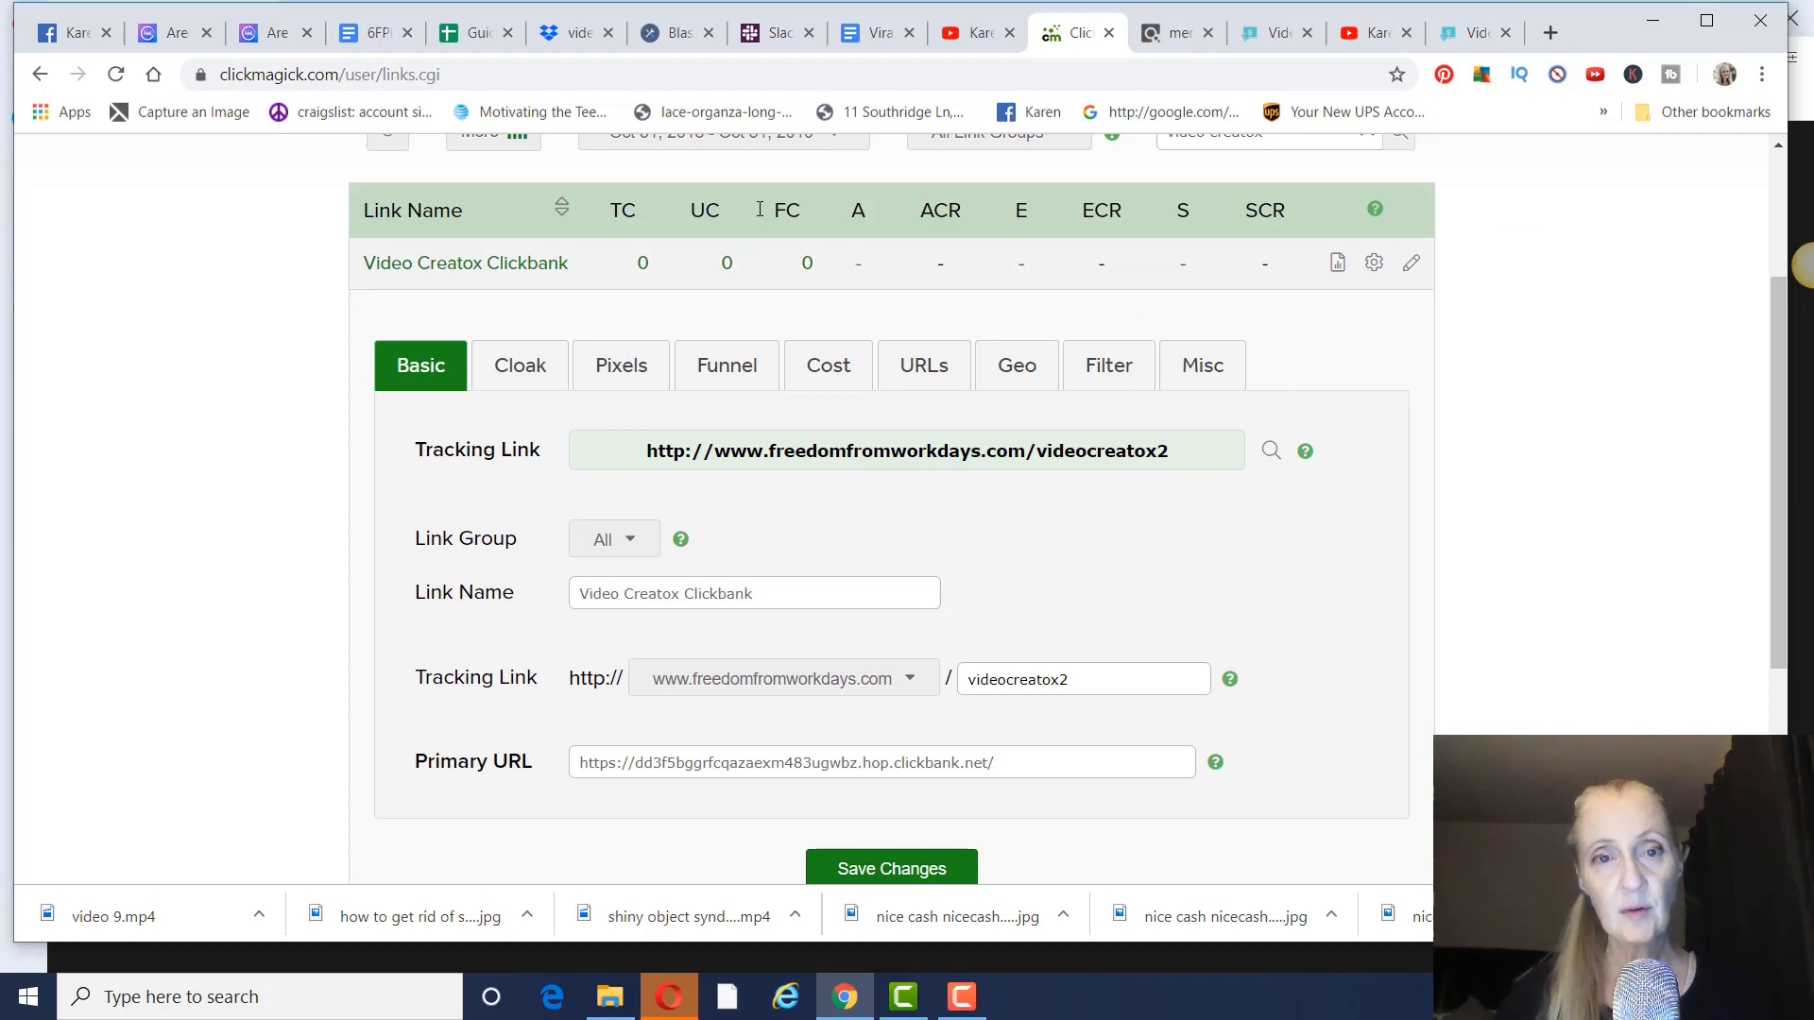
mouse_move(1196, 240)
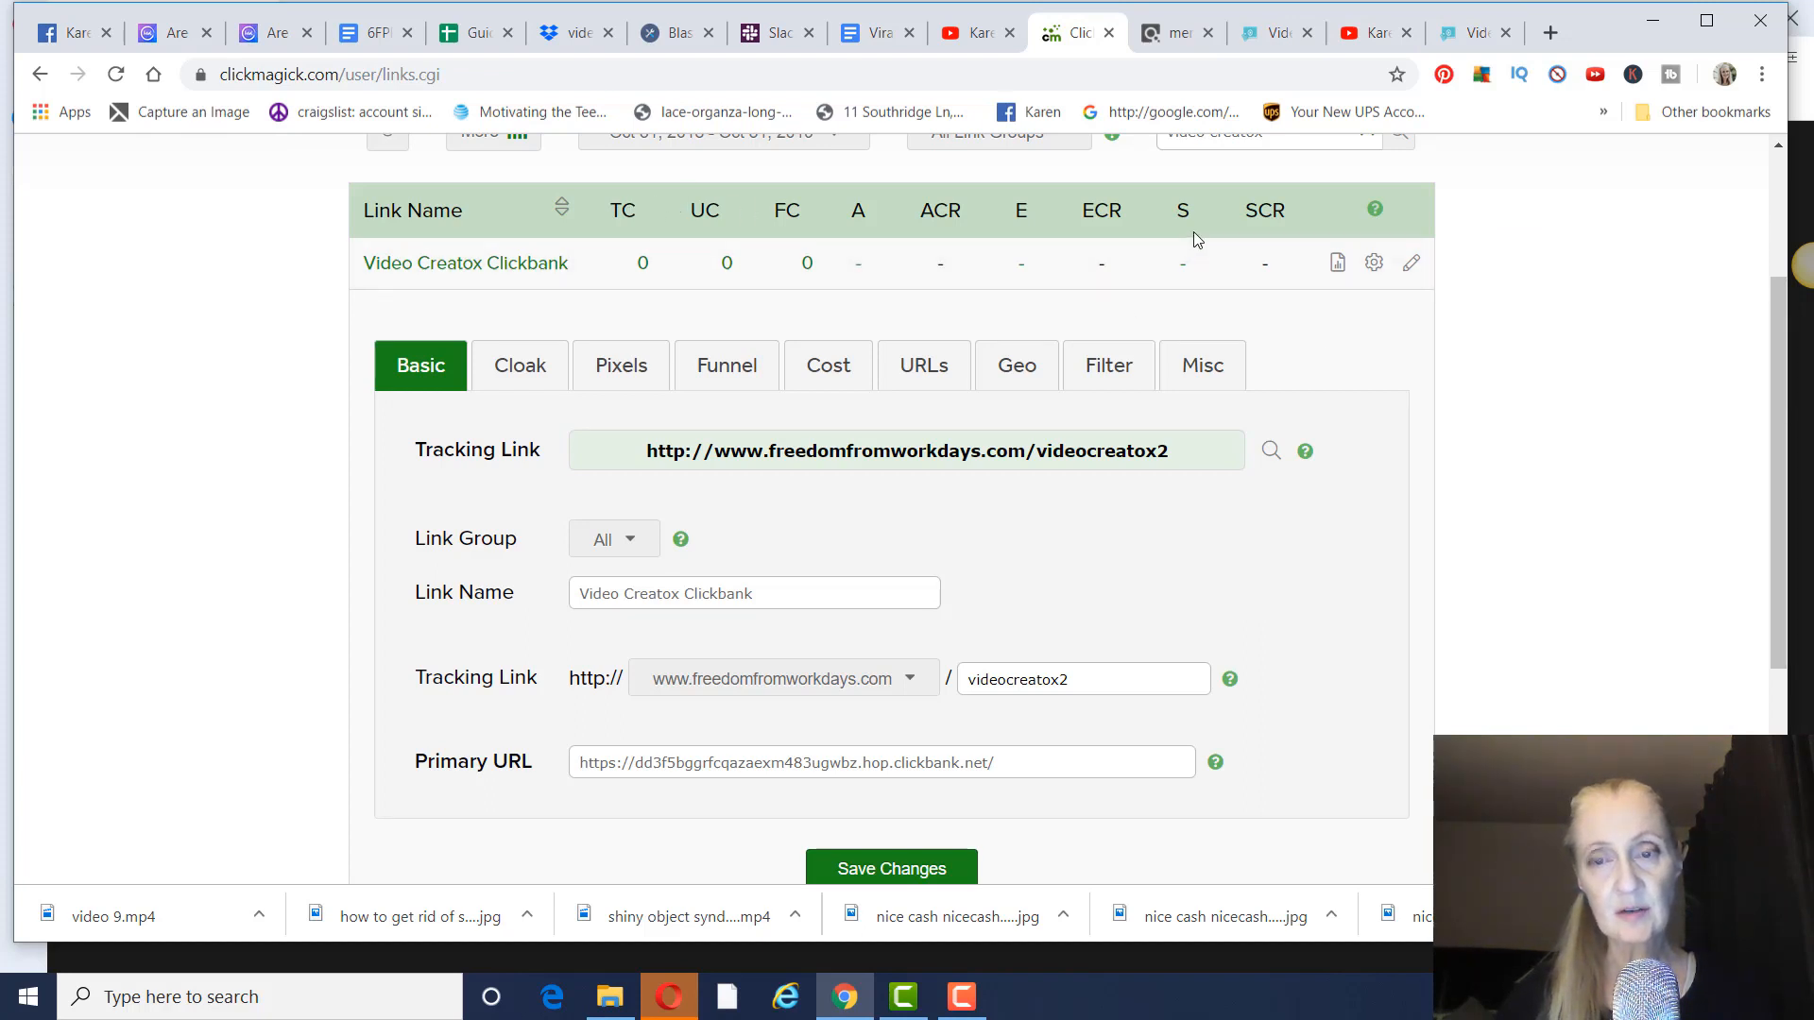
mouse_move(1001, 263)
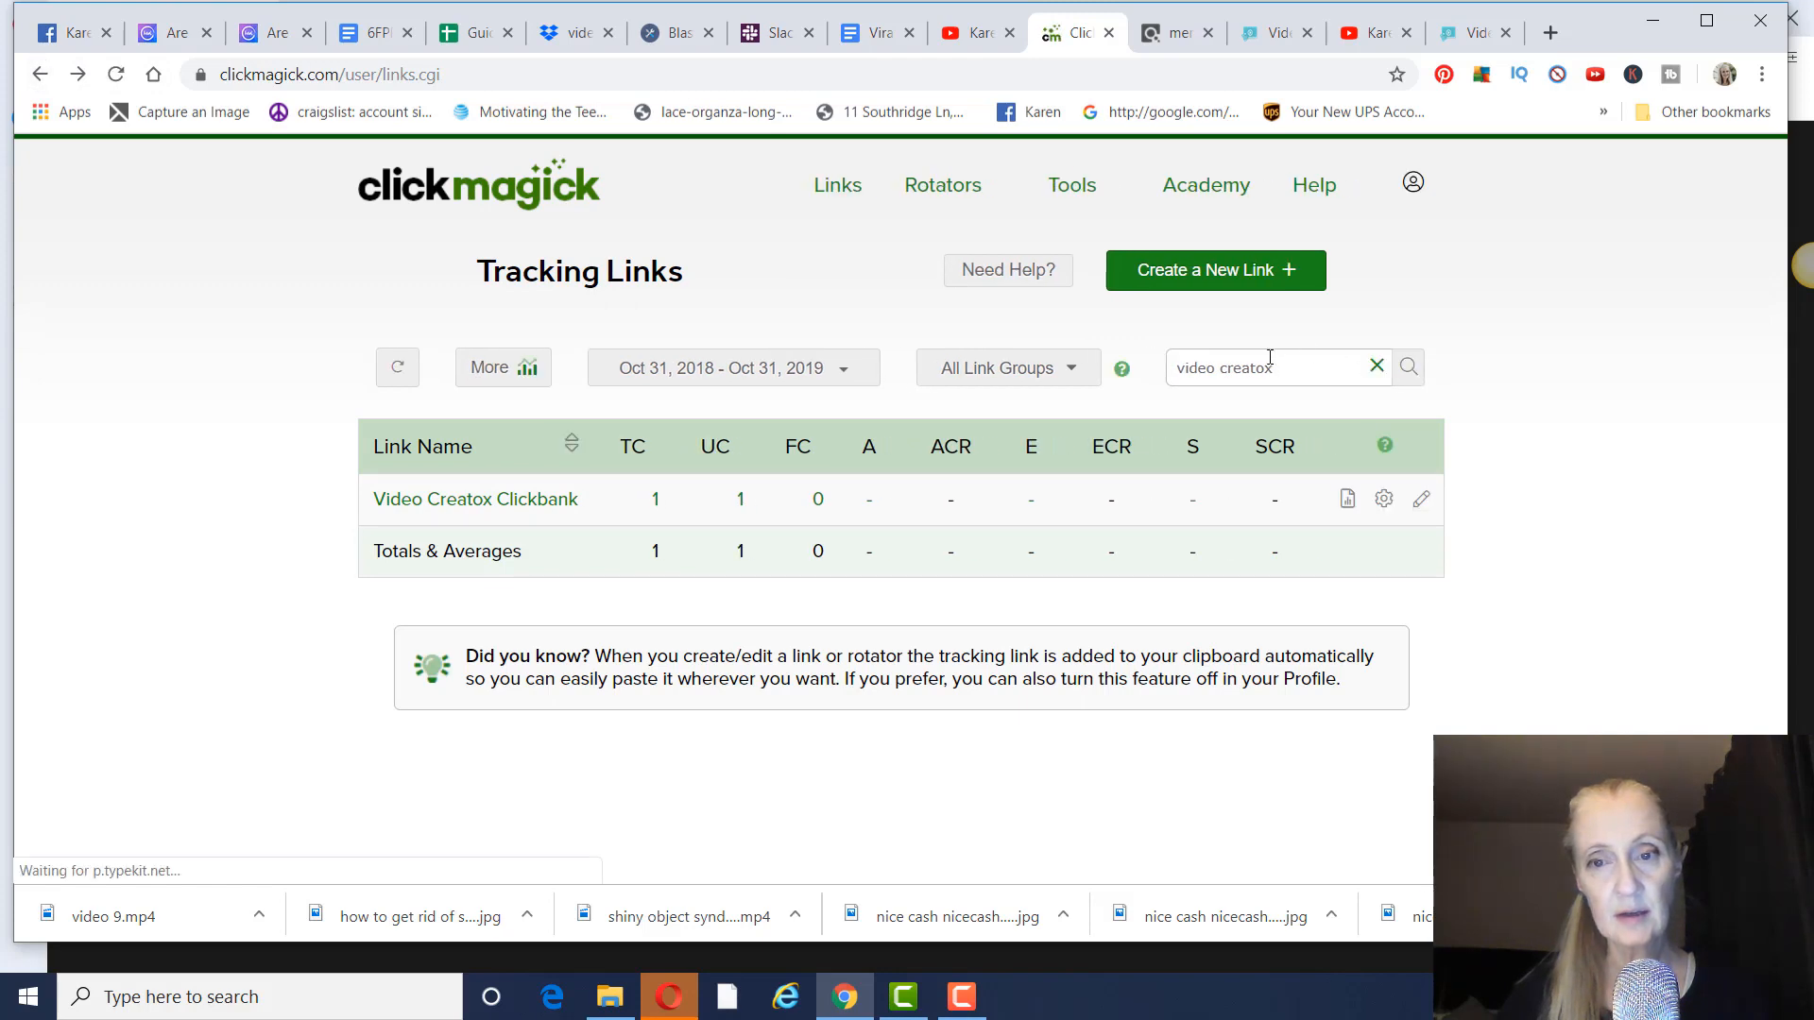
Step: Clear the search to list all tracking links again
click(1407, 367)
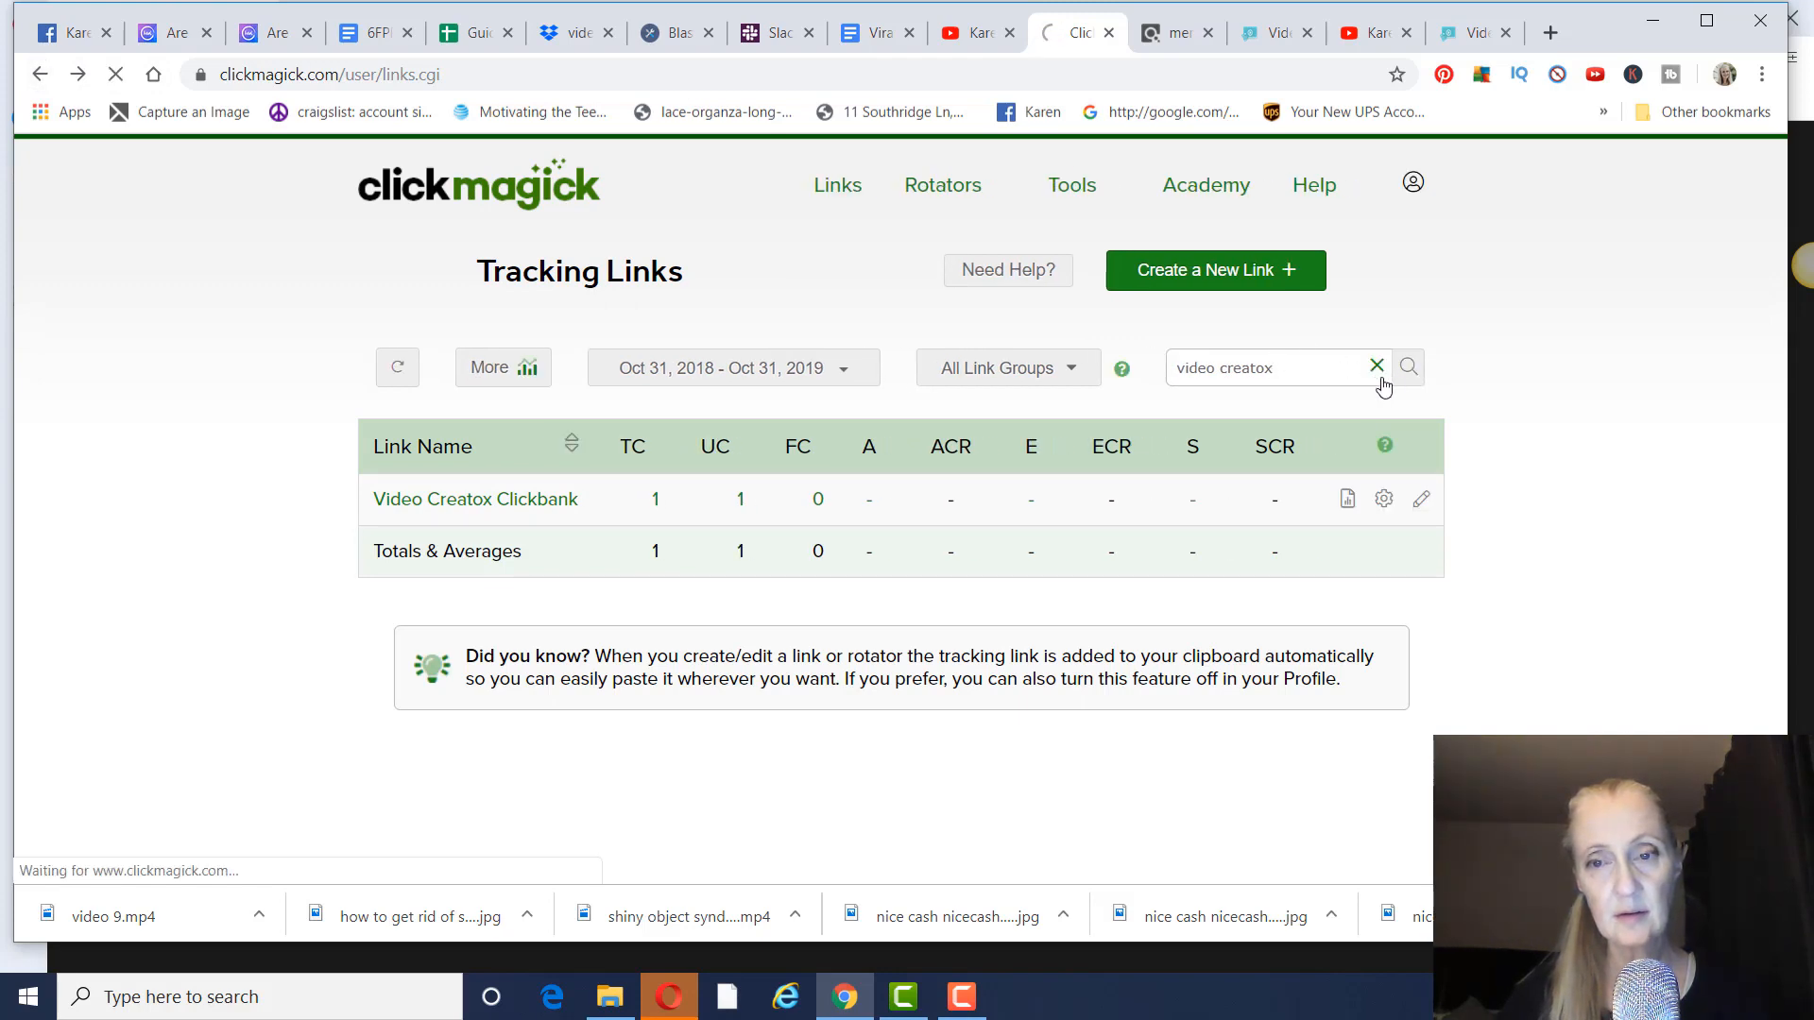
click(1378, 368)
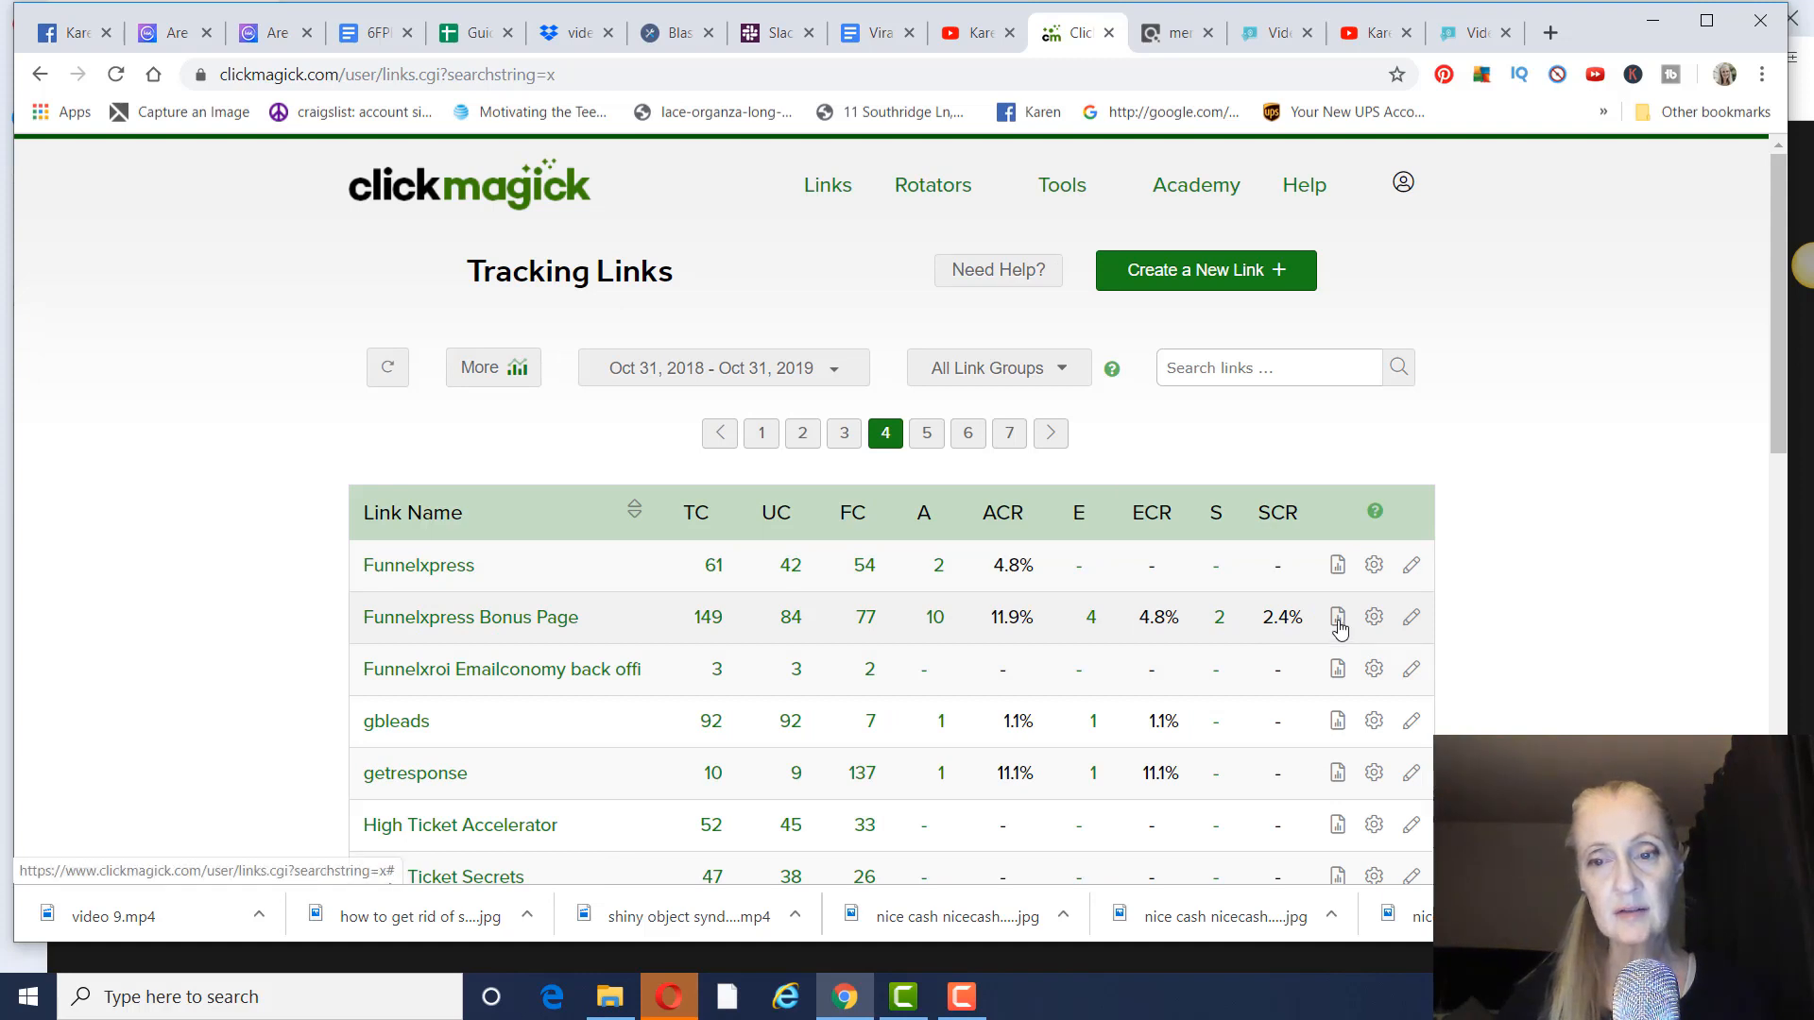
Step: Expand the Funnelxpress Bonus Page traffic quality stats, showing a score of 46
click(1336, 616)
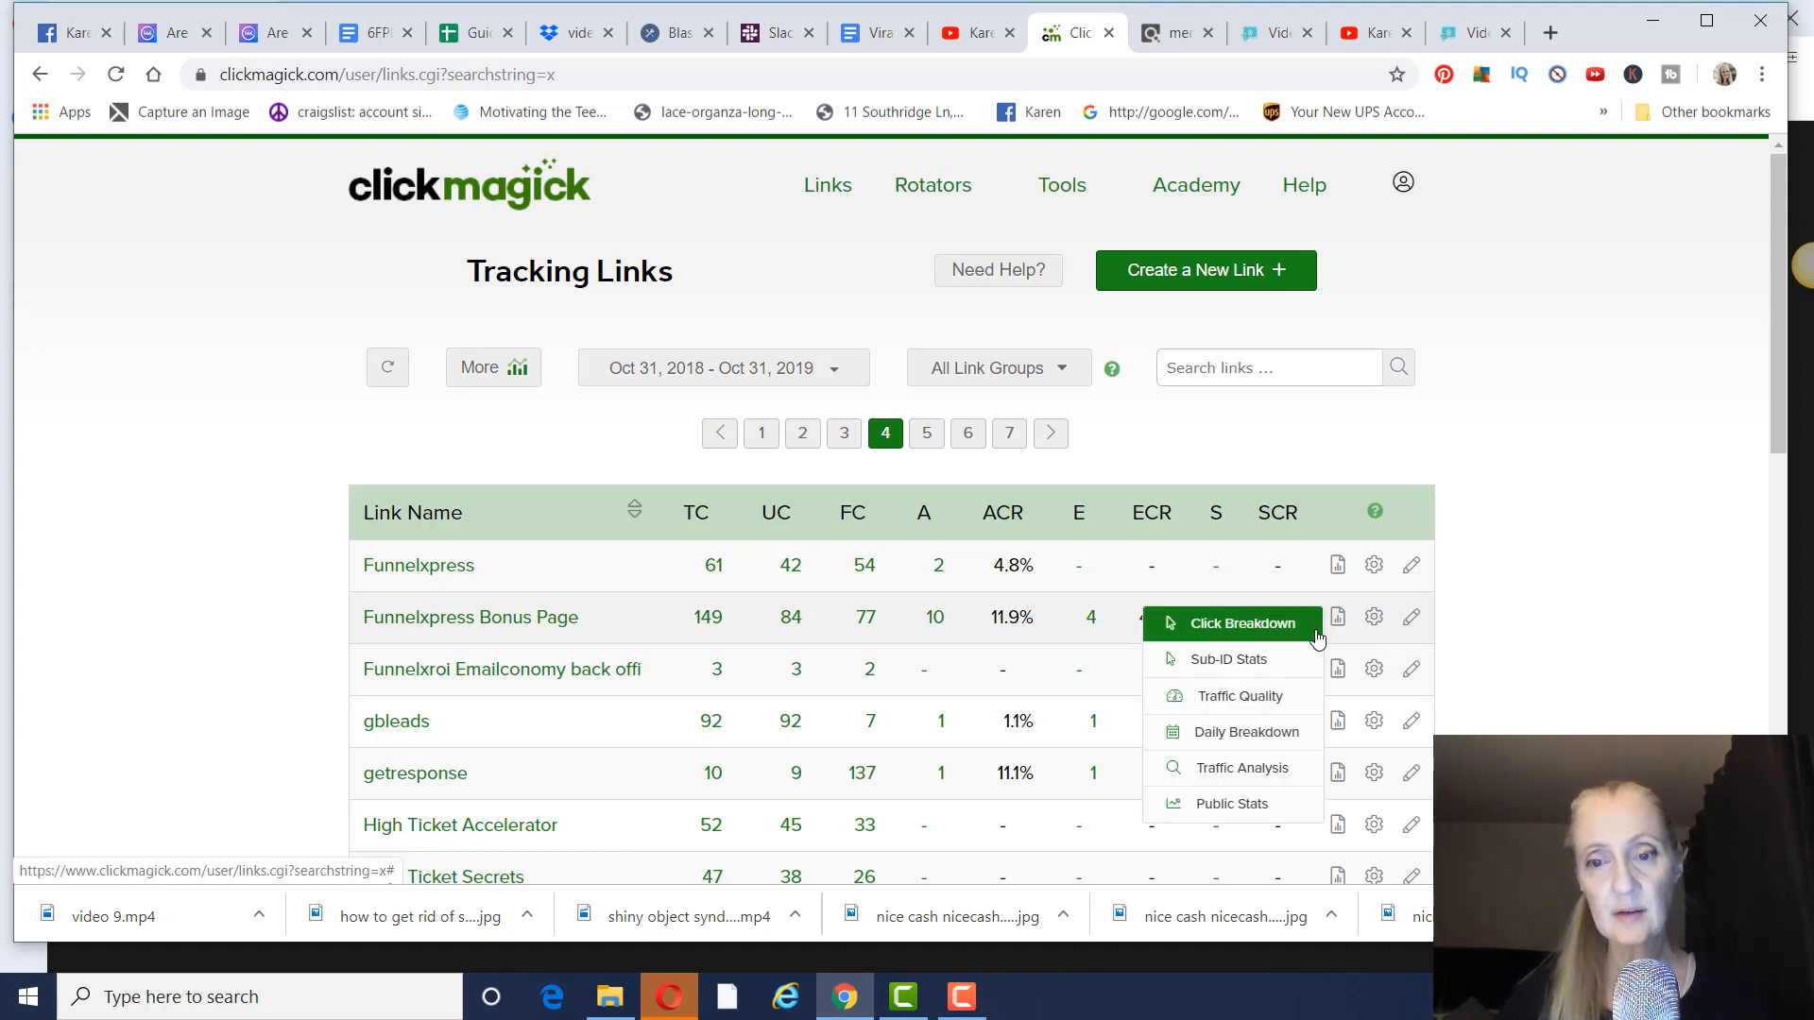
click(1235, 695)
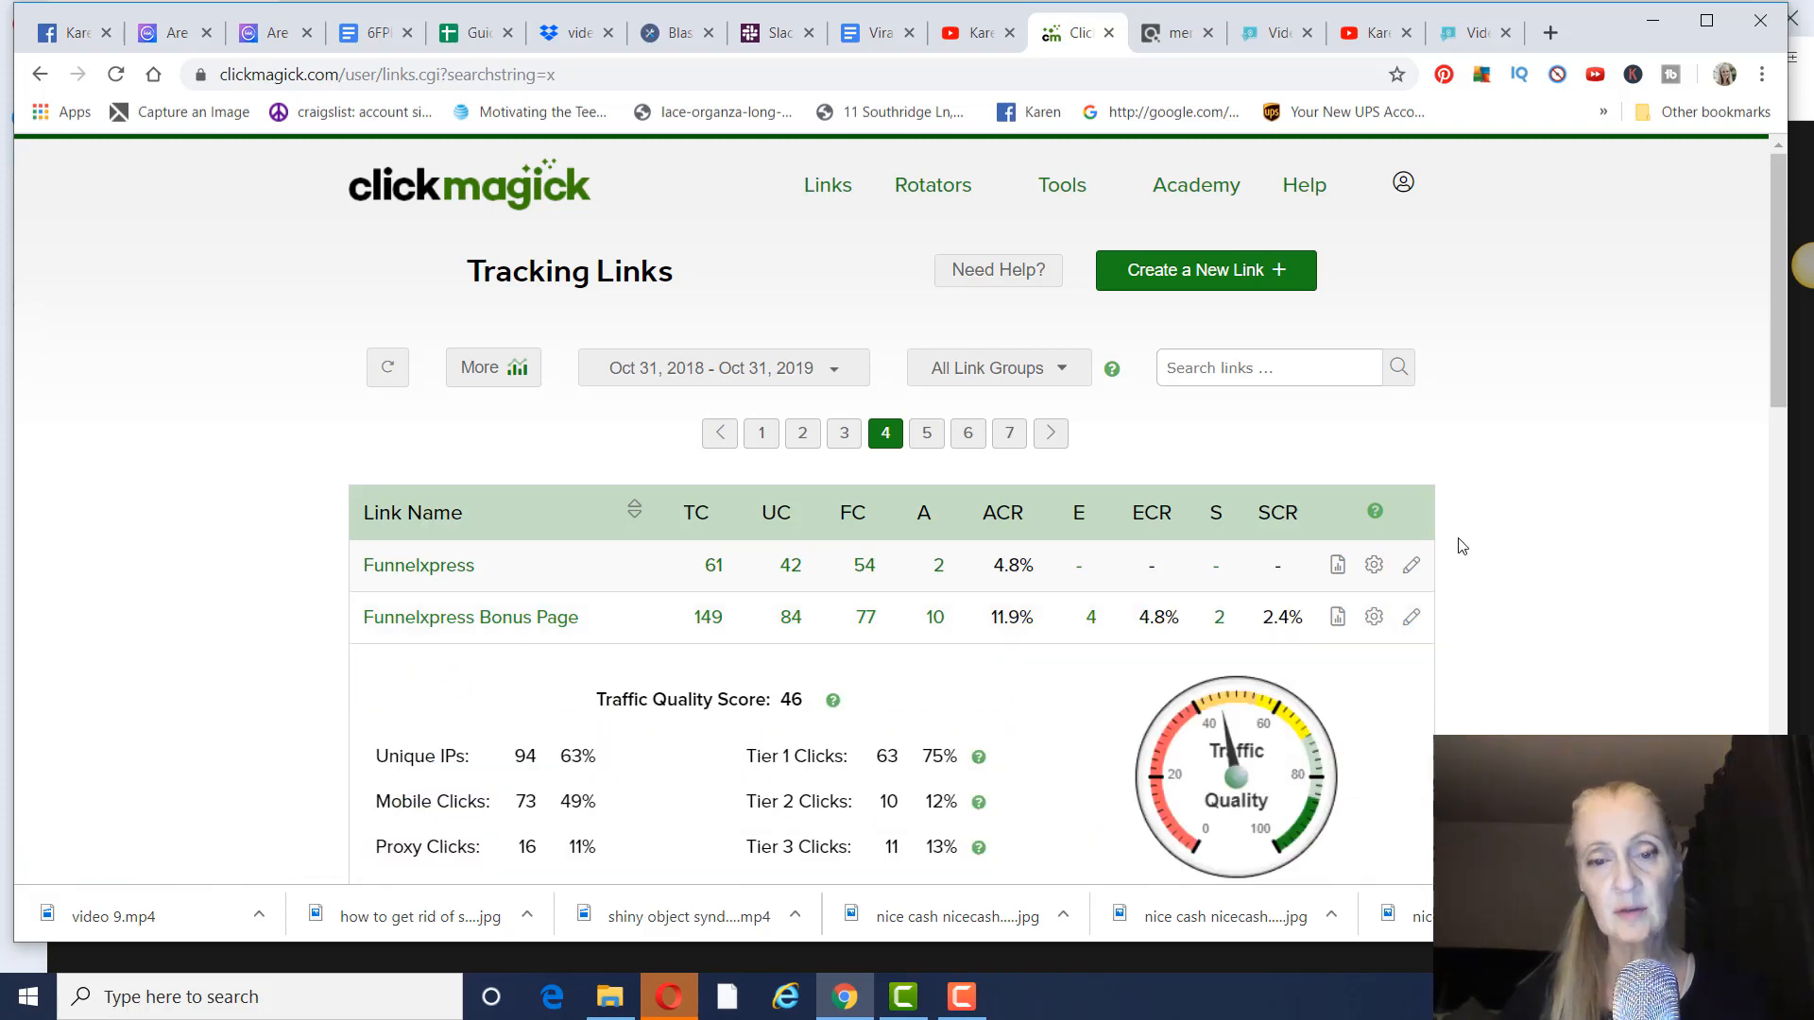
mouse_move(1504, 524)
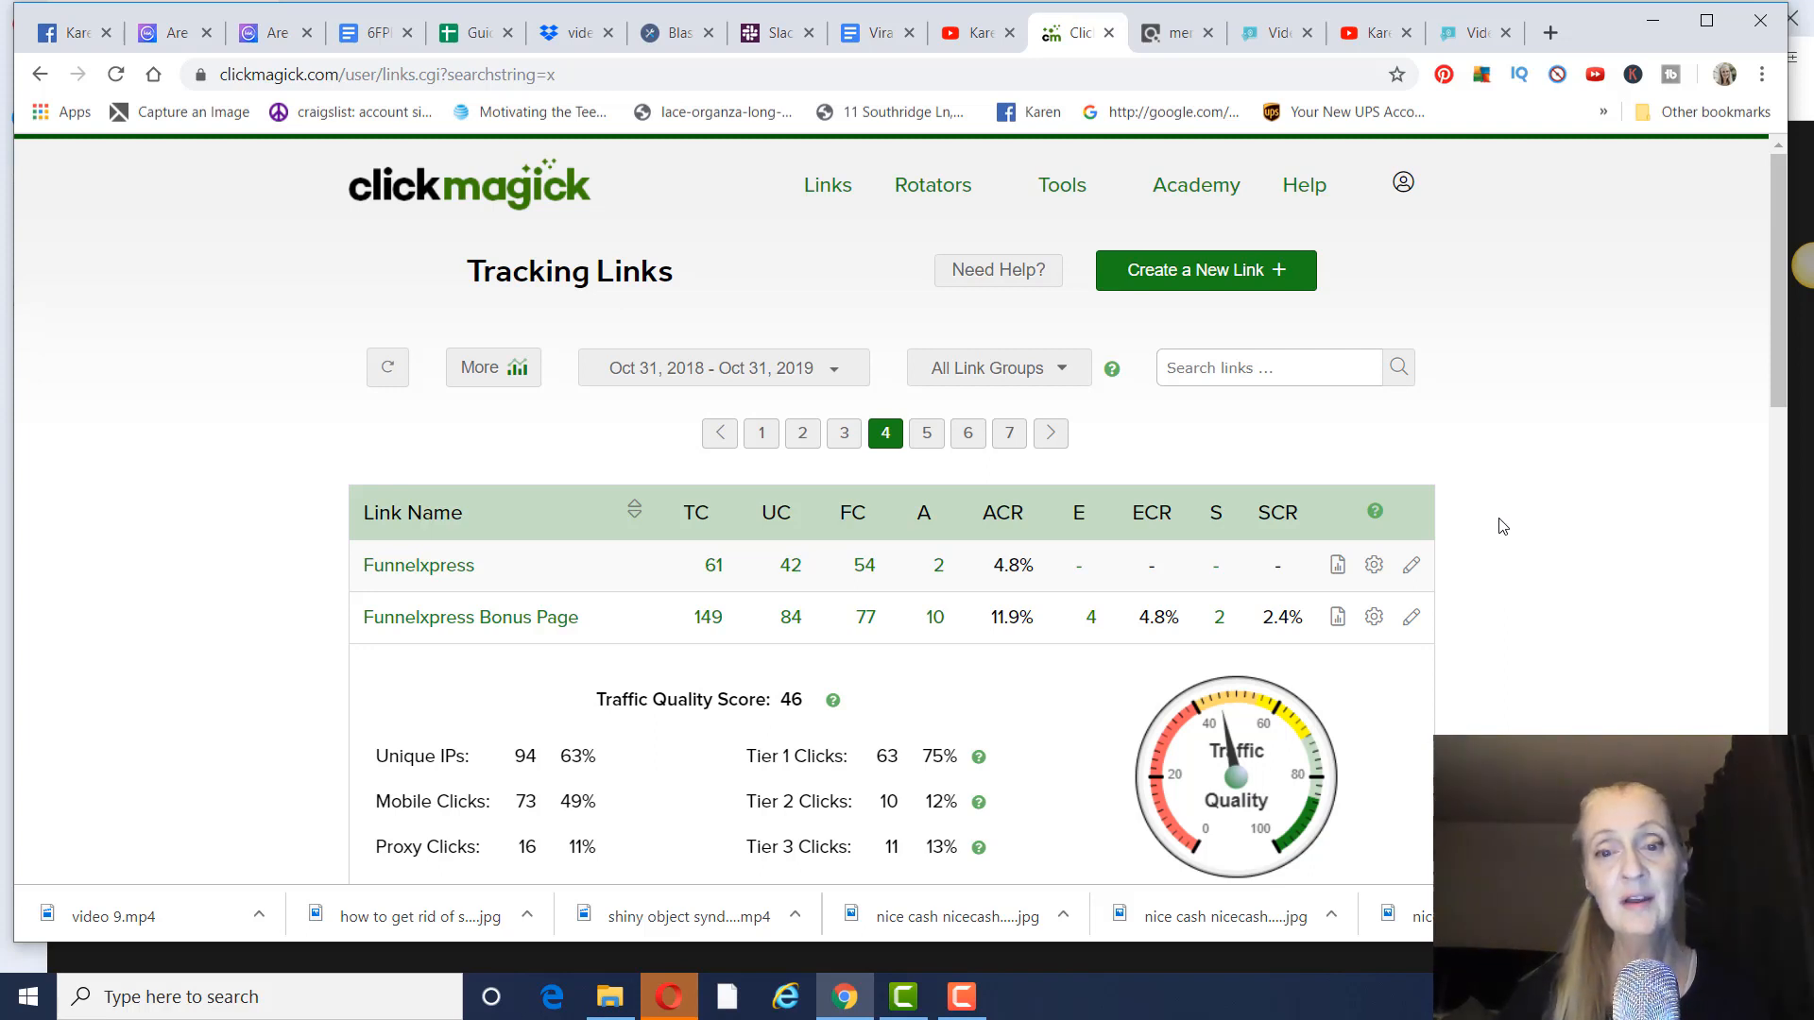
scroll(down, 3)
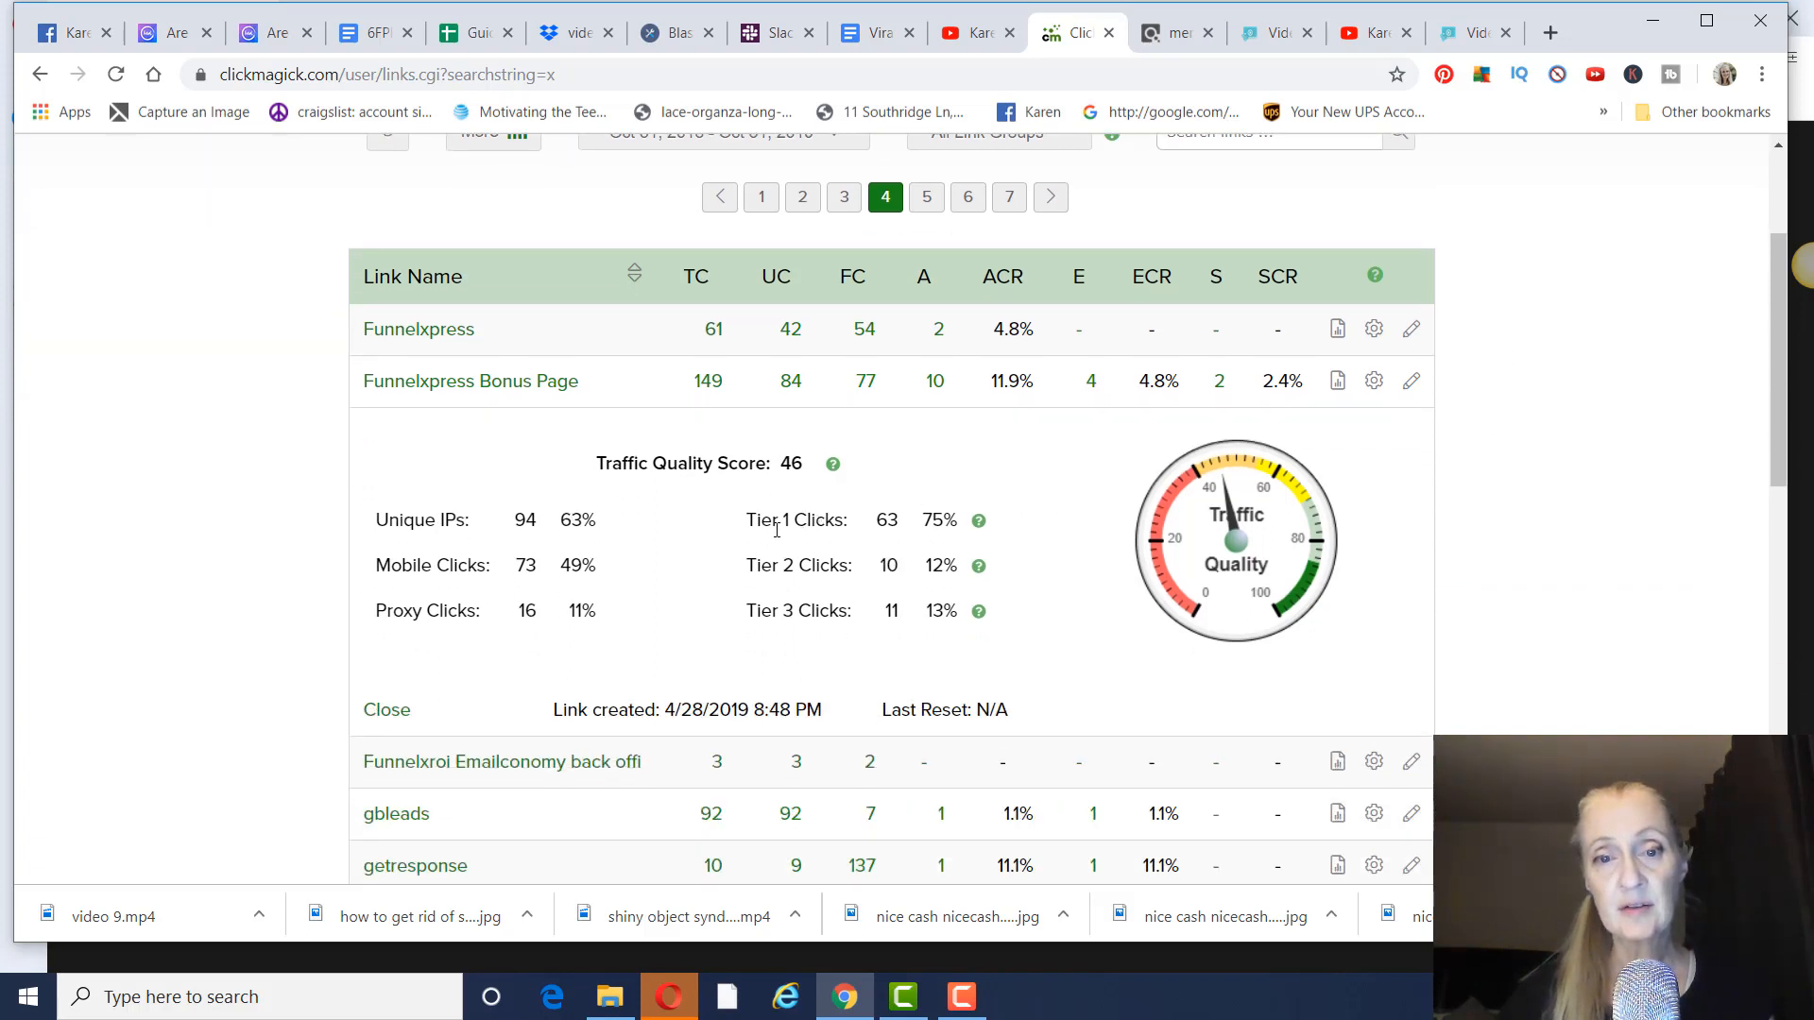
mouse_move(1328, 576)
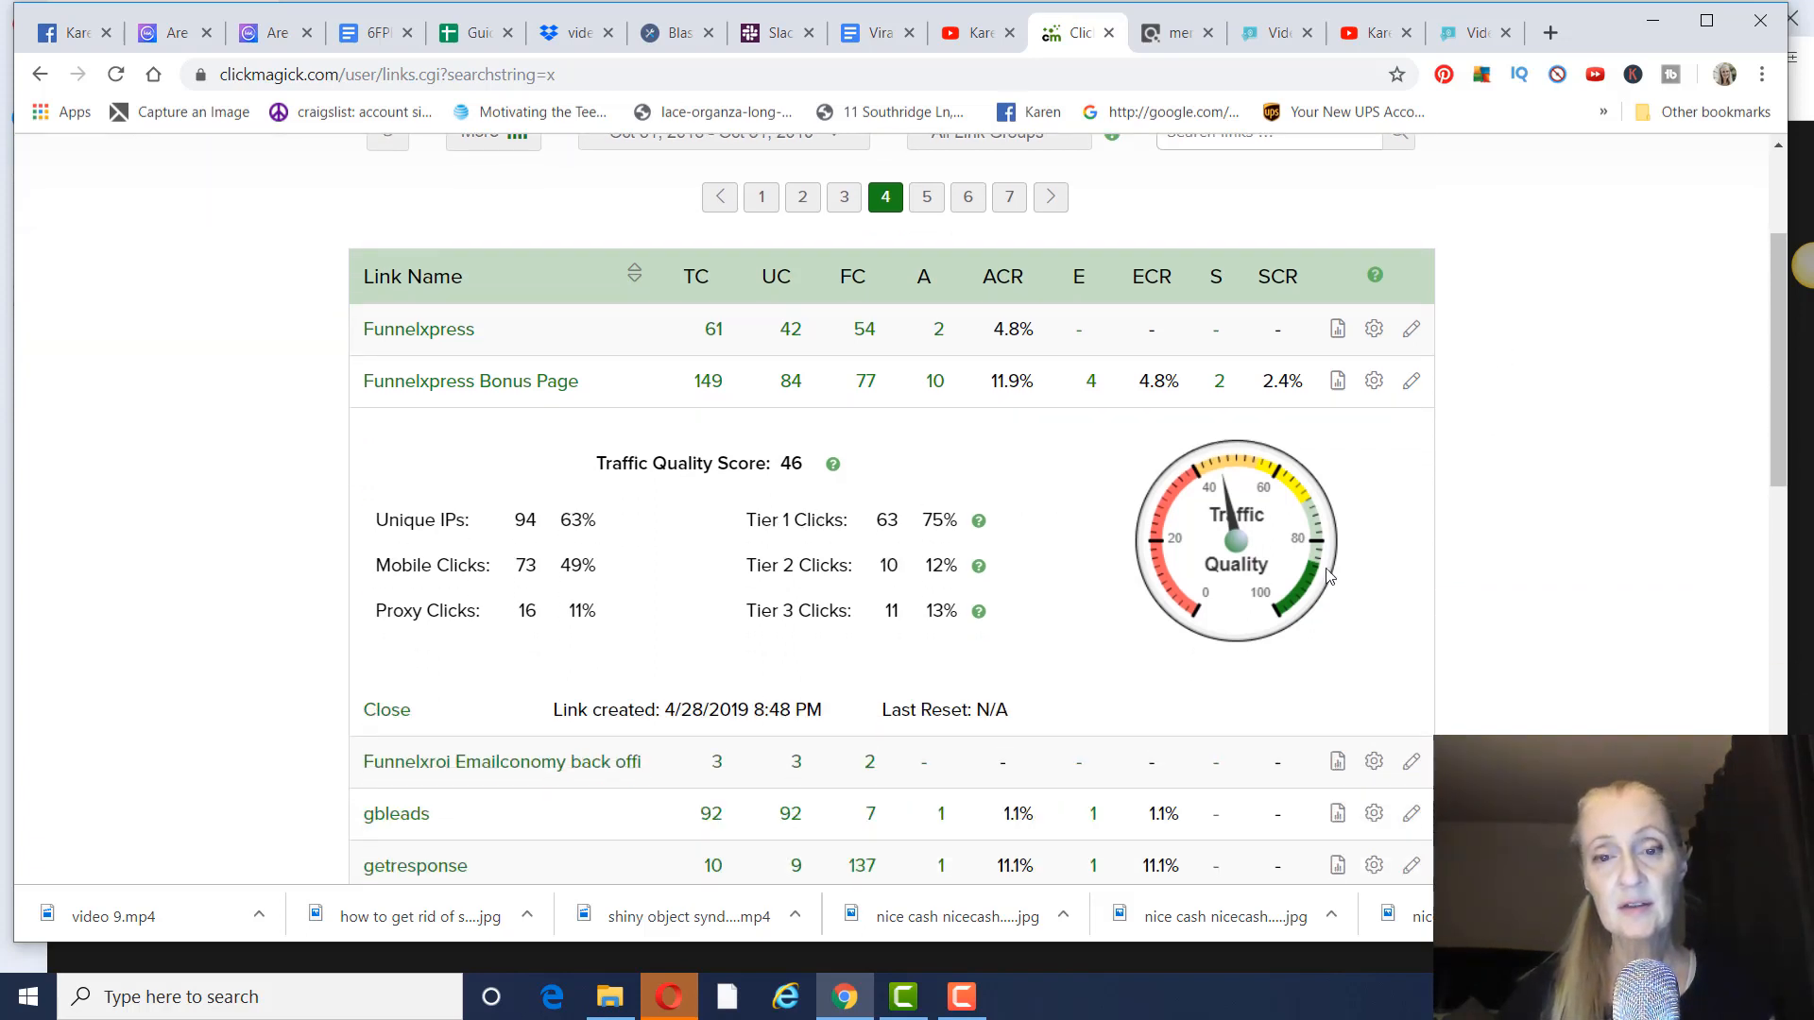
mouse_move(943, 514)
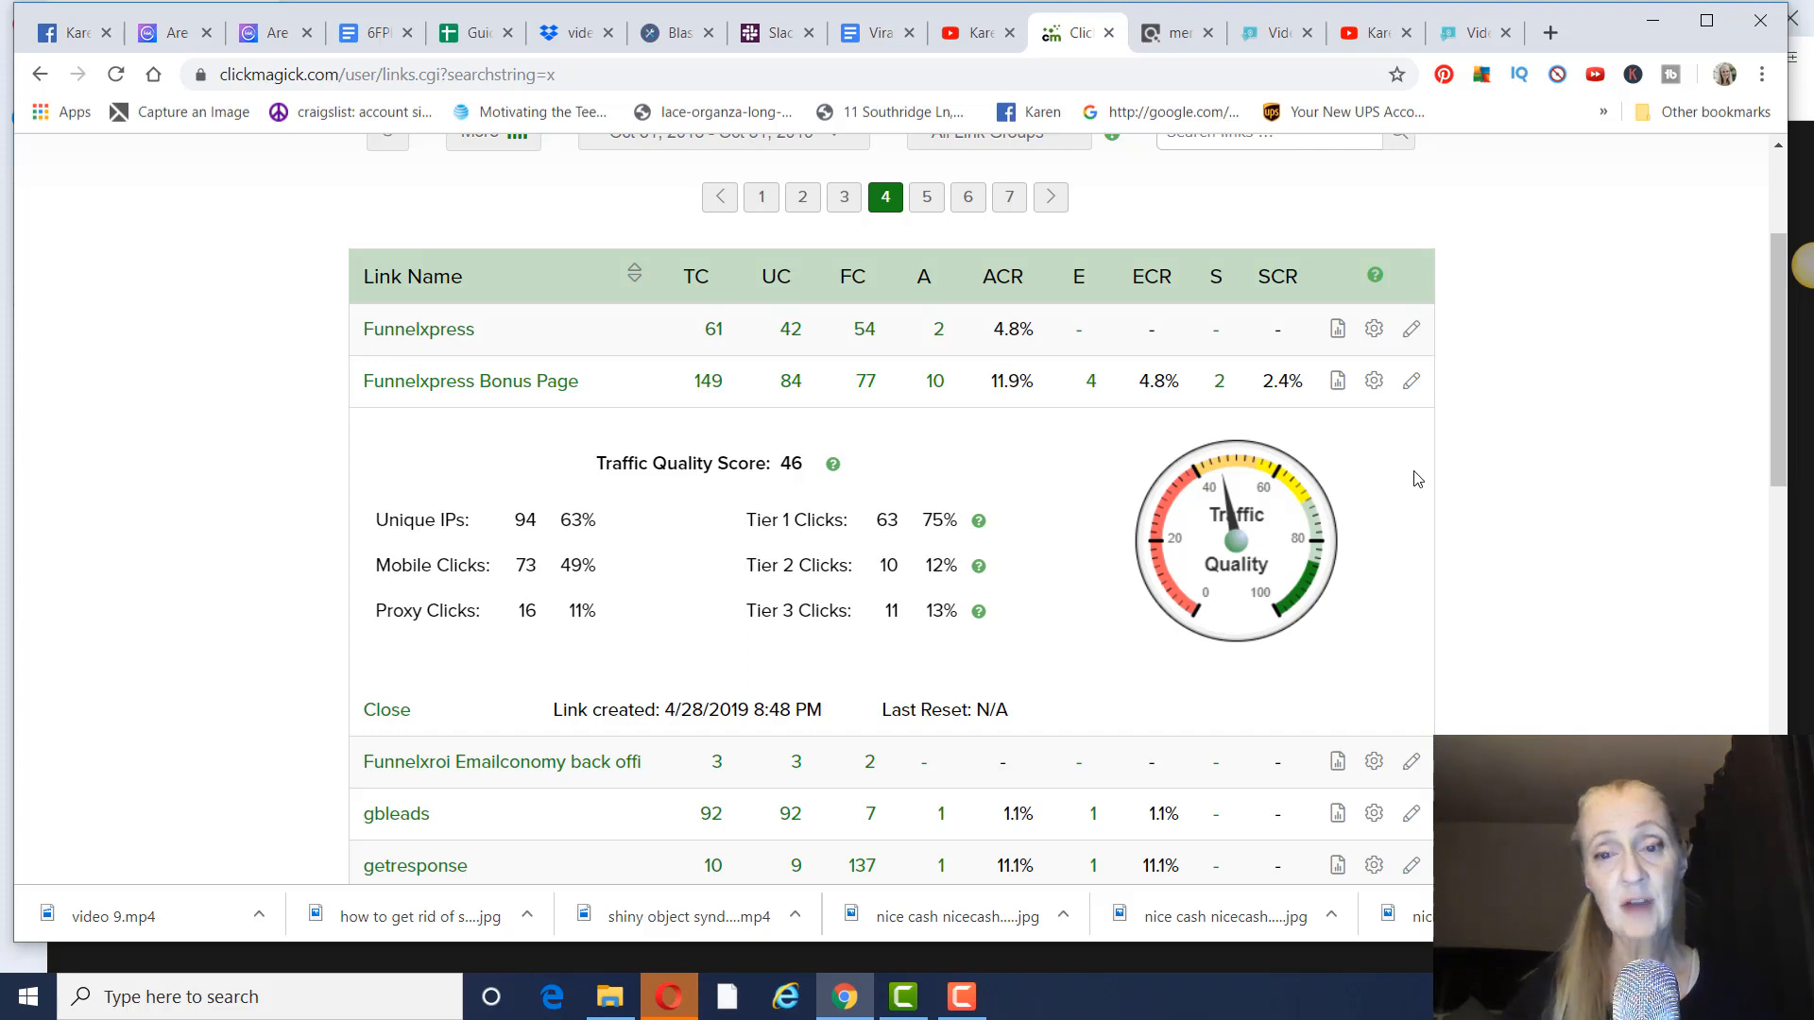
mouse_move(1038, 9)
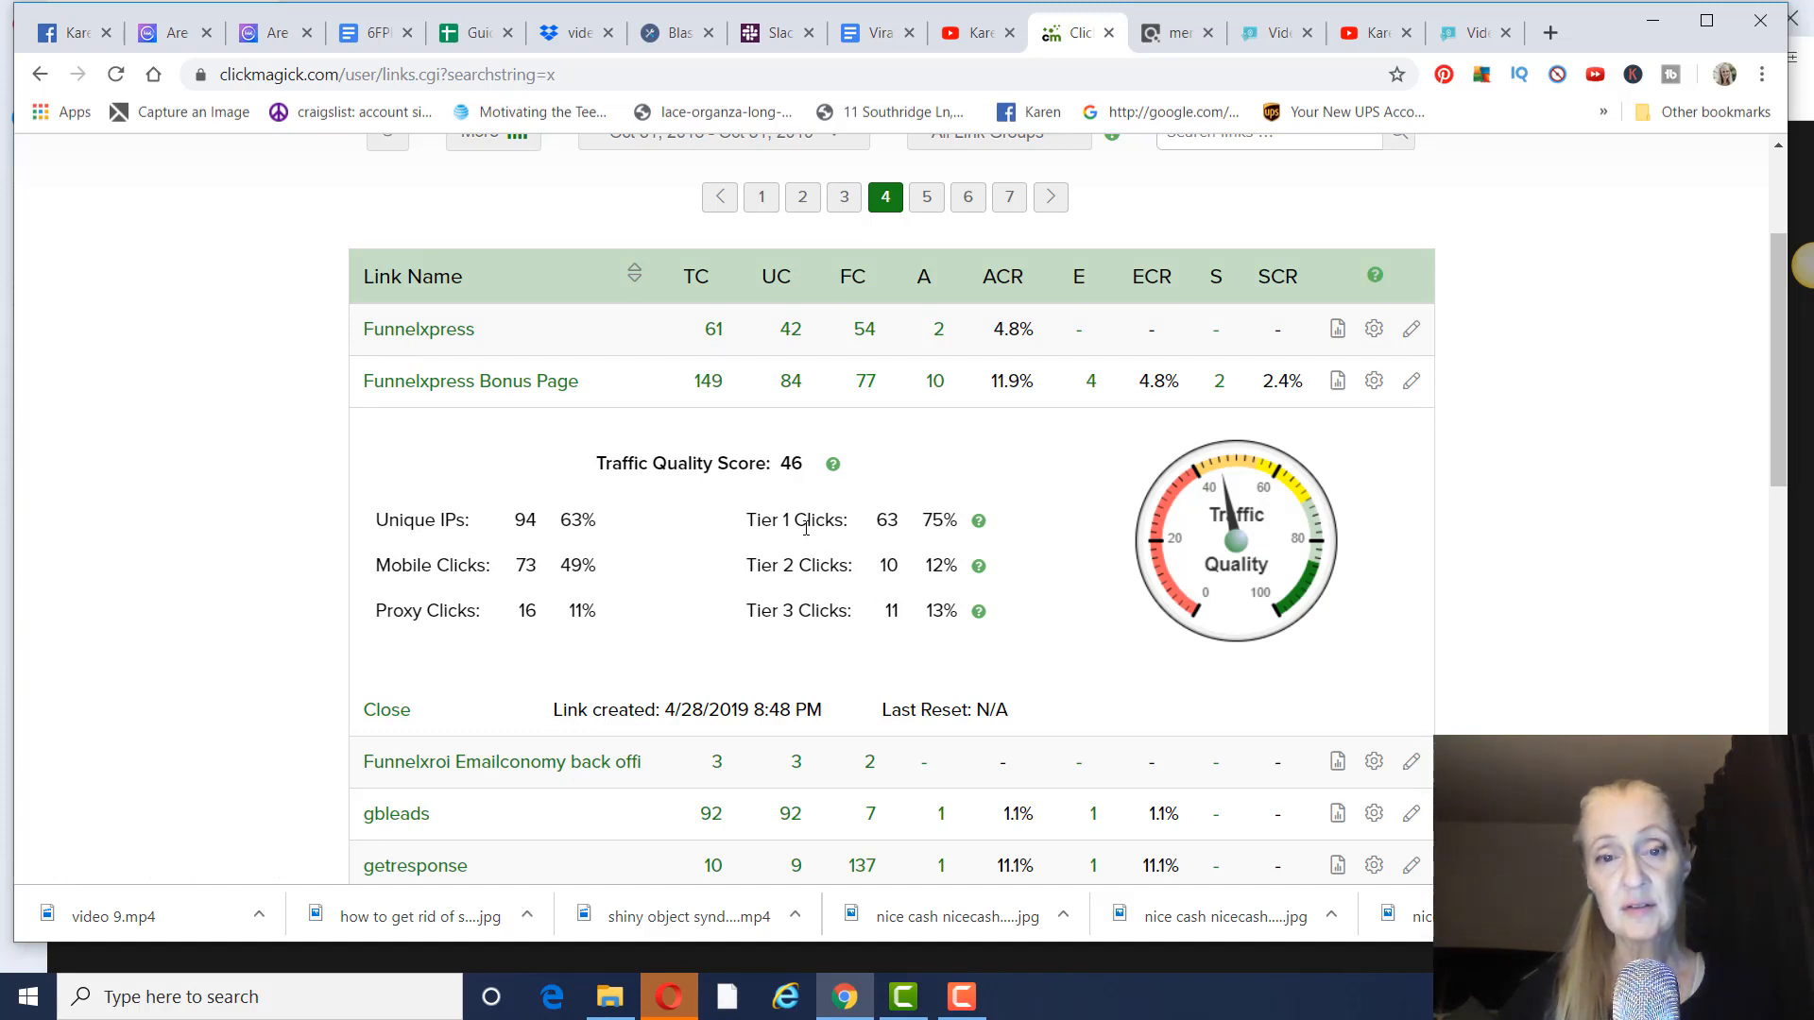
mouse_move(1364, 480)
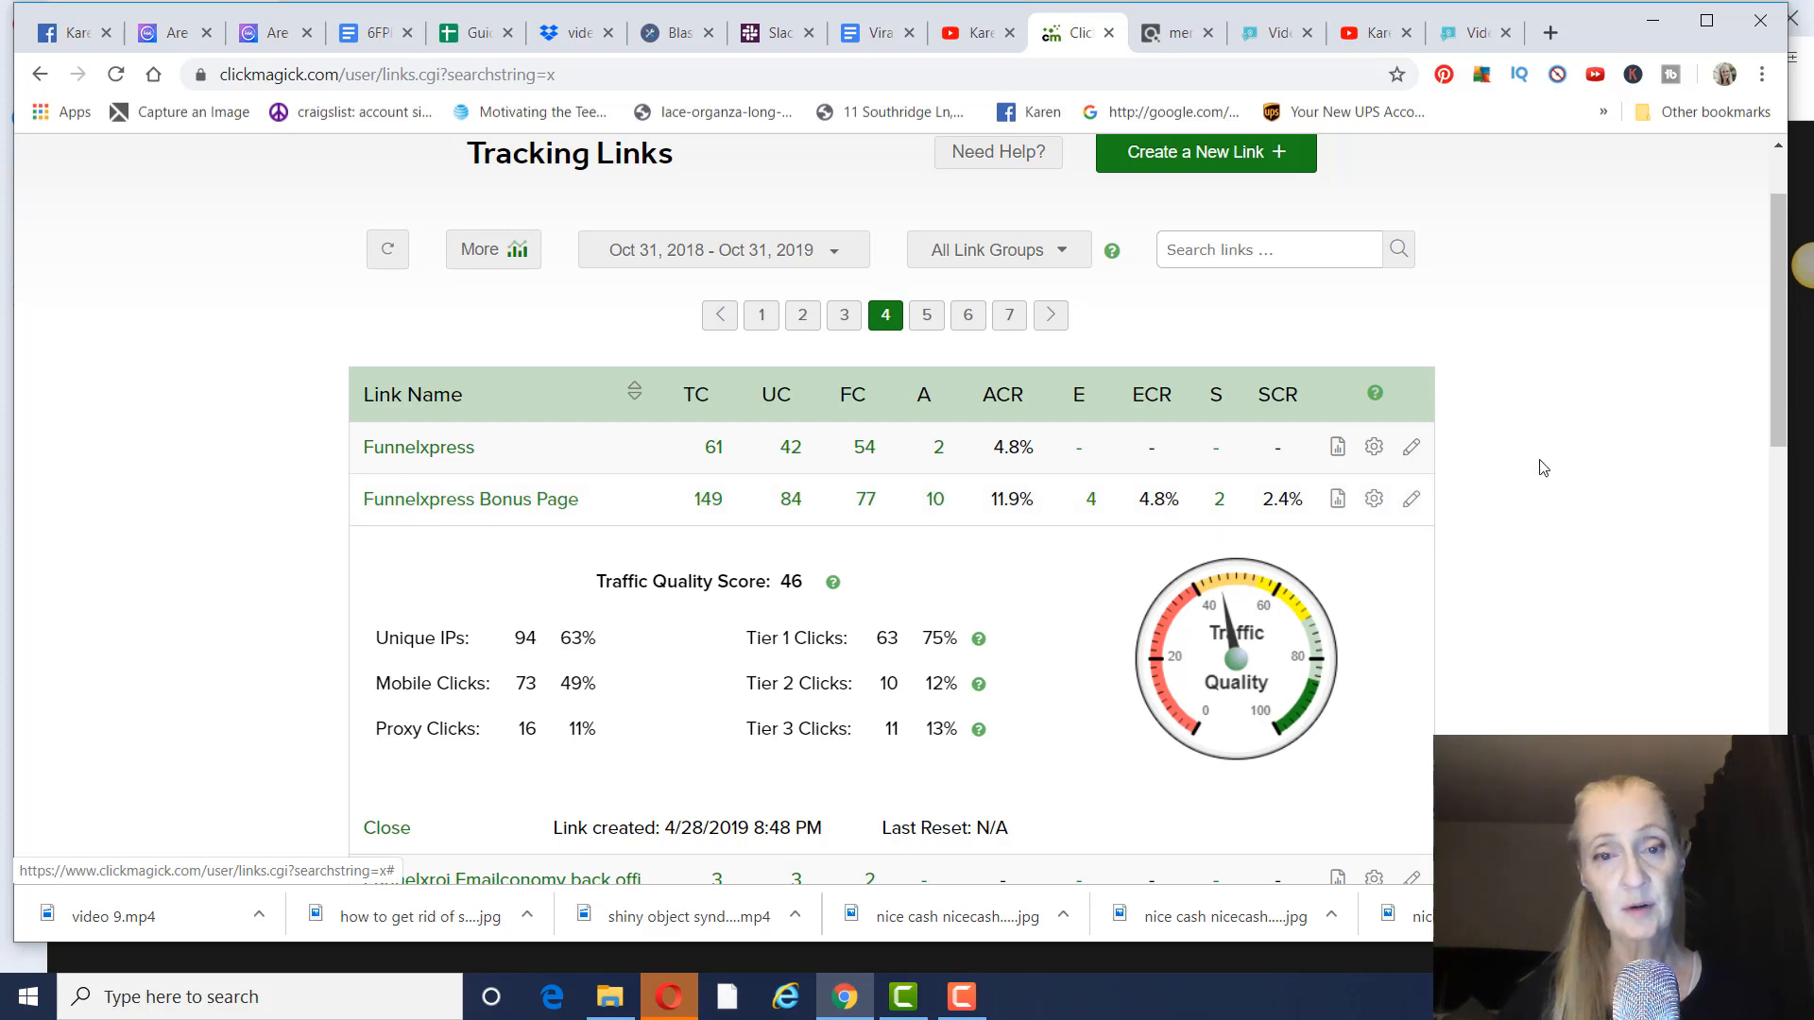
scroll(down, 3)
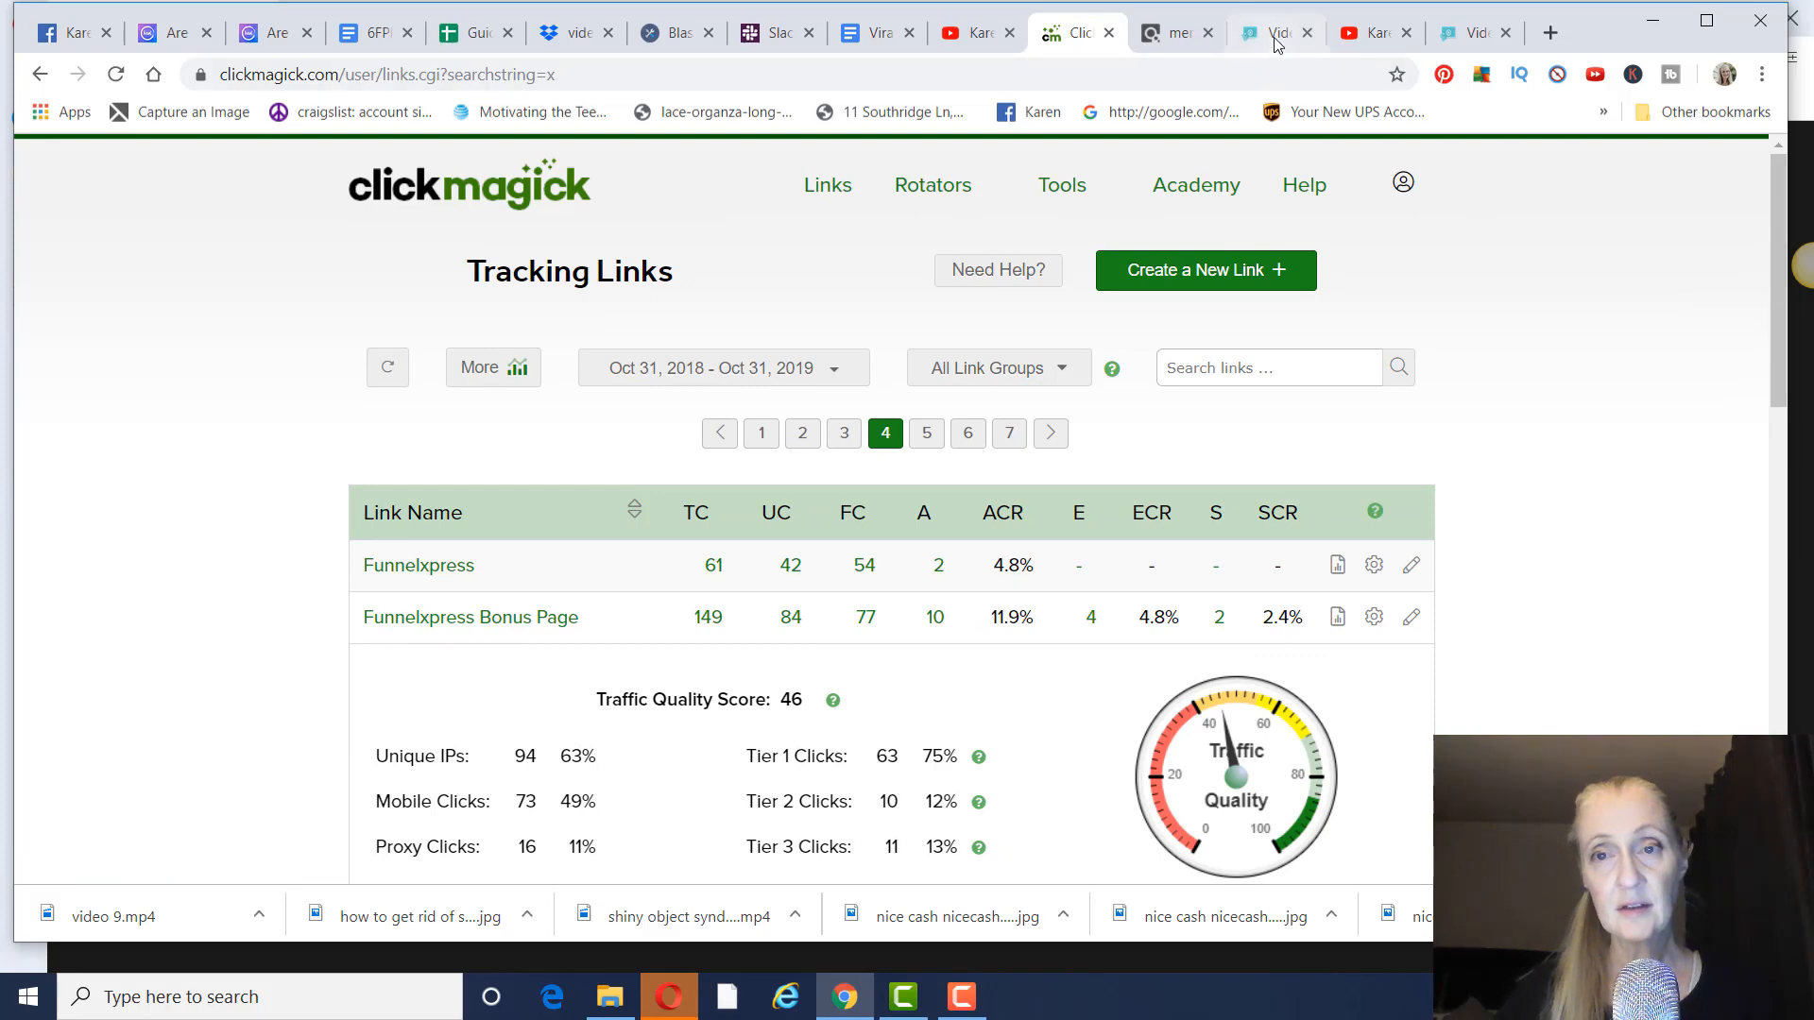
Step: Revisit the Video Creatox page and ClickBank results, then view the YouTube solo ads channel results
click(1272, 32)
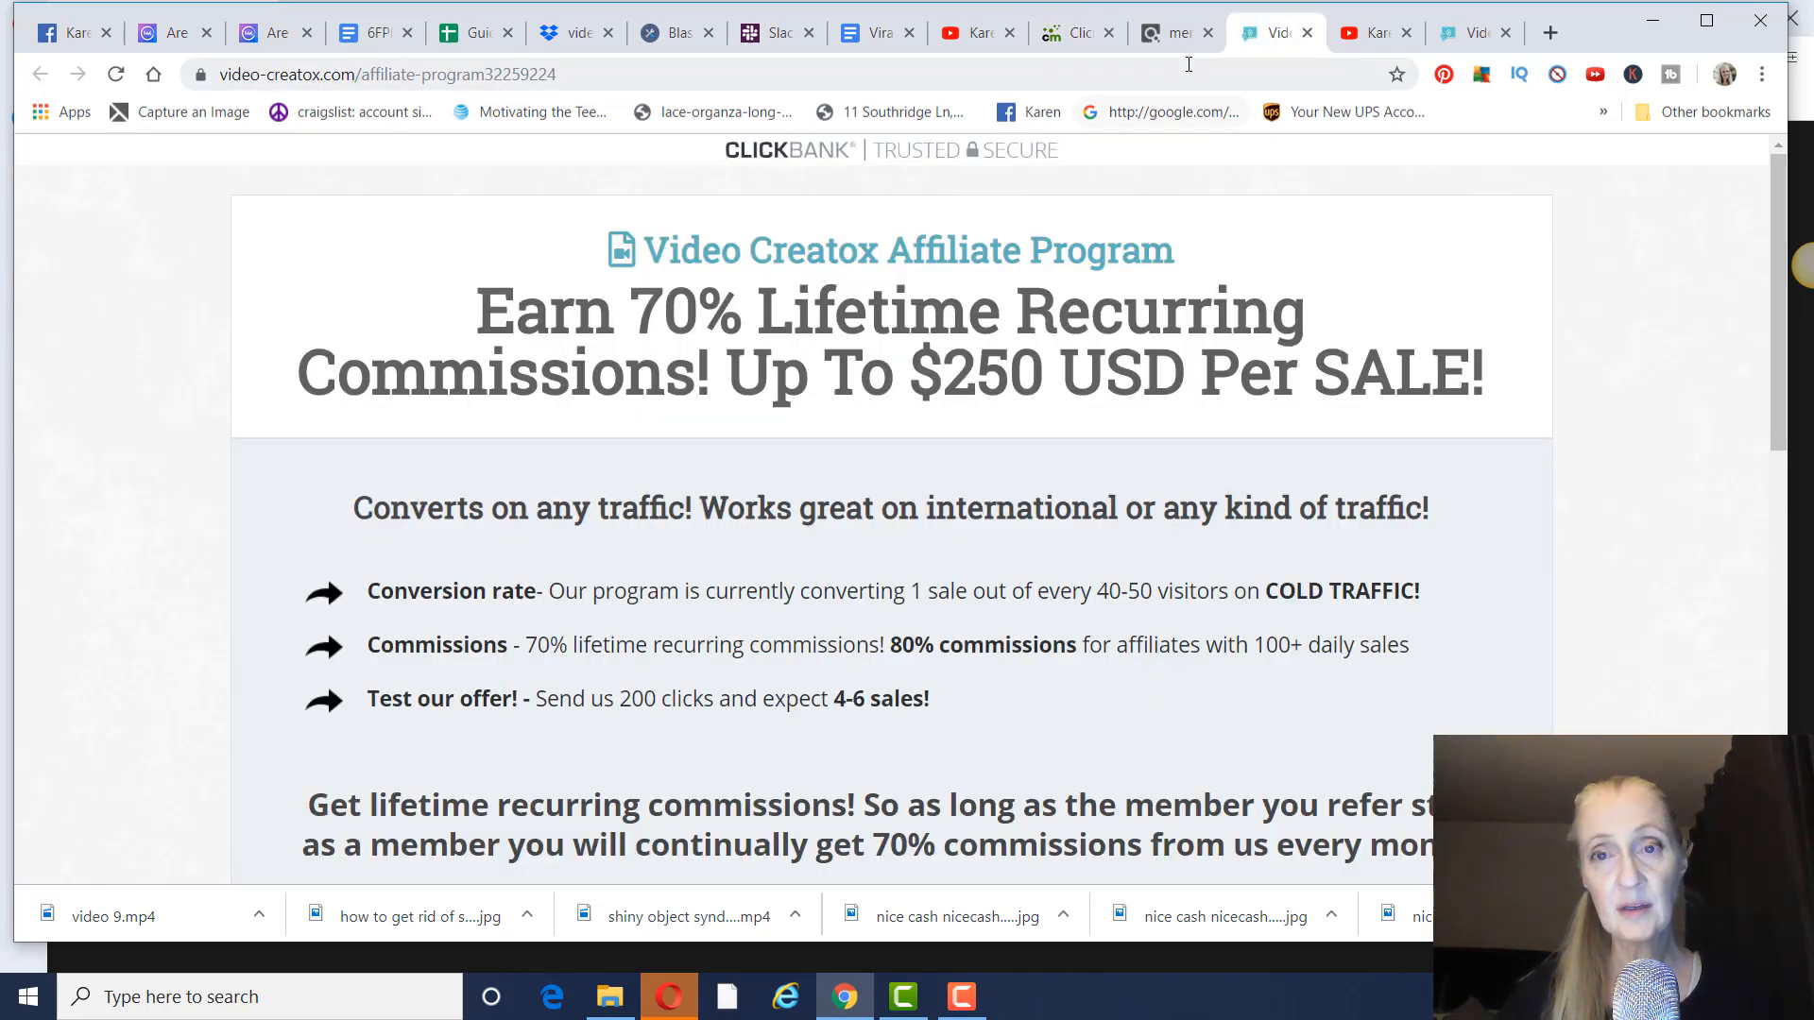
click(1175, 33)
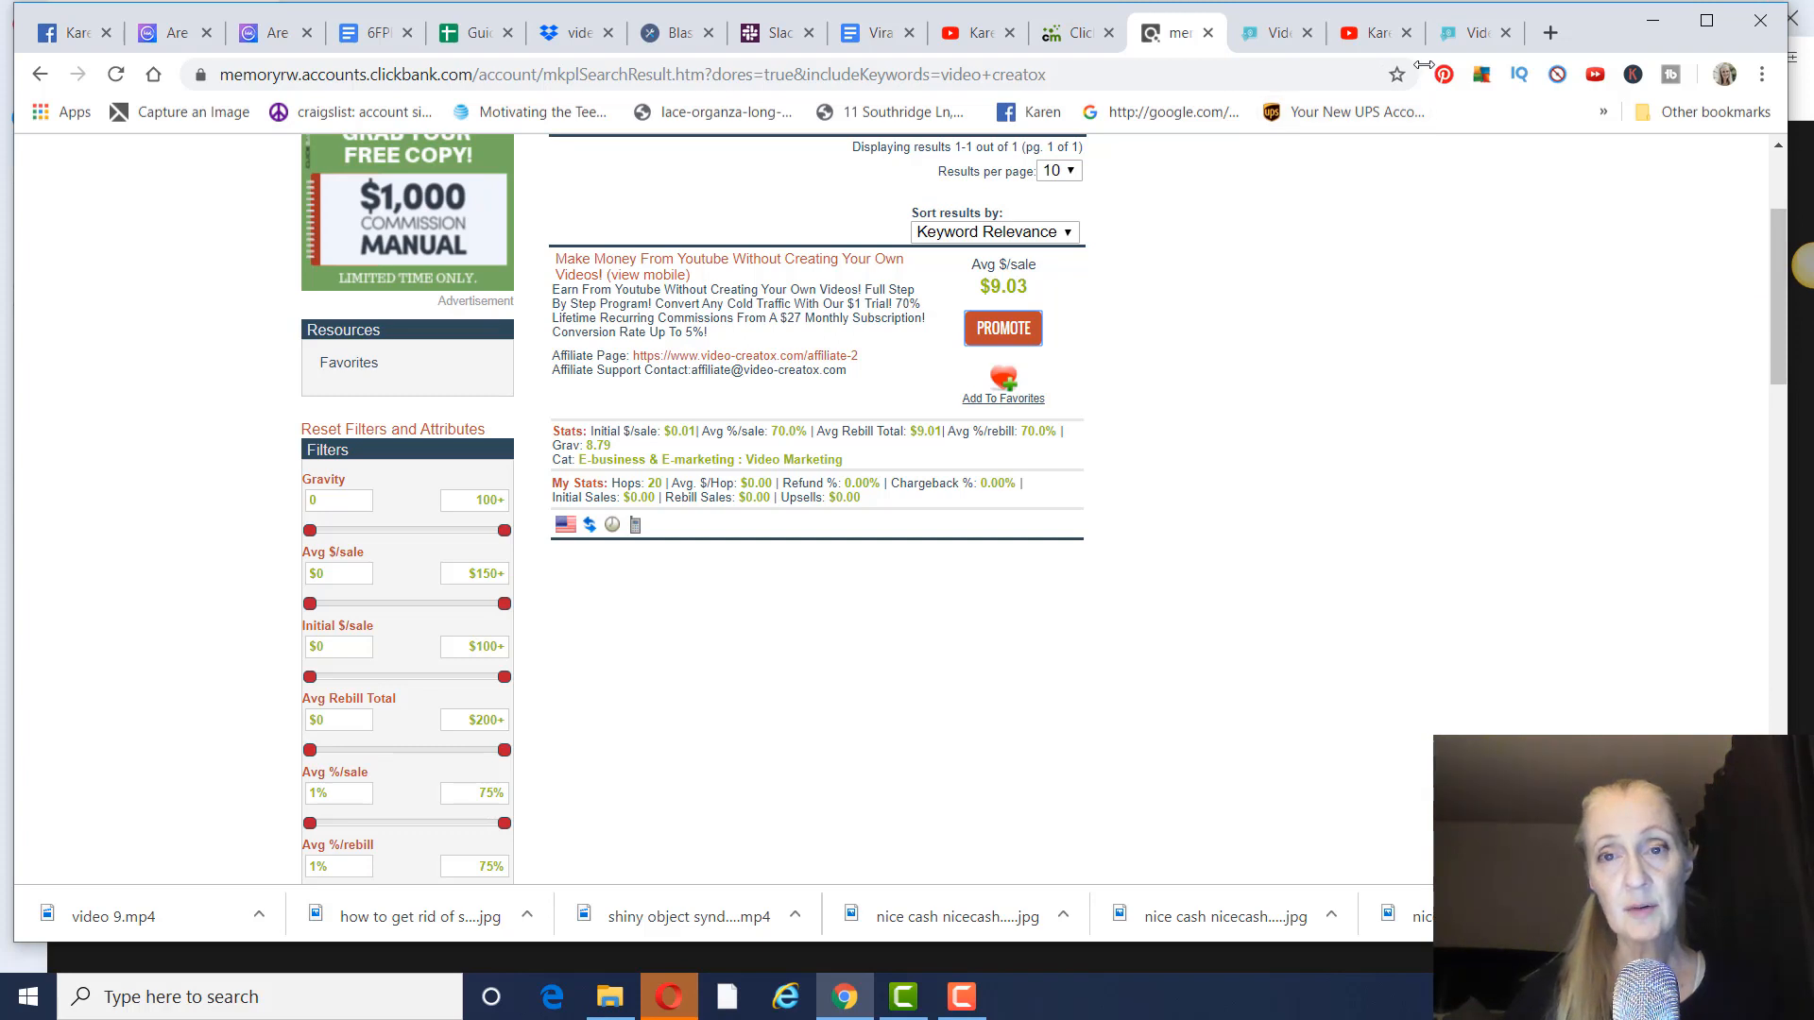
mouse_move(1359, 298)
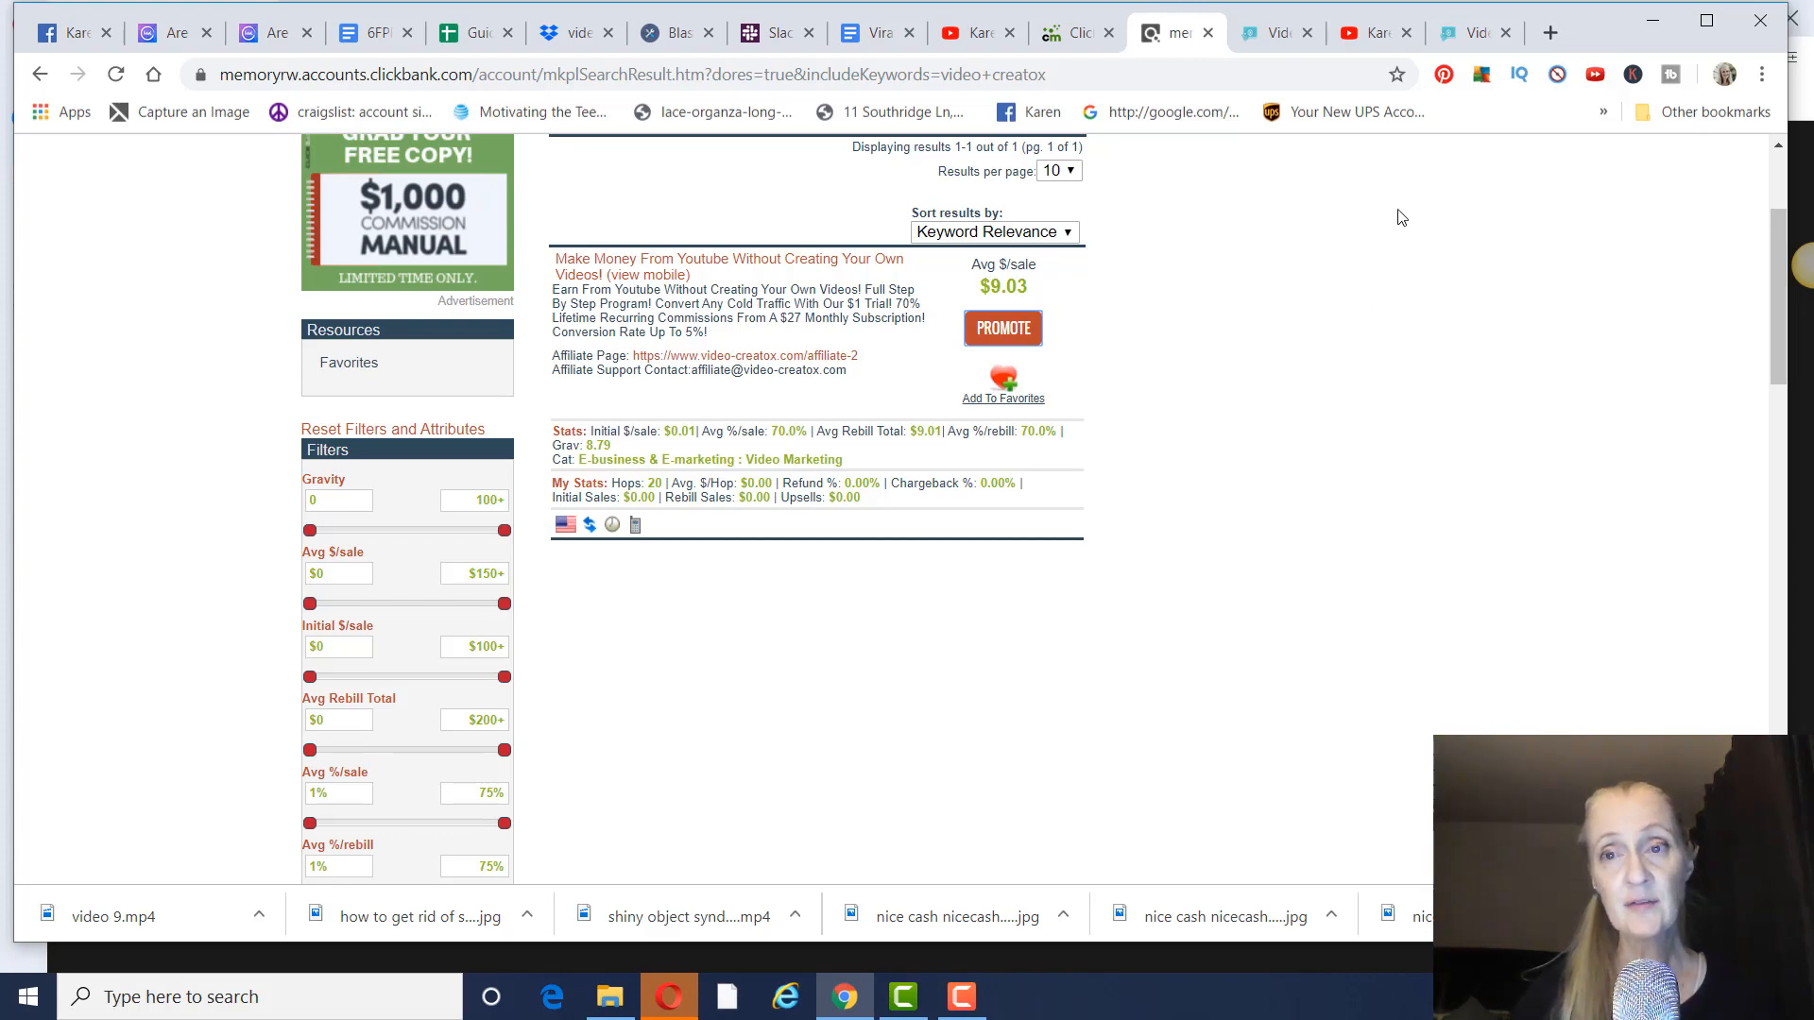
click(1362, 32)
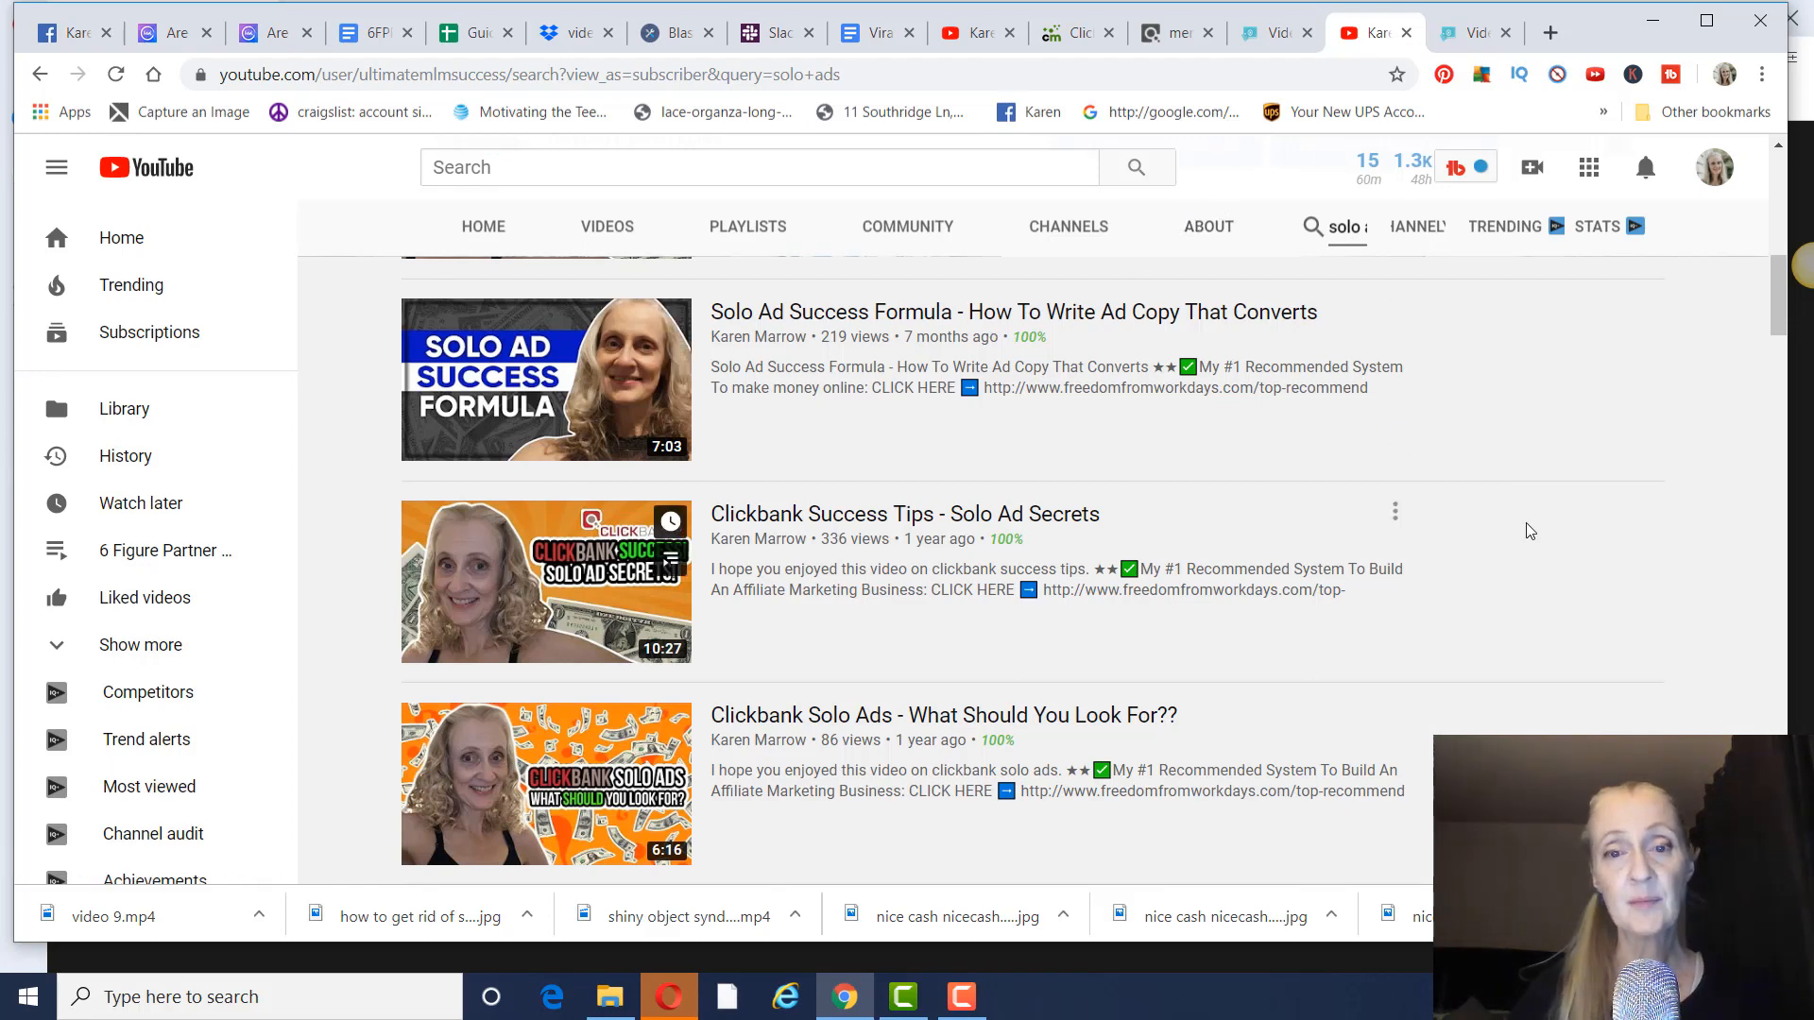
mouse_move(1212, 529)
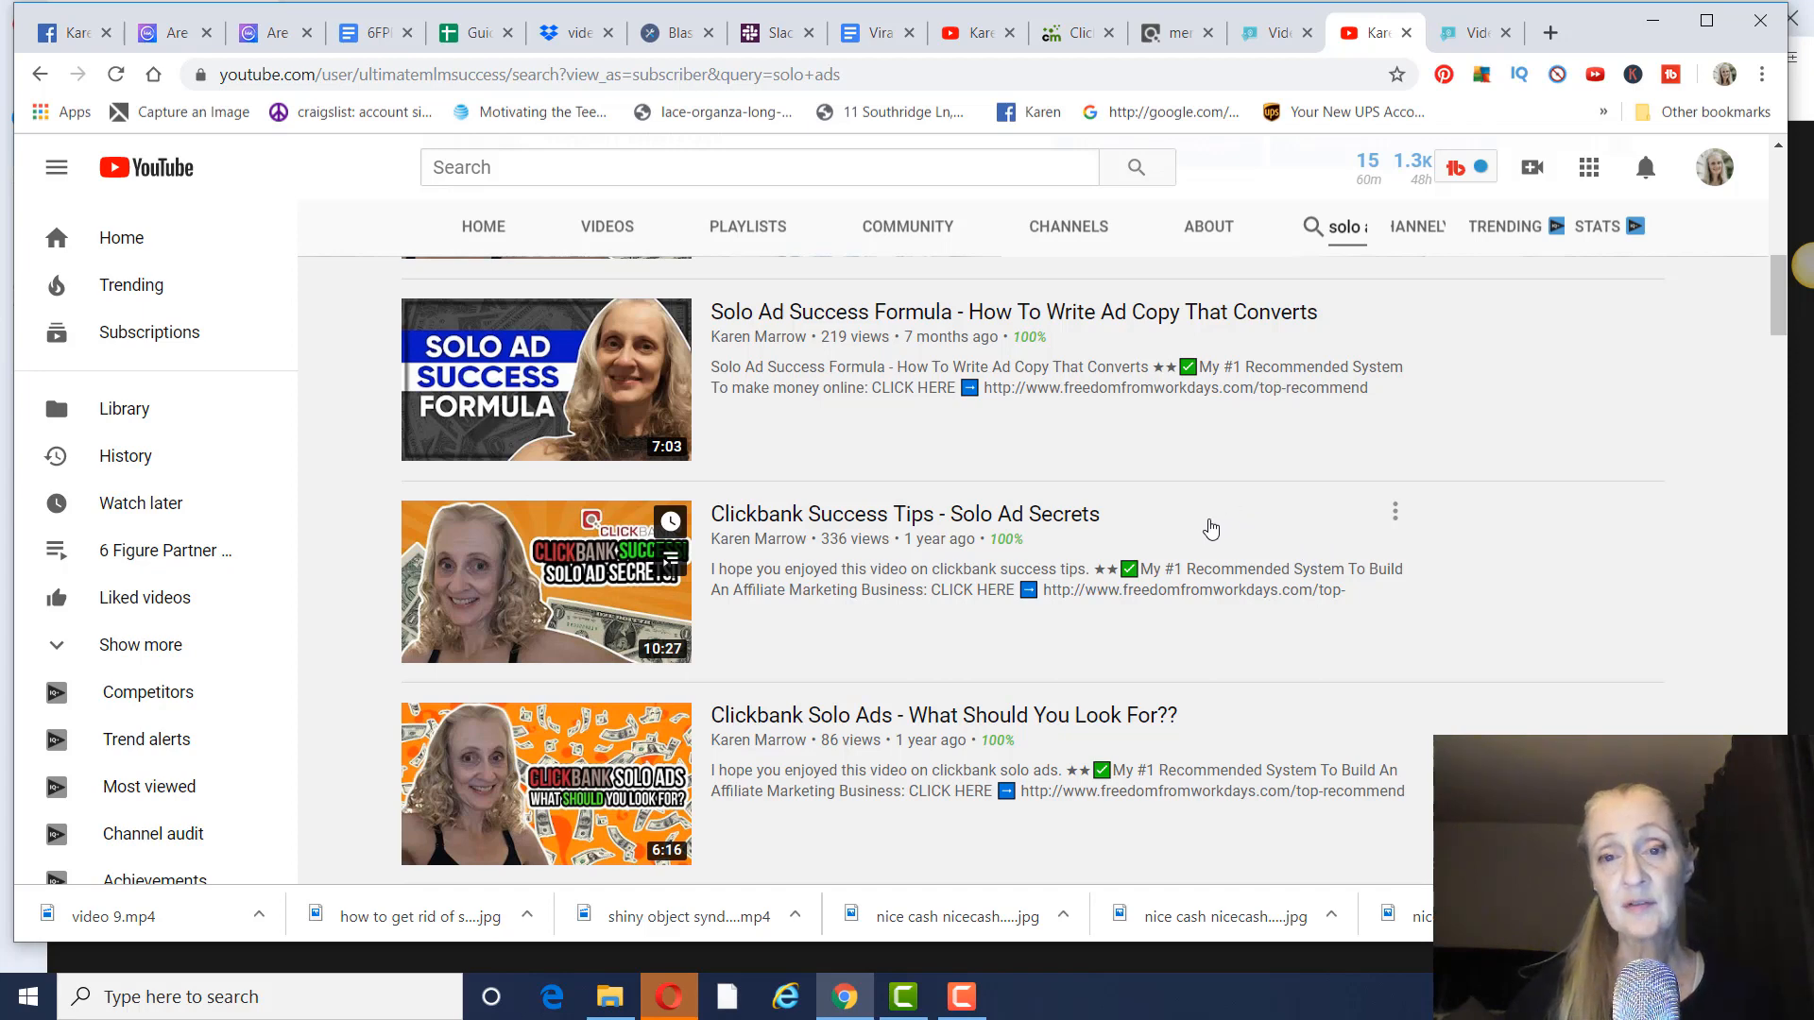
mouse_move(1192, 533)
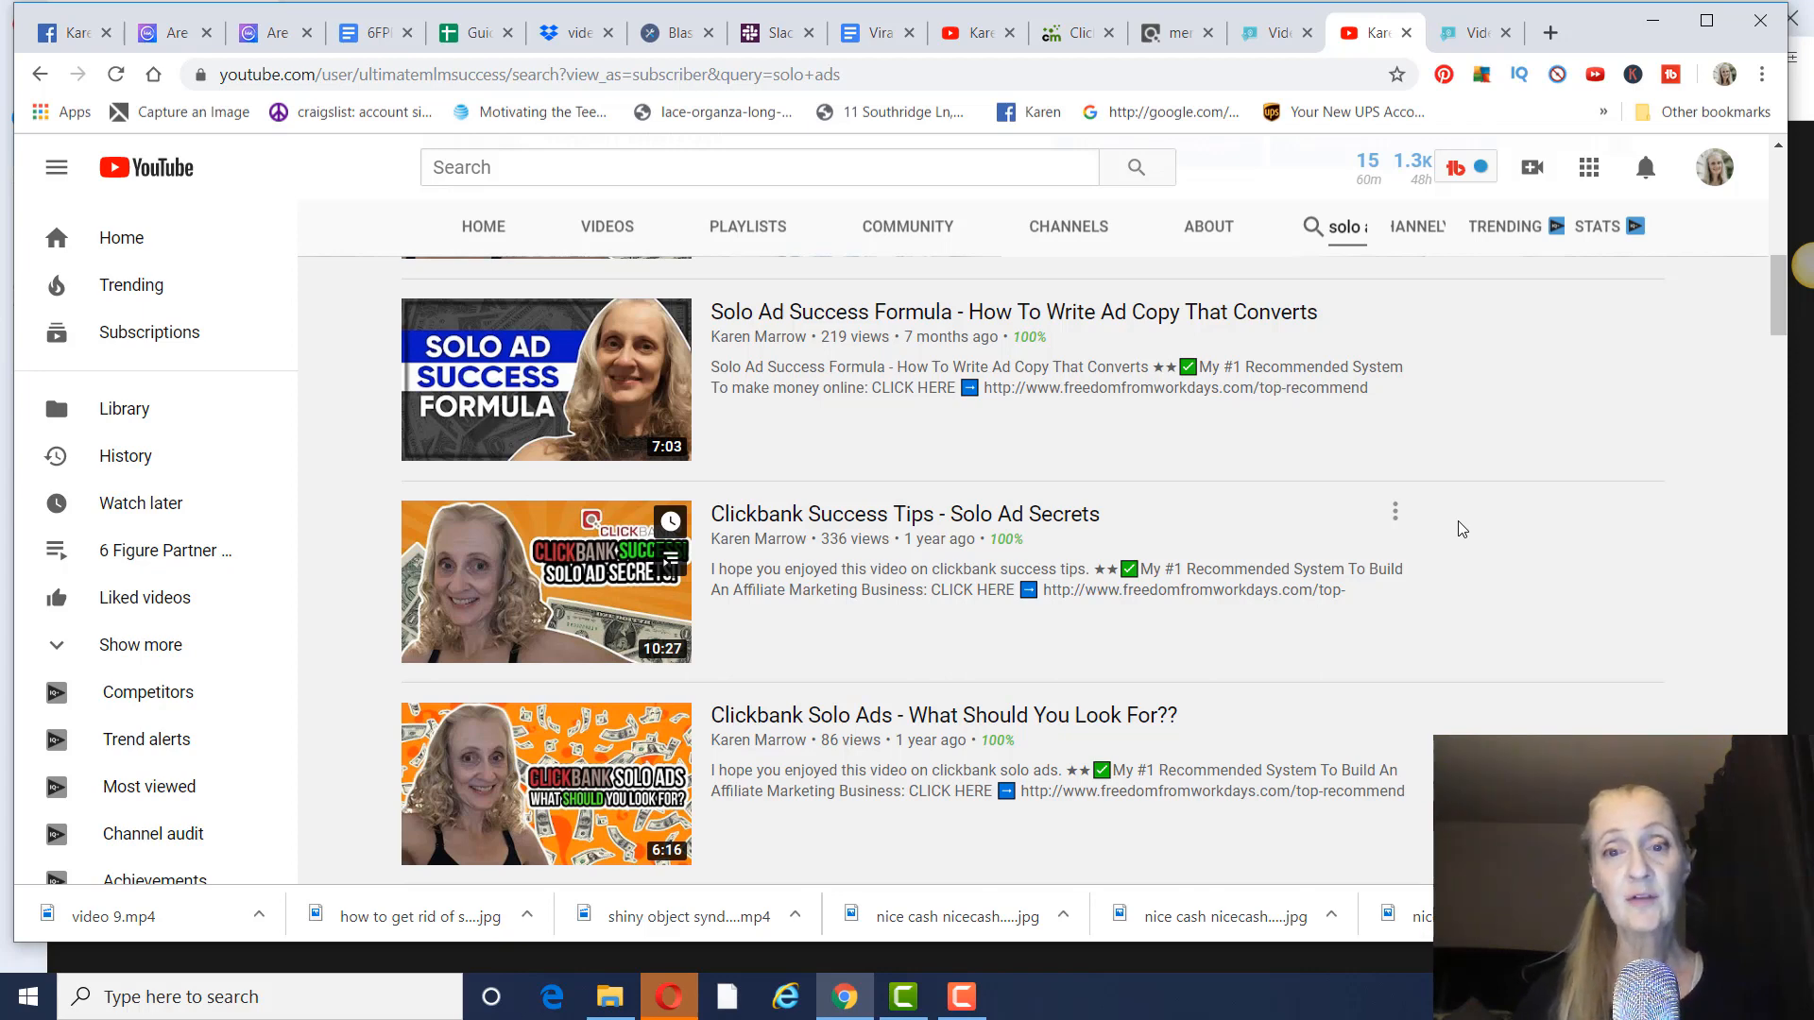
mouse_move(1203, 556)
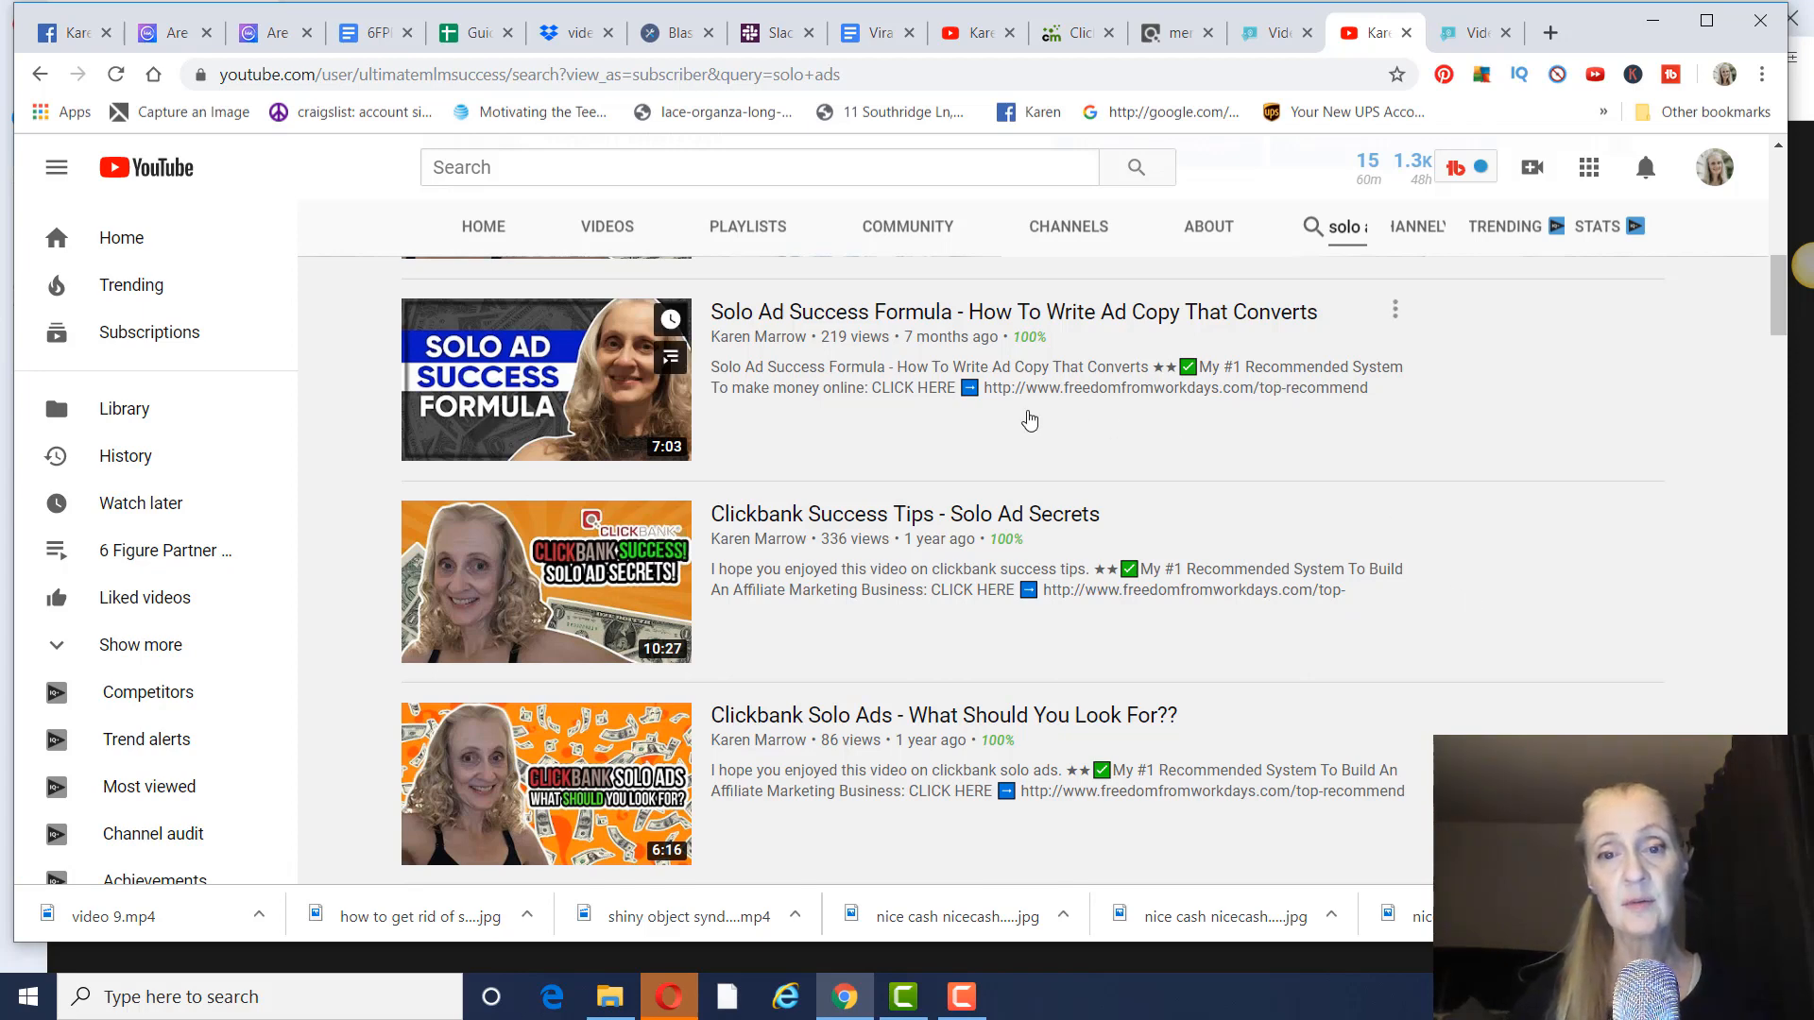
mouse_move(1555, 539)
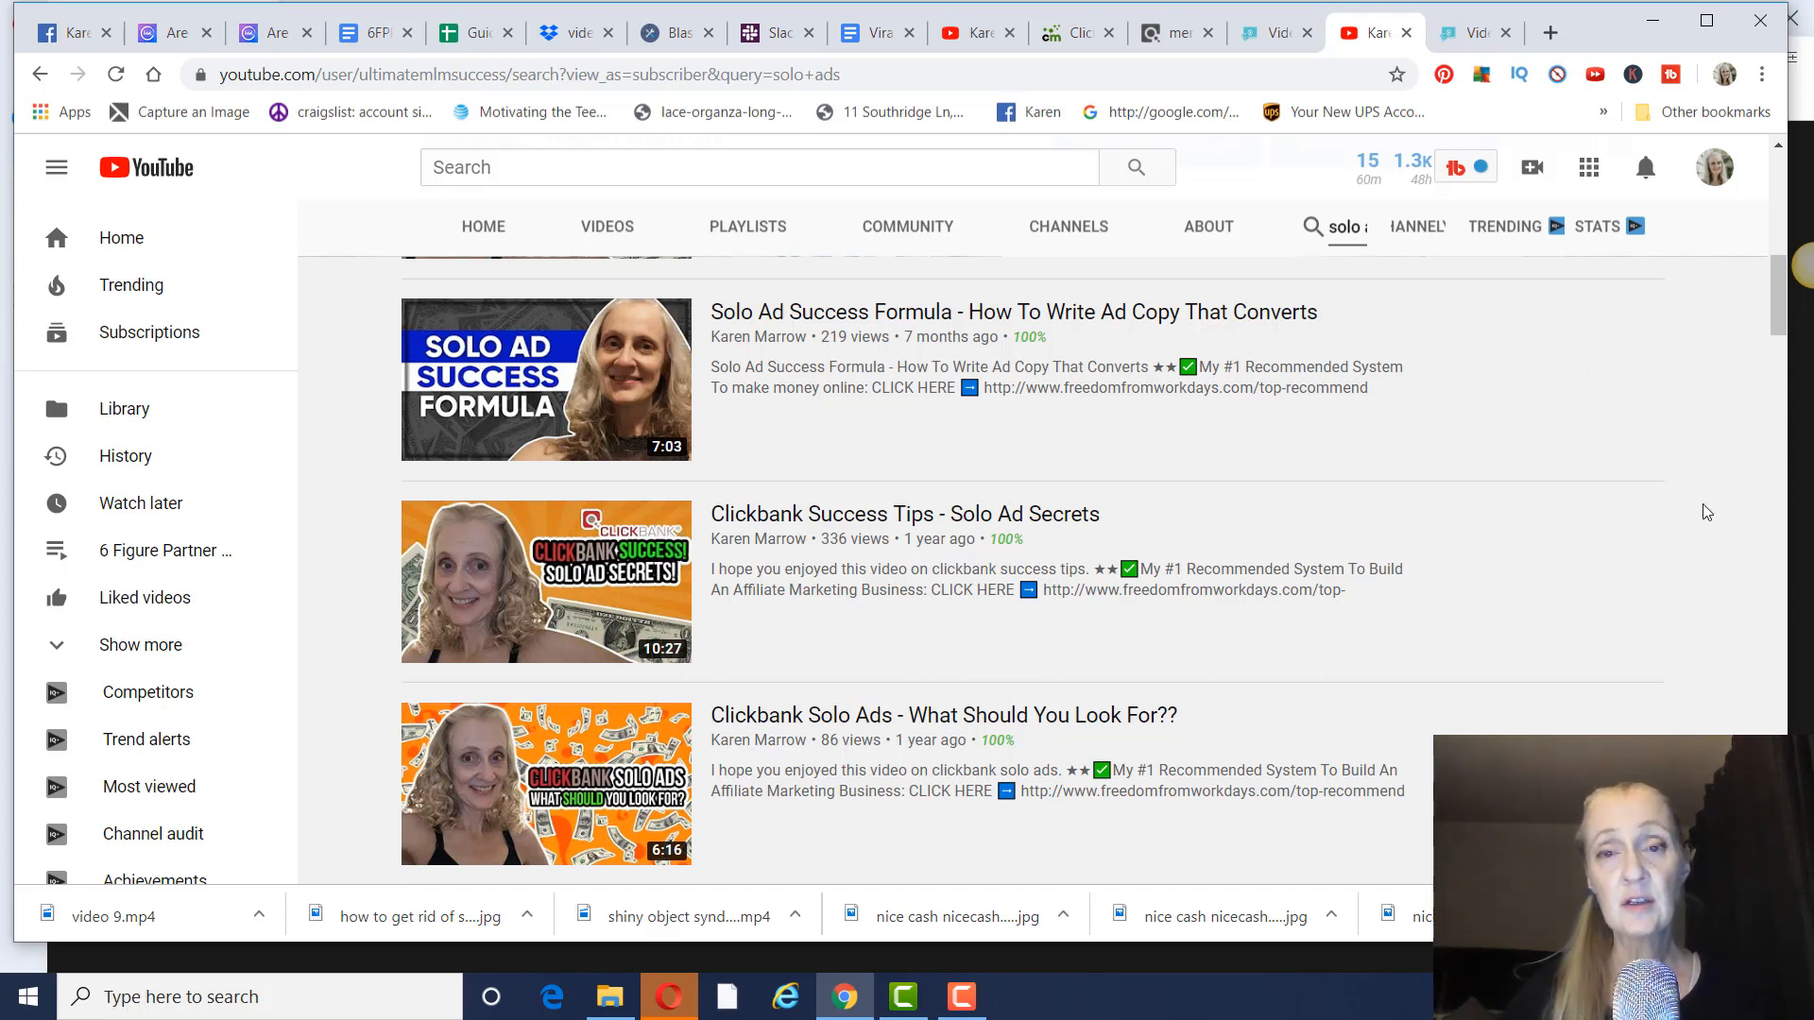
mouse_move(1663, 506)
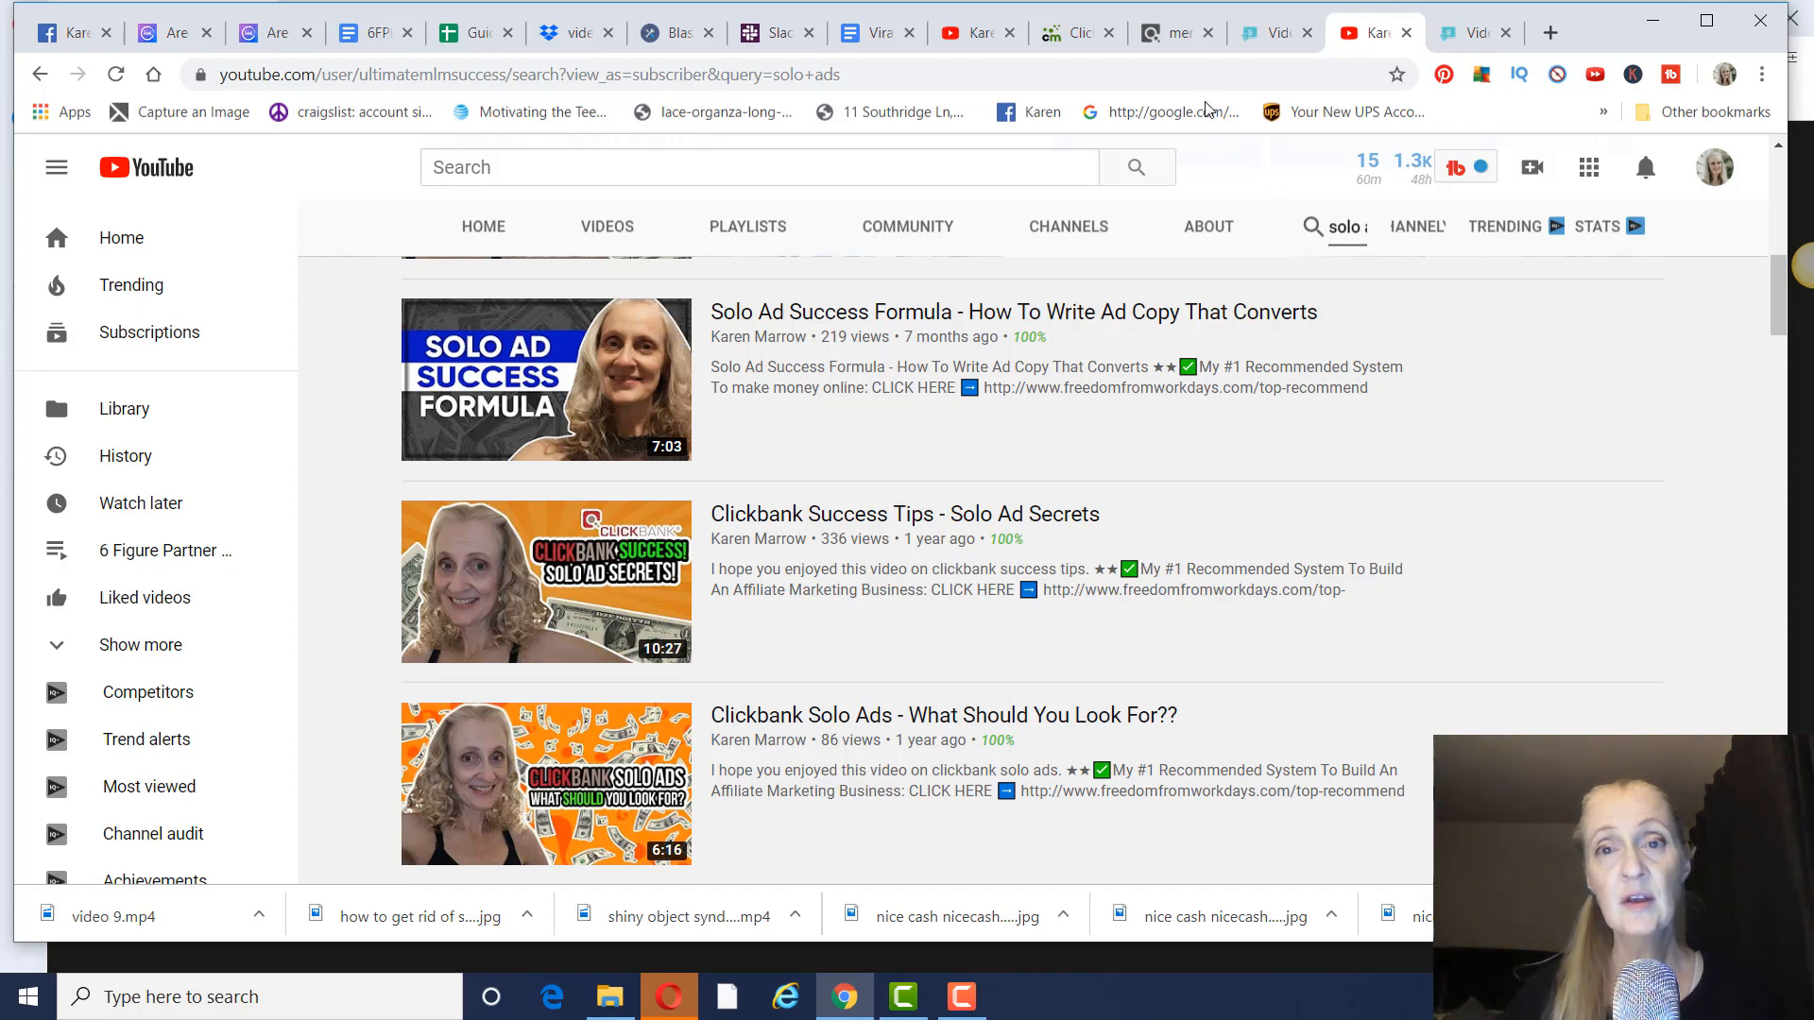
Step: Check the YouTube solo ad video results and return to the ClickMagick tracking links list
click(1073, 32)
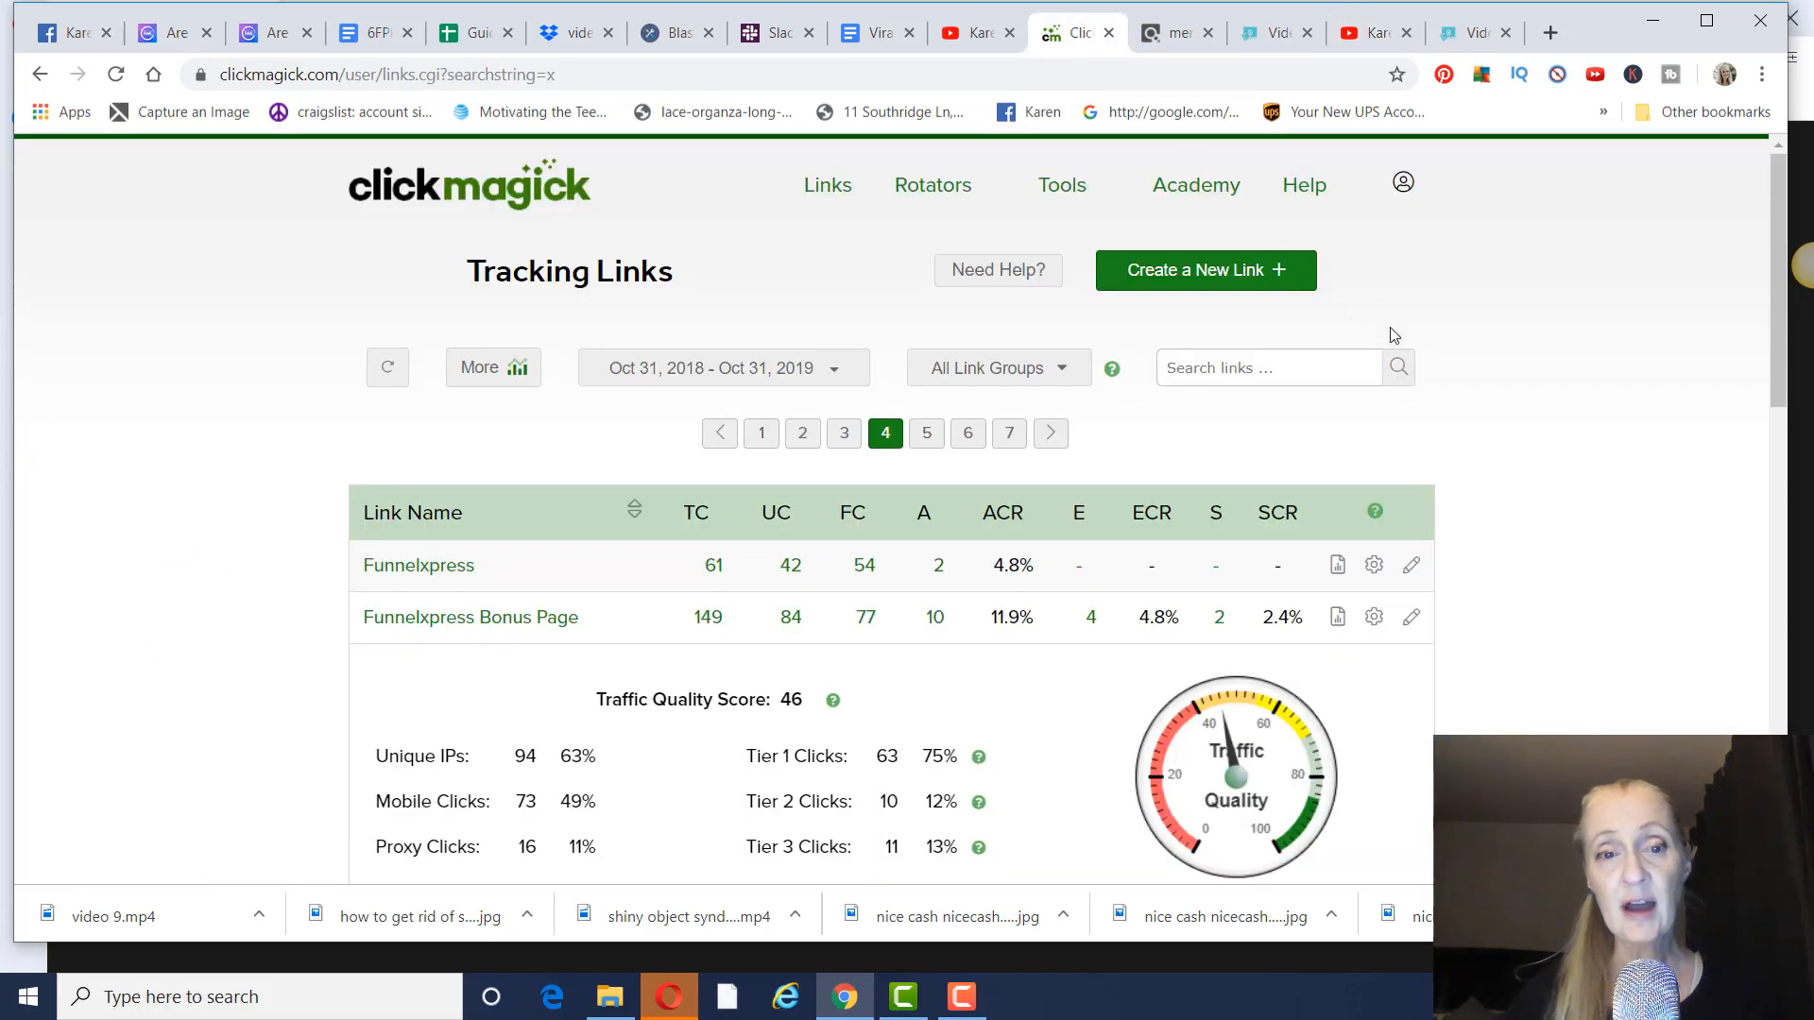
mouse_move(1166, 278)
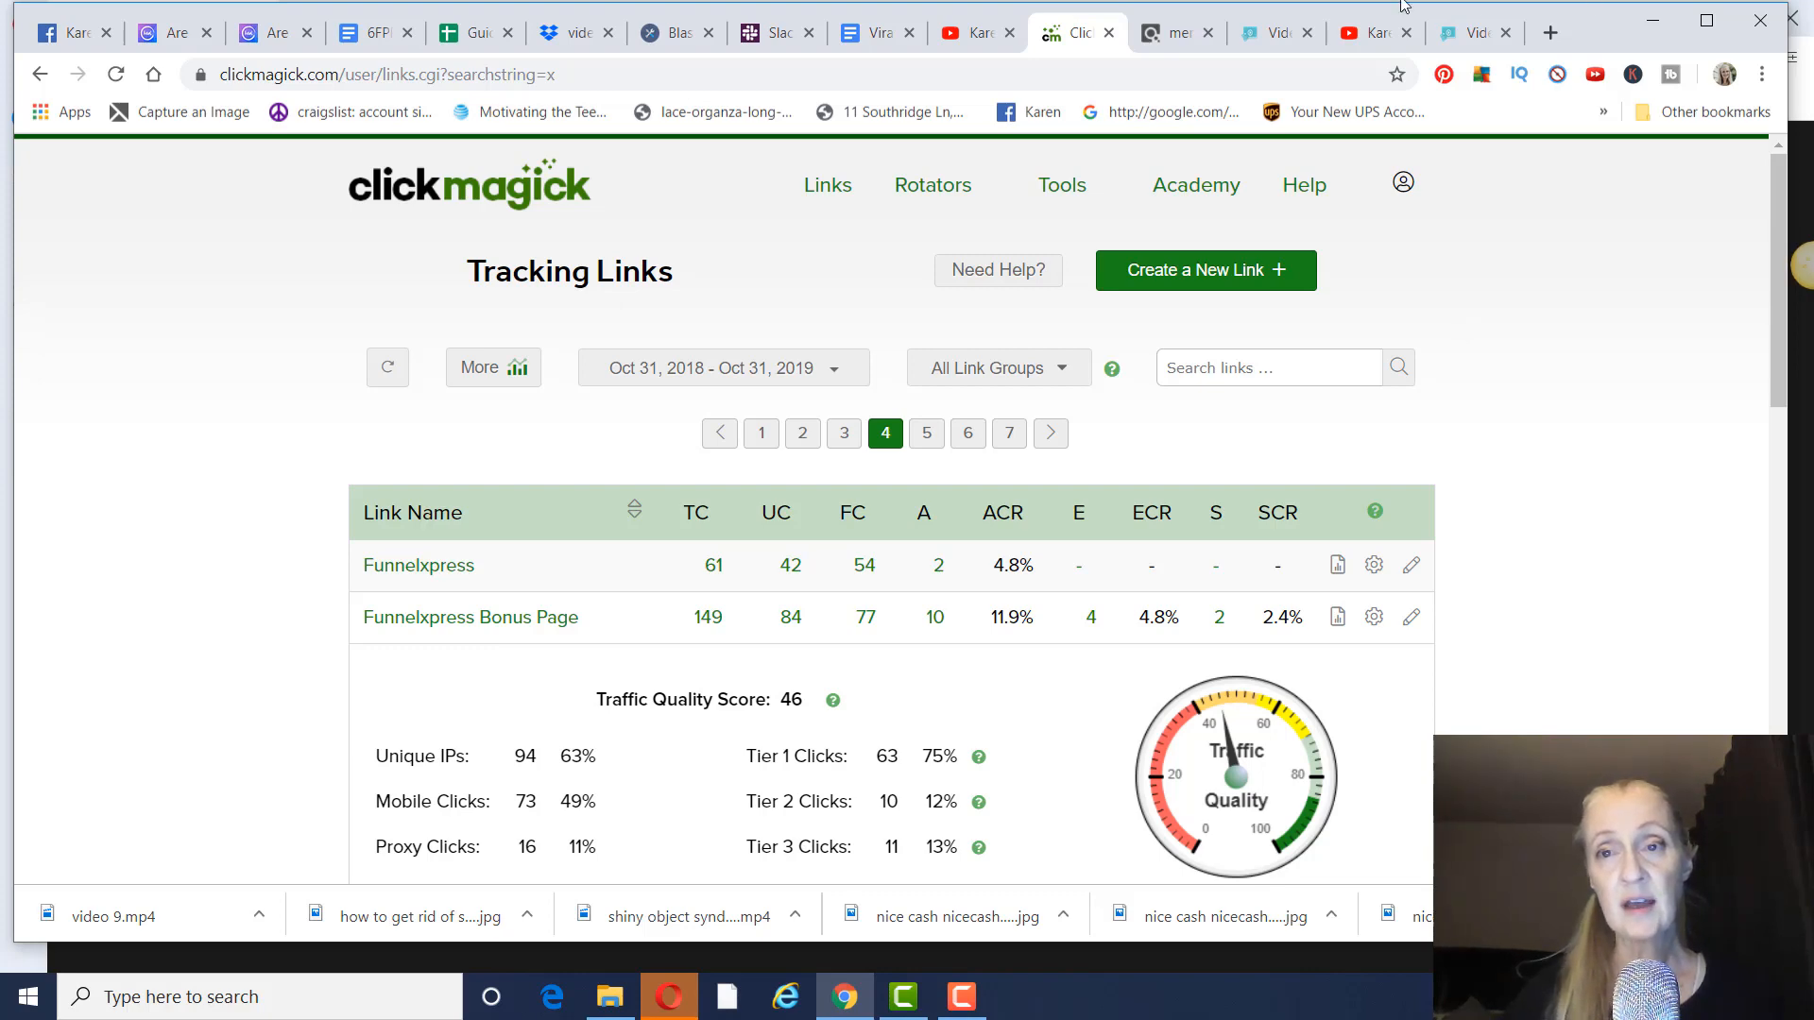
click(1366, 32)
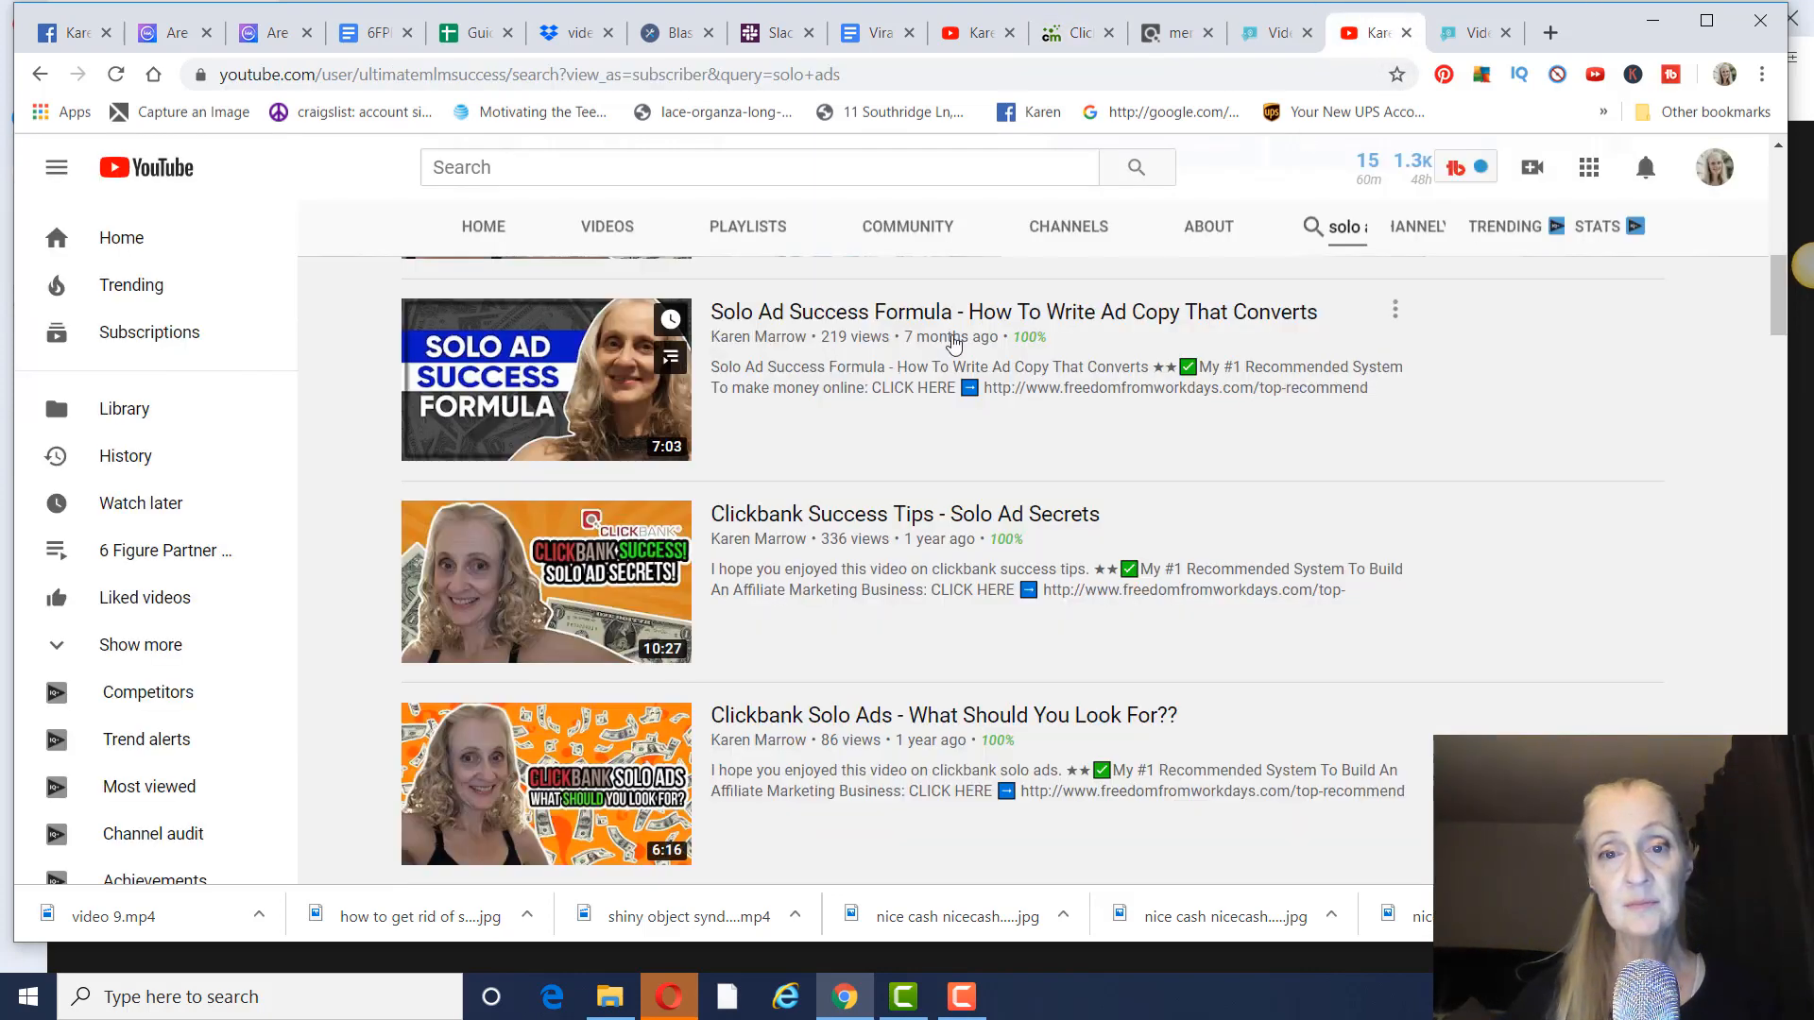
mouse_move(1215, 425)
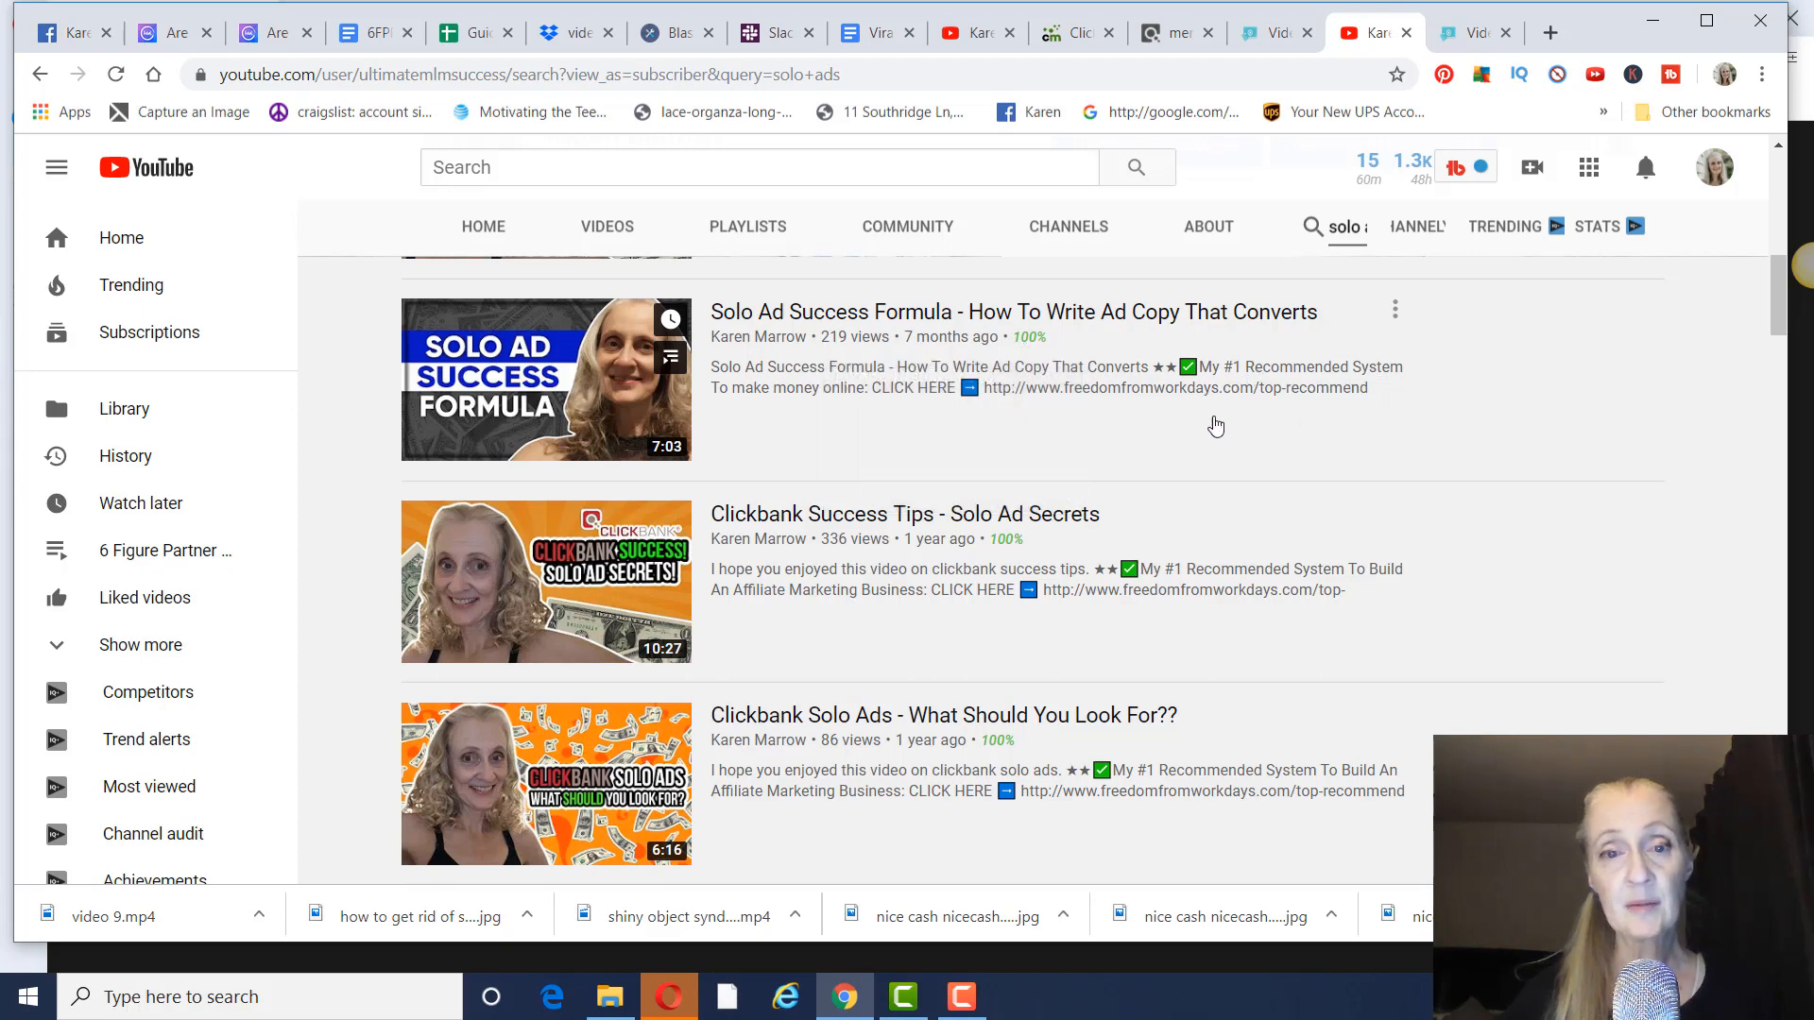
mouse_move(1153, 418)
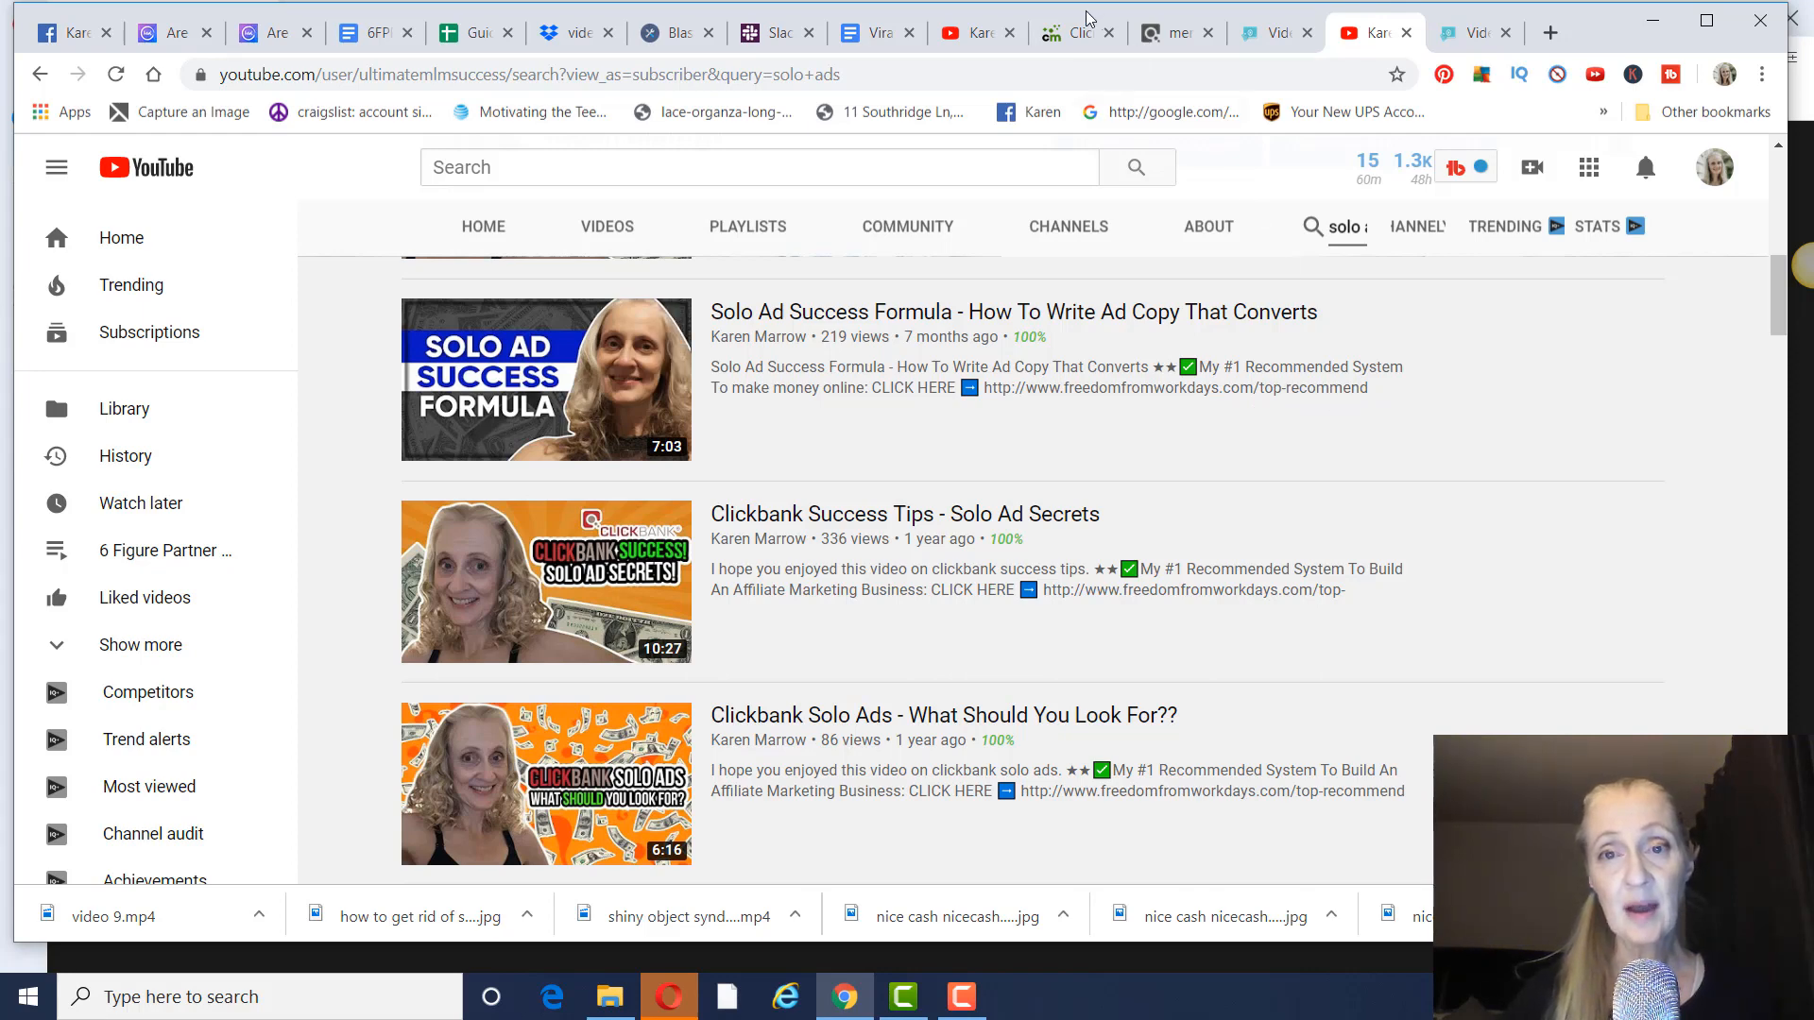
click(1073, 33)
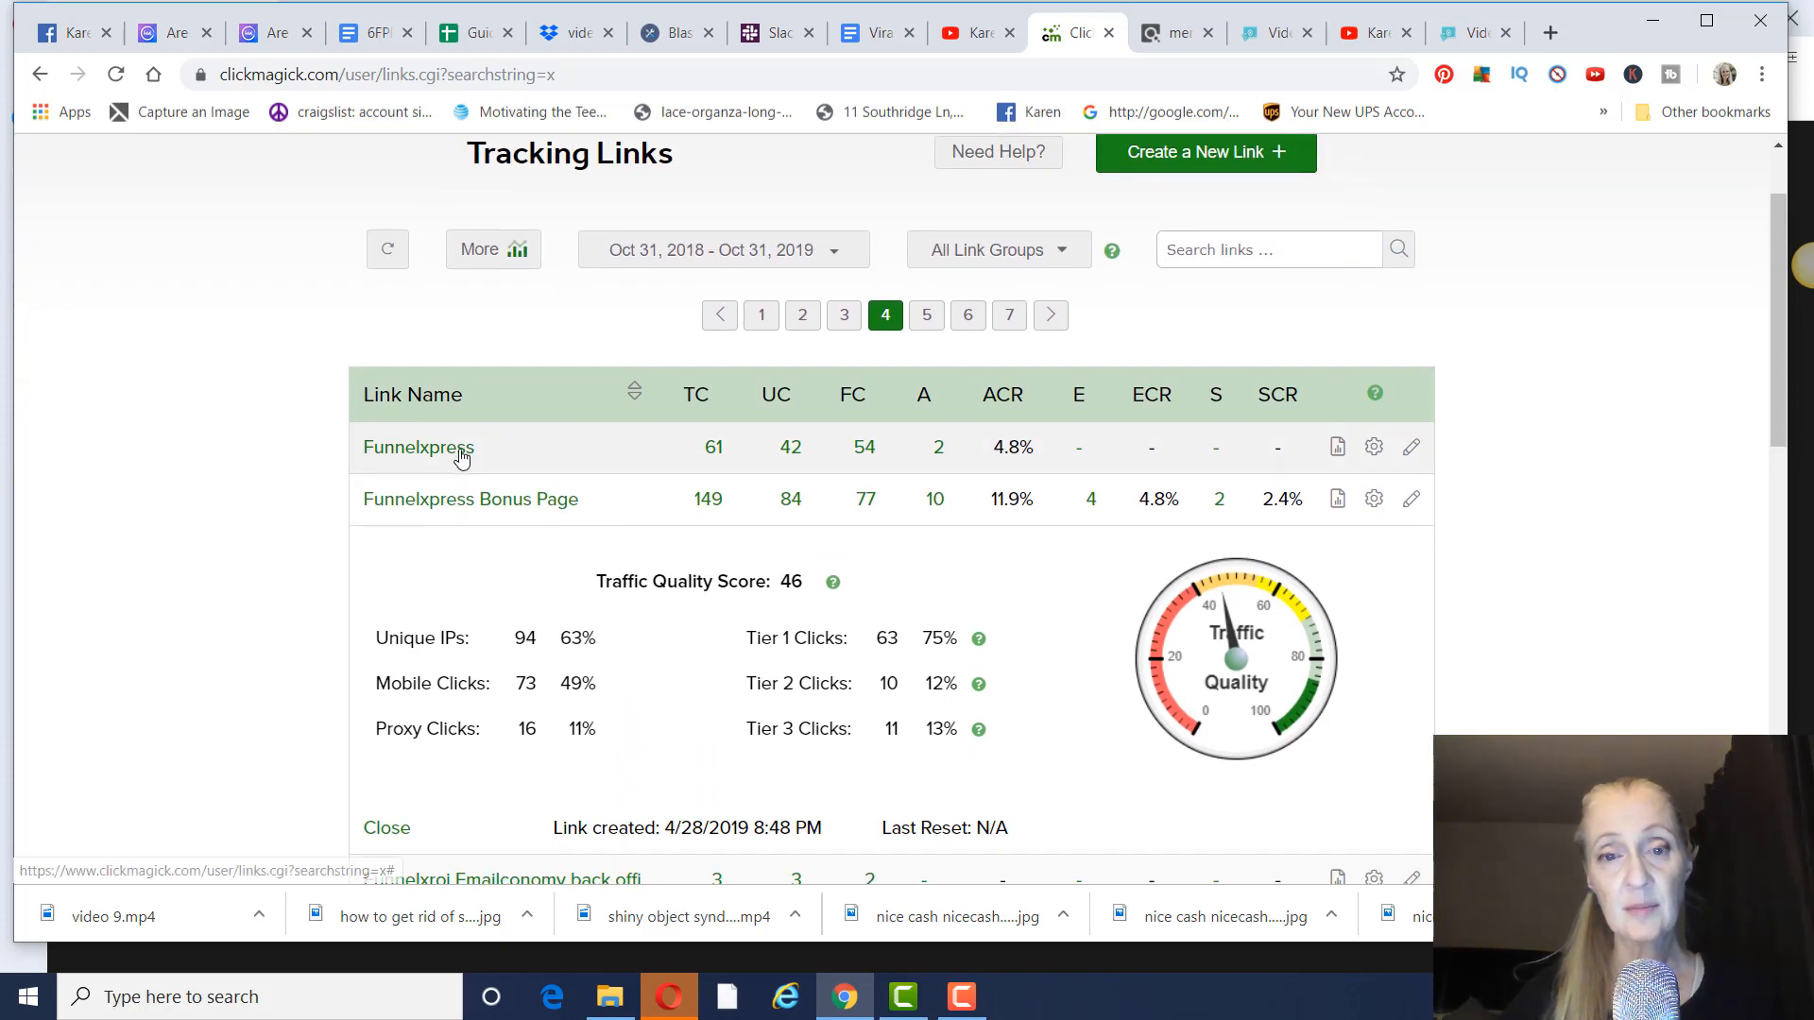
Step: Open the Funnelxpress Bonus Page link's settings and check its Primary URL against the Video Creatox page
scroll(down, 3)
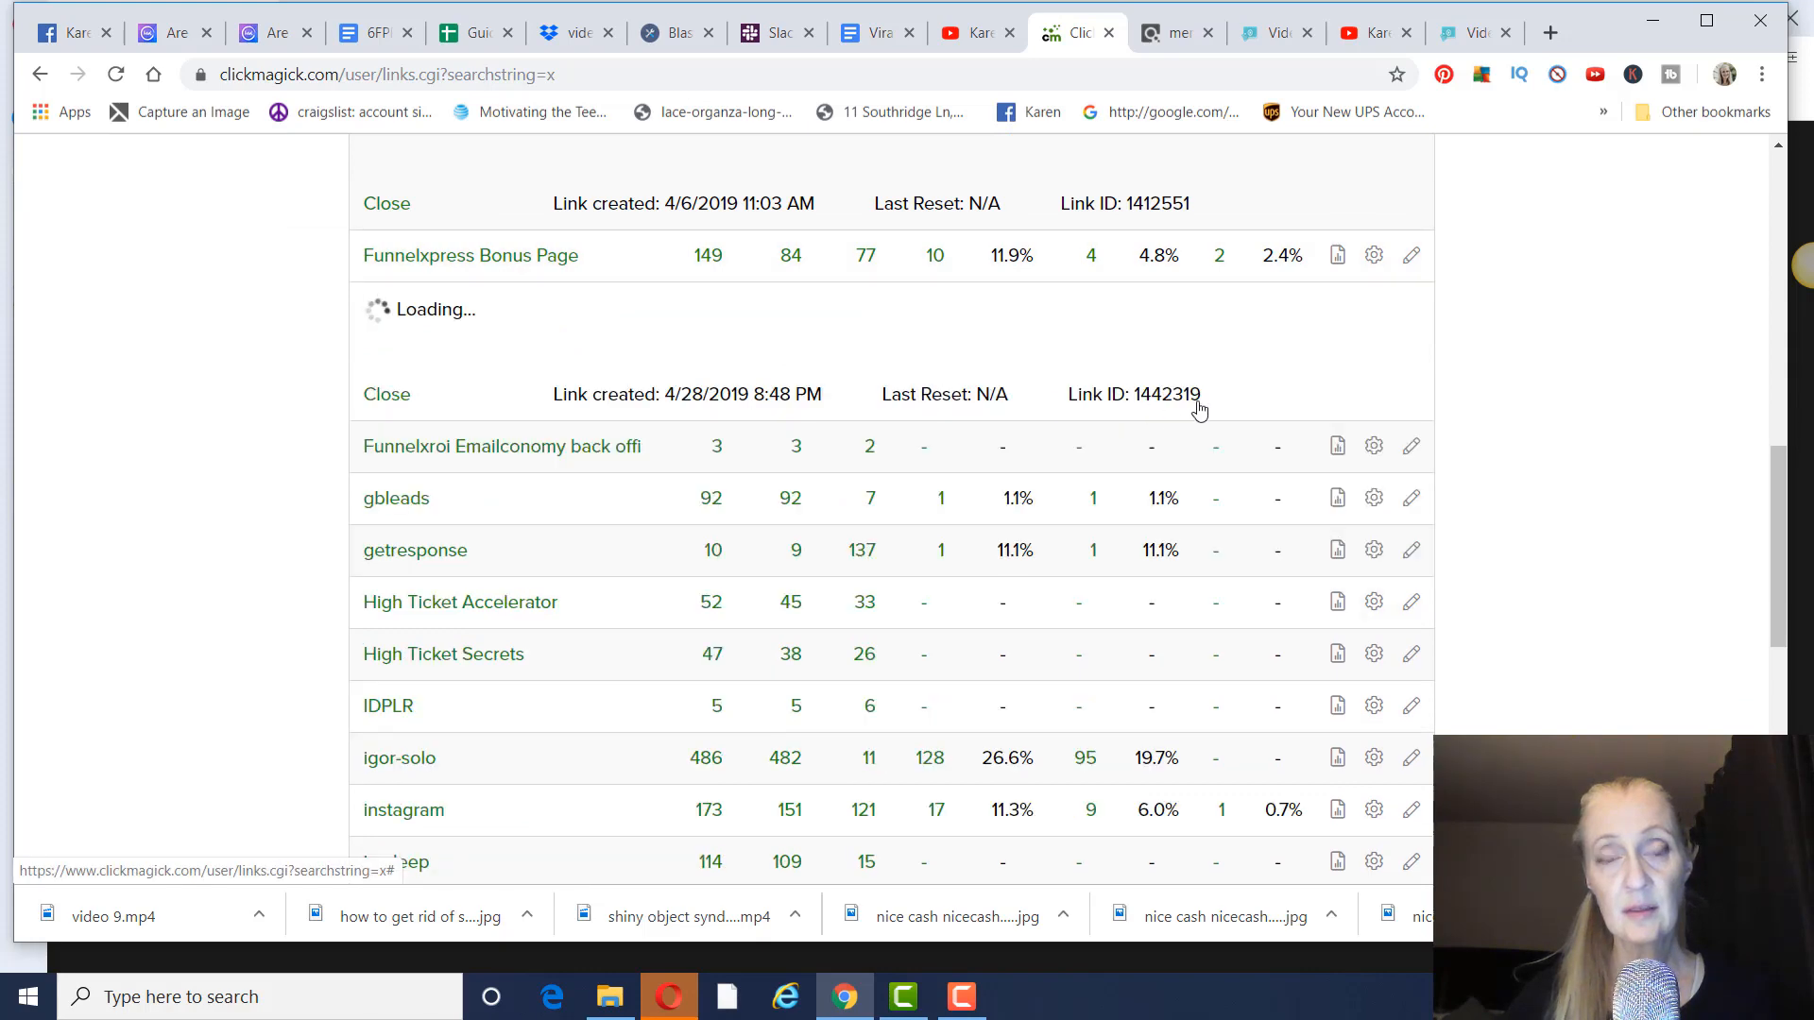
click(1410, 255)
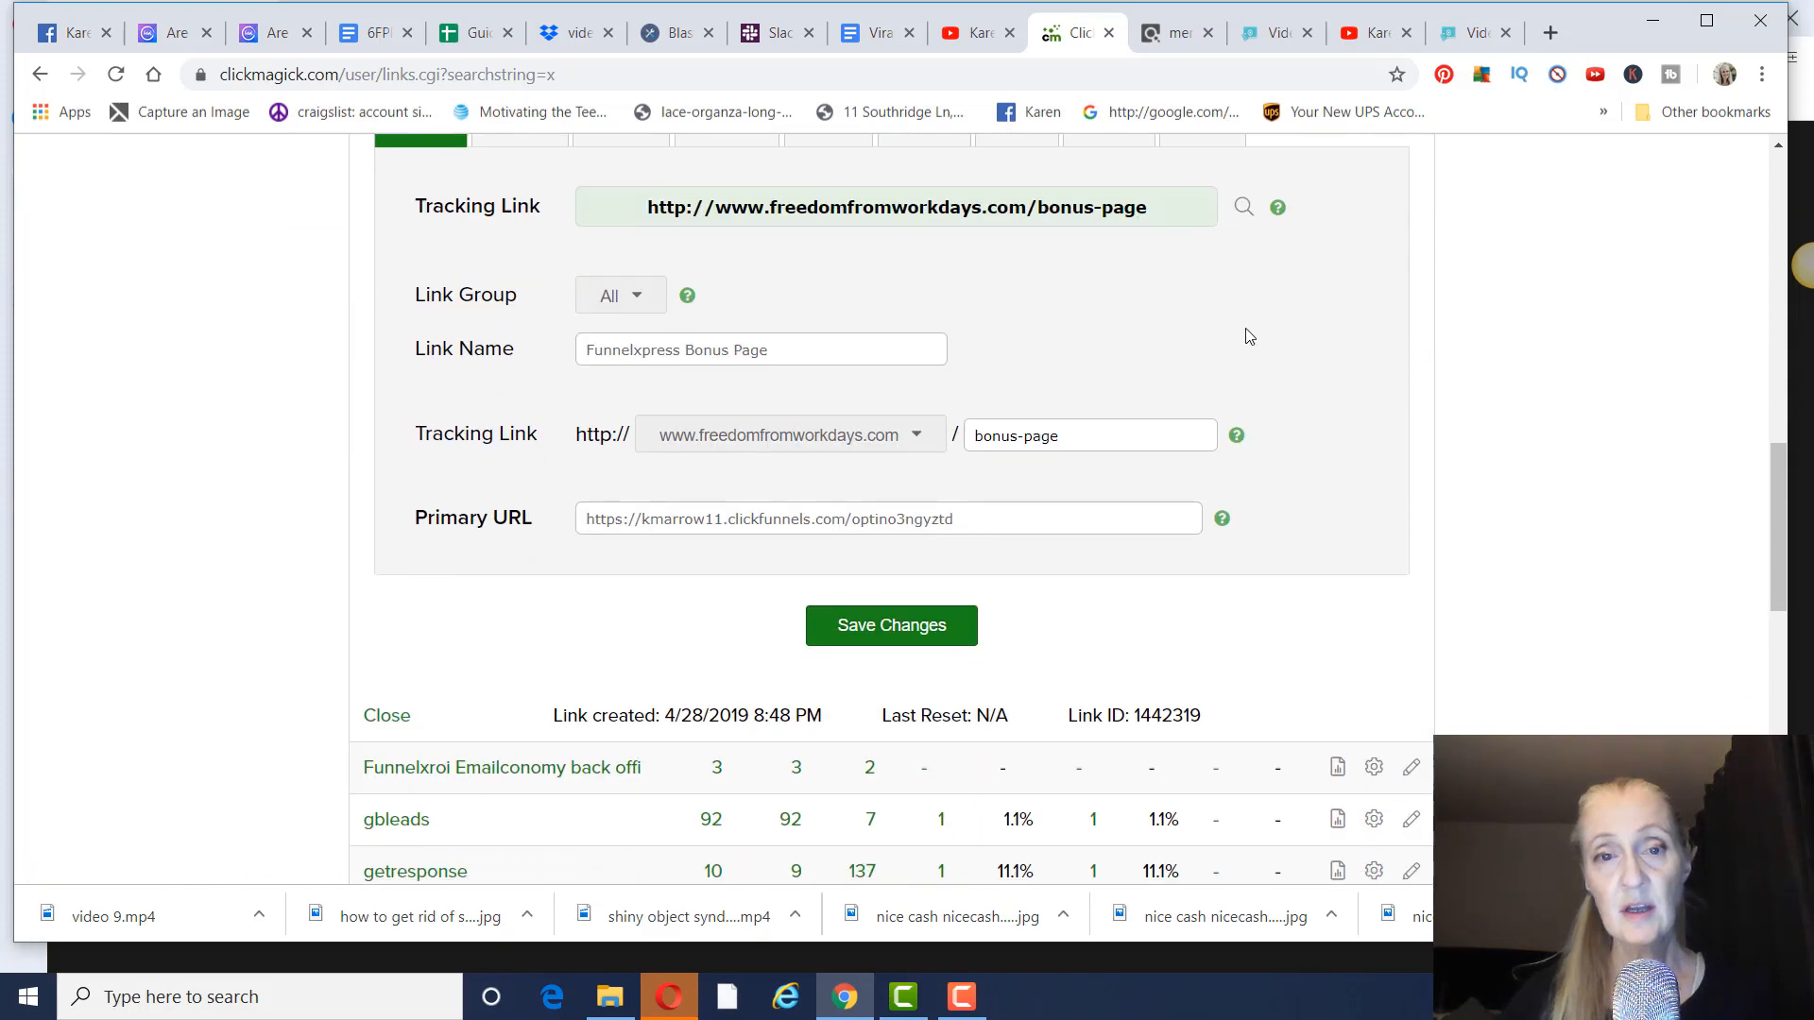
mouse_move(977, 487)
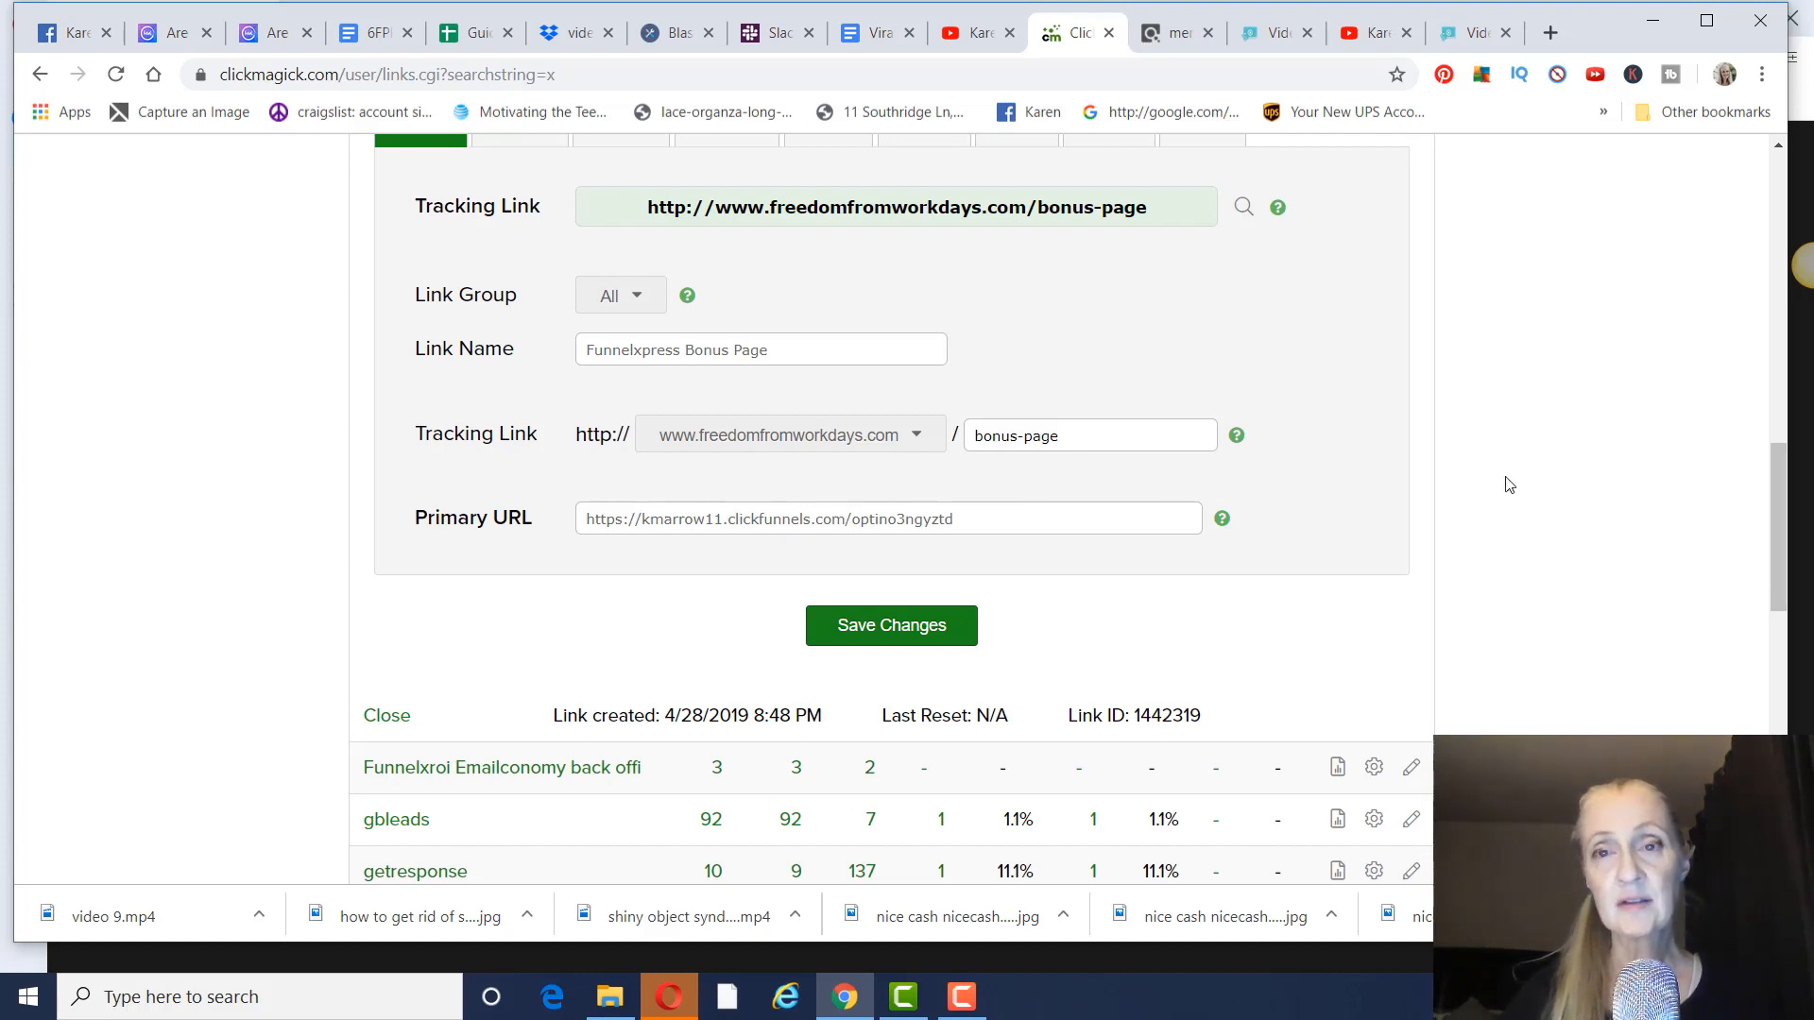
click(1271, 32)
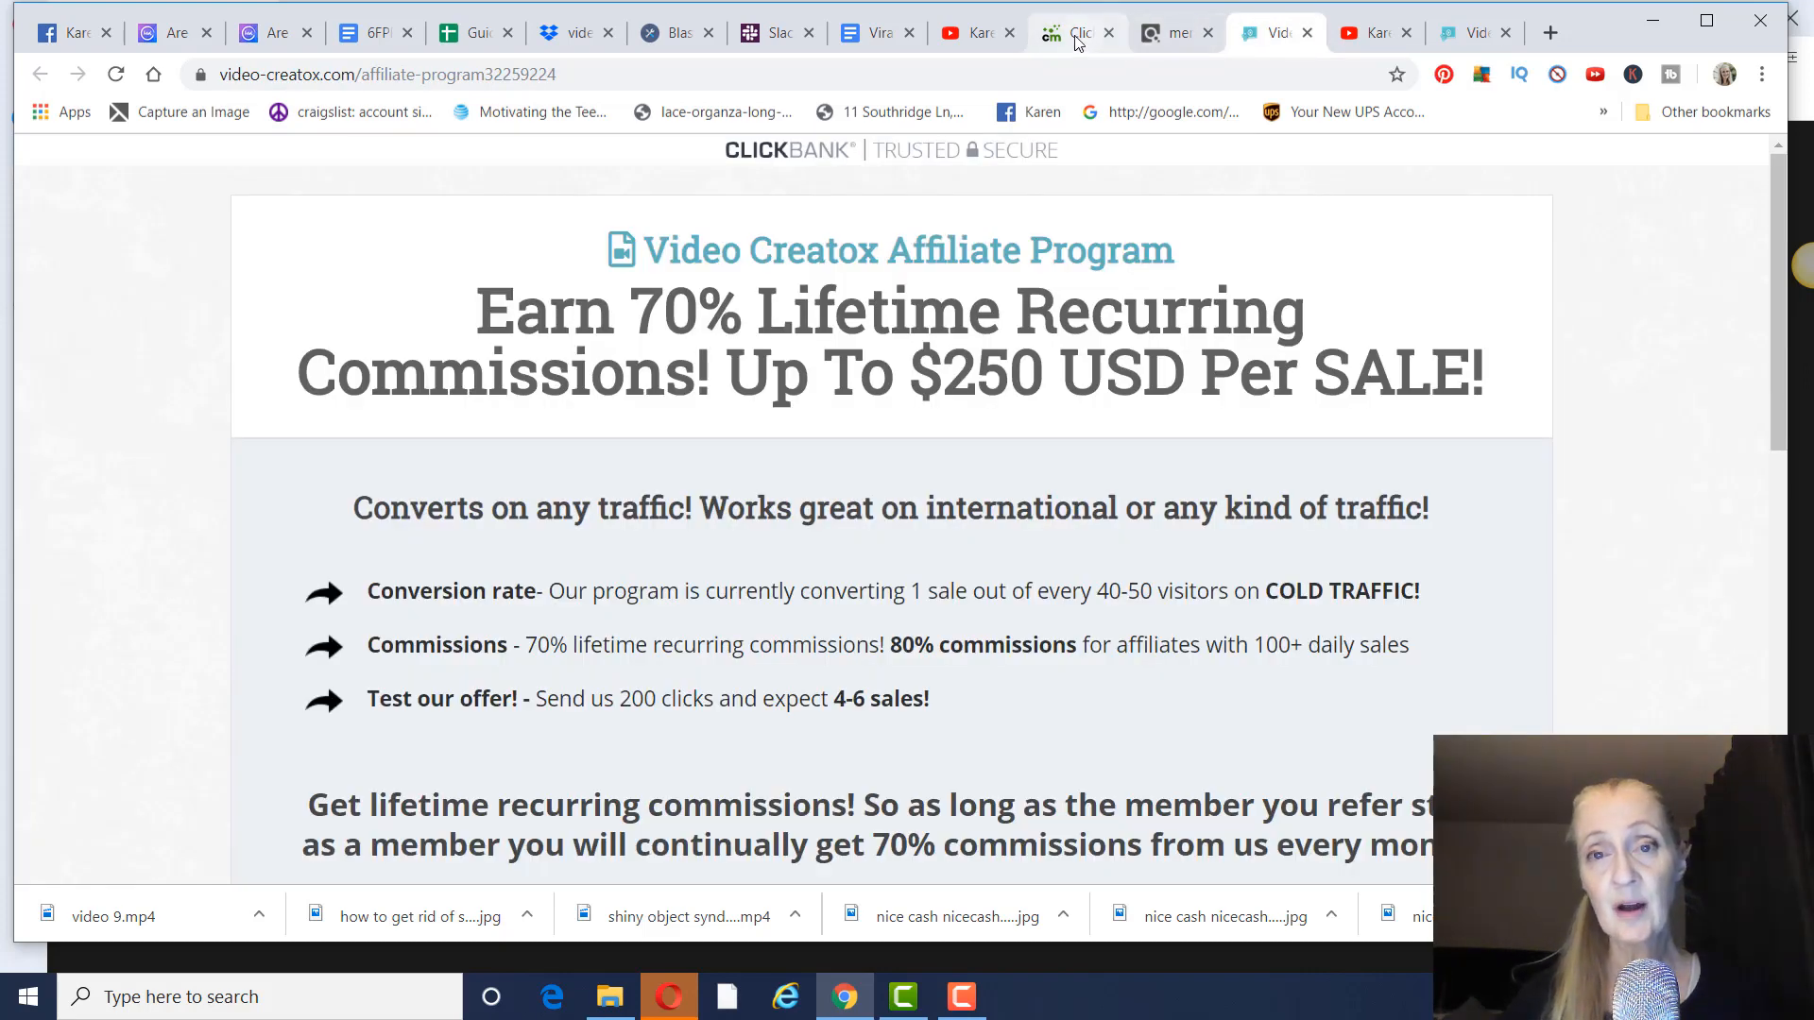
click(1073, 32)
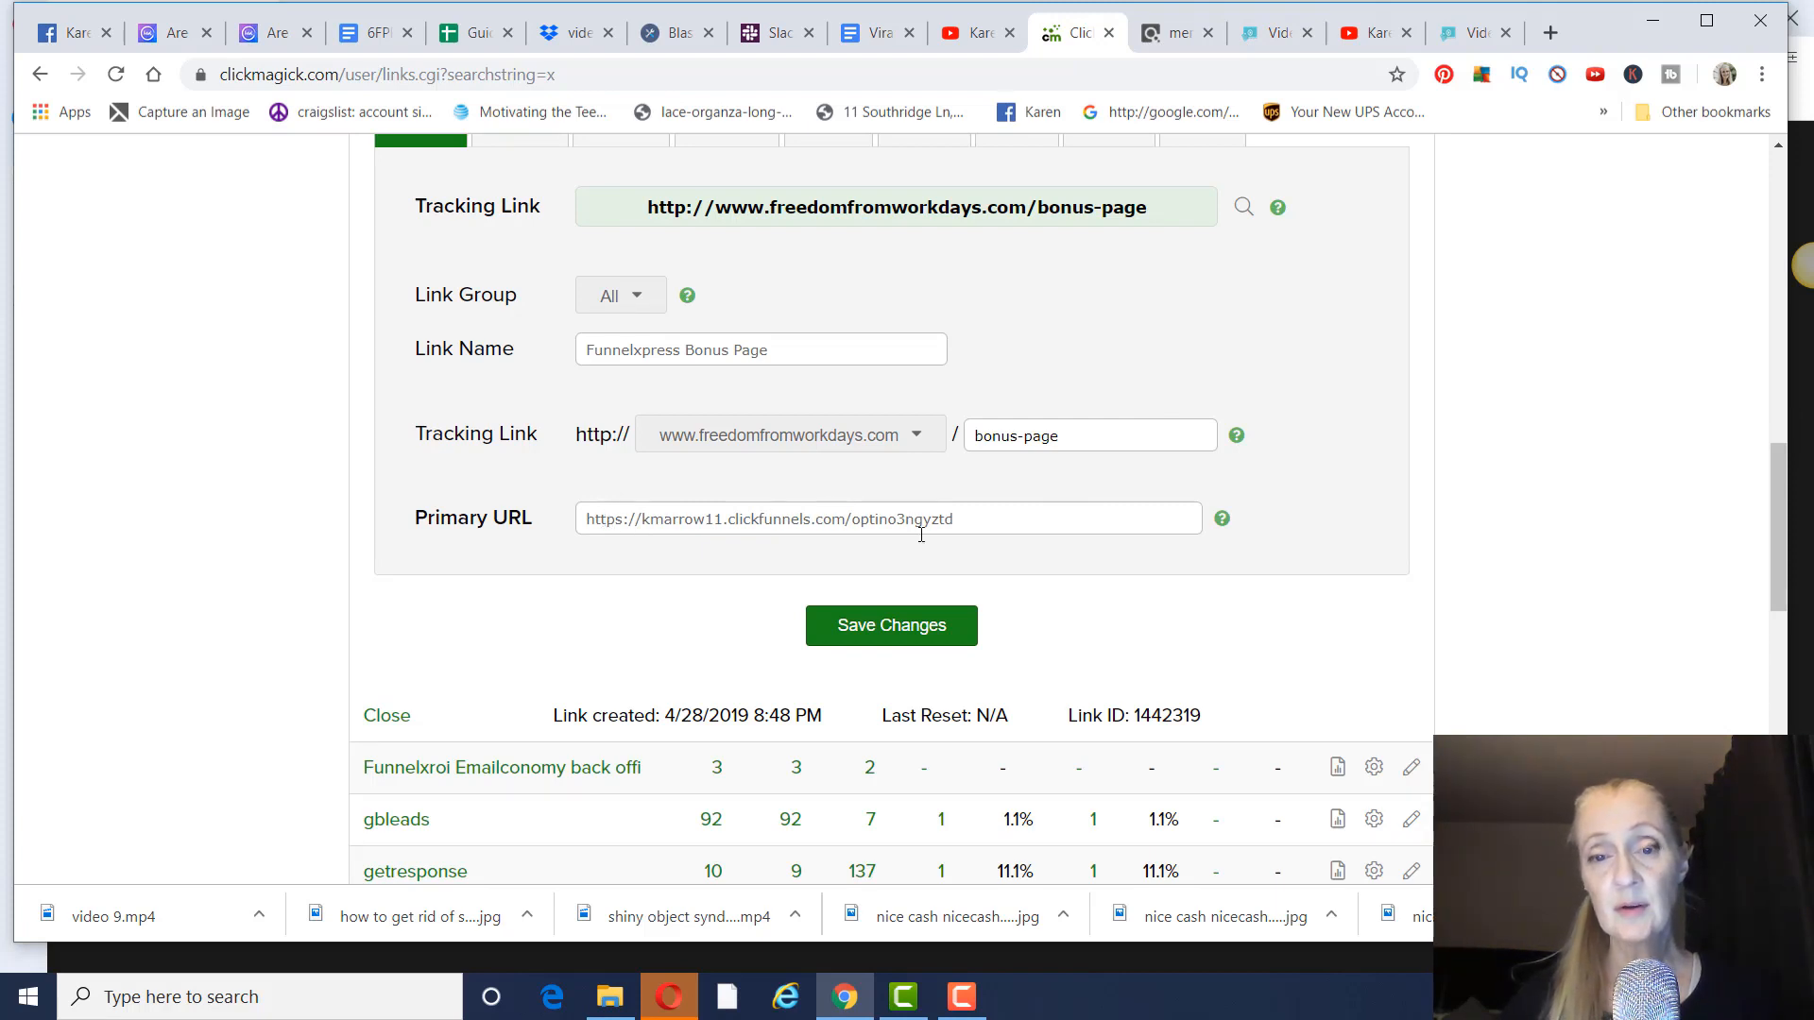
mouse_move(1338, 452)
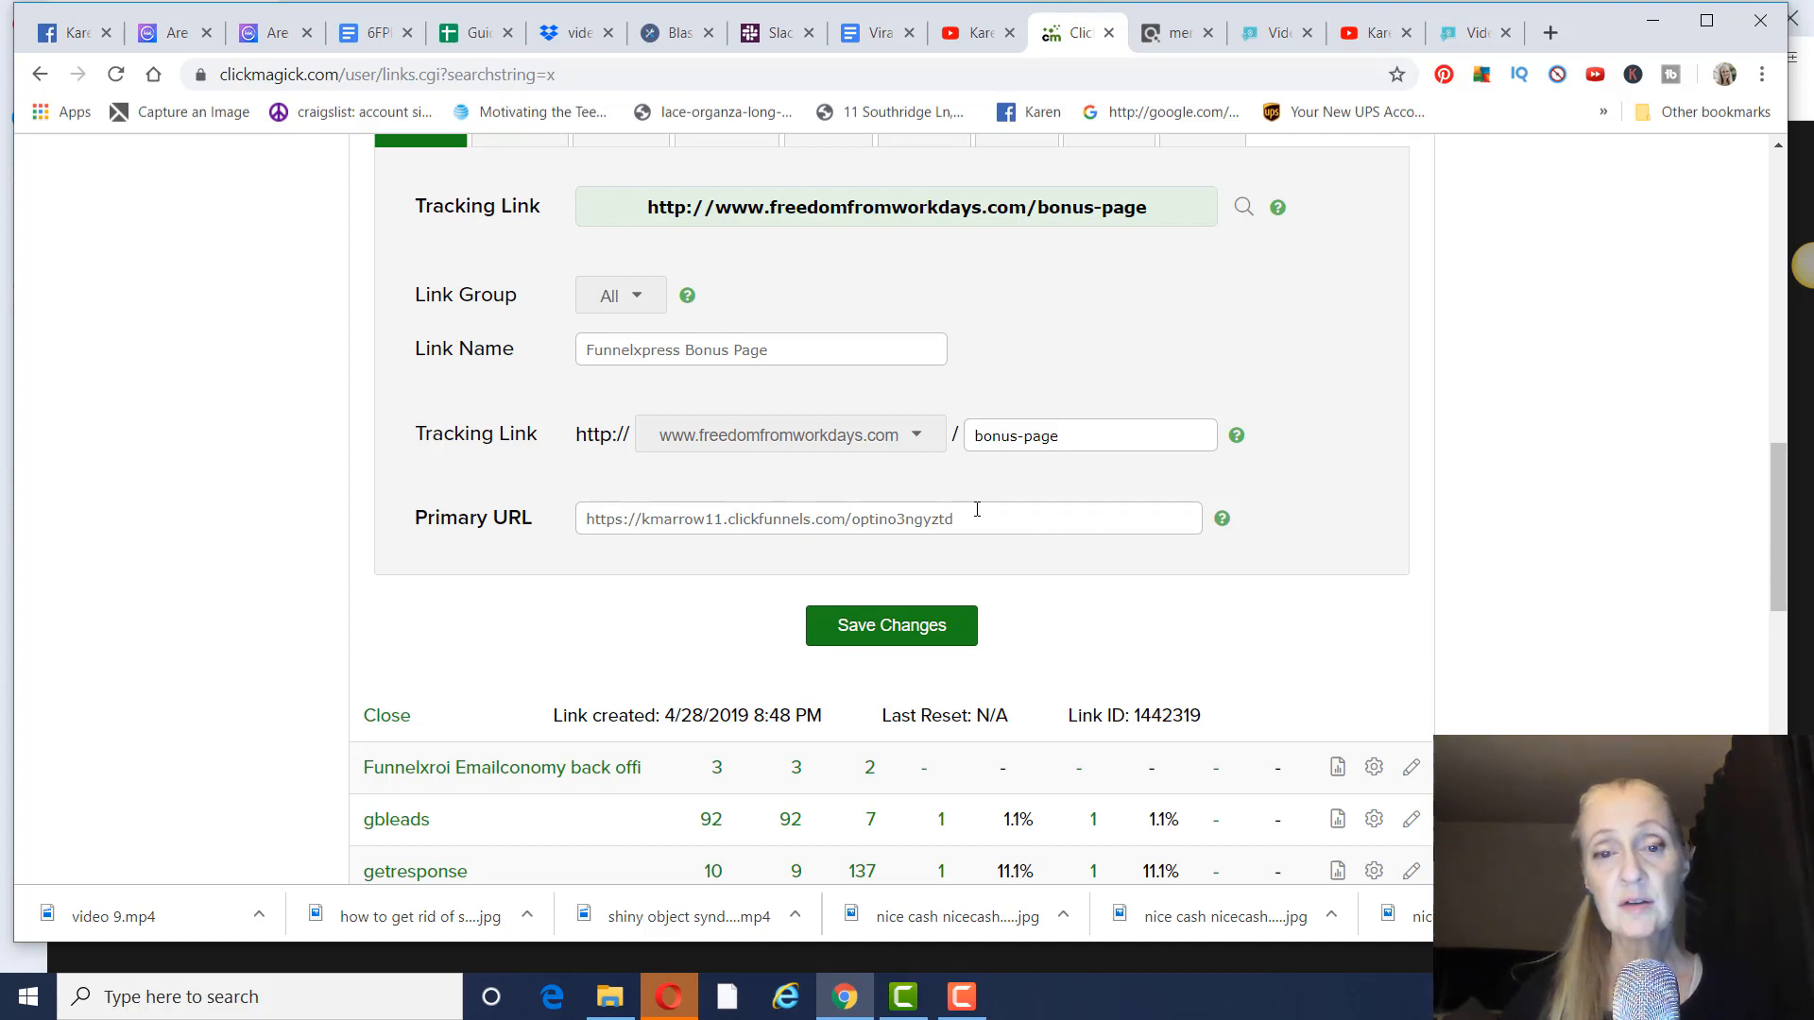
mouse_move(971, 529)
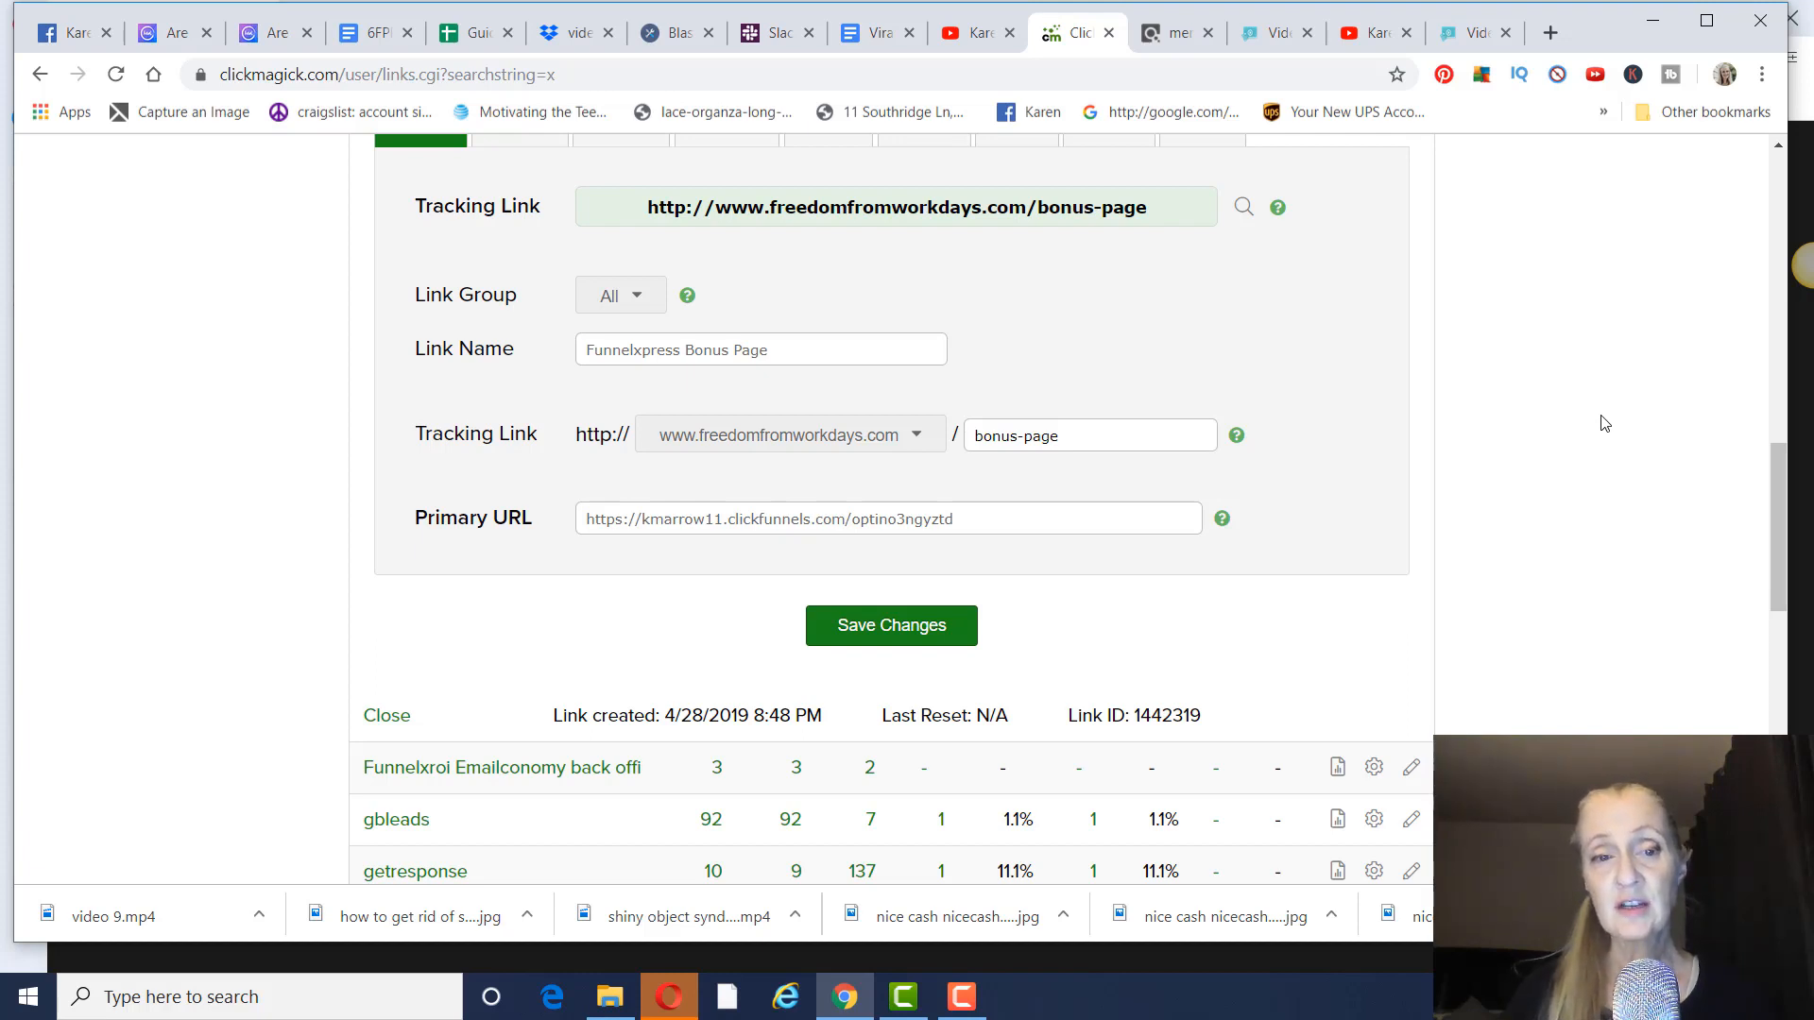
mouse_move(1162, 302)
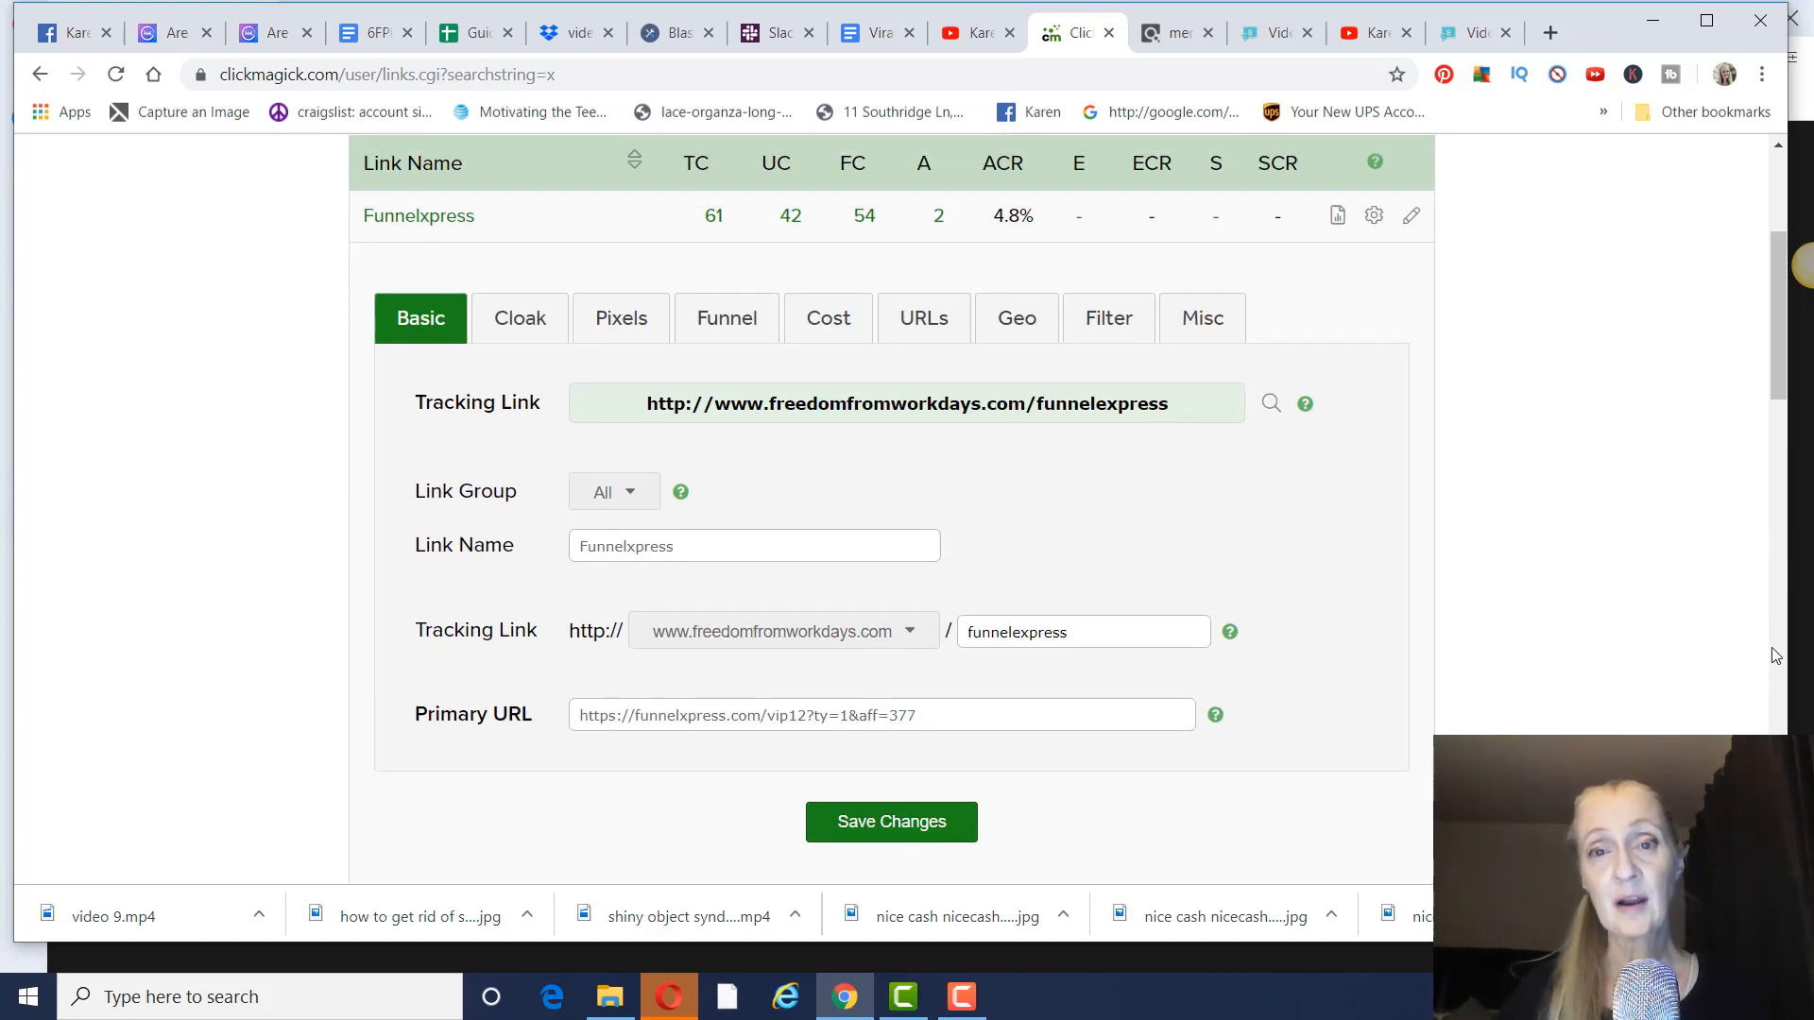
Step: Switch to the YouTube channel videos page
click(975, 33)
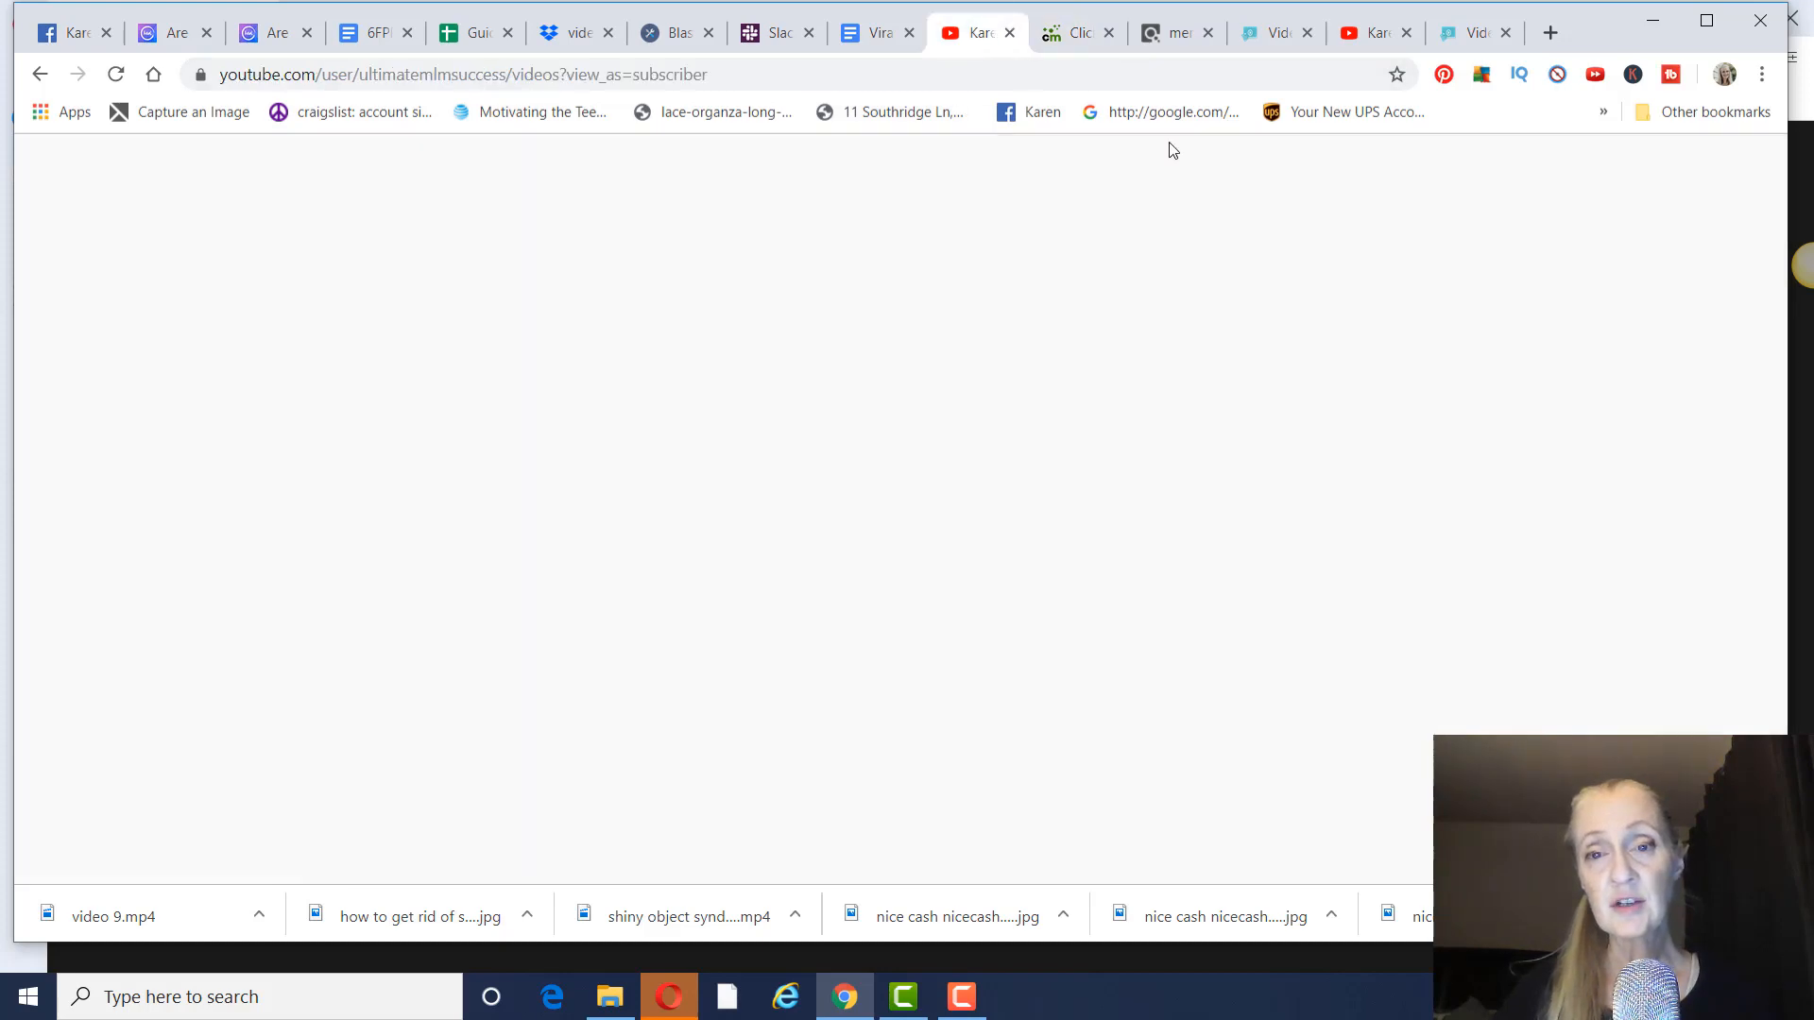